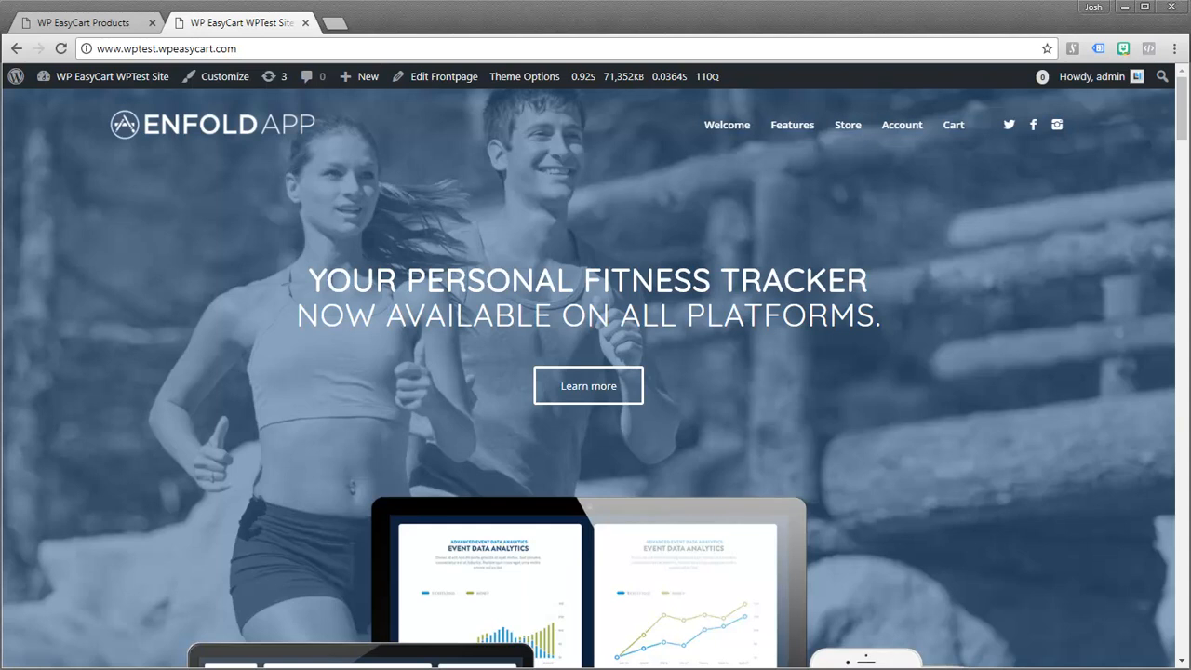
mouse_move(1177, 408)
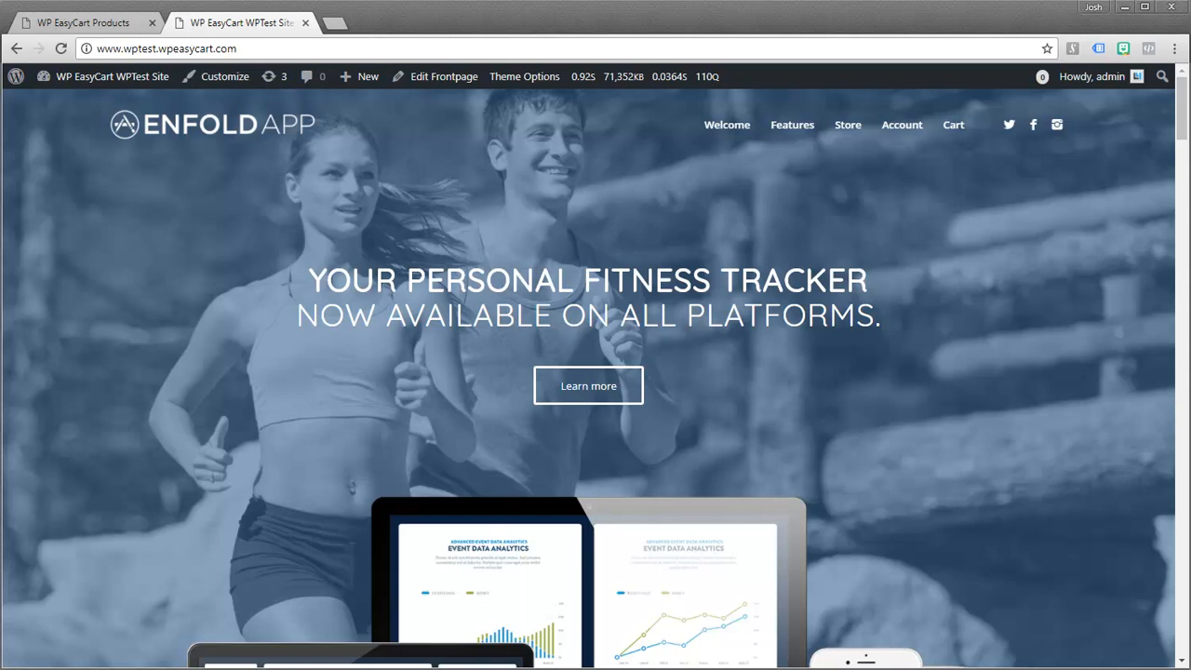
mouse_move(849, 125)
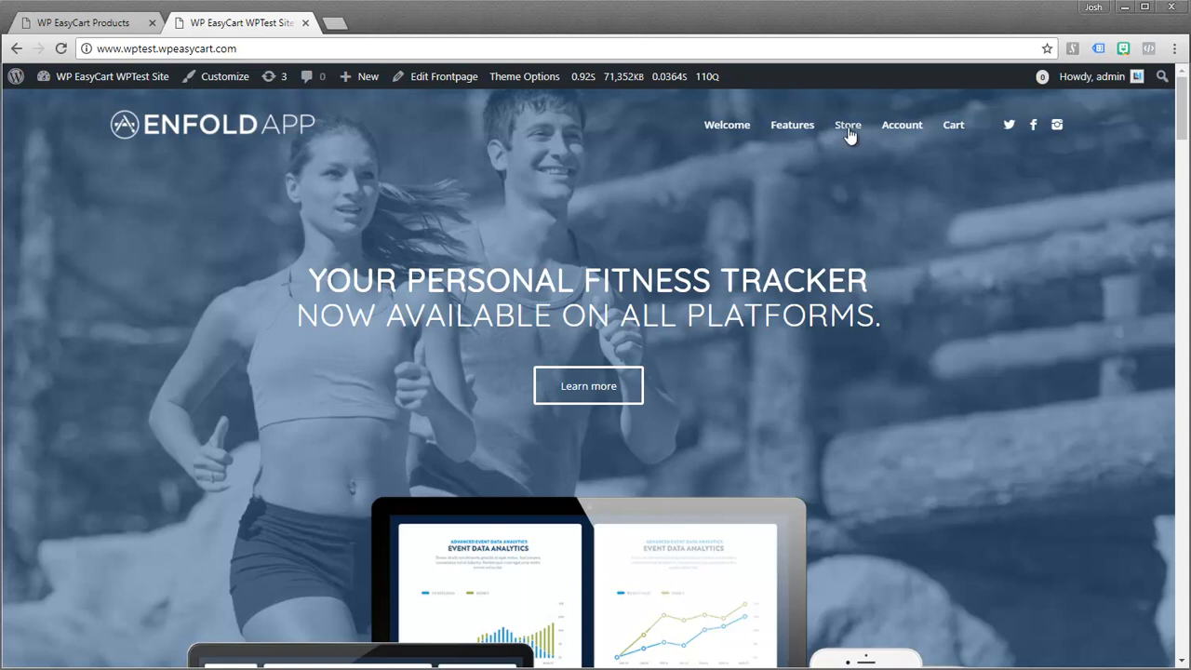
Browse the Store page, scrolling through the grid of 10 clothing products
click(849, 123)
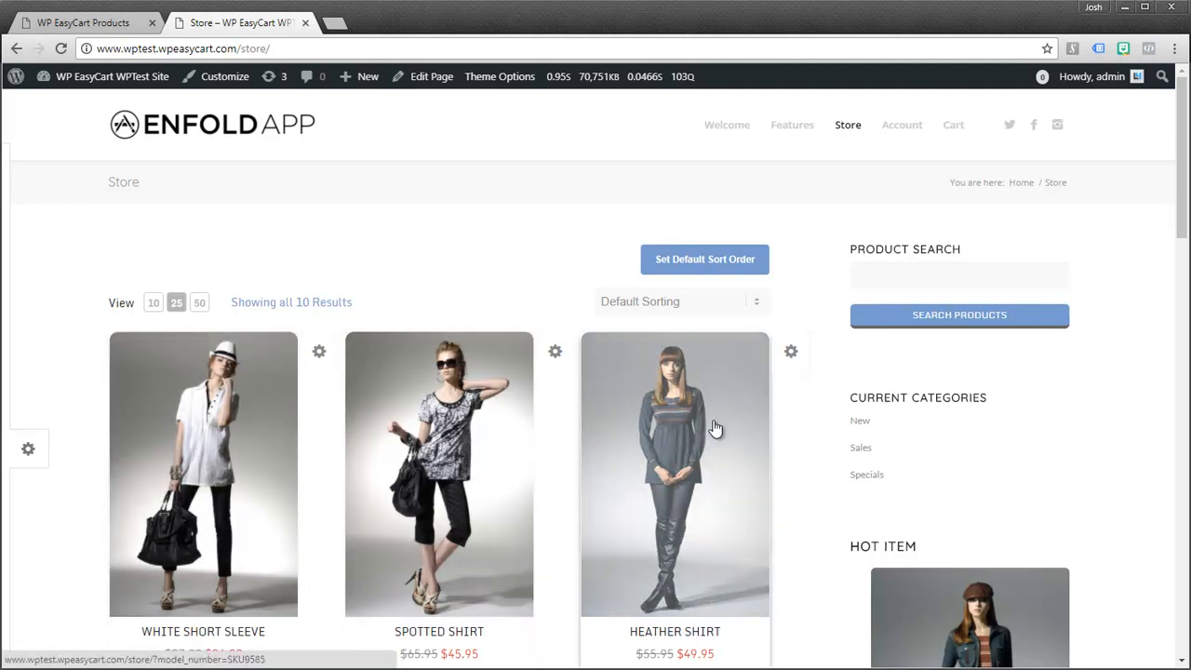
scroll(down, 3)
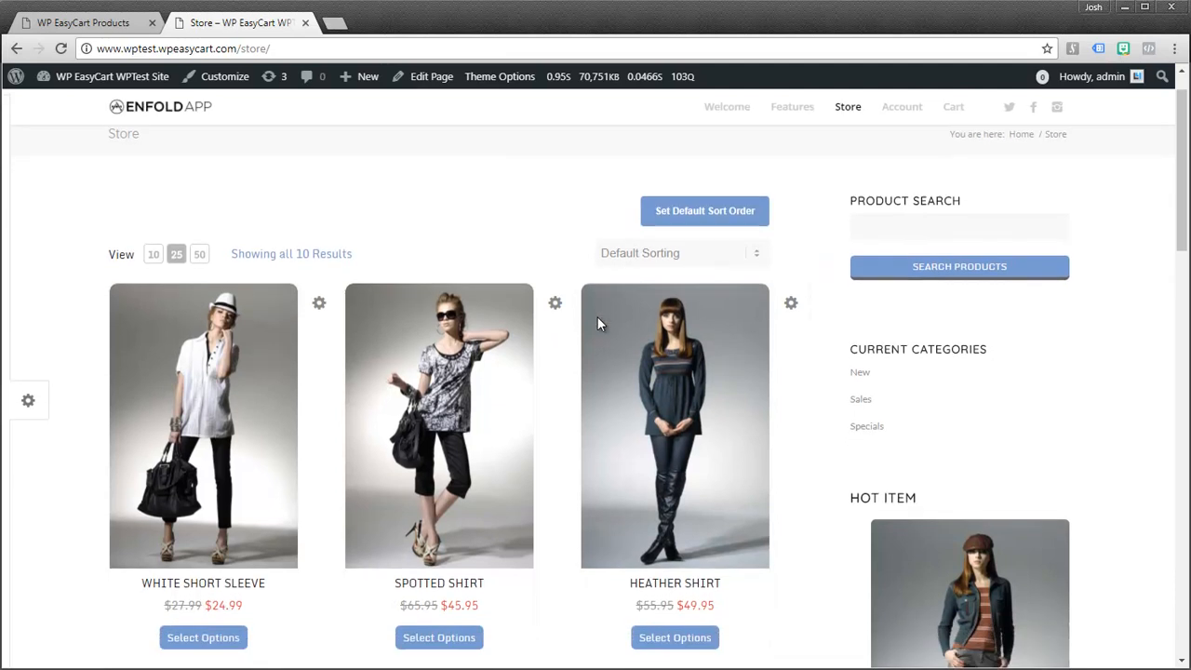
scroll(down, 3)
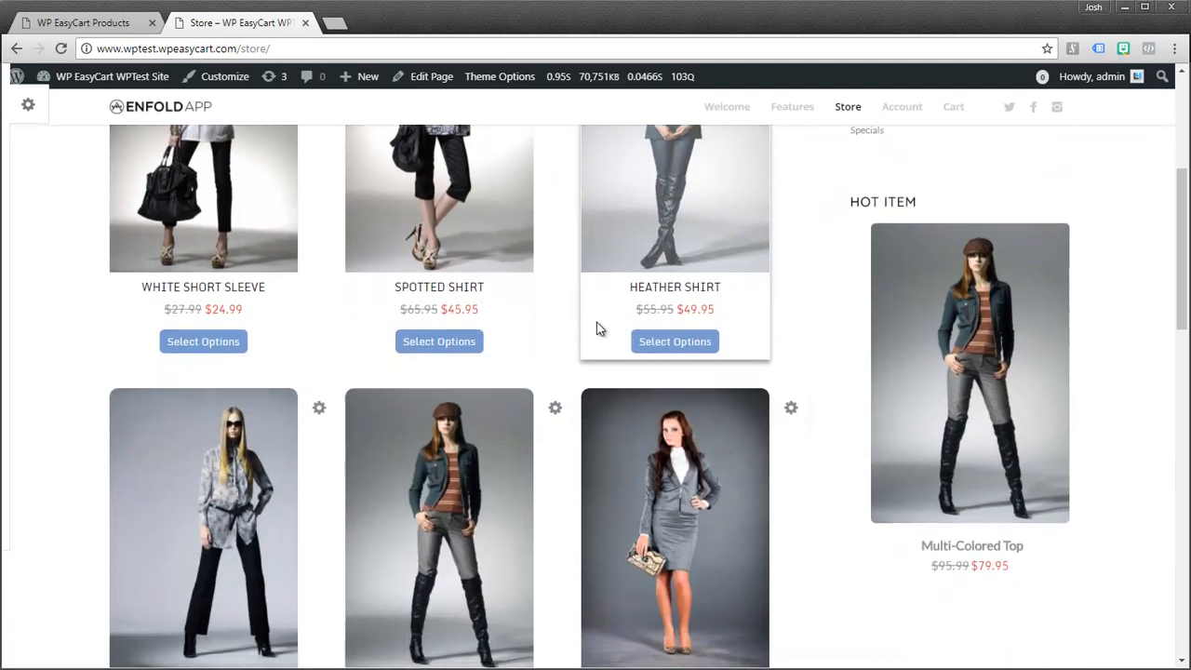
scroll(down, 3)
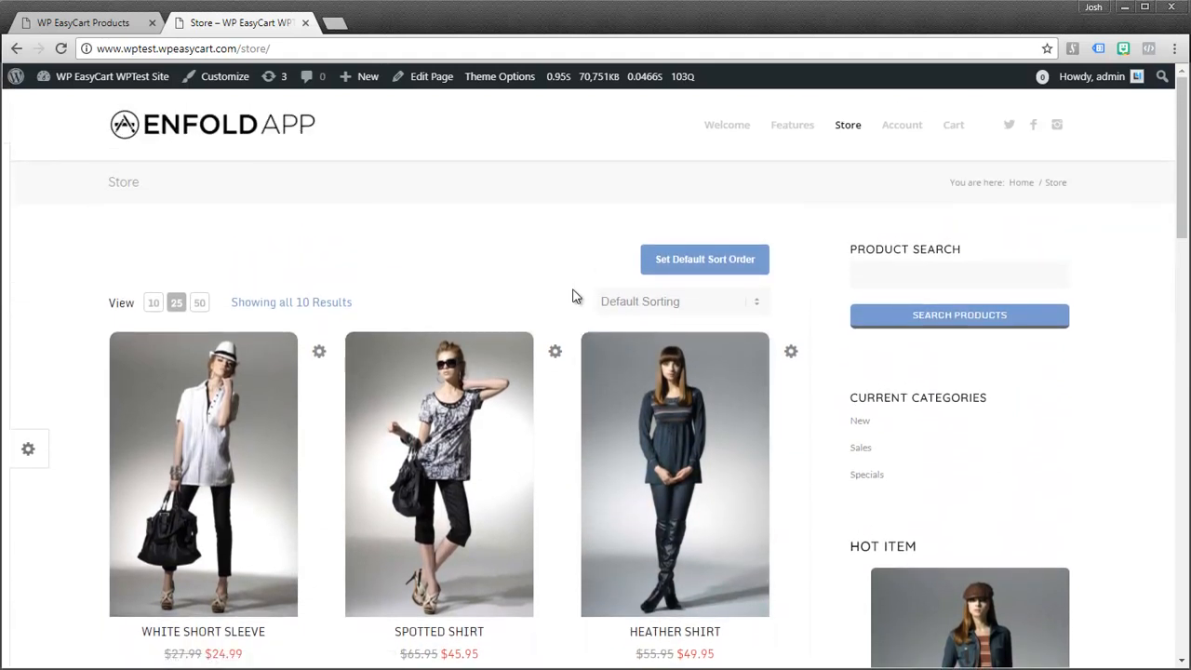
mouse_move(544, 206)
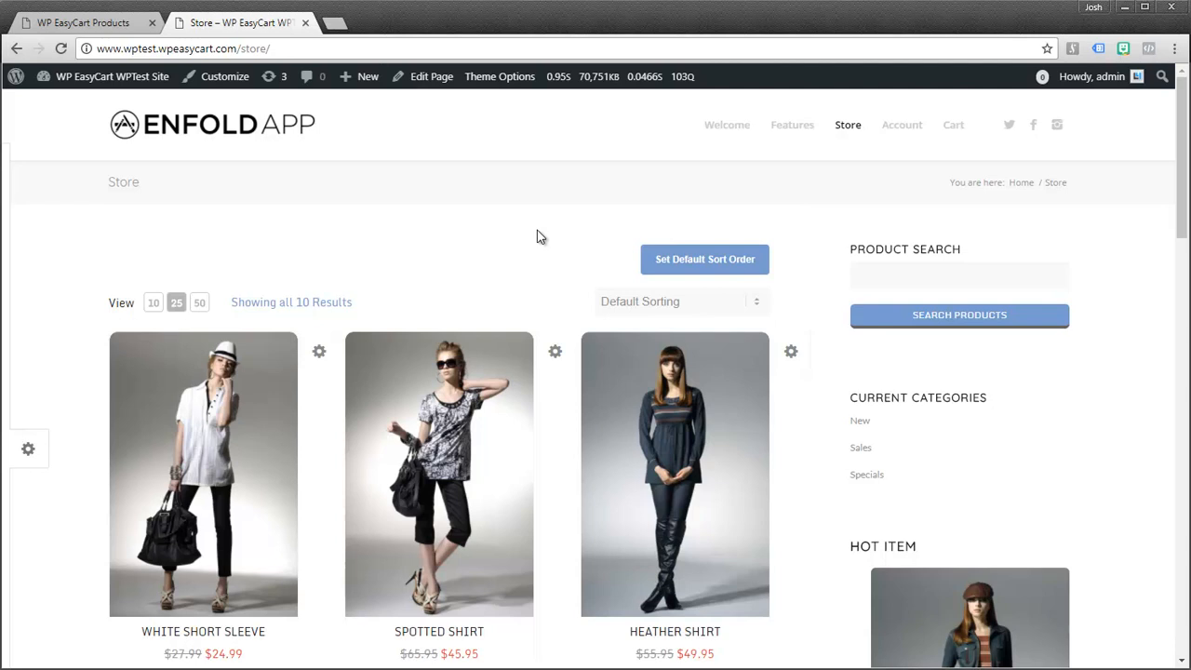
mouse_move(900, 123)
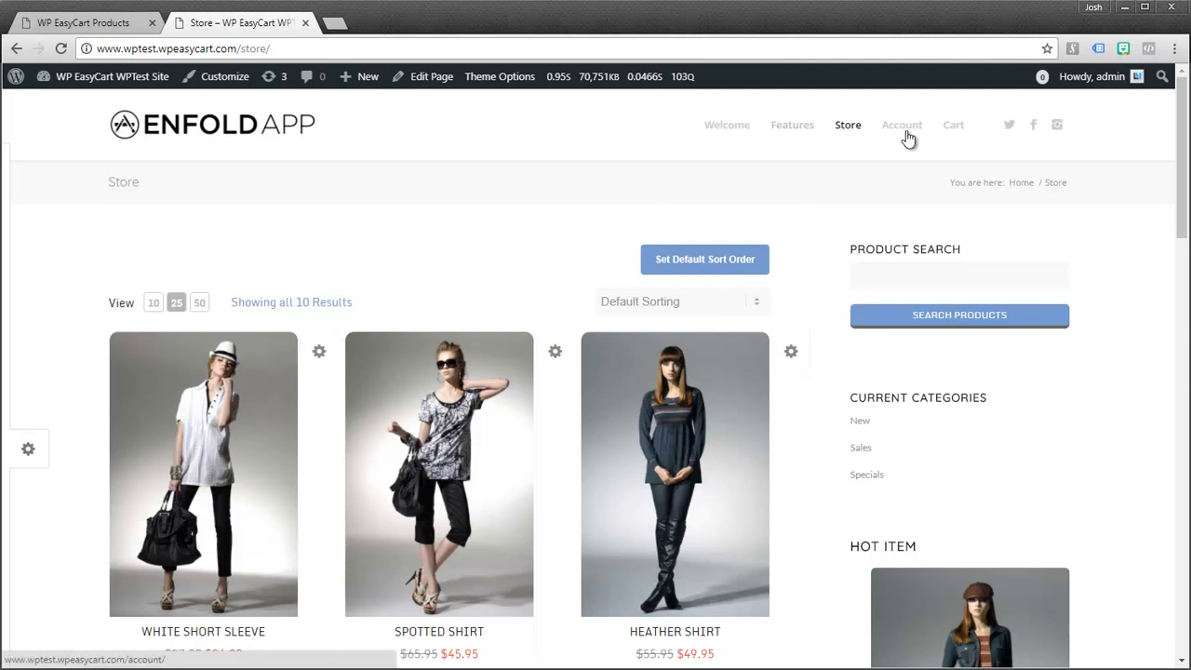
mouse_move(925, 134)
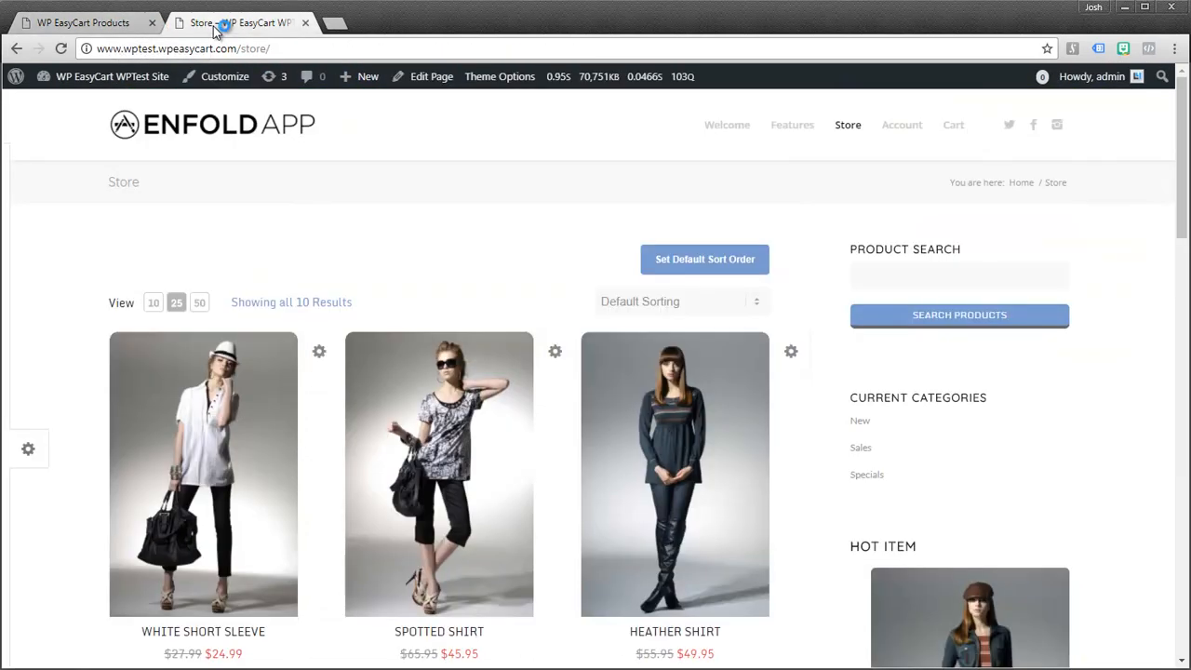
click(82, 23)
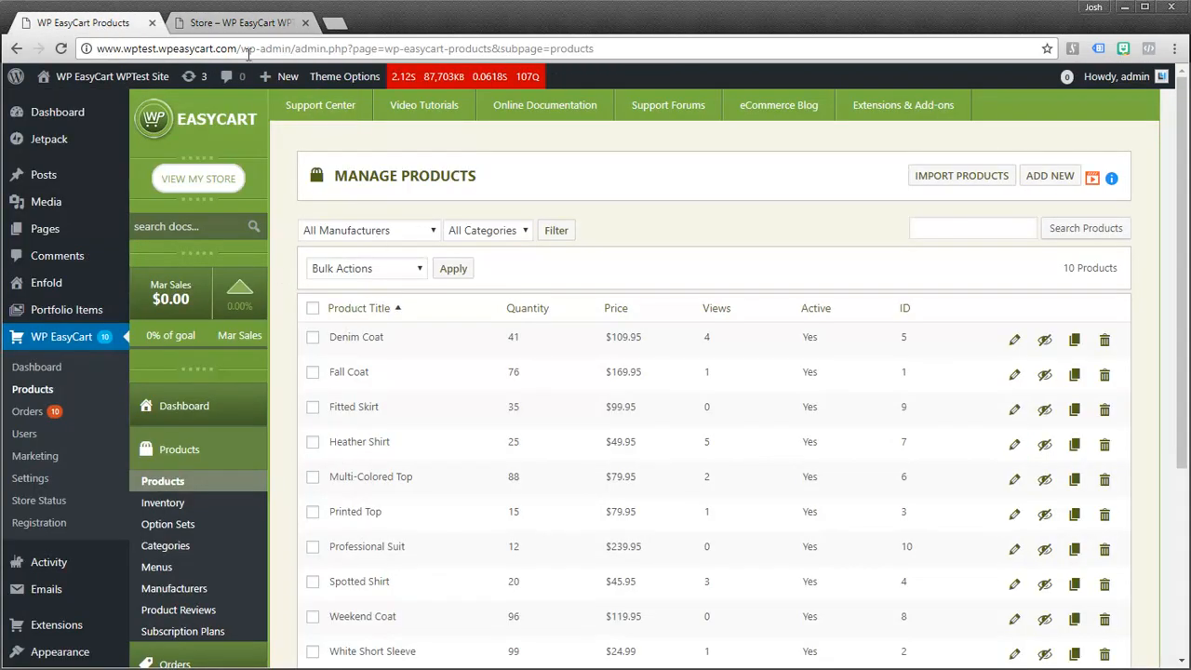
click(238, 23)
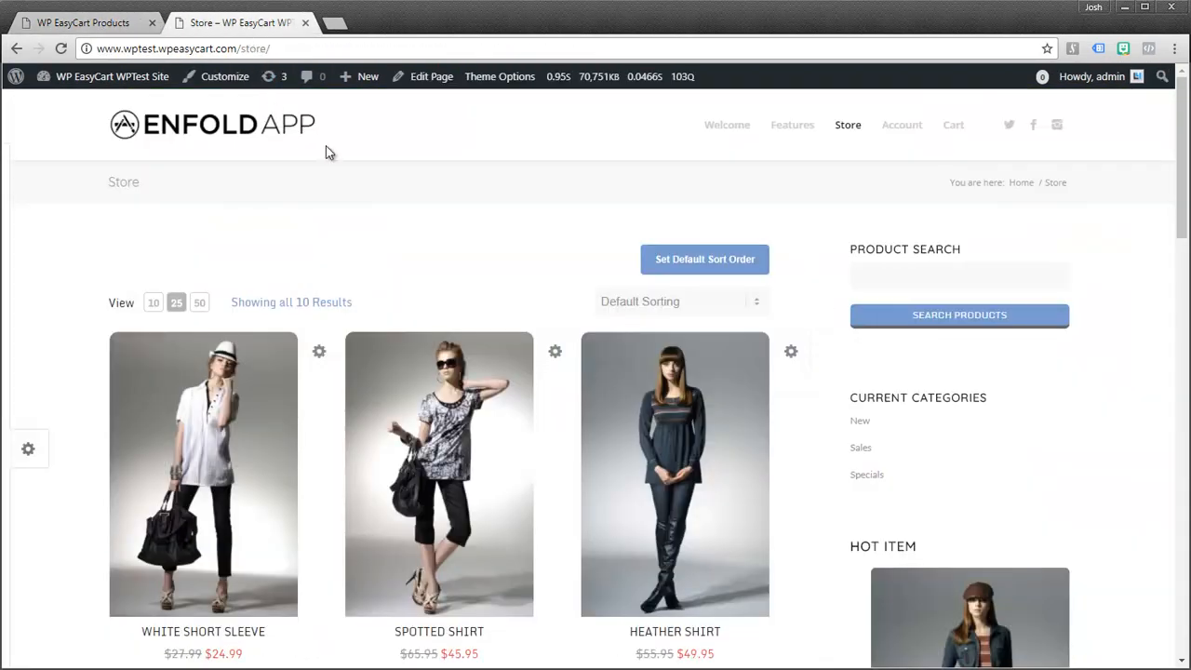
scroll(down, 3)
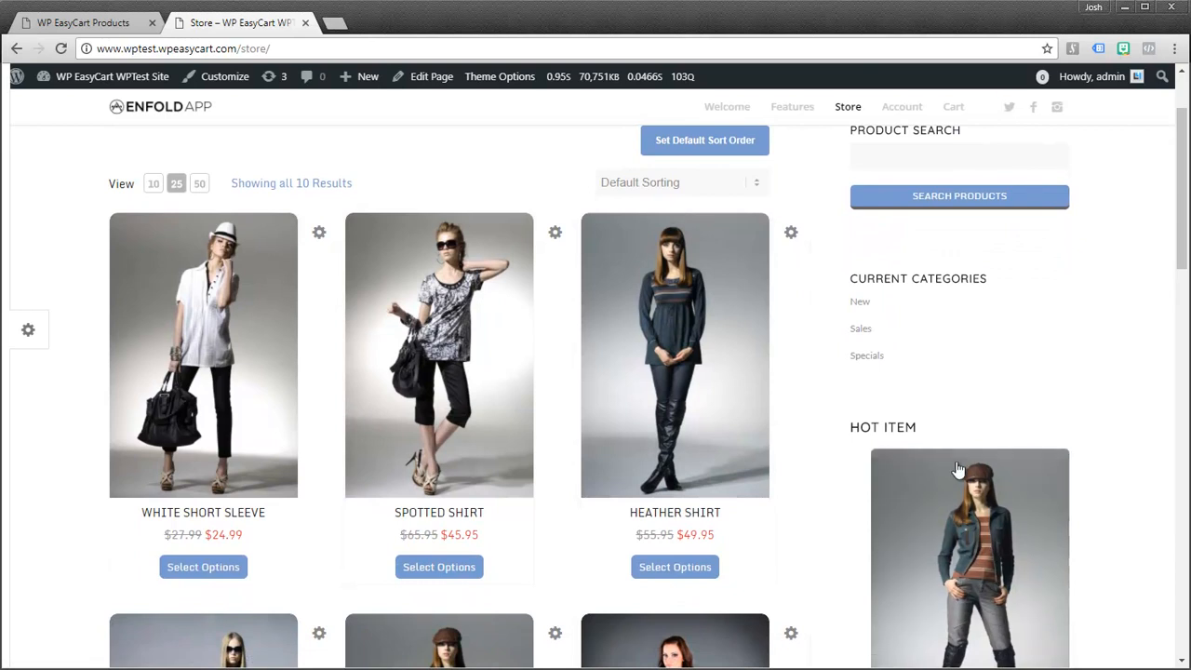
scroll(down, 3)
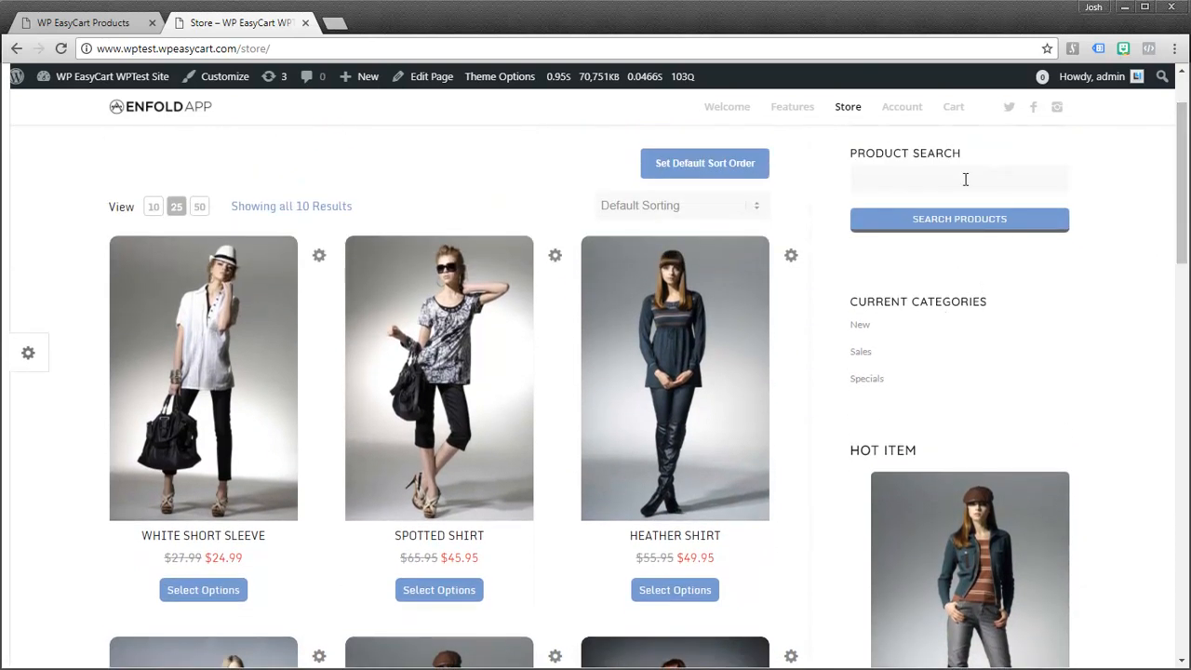
scroll(down, 3)
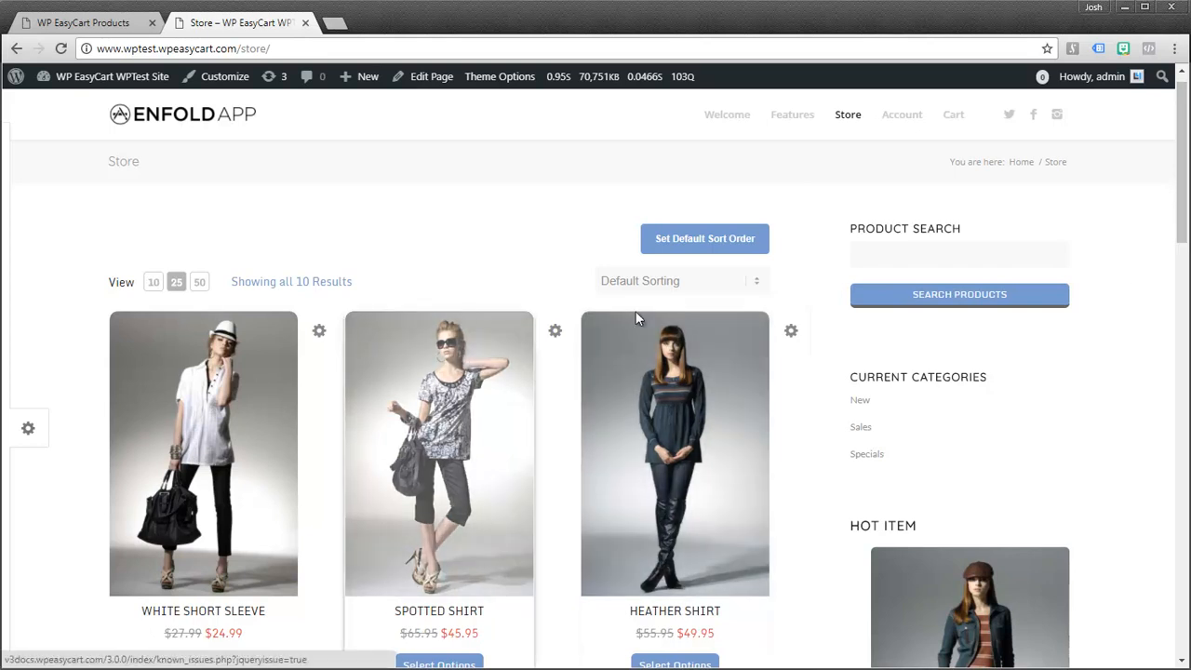
scroll(down, 3)
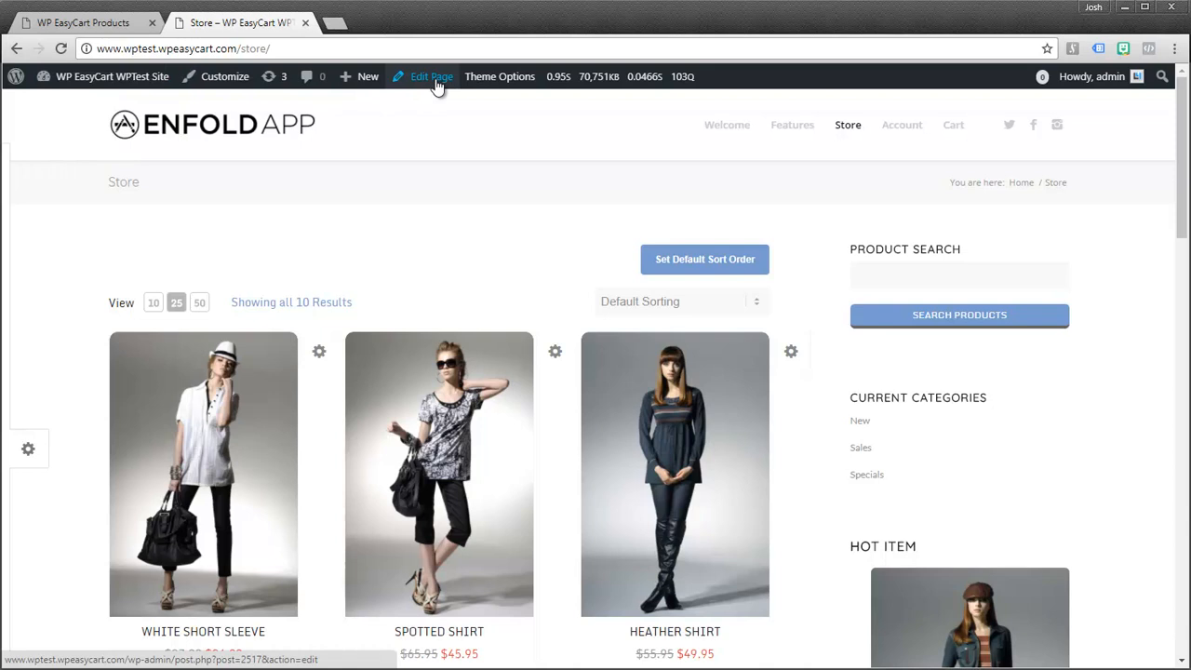
Edit the Store page and set its Layout sidebar setting to No Sidebar
click(432, 76)
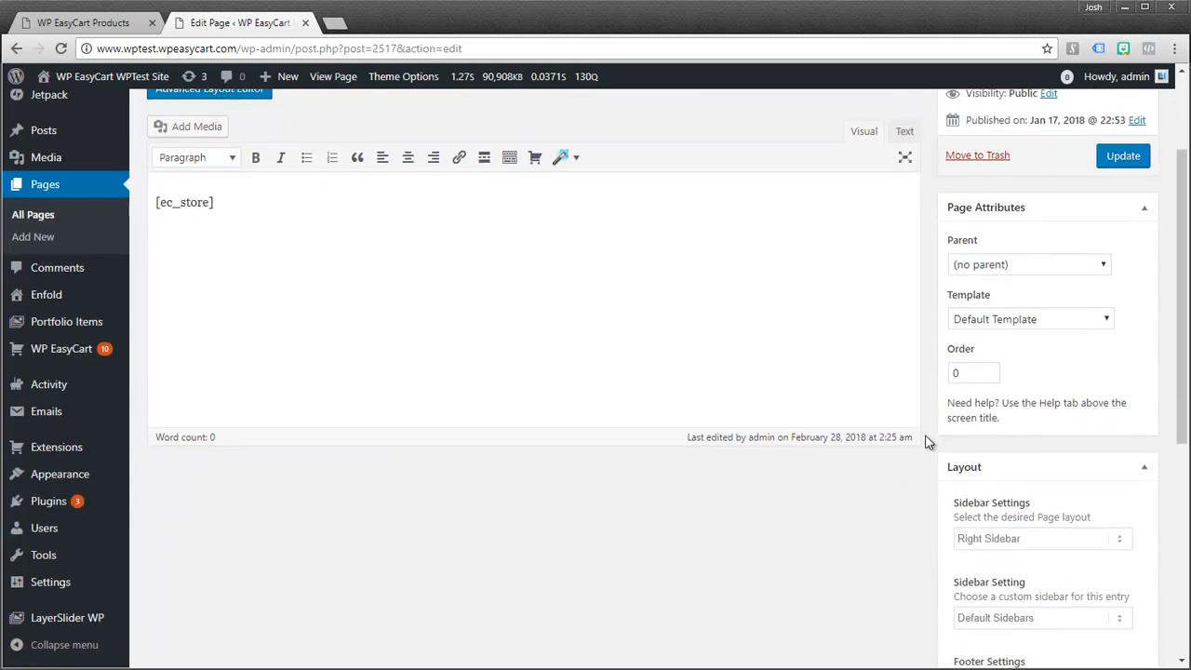
scroll(down, 3)
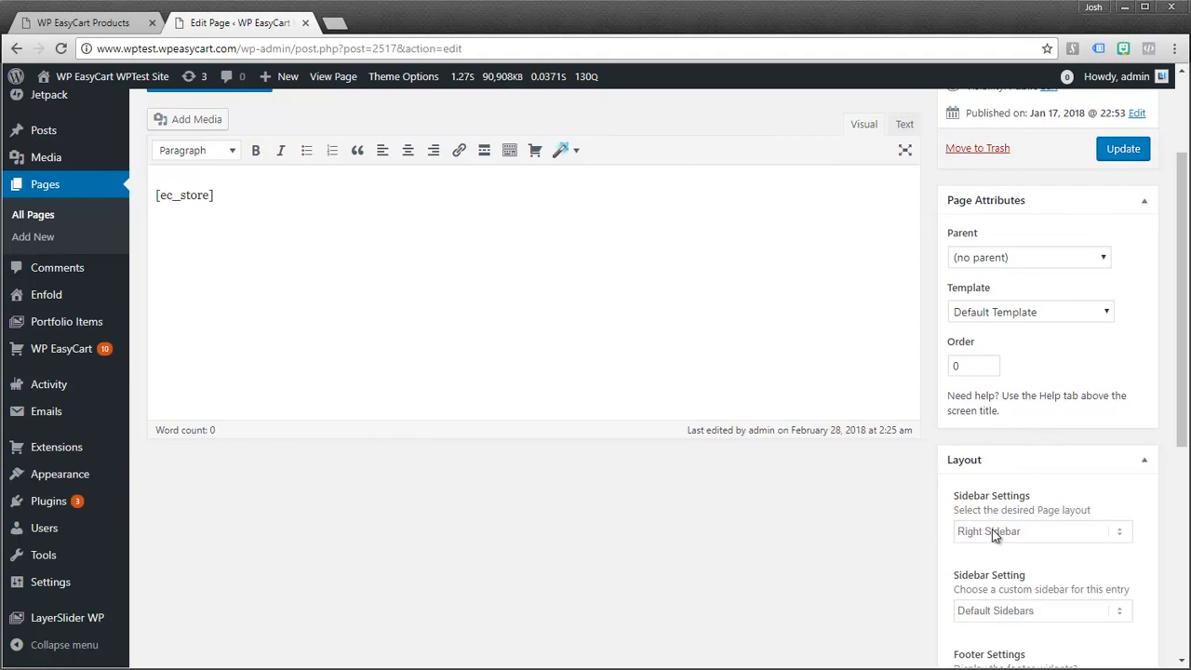
click(1042, 530)
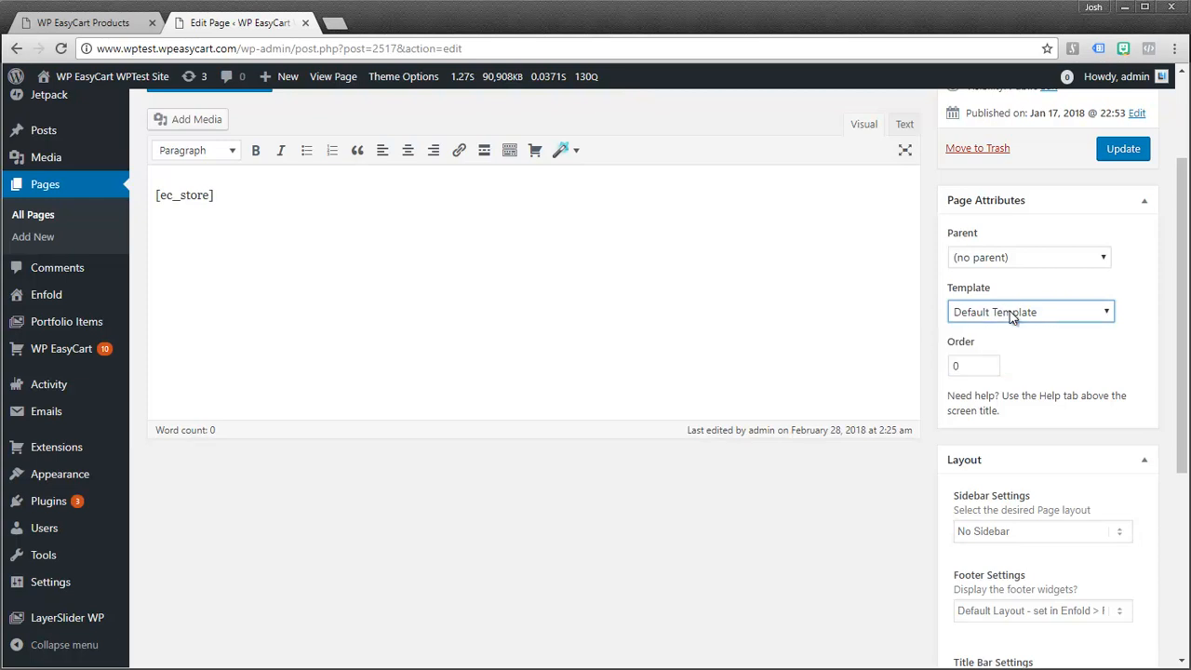
Update the Store page and view it showing products full-width
click(1123, 148)
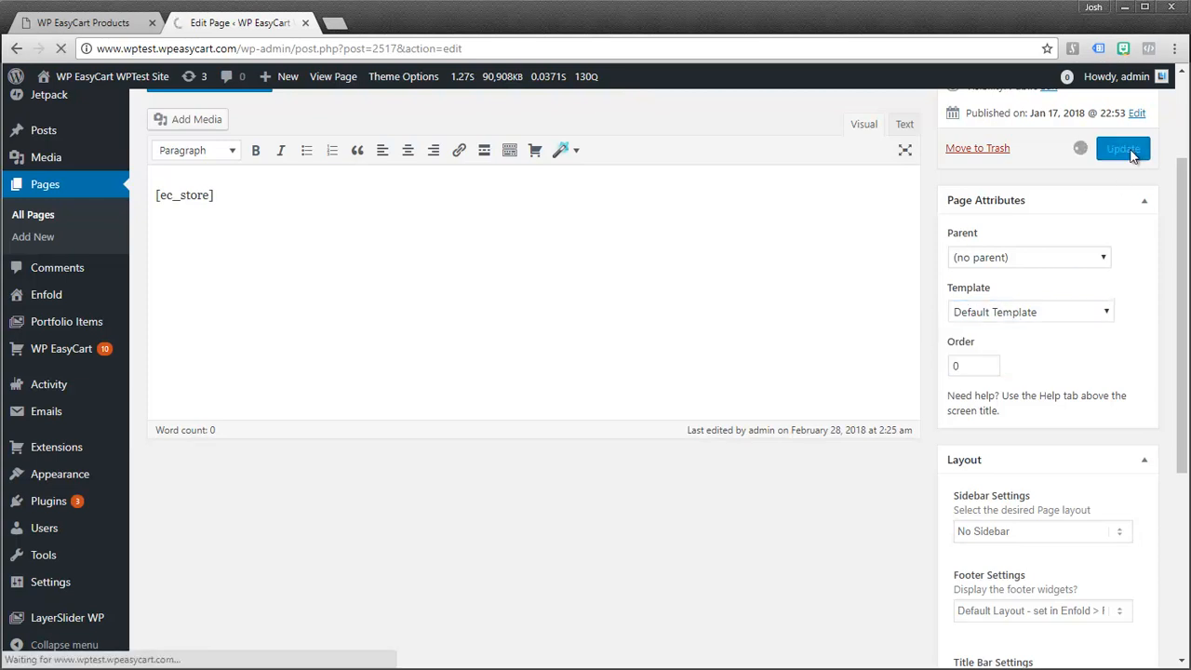
click(1122, 149)
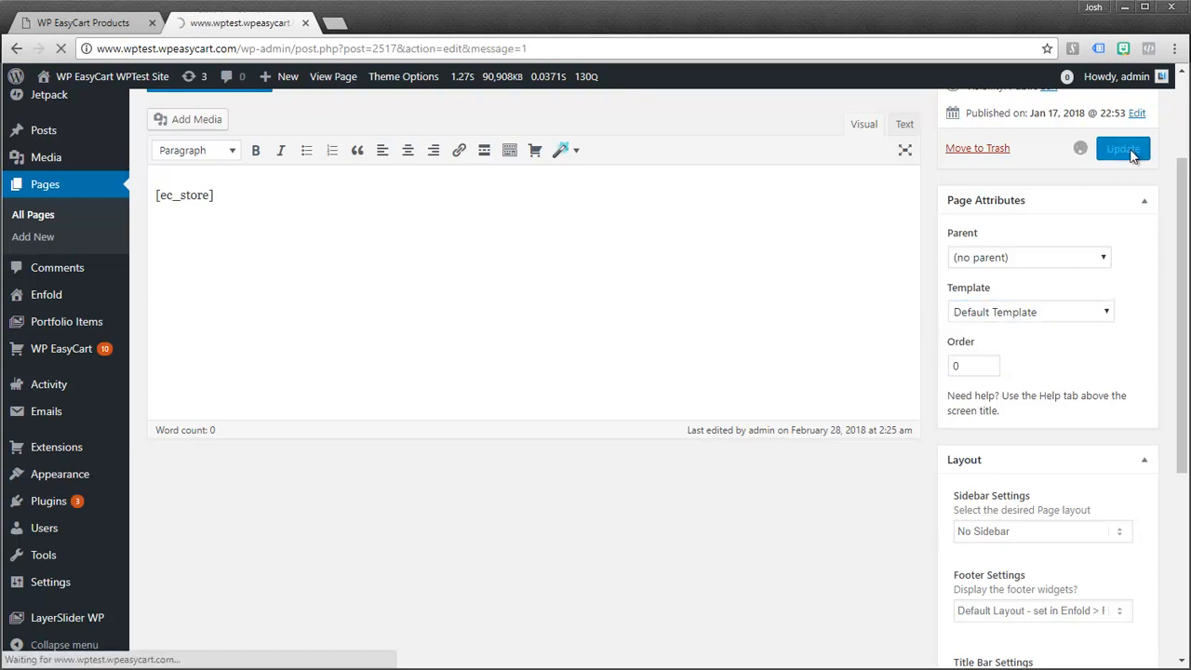
click(1124, 148)
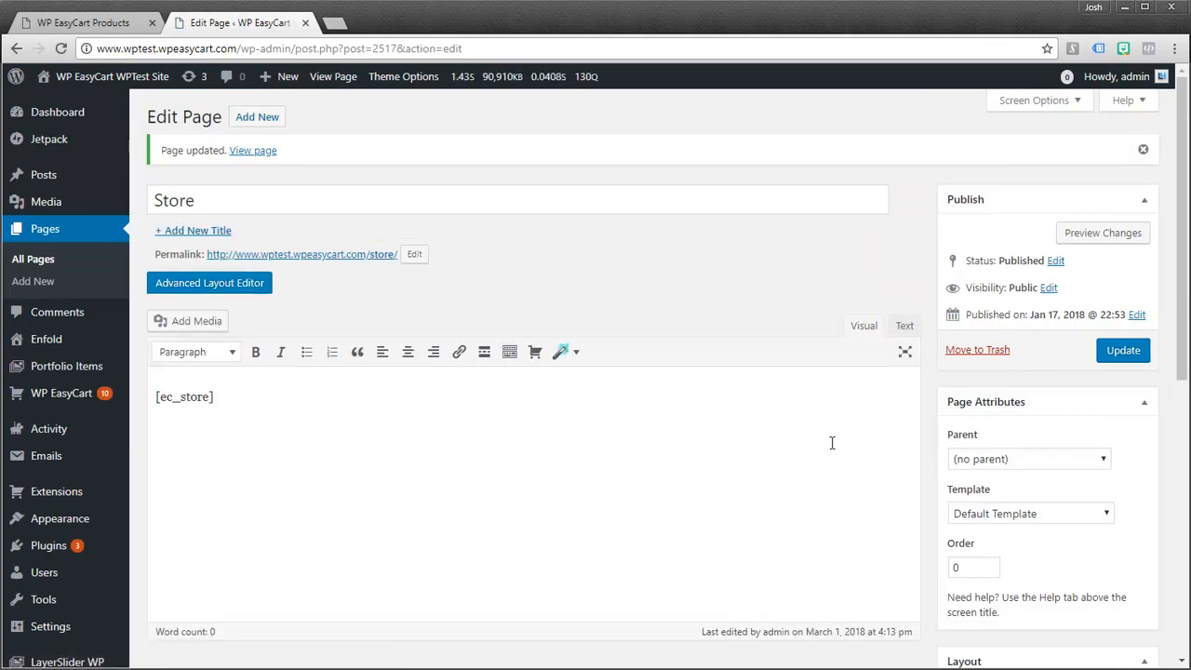
mouse_move(927, 482)
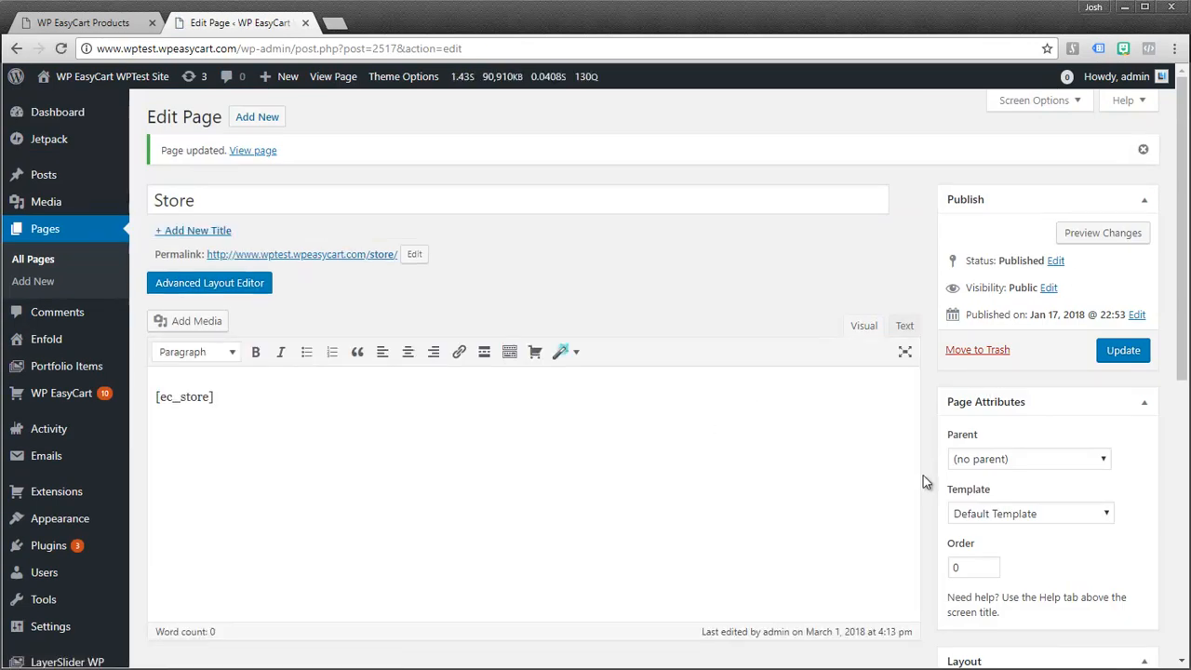
mouse_move(318, 101)
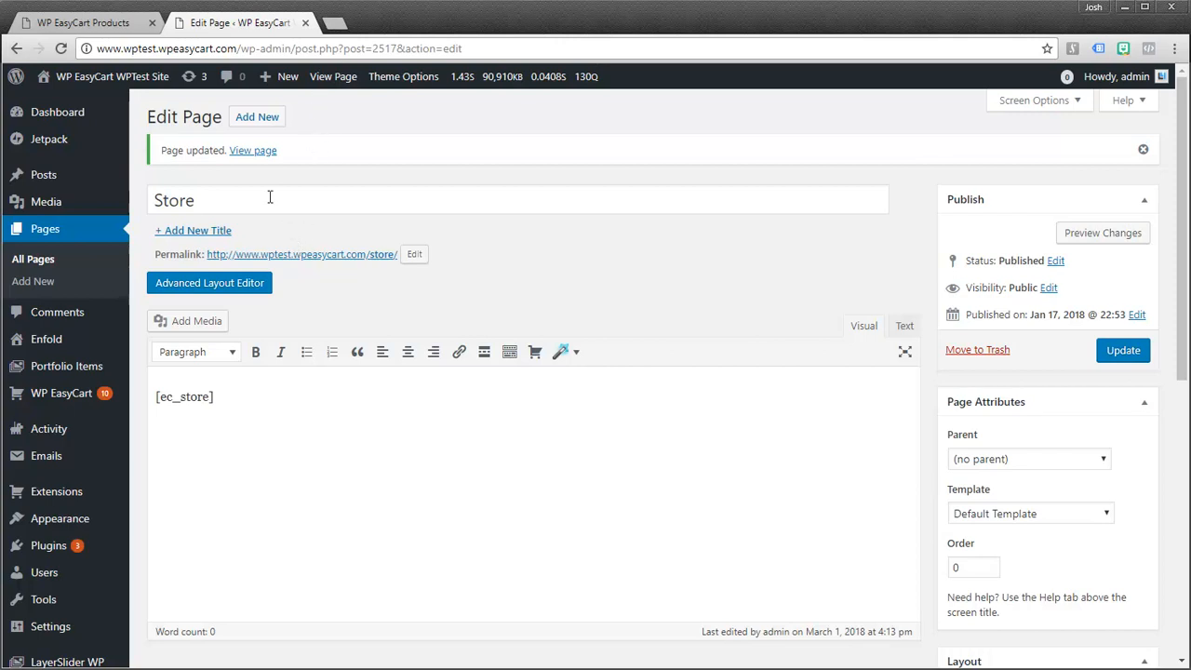
click(253, 148)
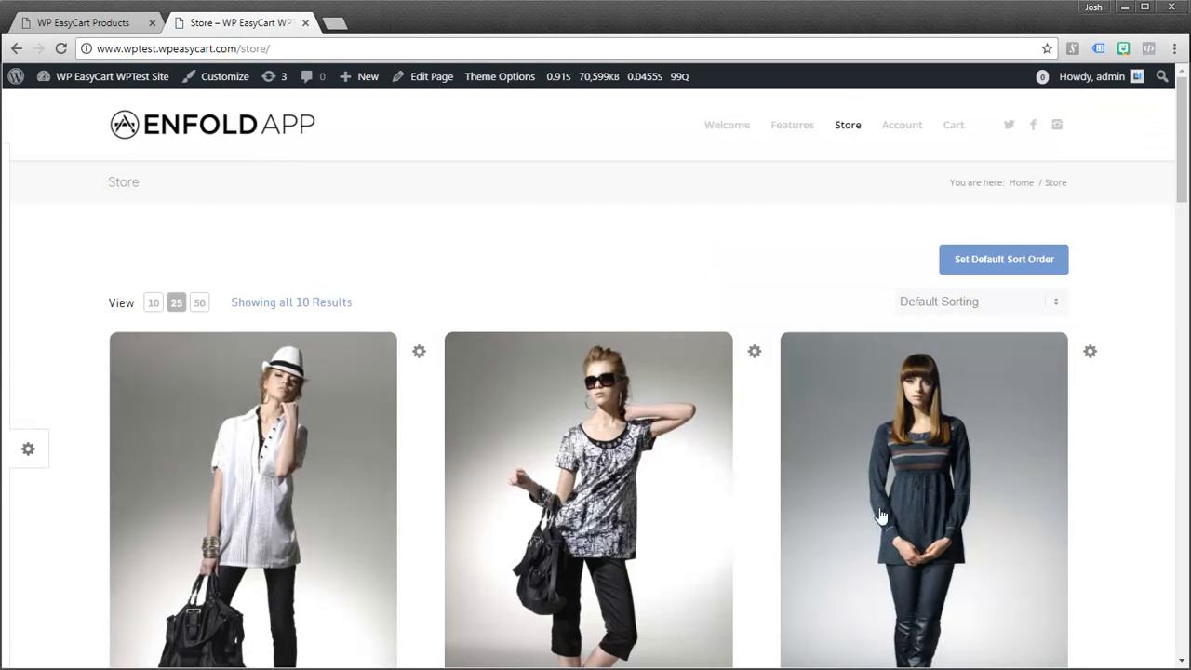
Visit the Cart with the red White Short Sleeve ($32.98), then the Account sign-in page
scroll(down, 3)
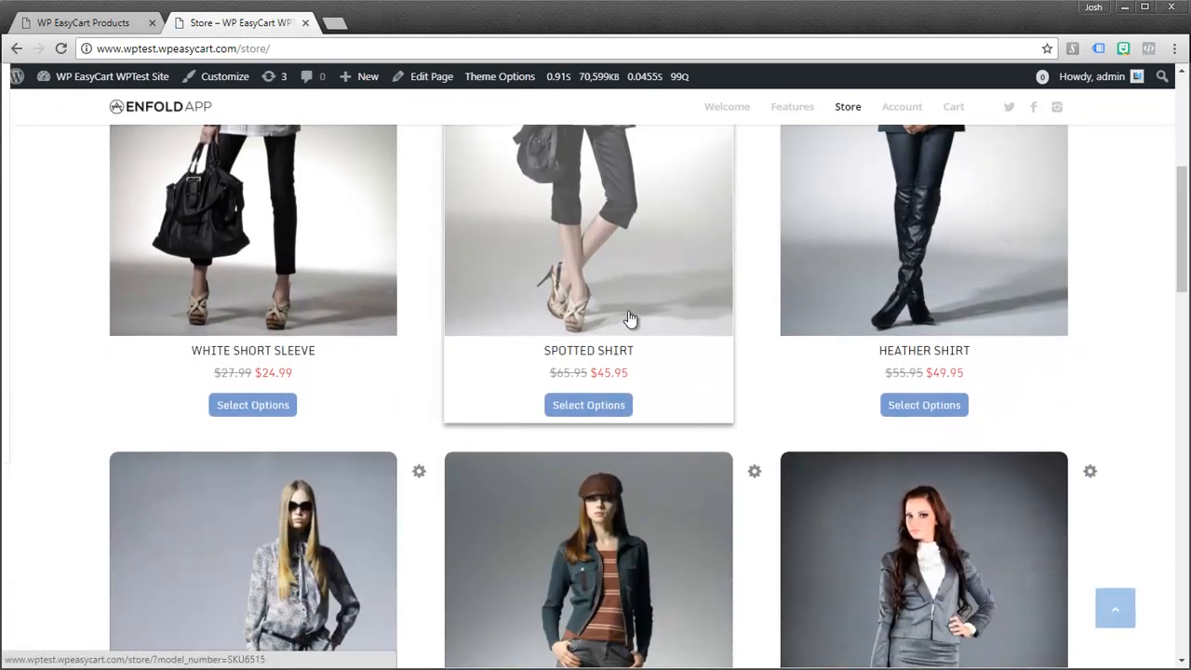
scroll(down, 3)
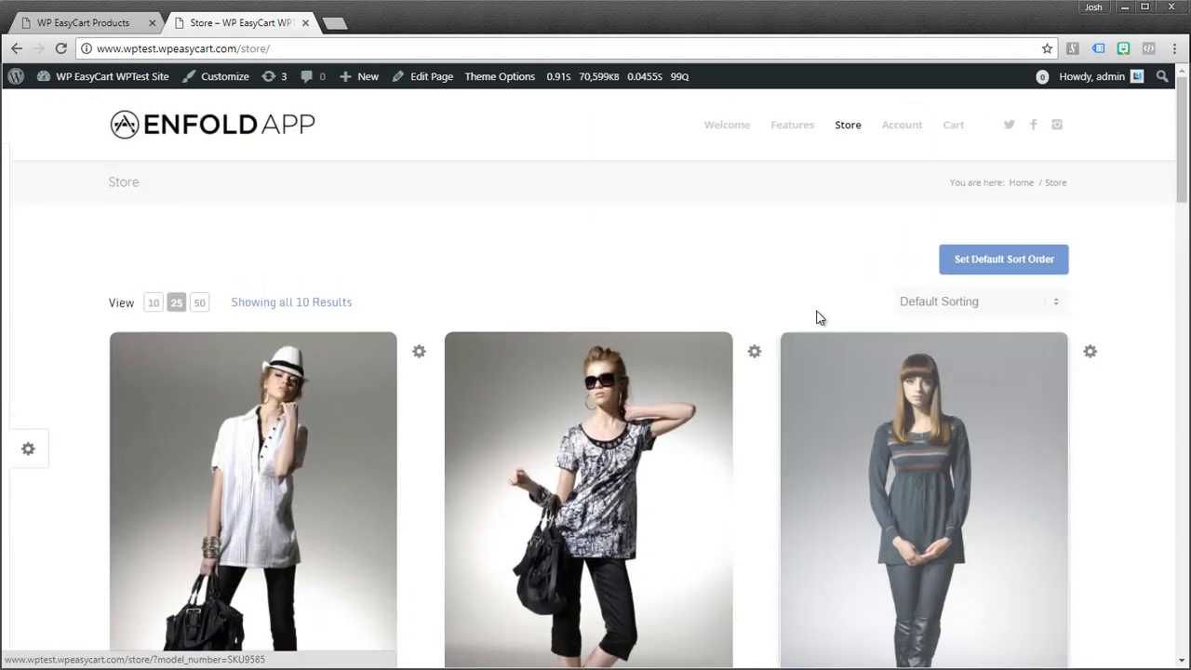
click(901, 123)
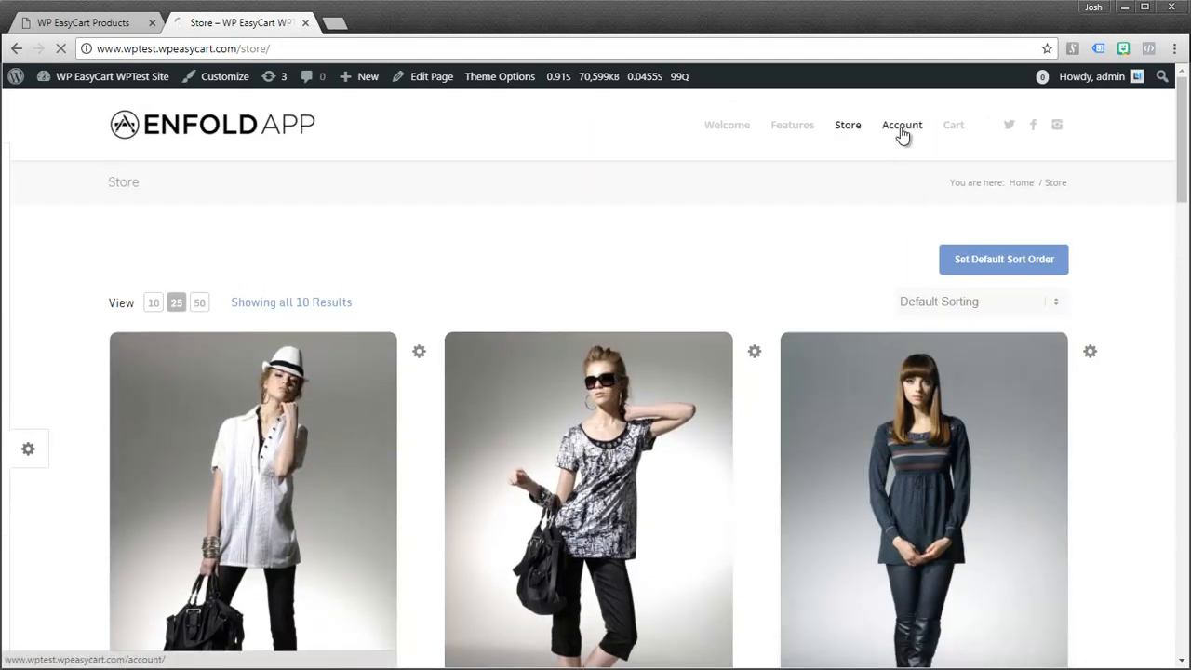
click(901, 123)
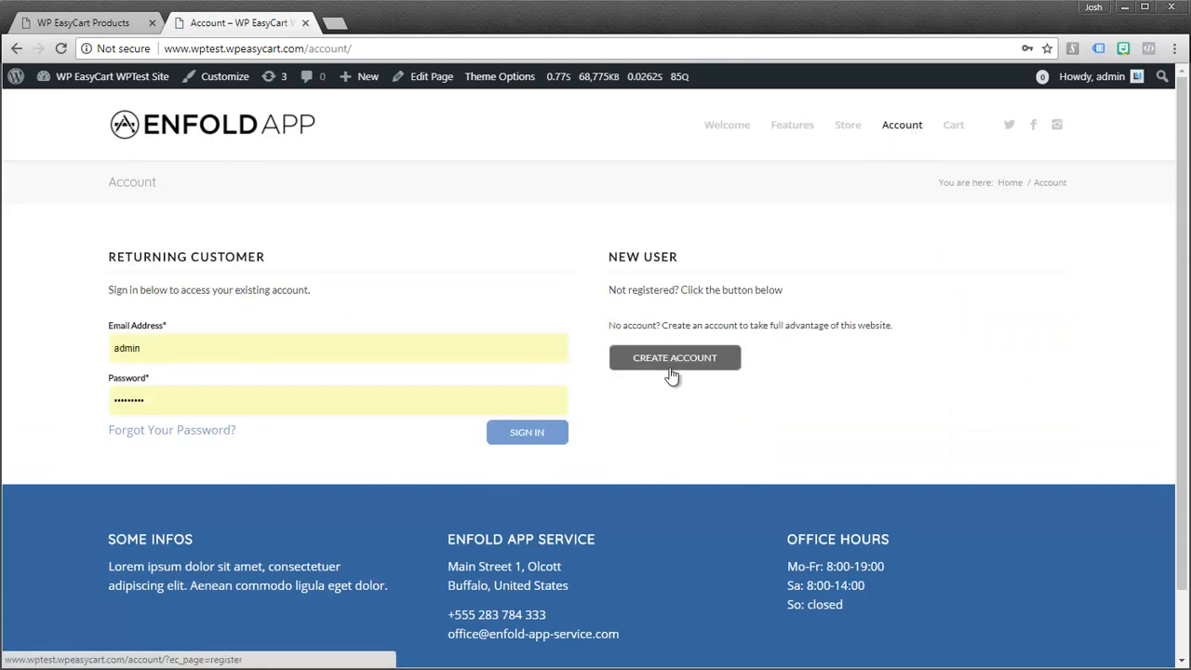
mouse_move(953, 125)
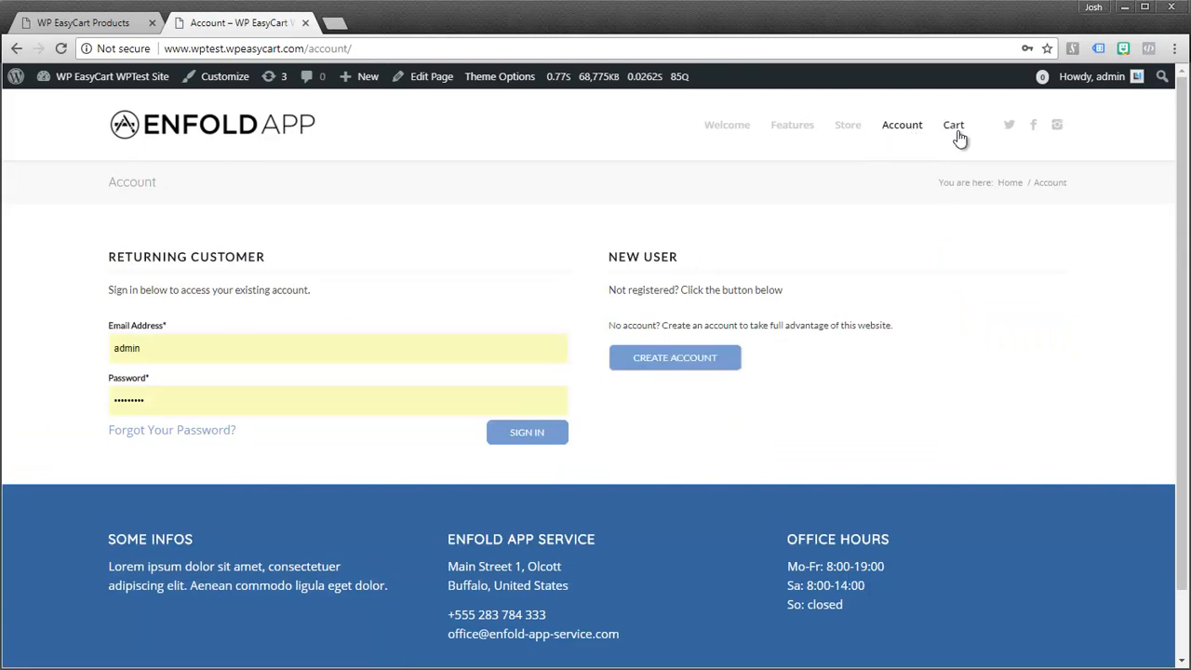
click(953, 123)
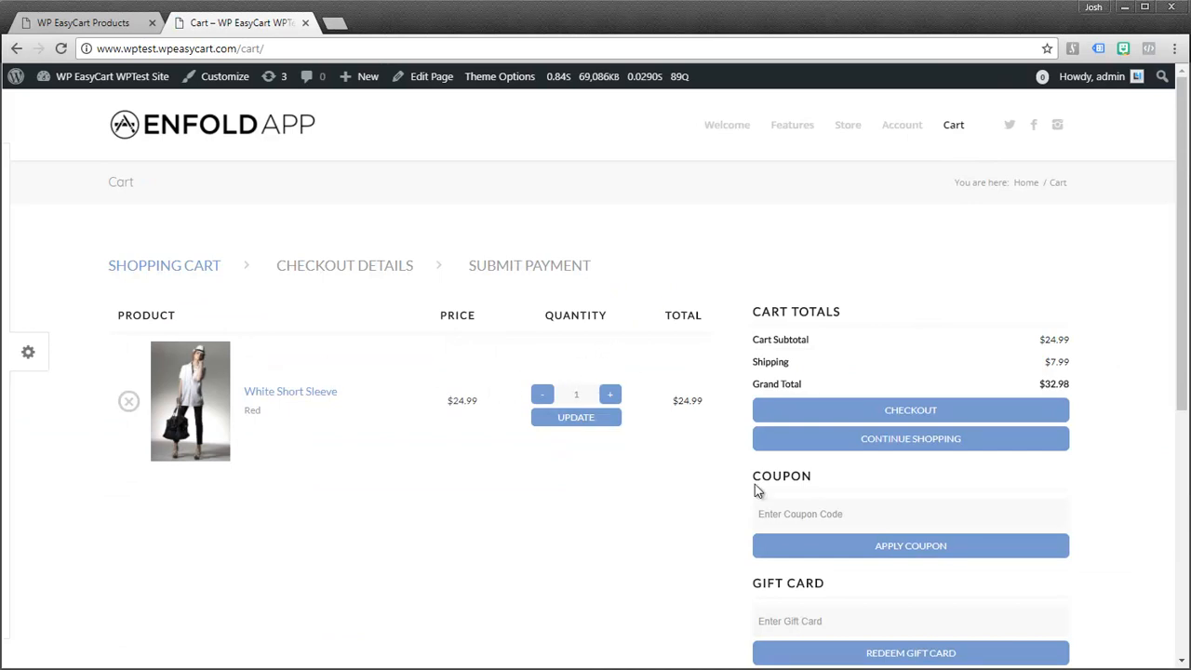
mouse_move(1114, 519)
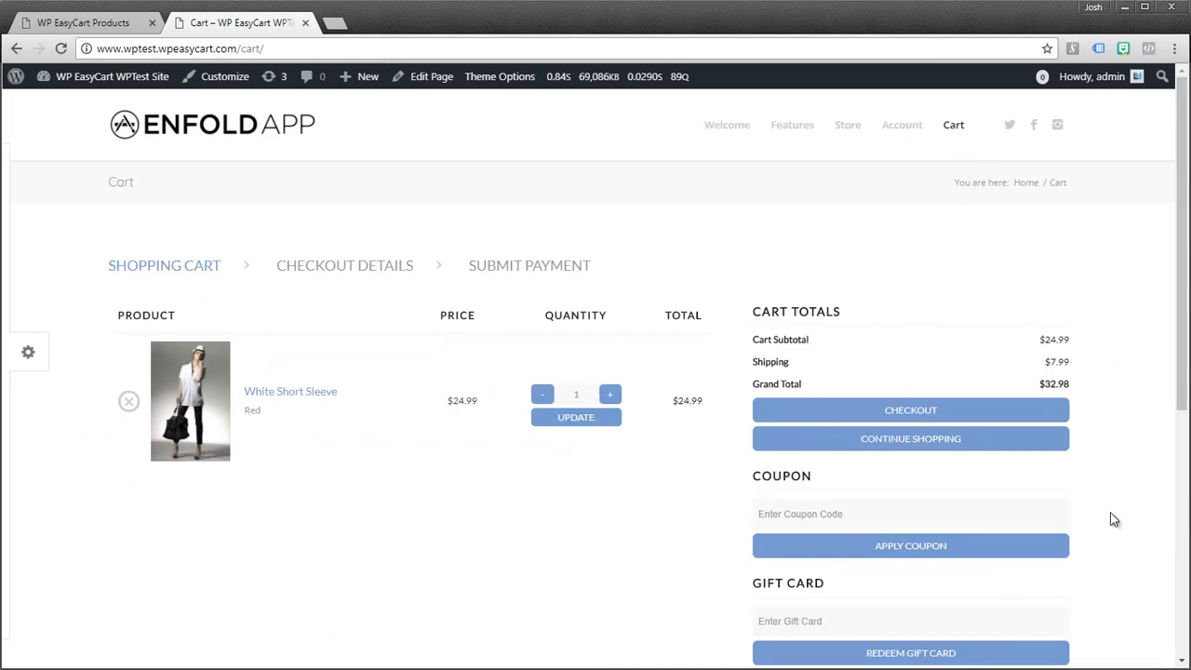
mouse_move(733, 385)
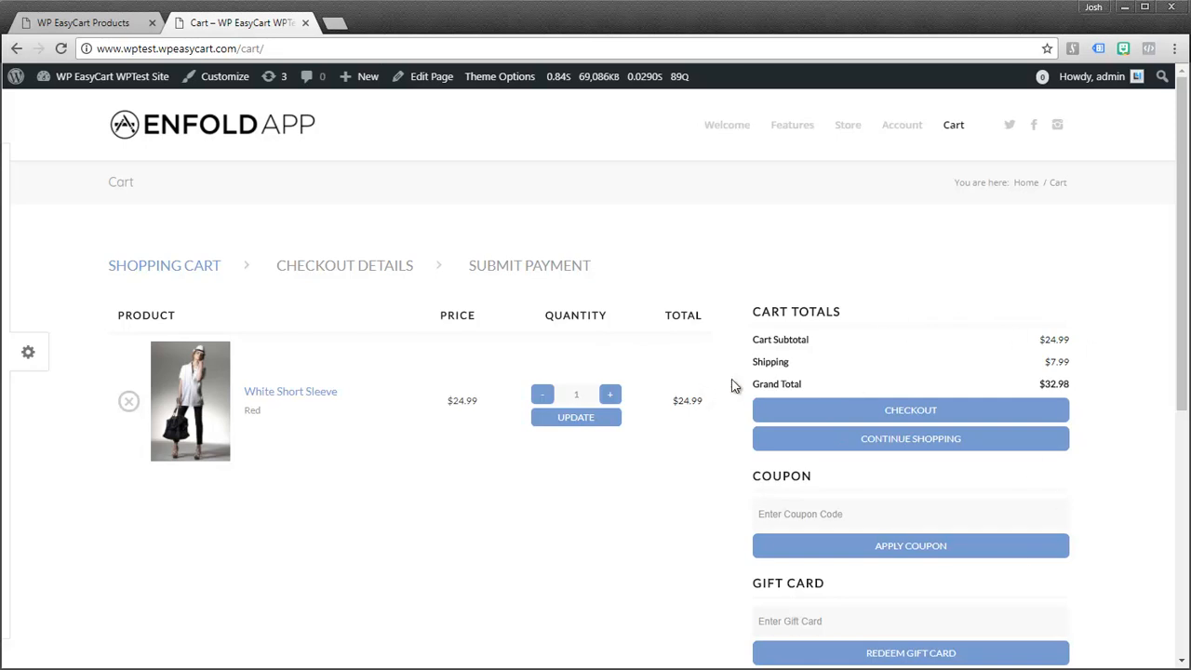
mouse_move(592, 358)
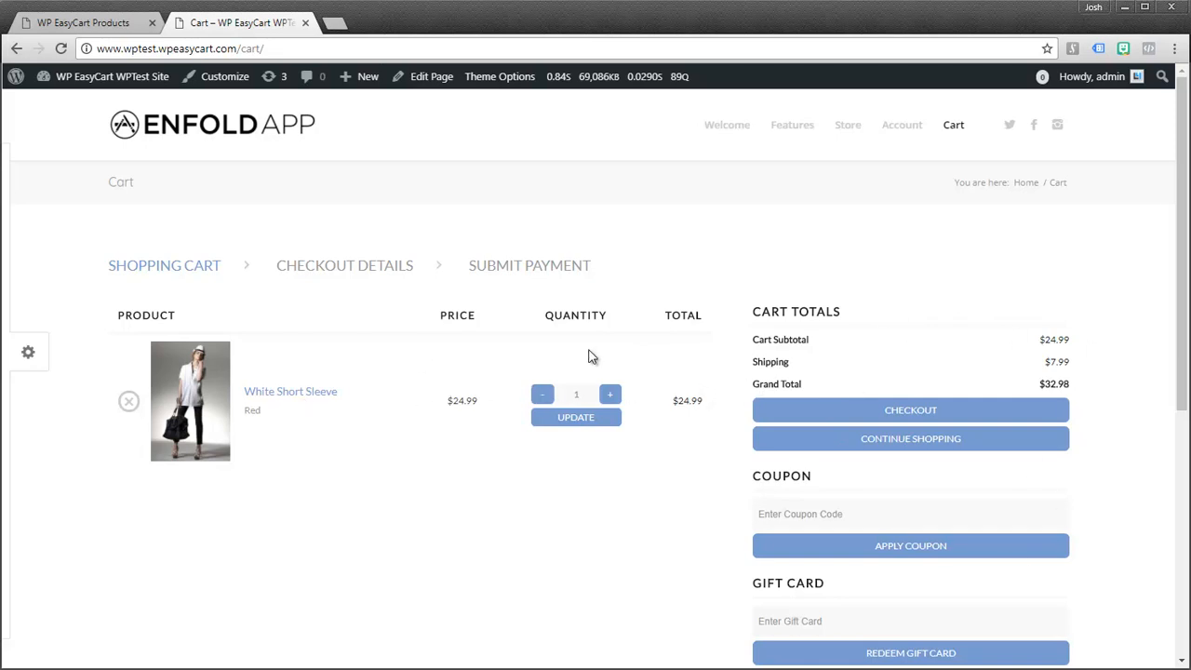
mouse_move(152, 357)
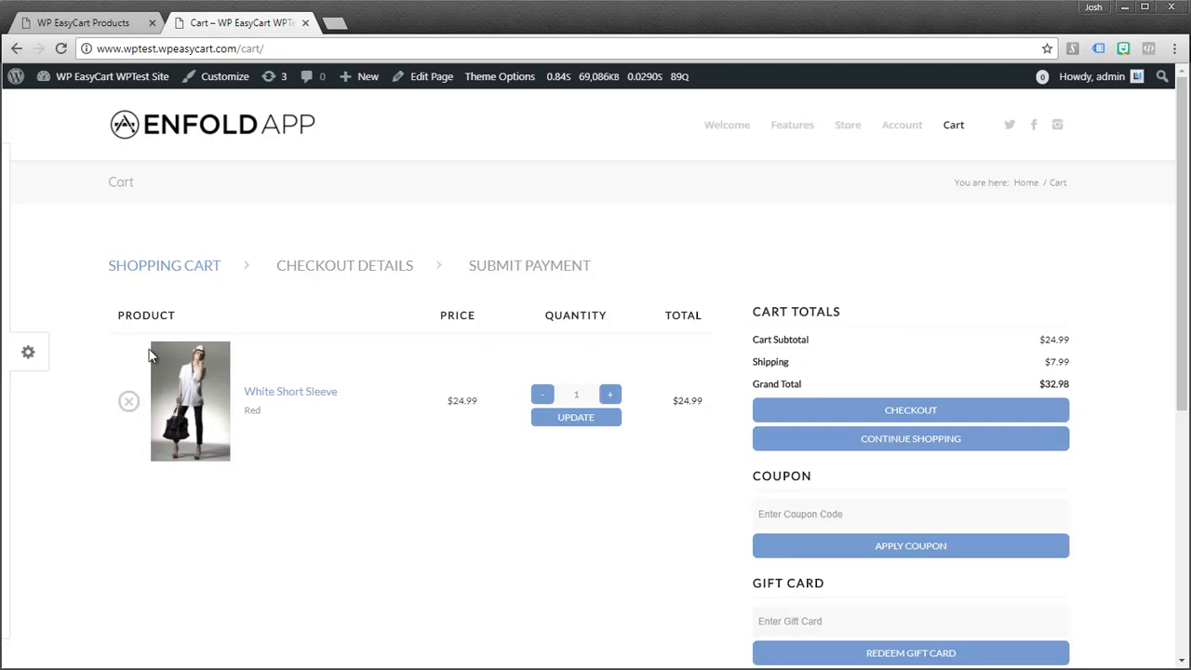
mouse_move(709, 371)
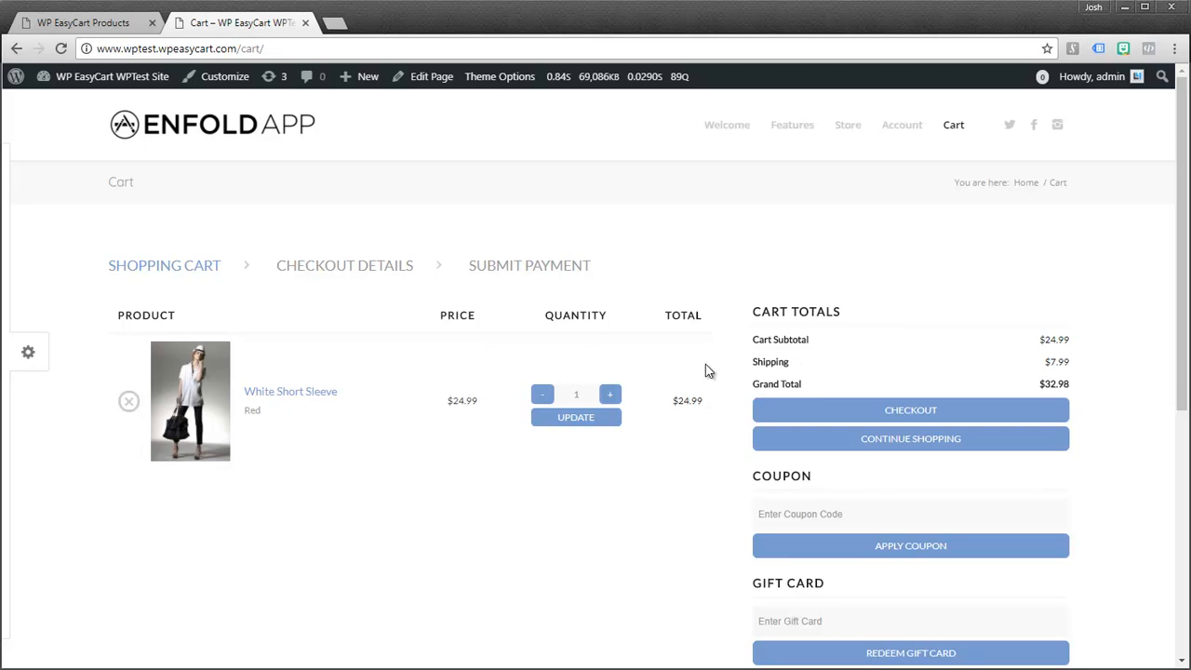
mouse_move(1016, 268)
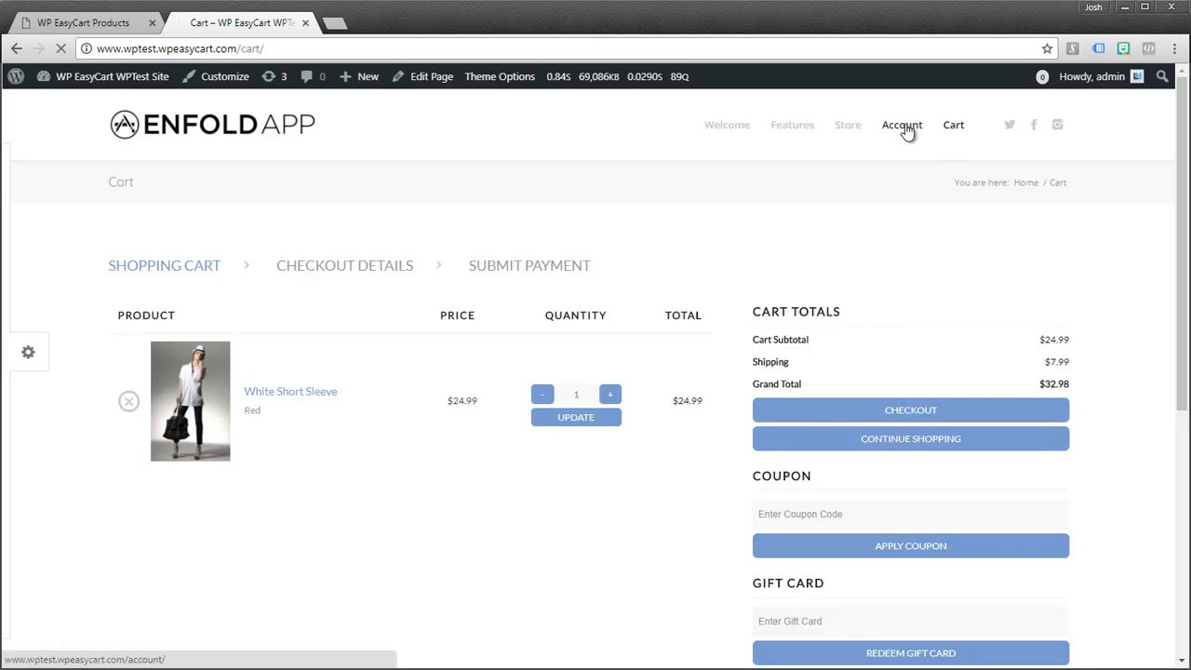
click(901, 123)
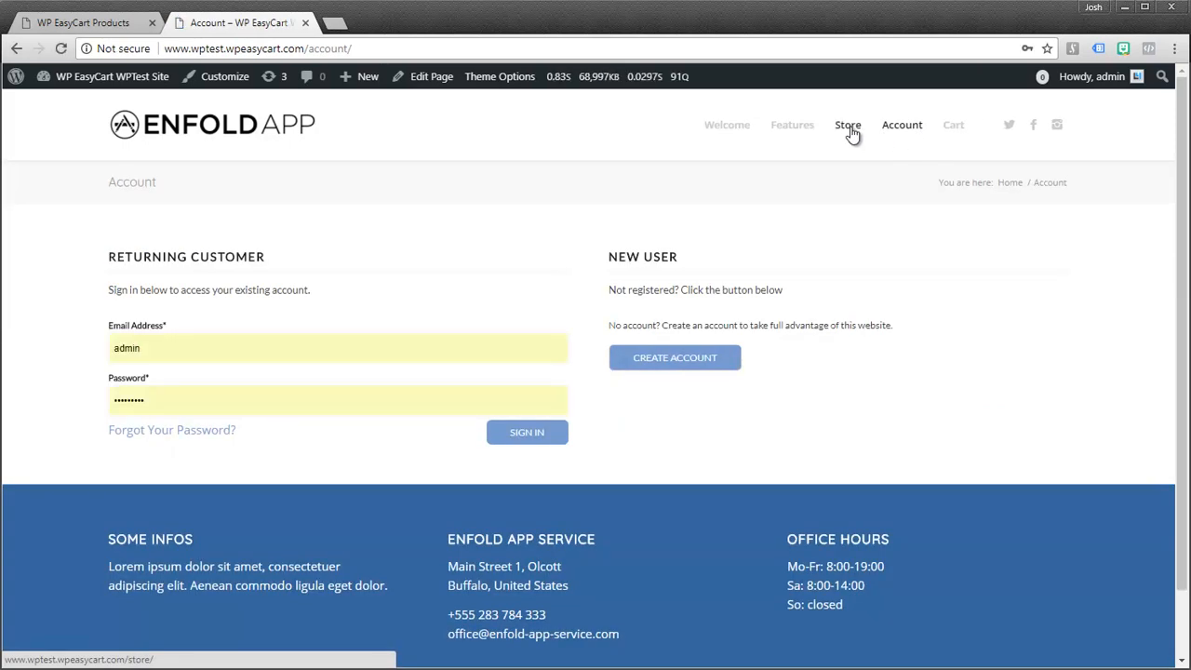
From the Store listing, go to the Spotted Shirt product page ($45.95 with size options)
click(849, 123)
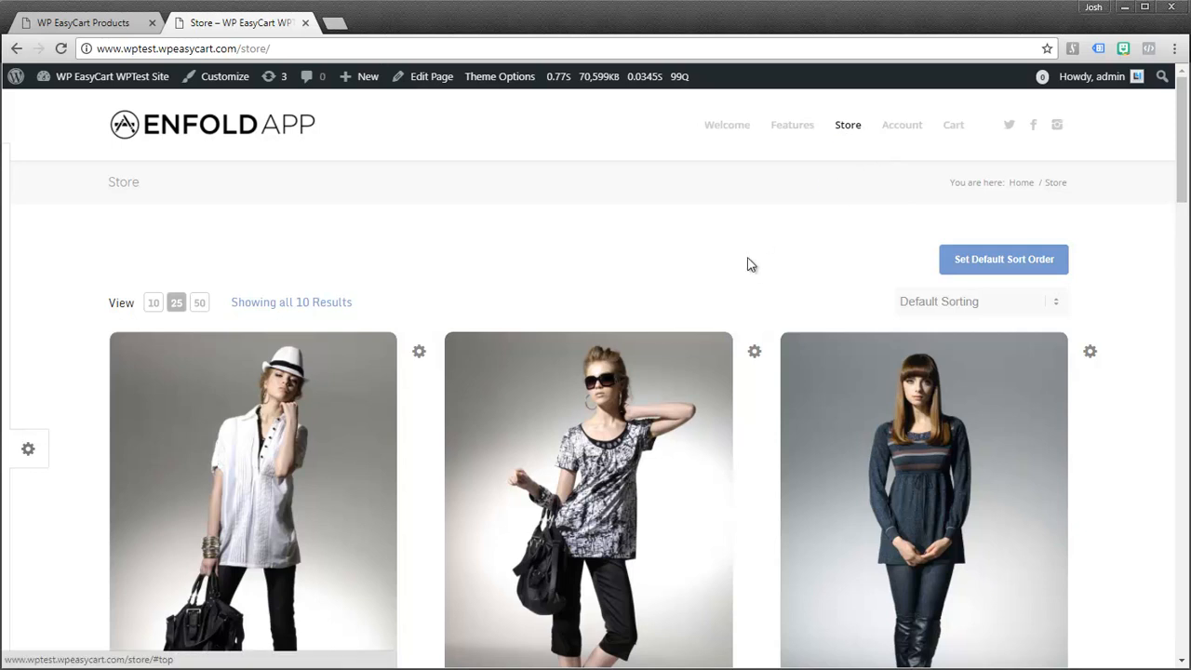
mouse_move(139, 45)
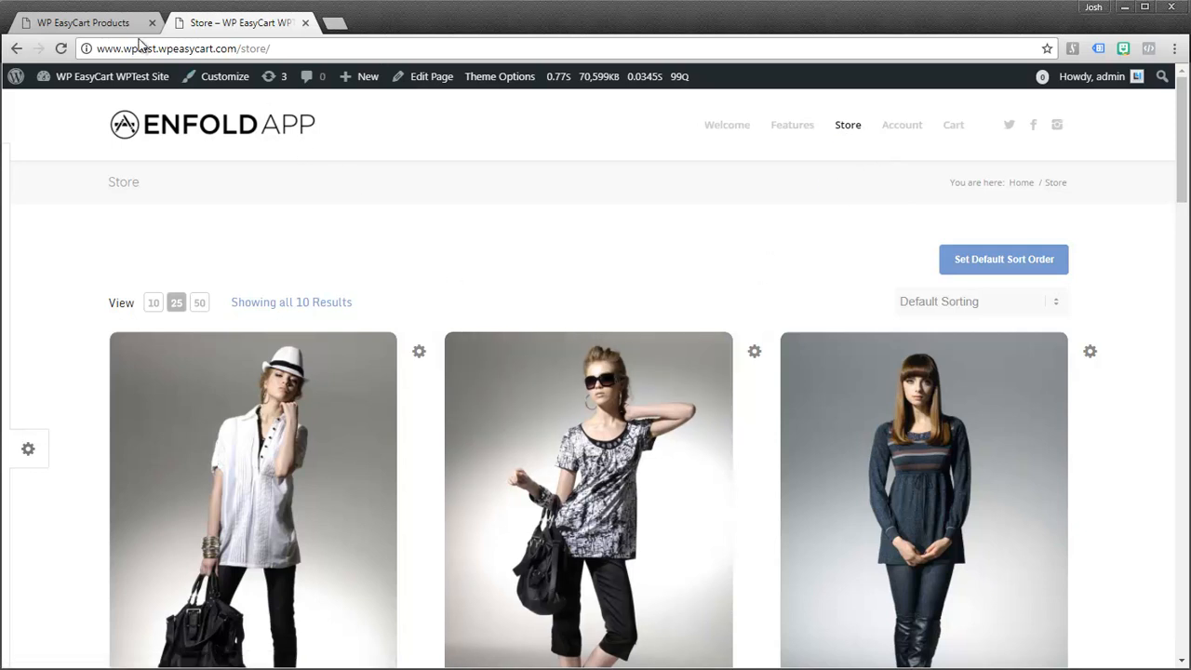
click(78, 22)
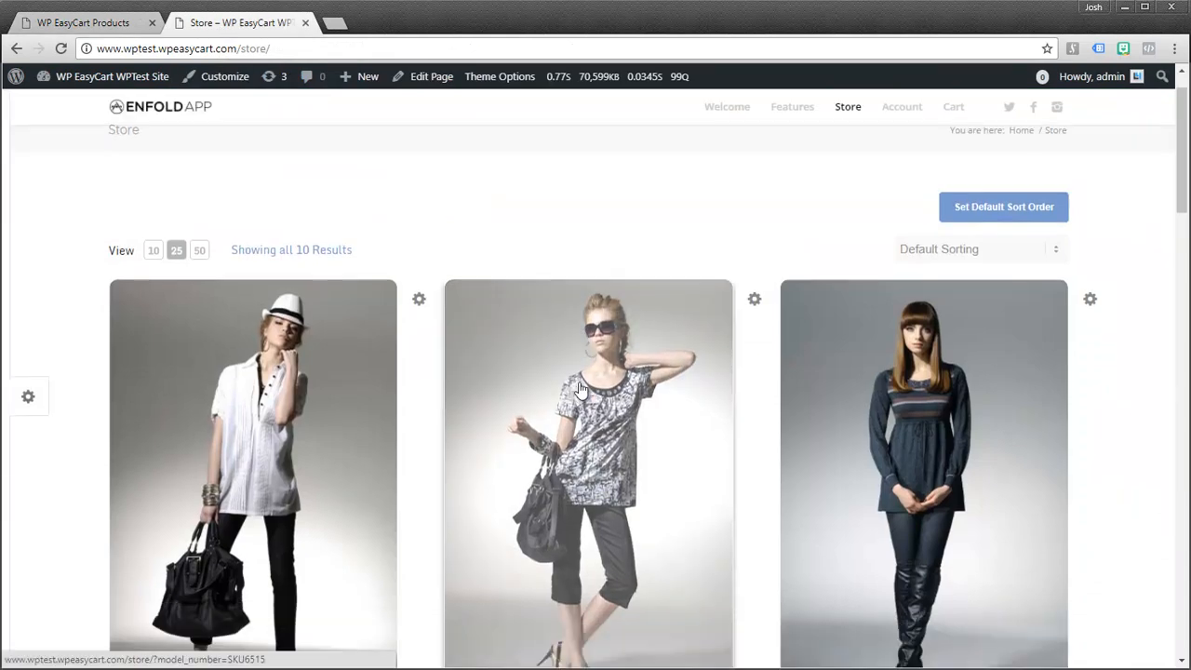
scroll(down, 3)
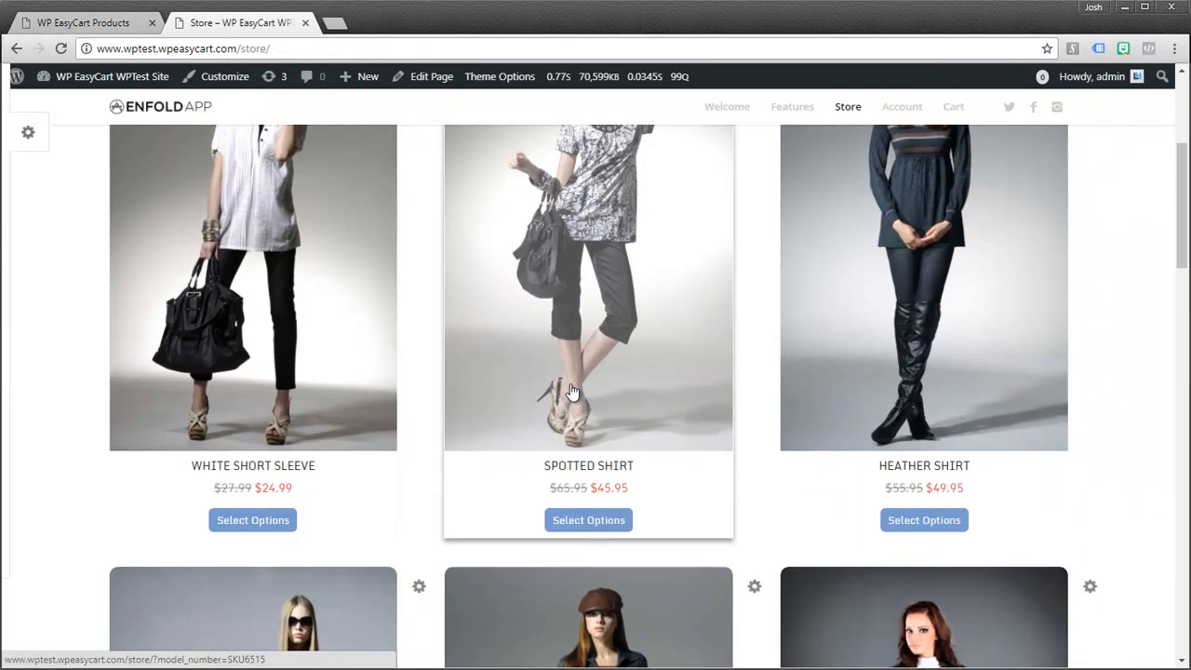
mouse_move(596, 339)
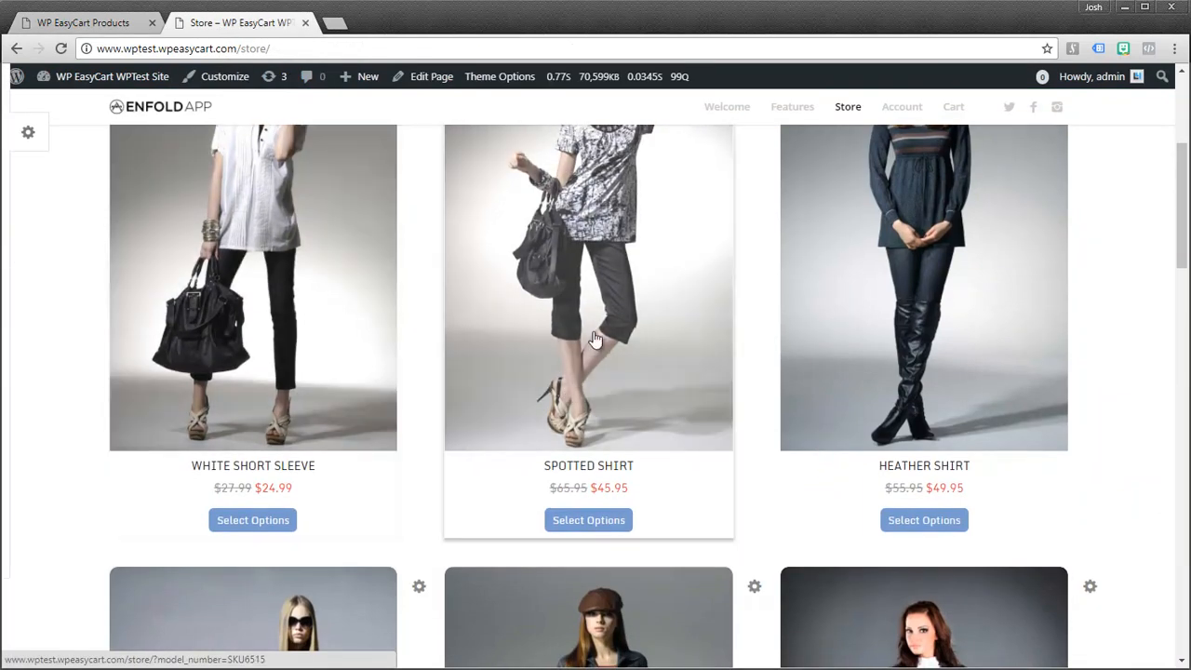
mouse_move(499, 357)
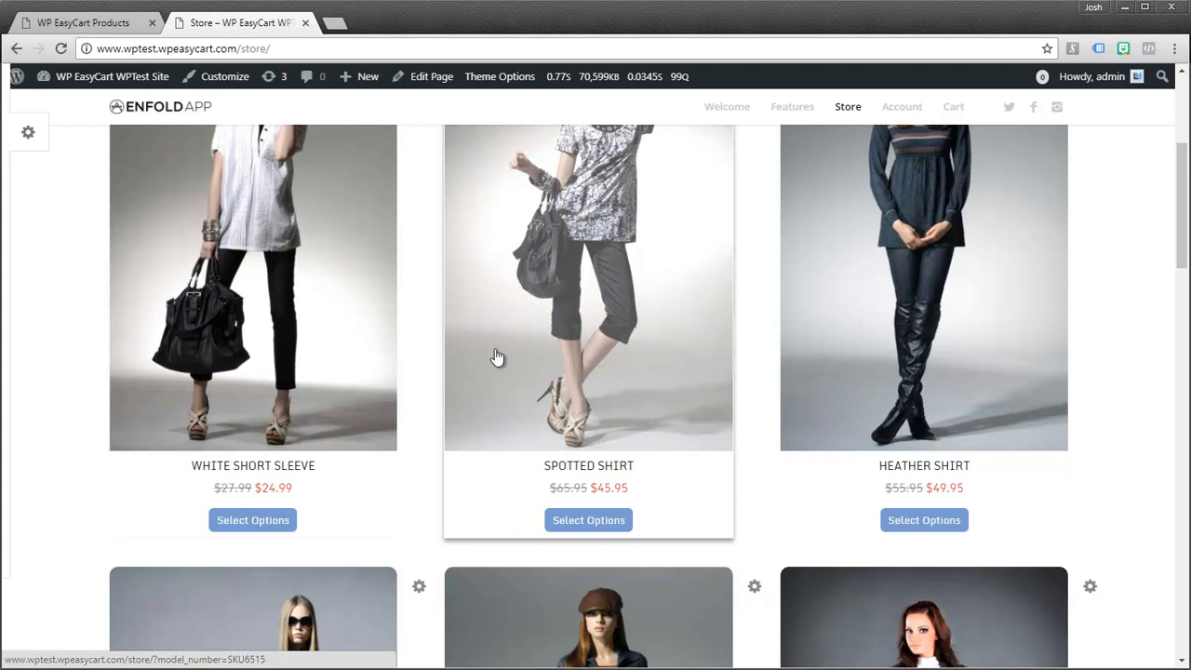
mouse_move(480, 389)
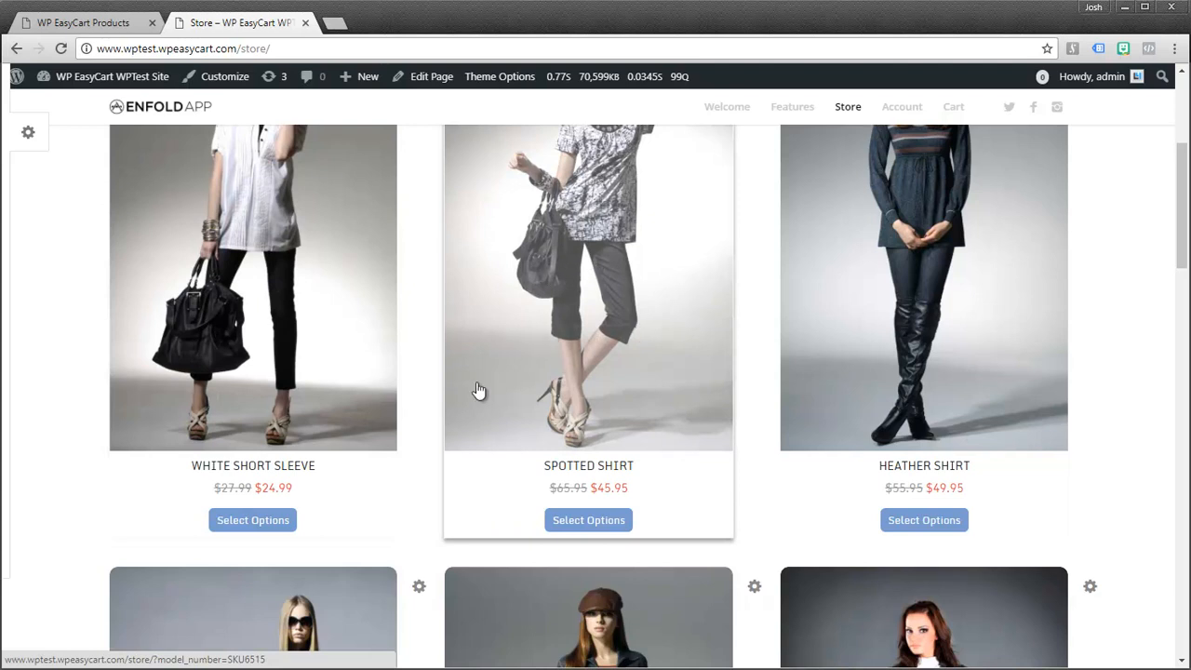
mouse_move(220, 663)
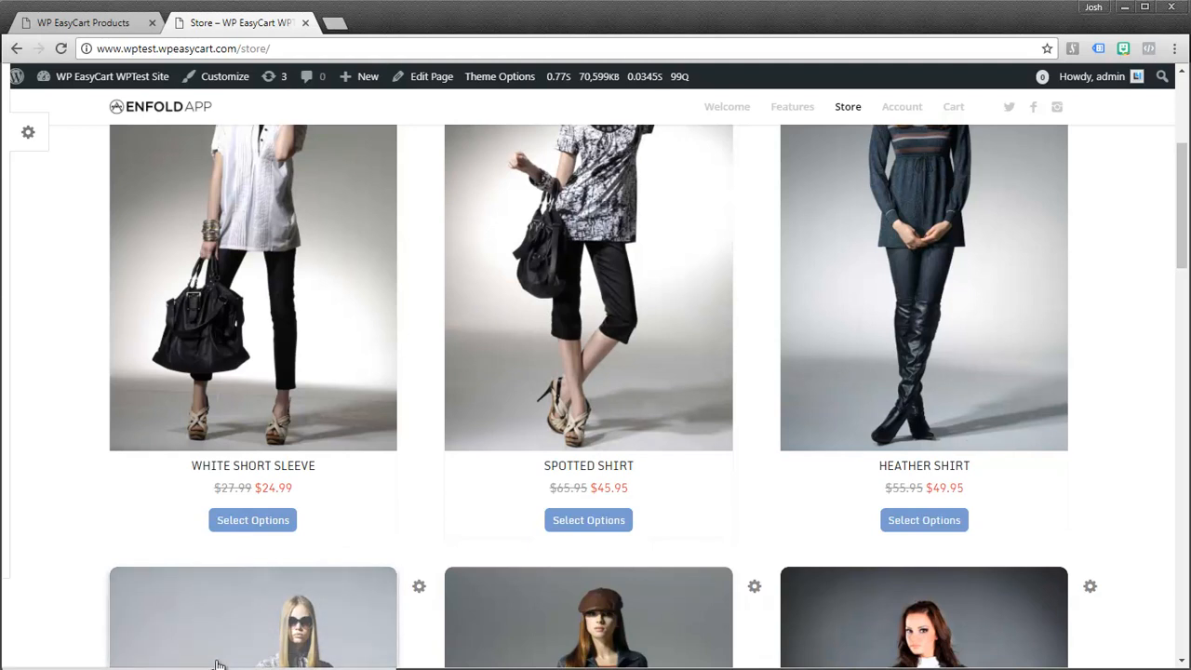
click(588, 279)
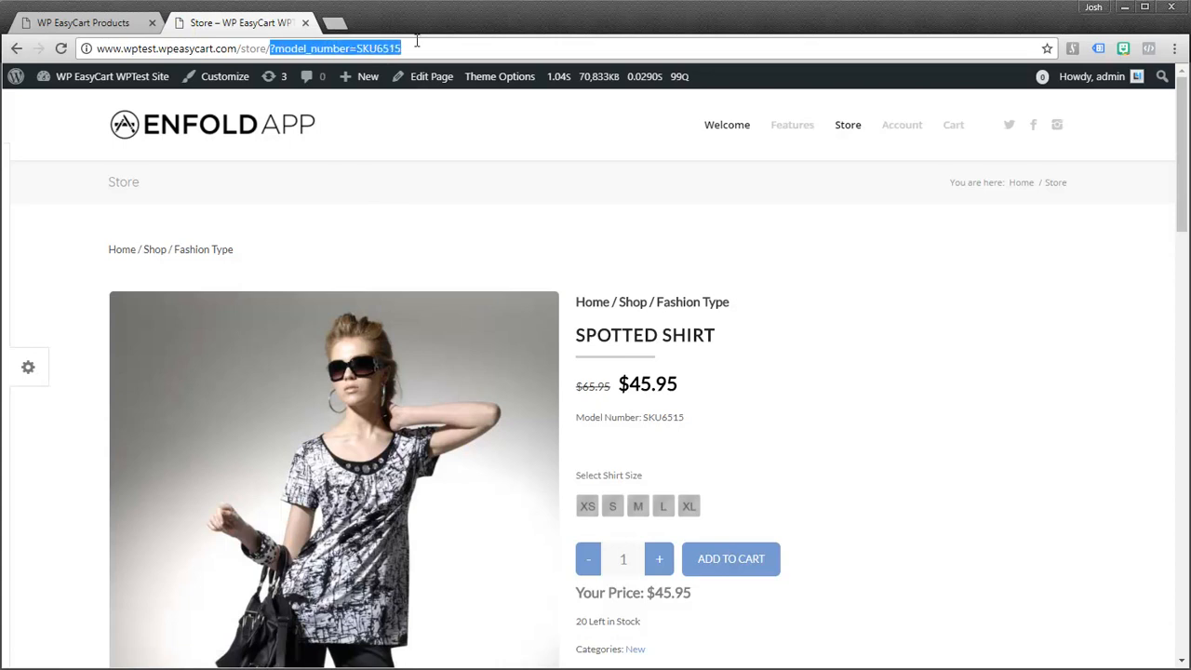
mouse_move(456, 157)
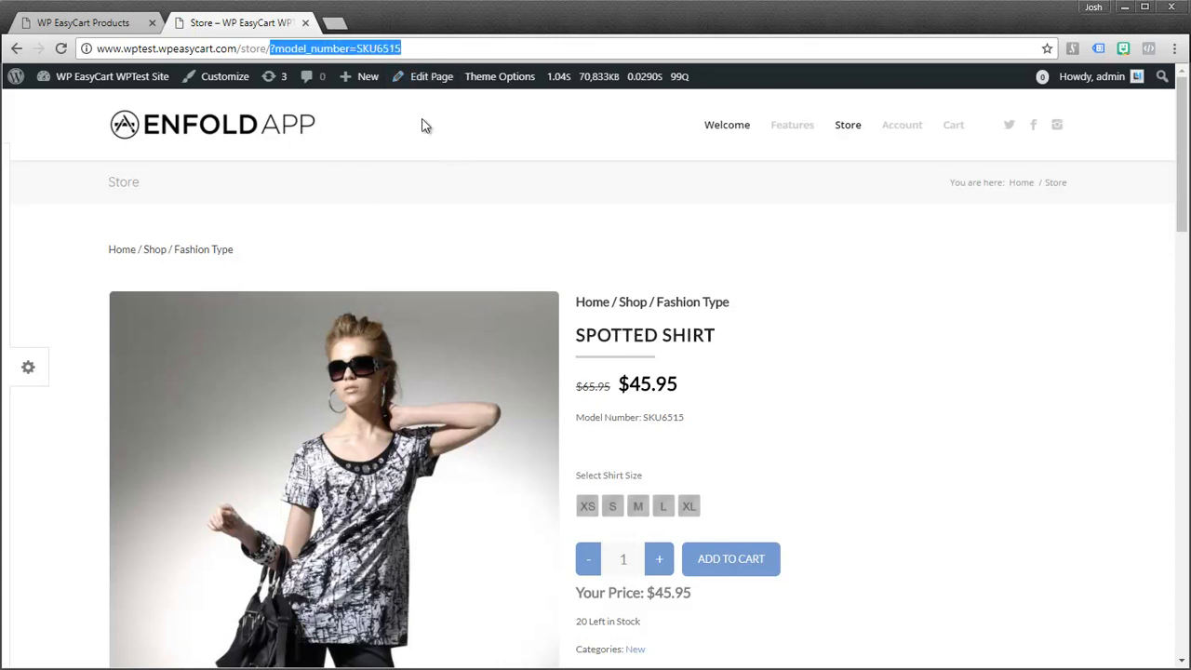
mouse_move(113, 45)
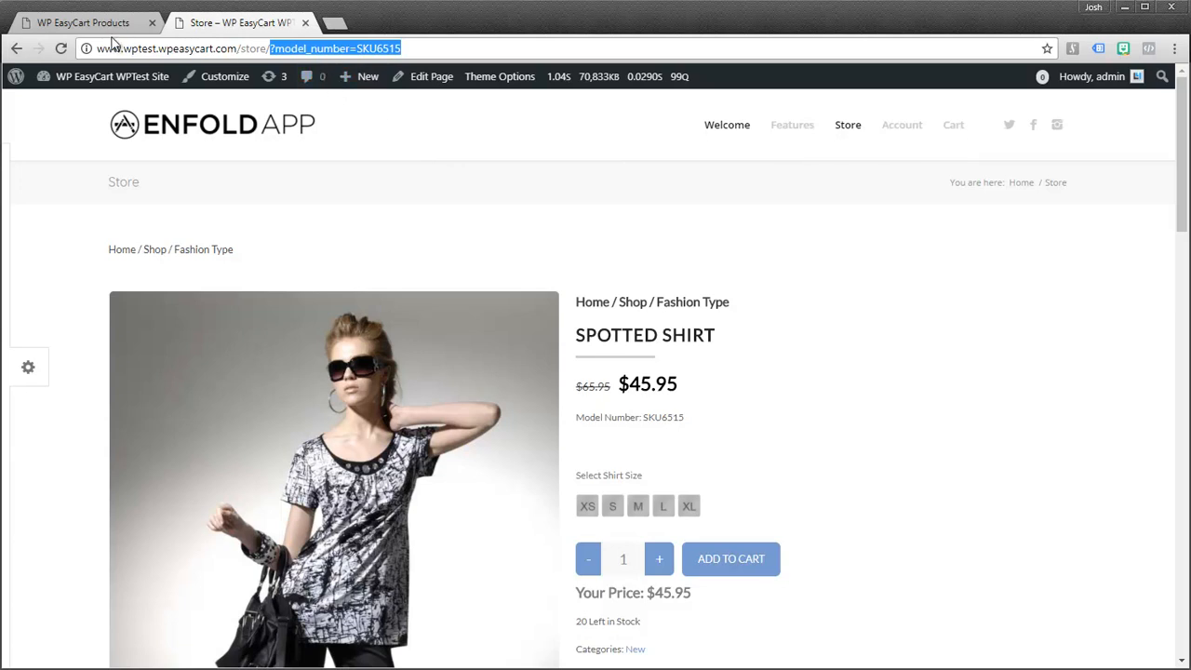
mouse_move(83, 22)
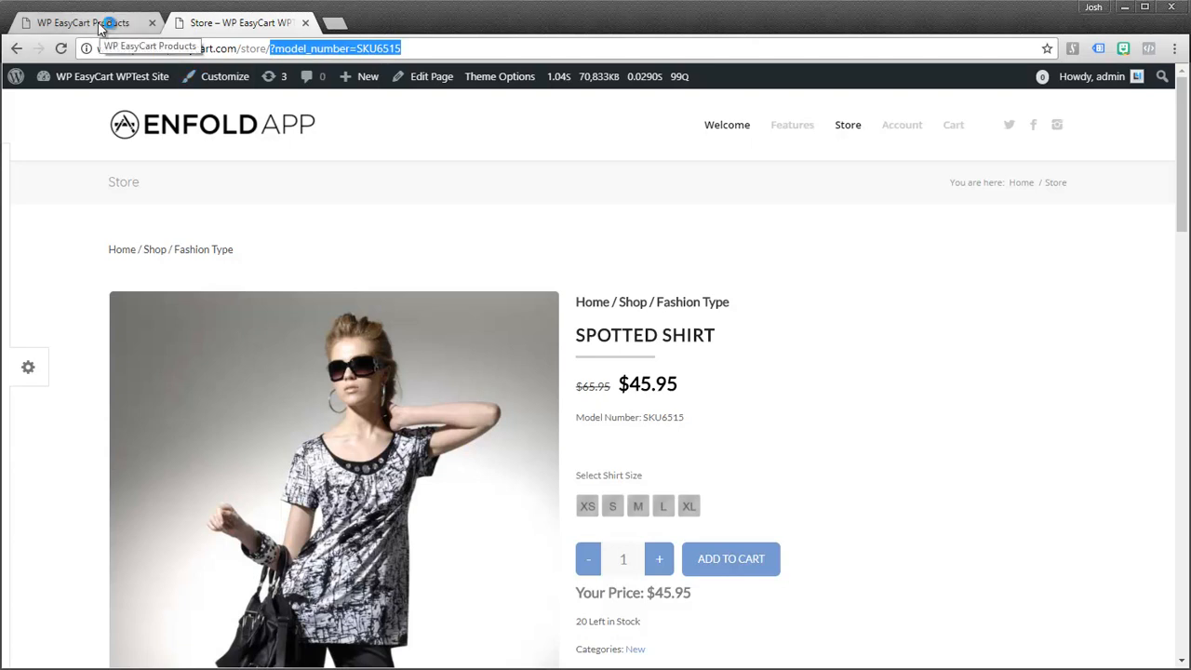
Enable Use Custom Post Type Linking under WP EasyCart Settings > Additional Settings, then return to the storefront
click(83, 22)
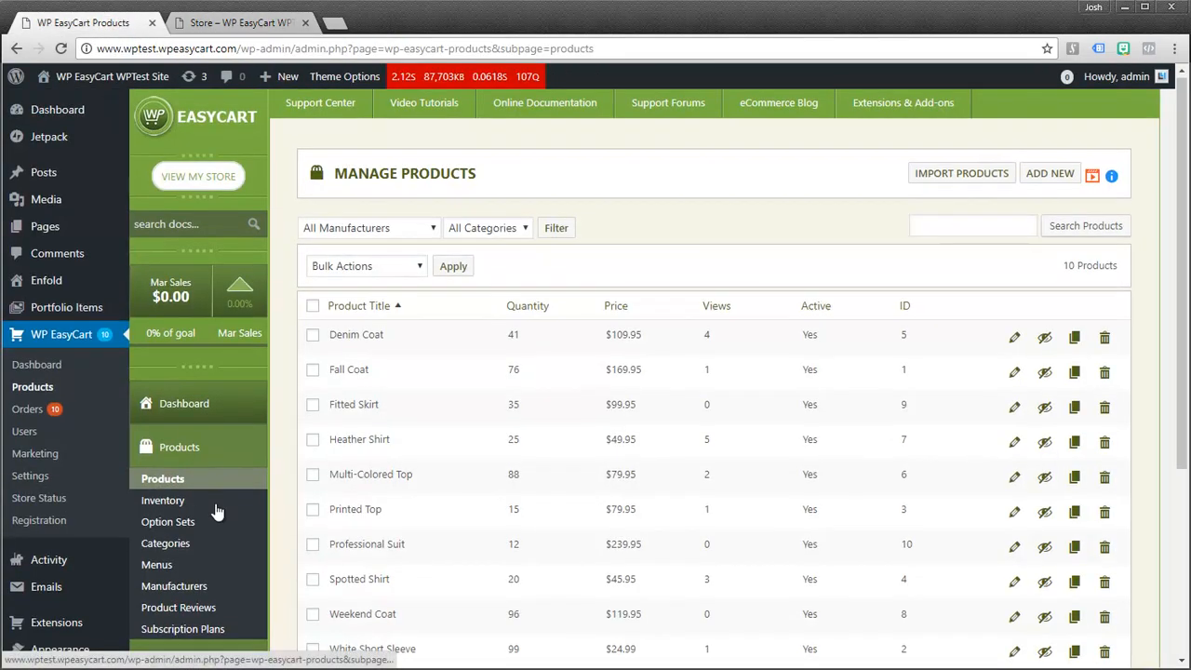
scroll(down, 3)
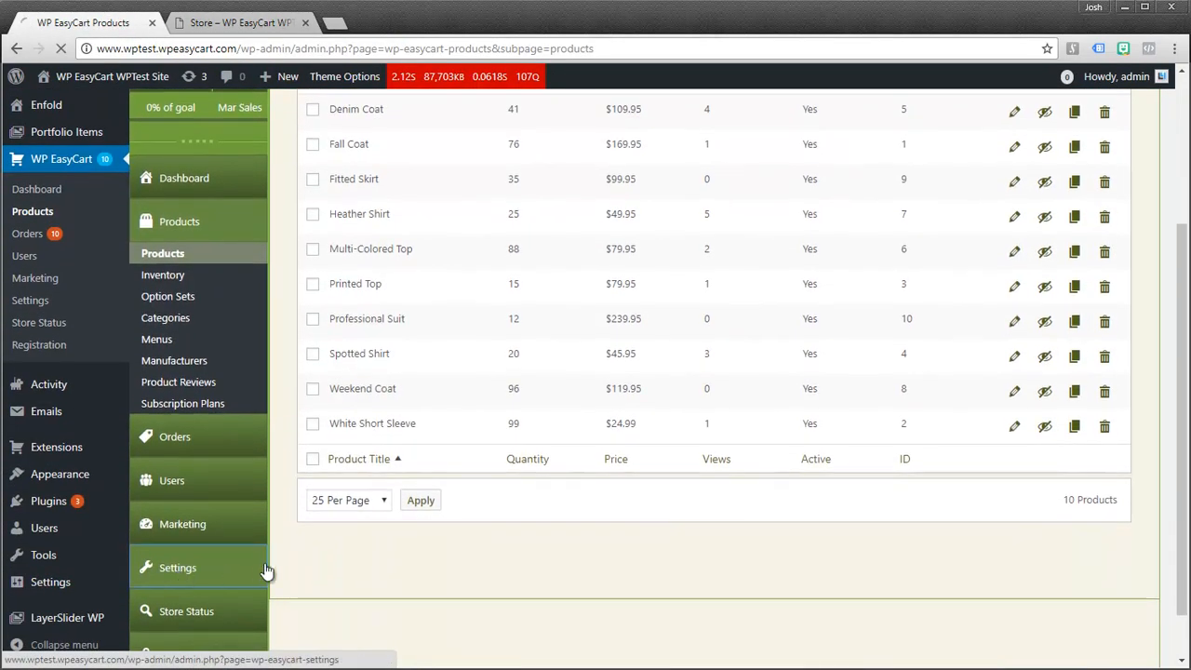
click(179, 568)
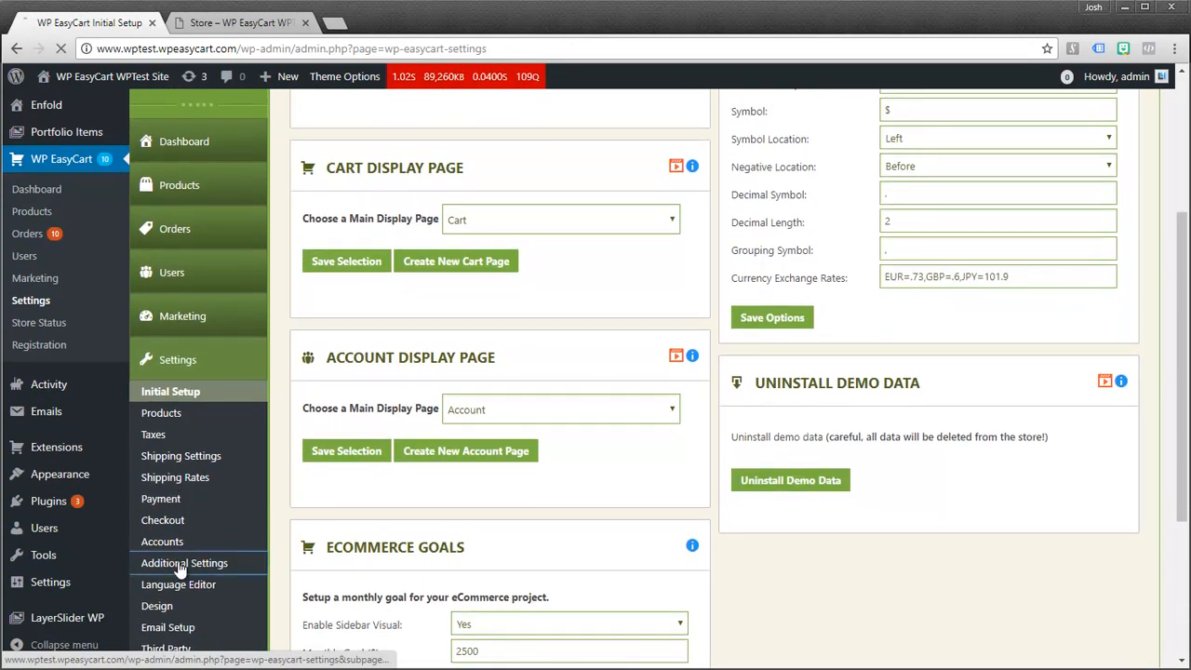
click(183, 562)
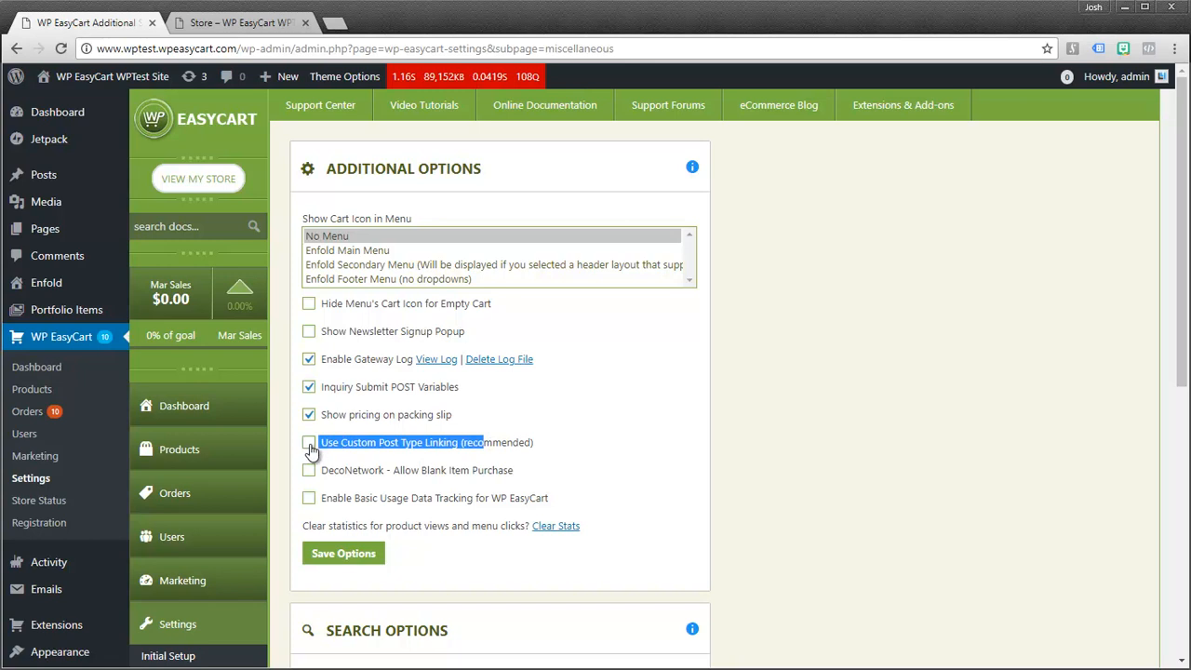
click(342, 553)
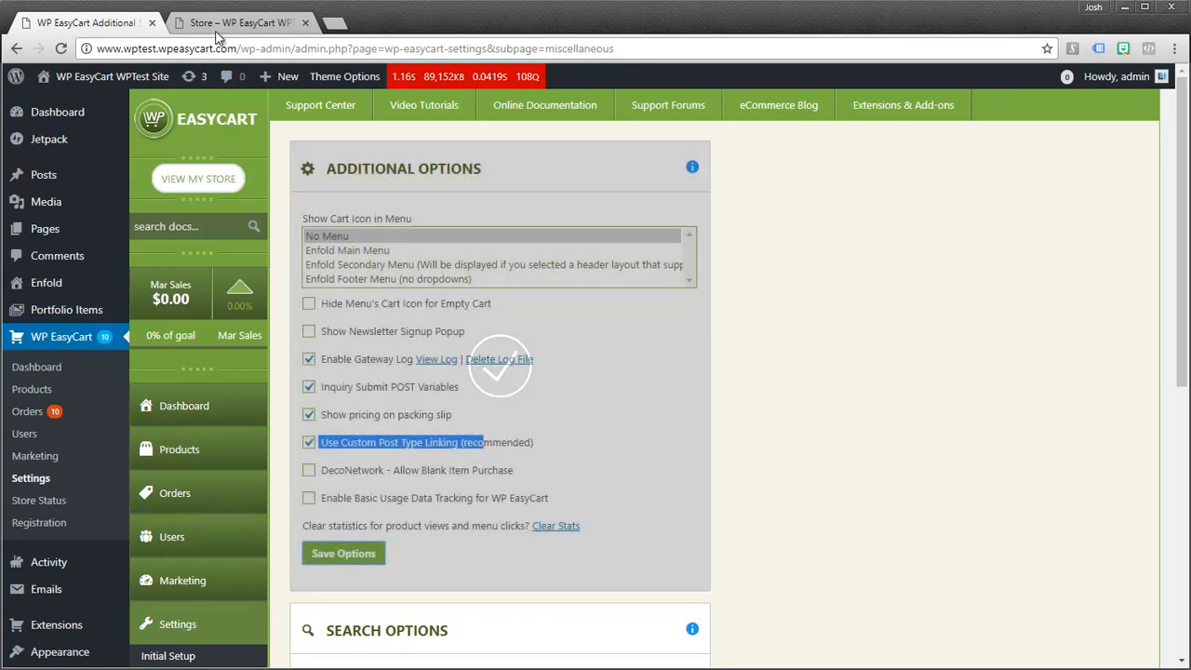
click(238, 23)
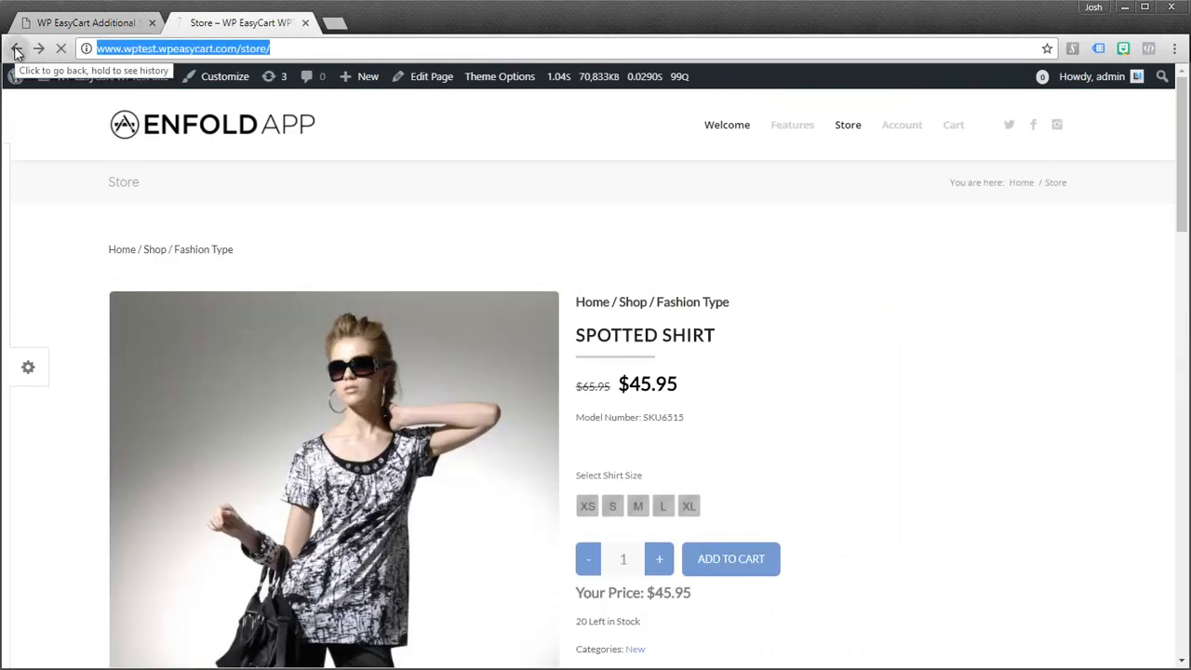
click(14, 48)
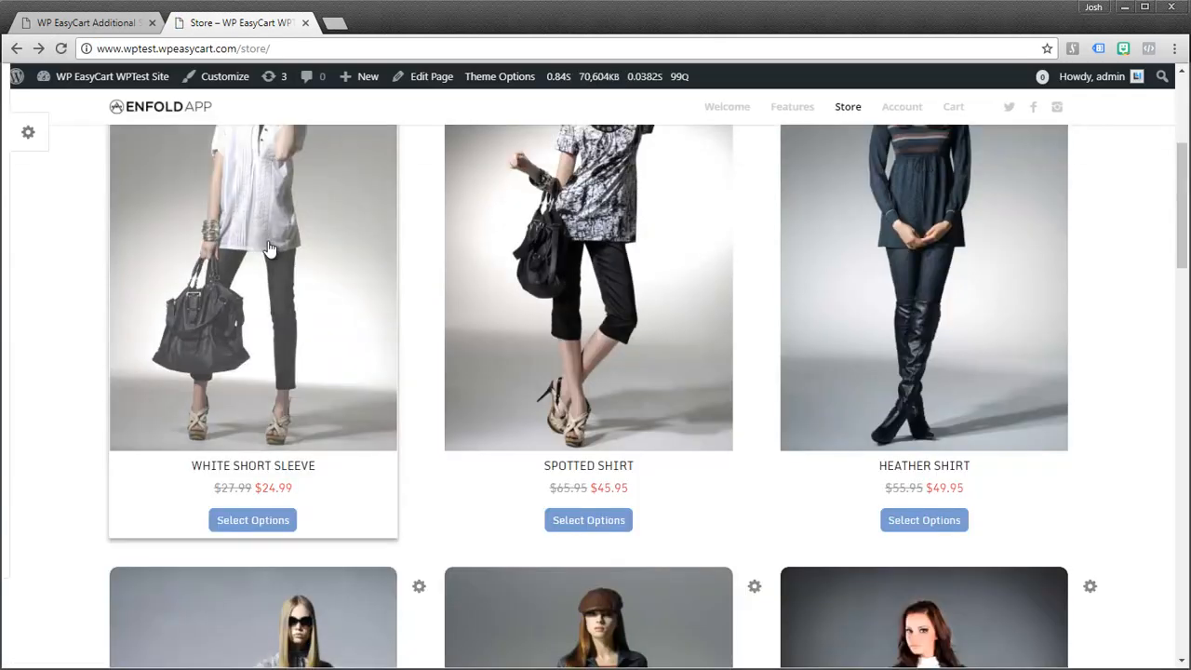
mouse_move(574, 287)
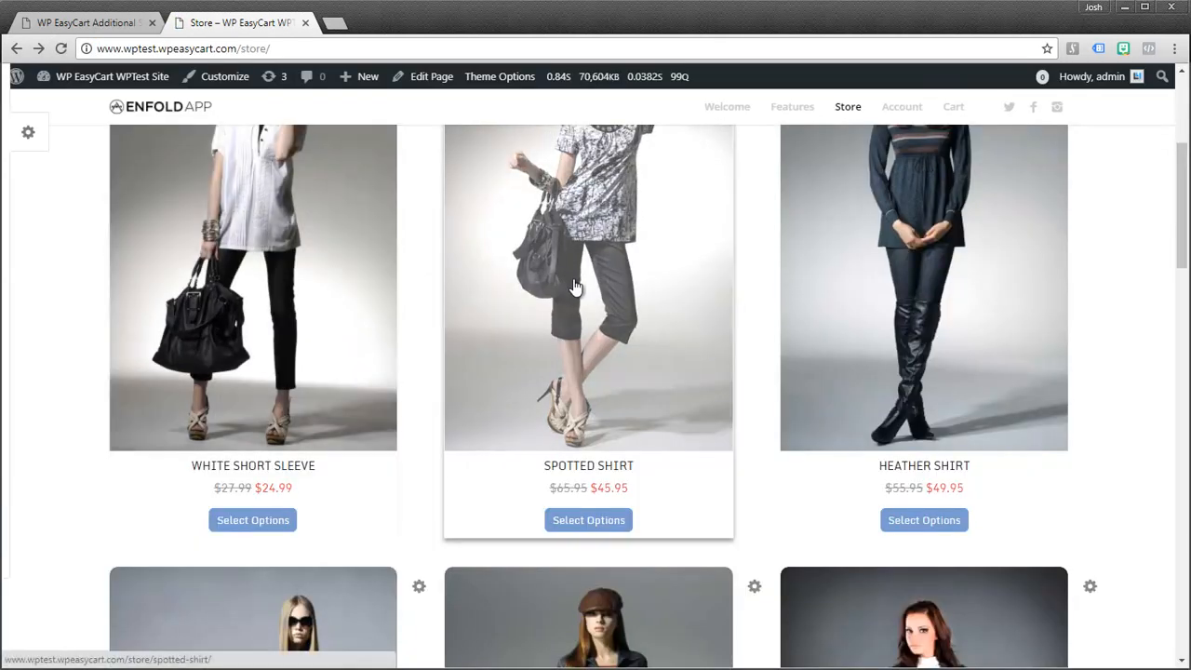
mouse_move(588, 227)
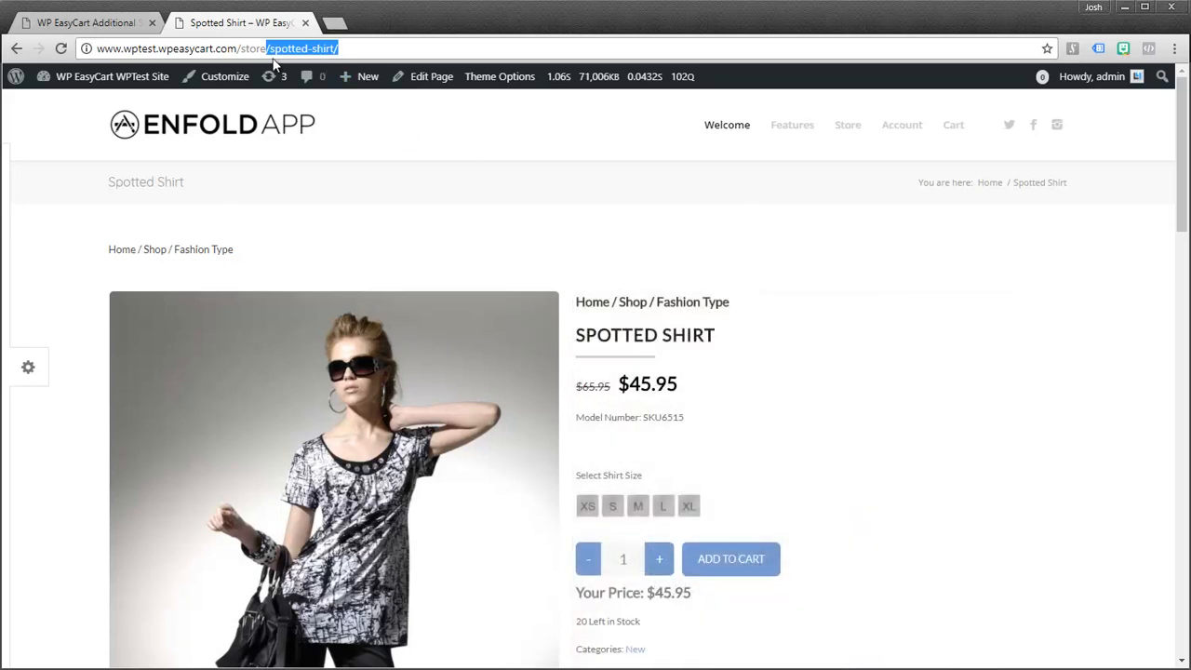
mouse_move(84, 22)
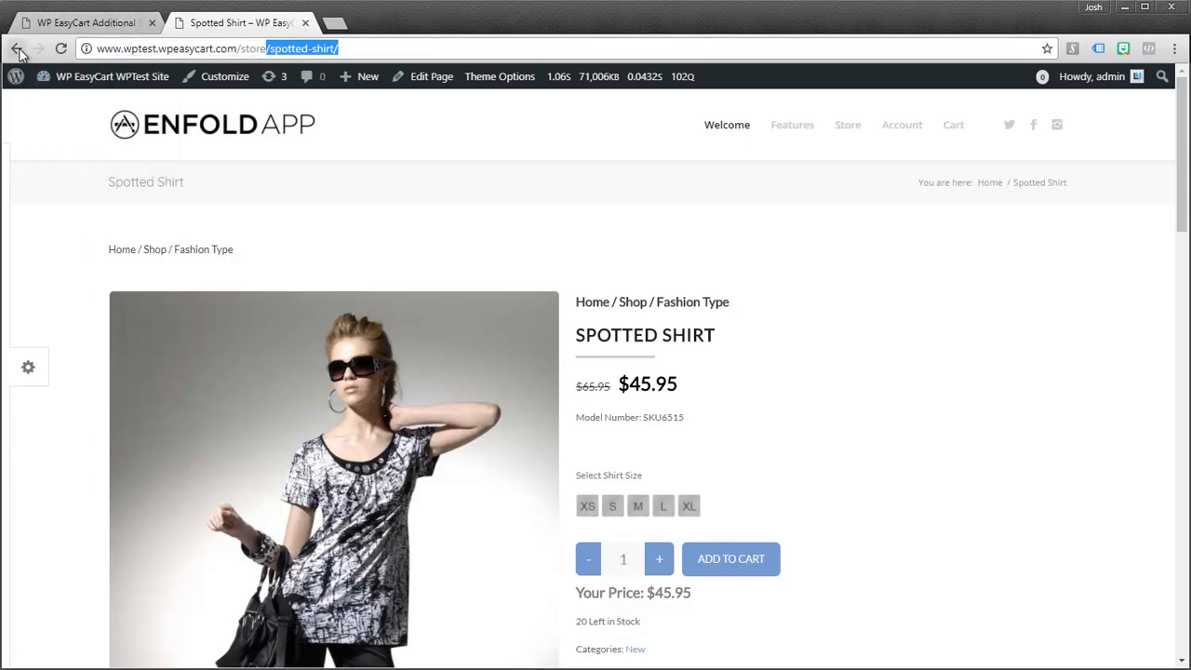
click(15, 49)
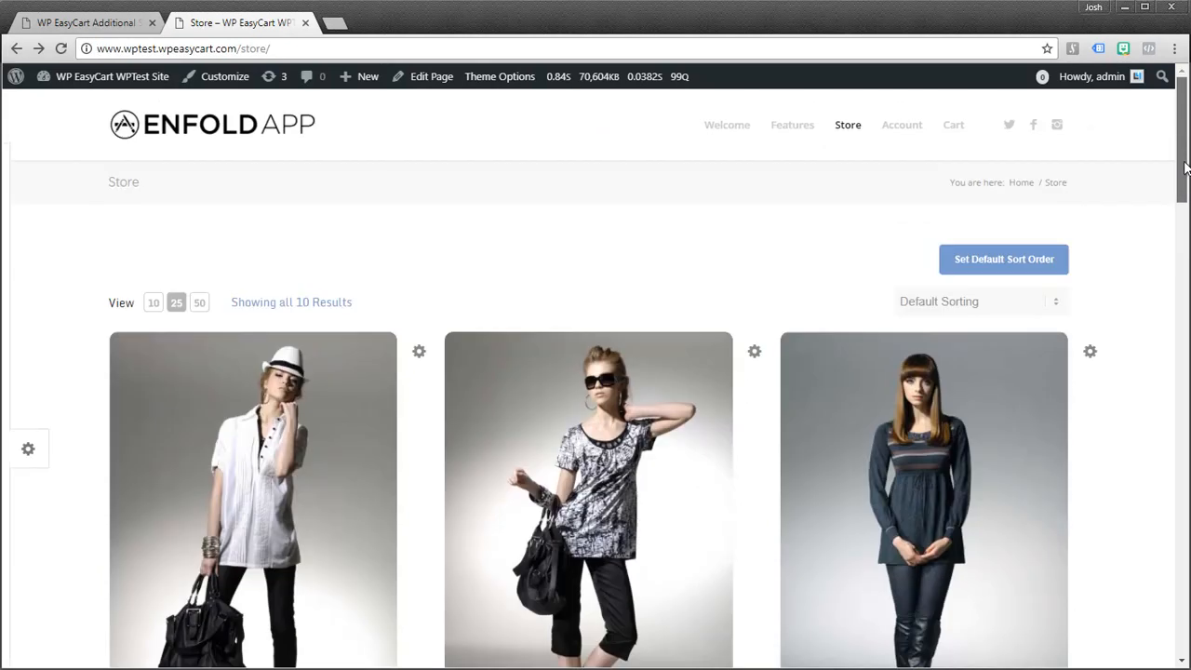
scroll(down, 3)
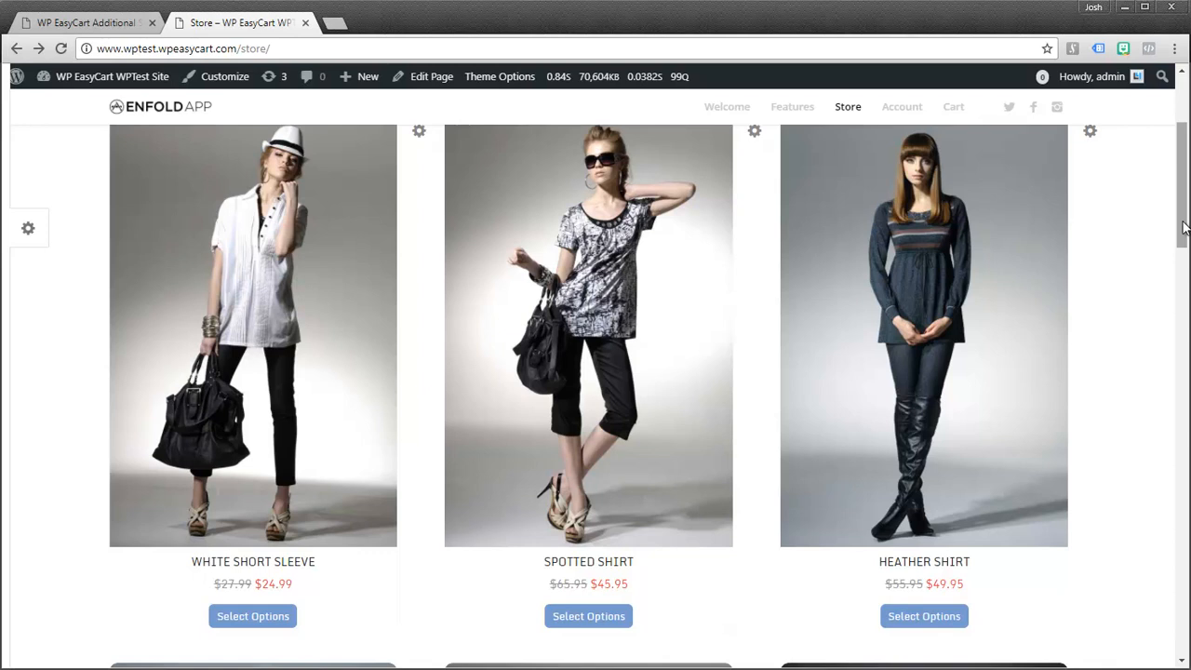
mouse_move(1076, 203)
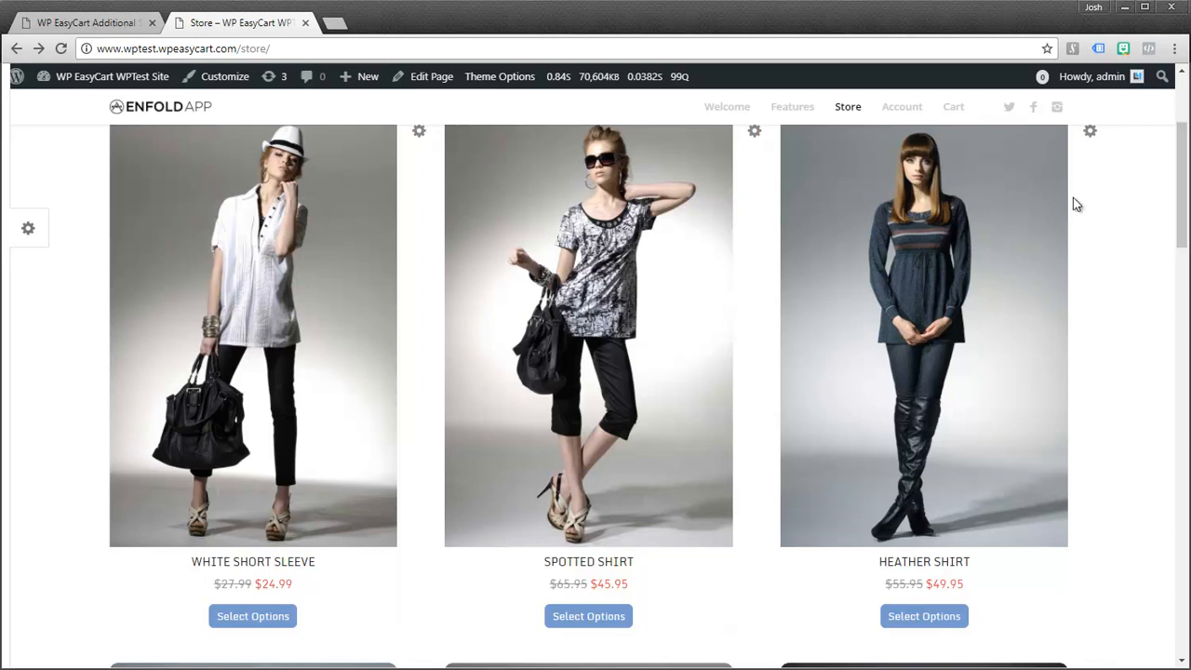
mouse_move(767, 444)
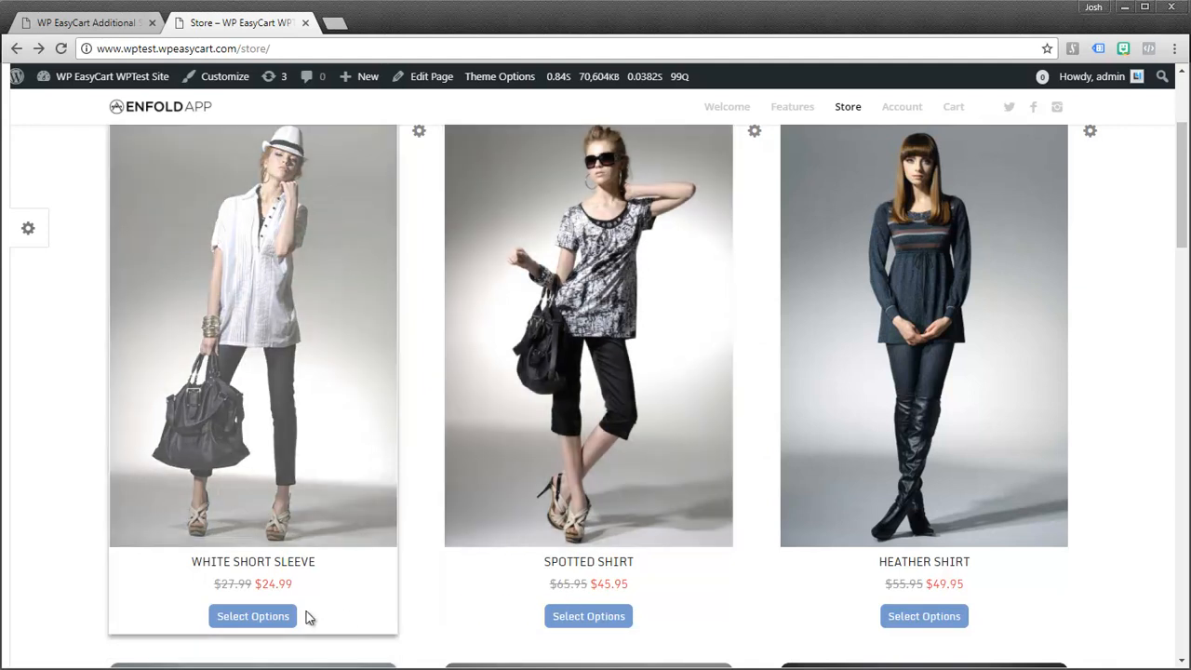
mouse_move(606, 372)
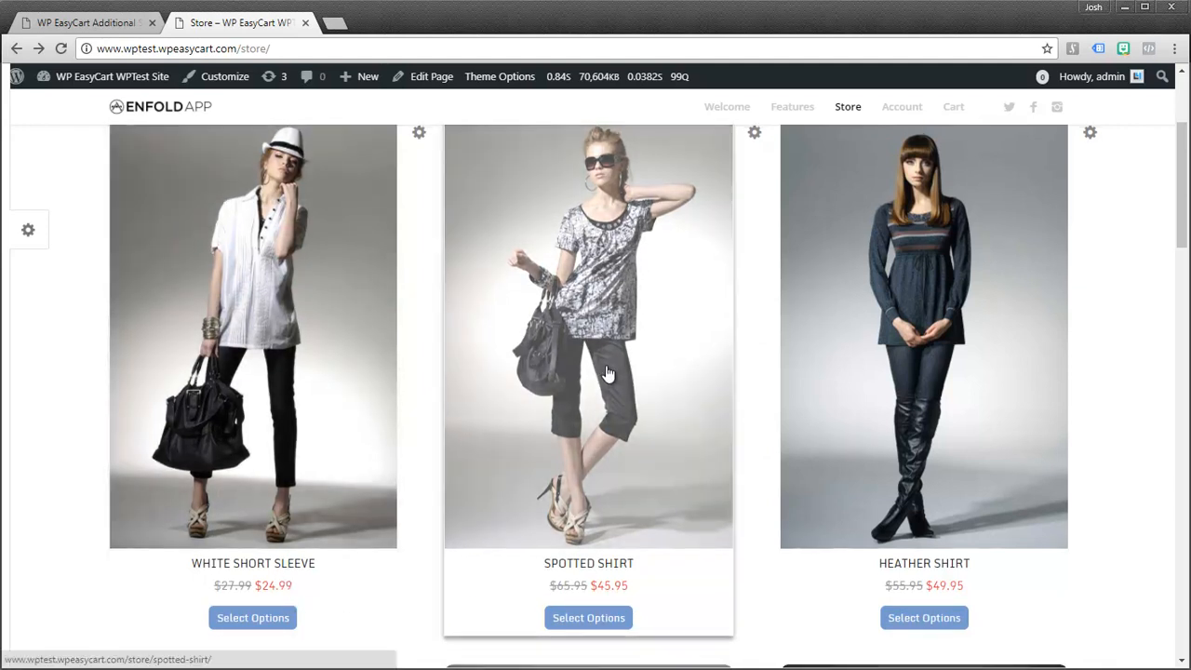
scroll(up, 3)
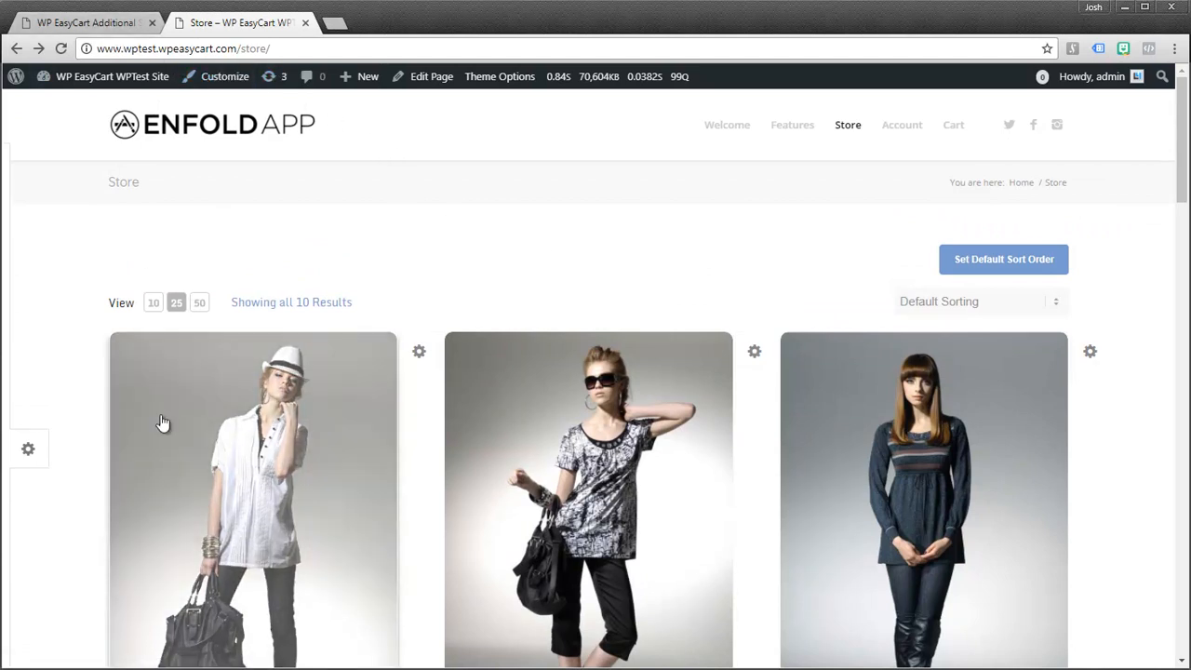
scroll(down, 3)
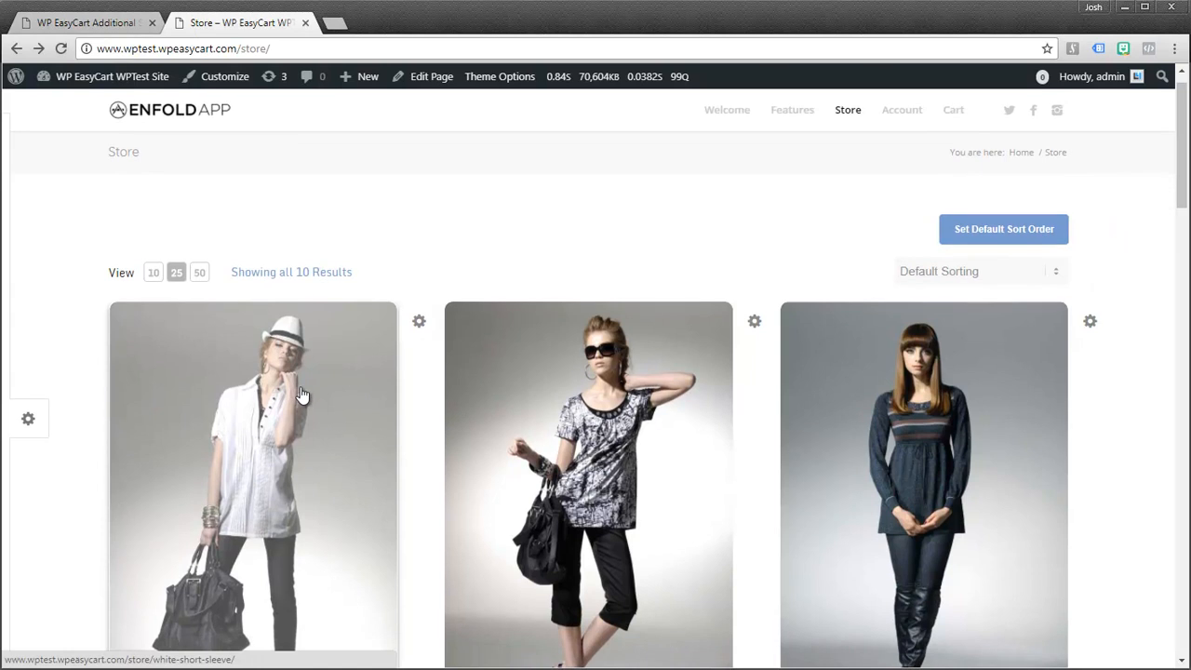
mouse_move(518, 296)
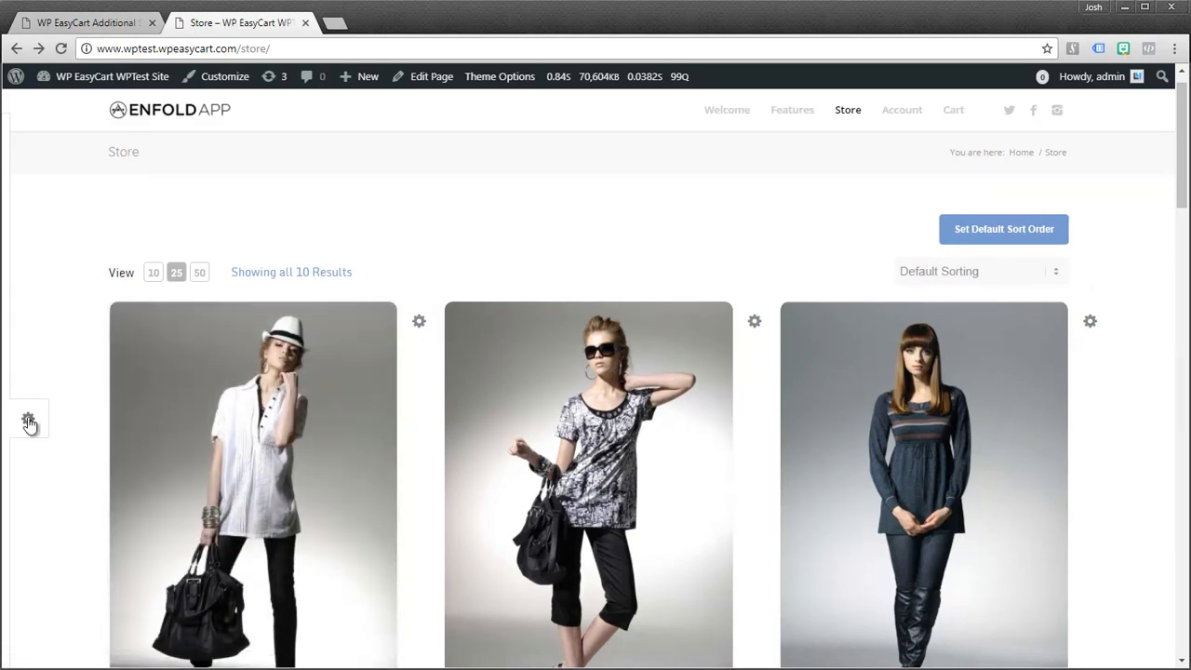
mouse_move(45, 395)
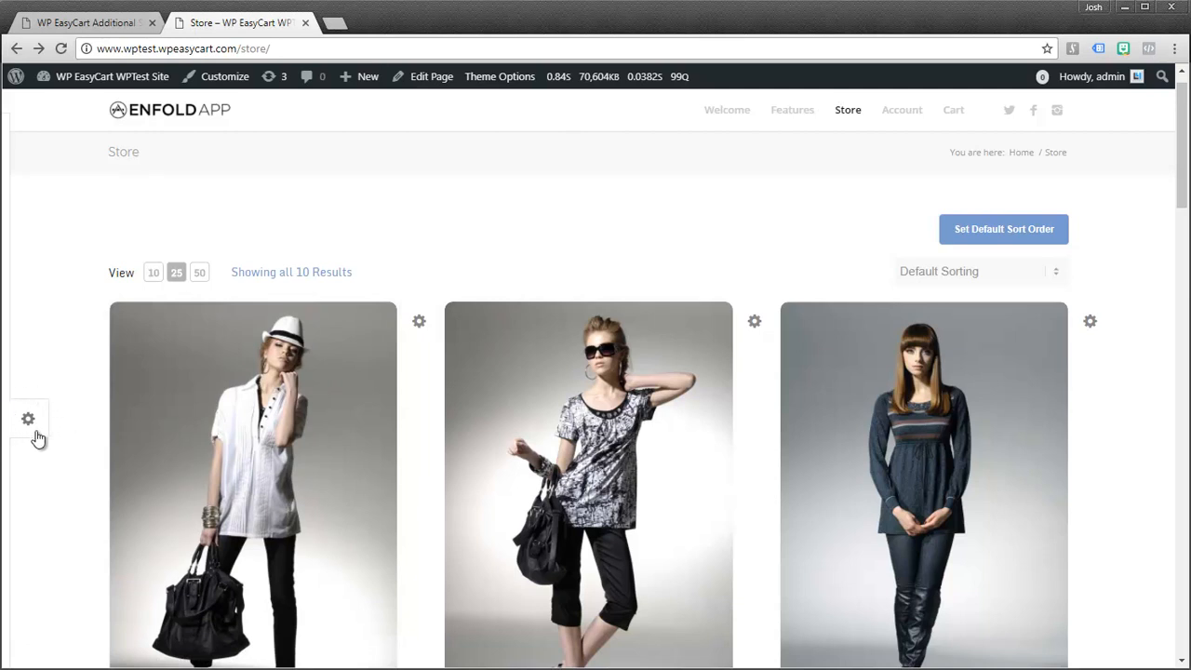
mouse_move(33, 428)
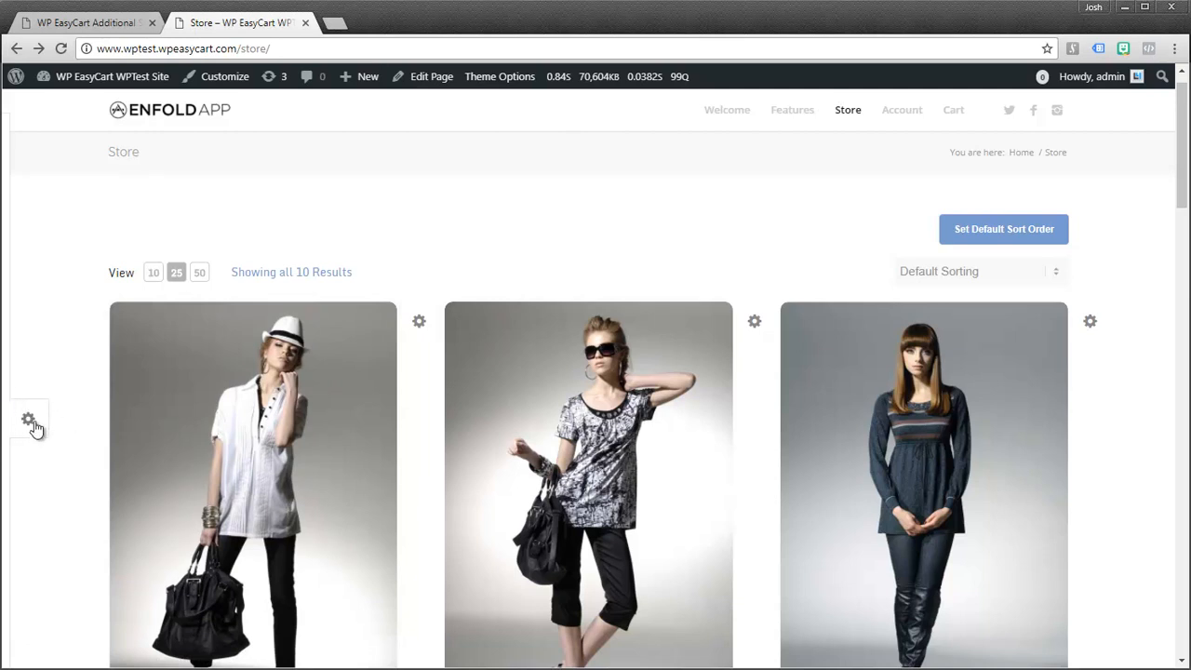
In the store design panel, cycle the Product Type through the different grid styles
click(28, 421)
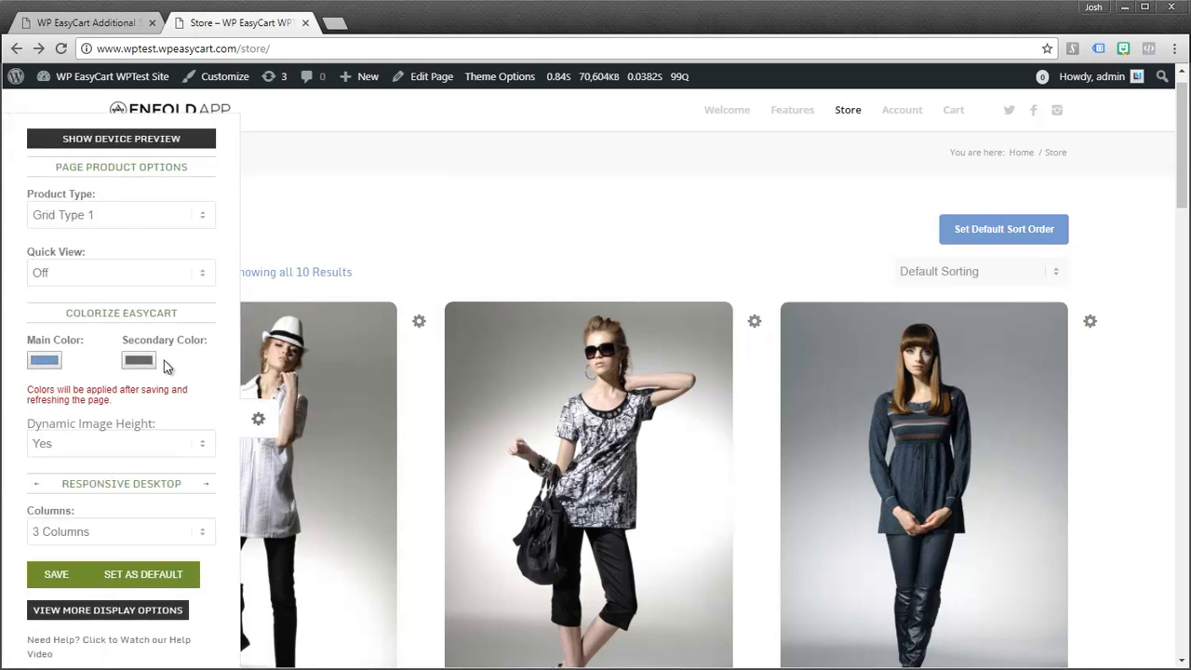
mouse_move(230, 231)
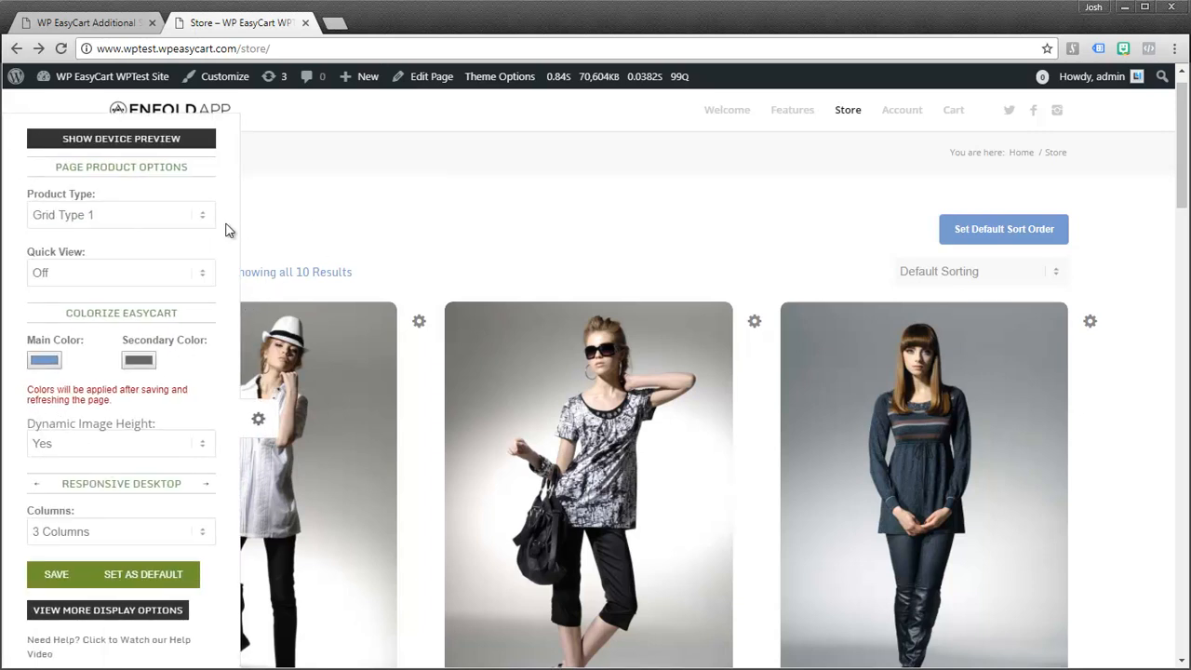
scroll(down, 3)
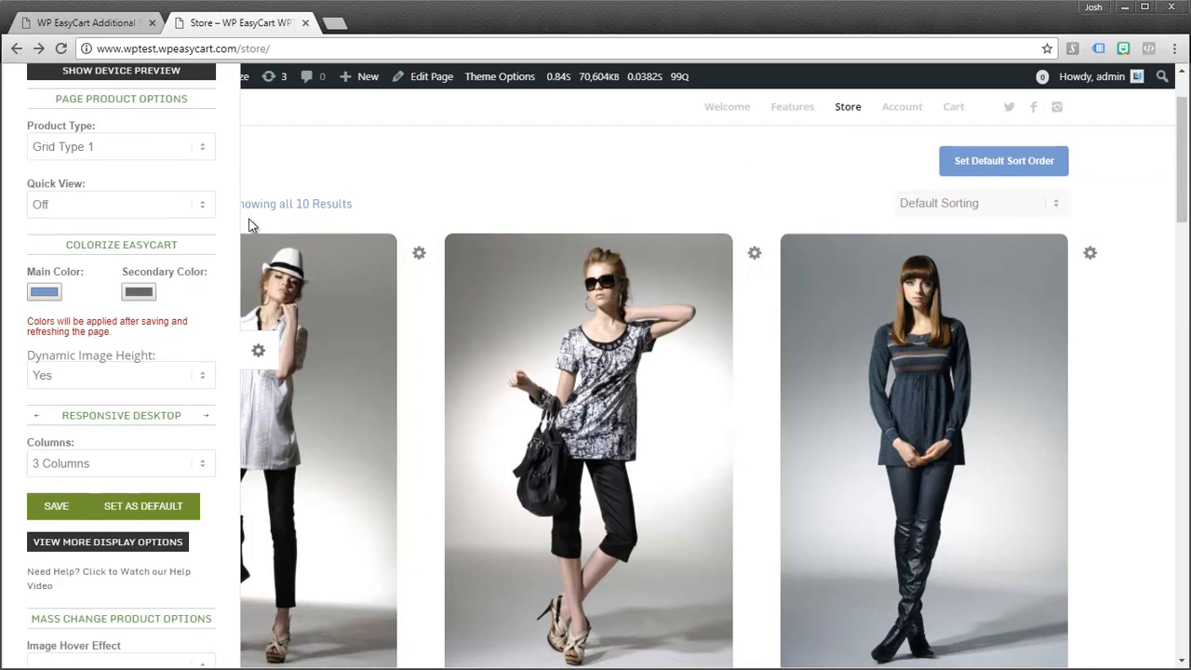
scroll(down, 3)
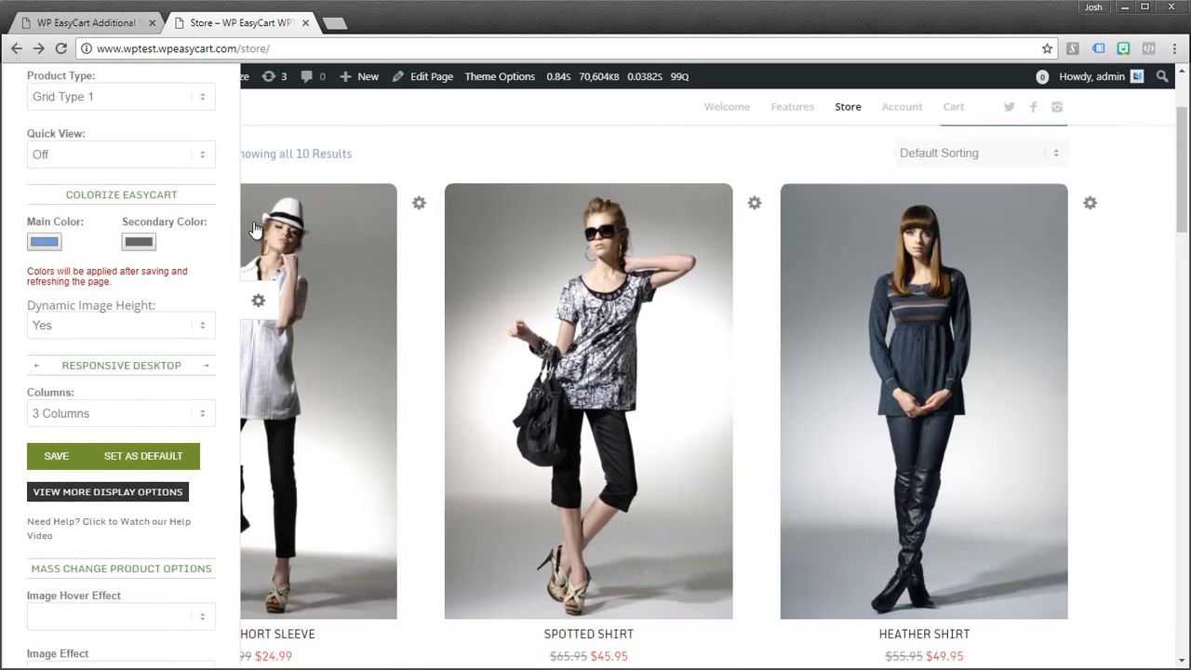
click(119, 116)
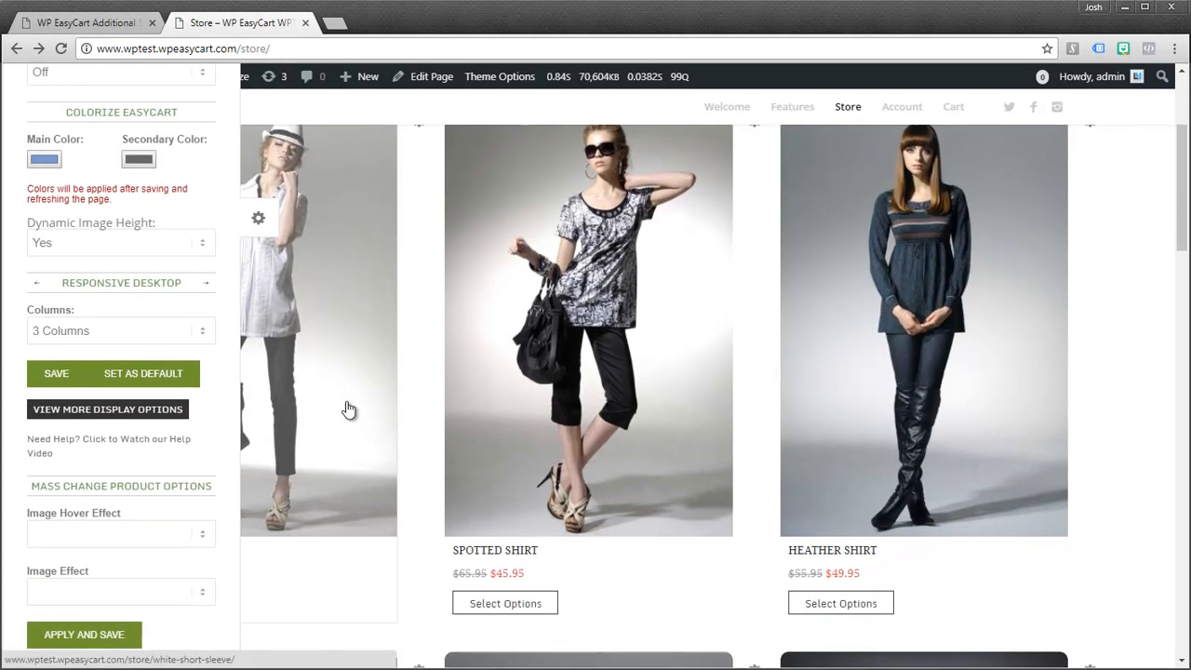
scroll(down, 3)
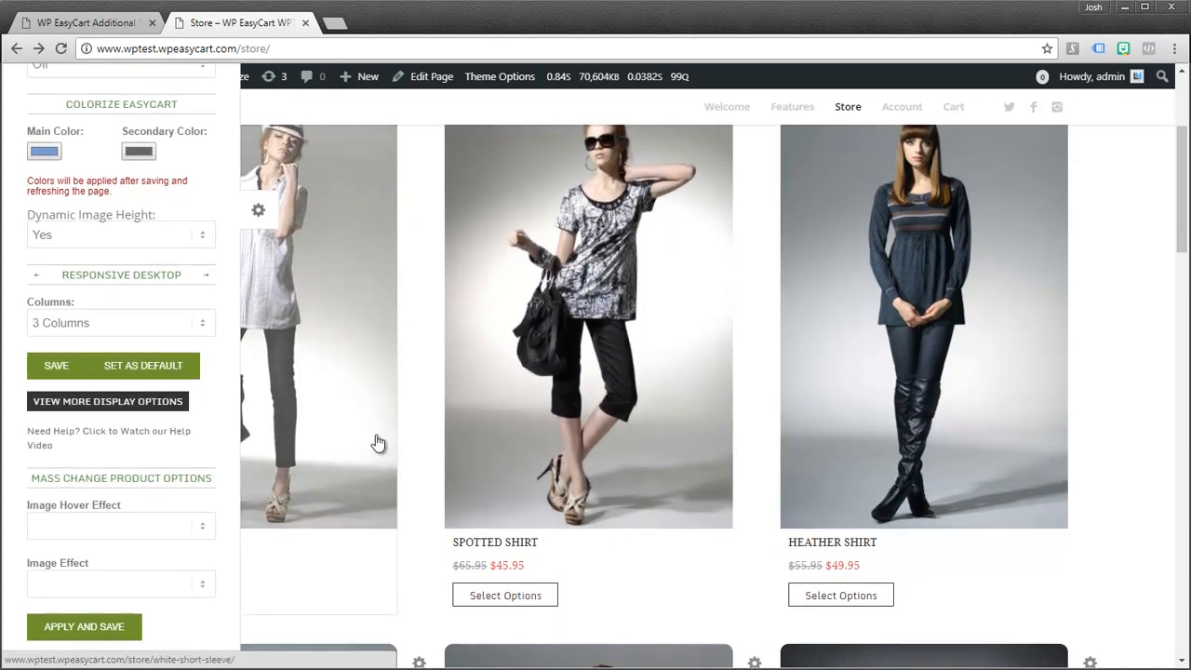
click(119, 104)
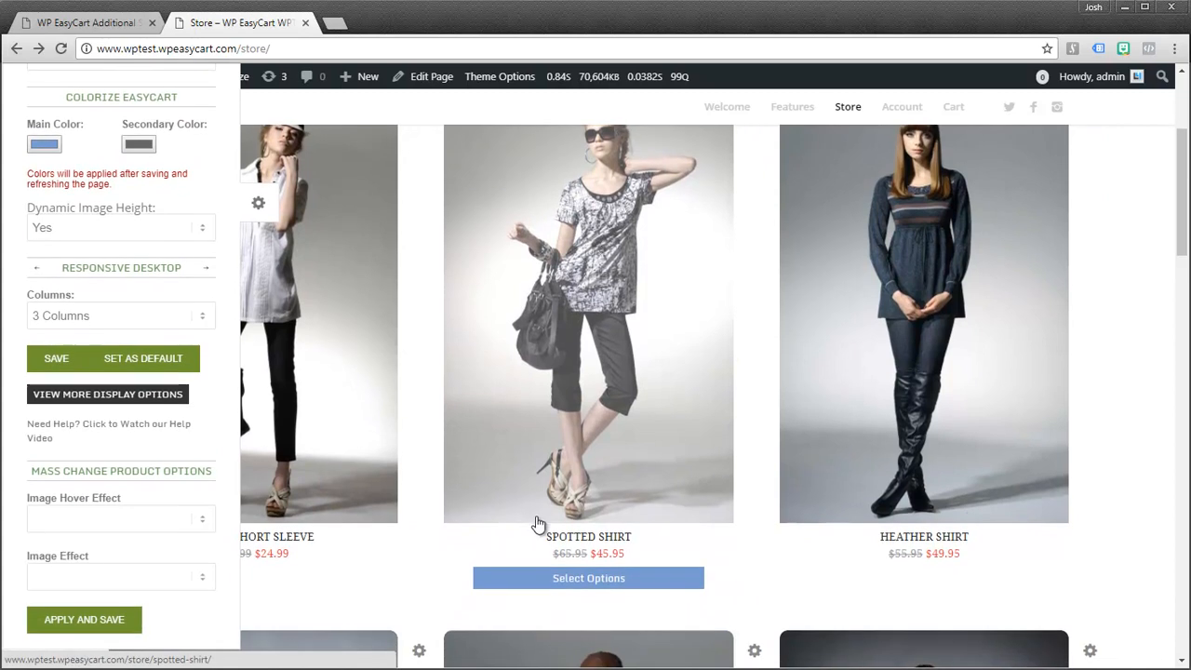
mouse_move(481, 398)
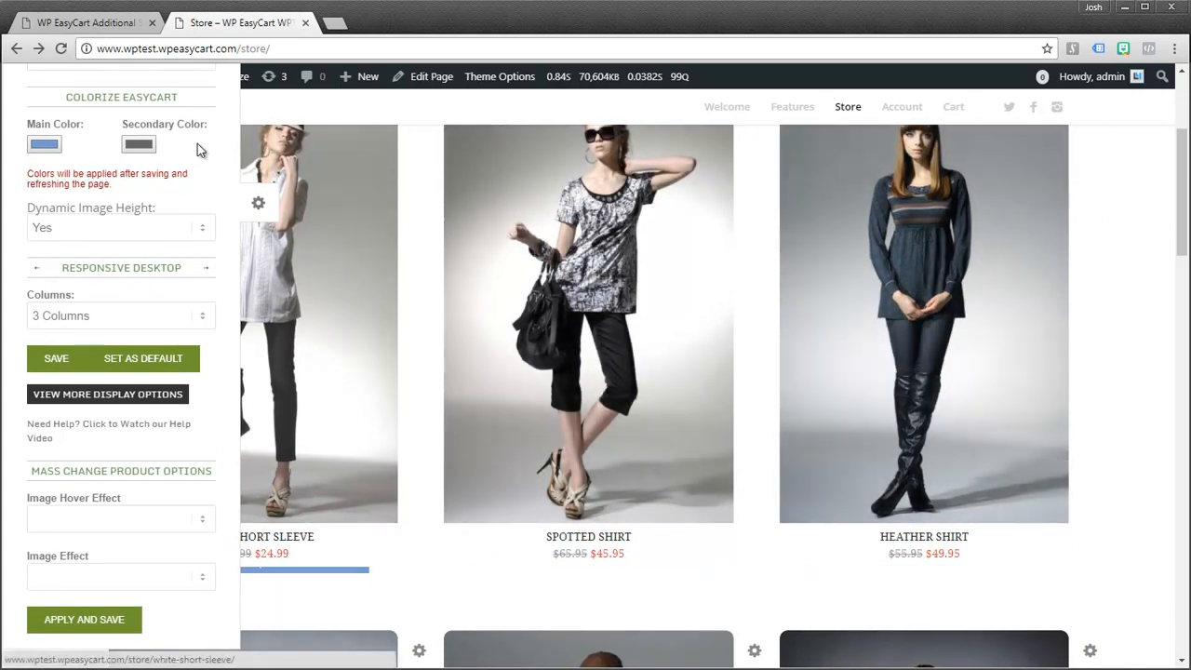
Try List Type 6 in two columns, then settle on Grid Type 1 with four columns
click(121, 105)
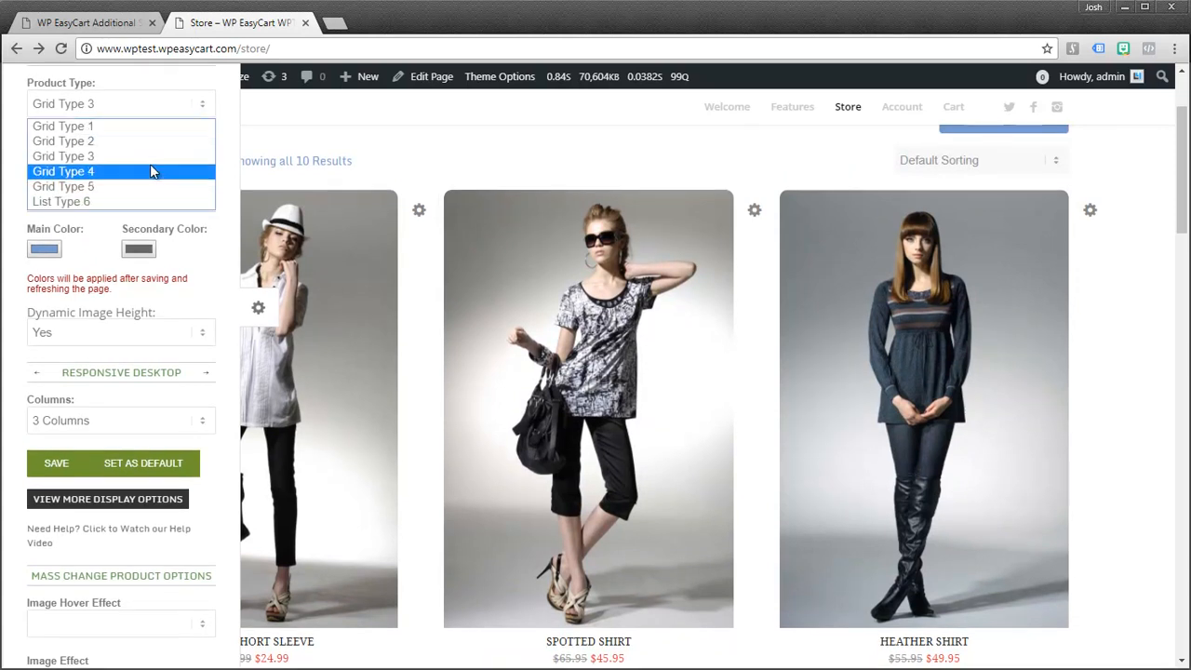
click(61, 201)
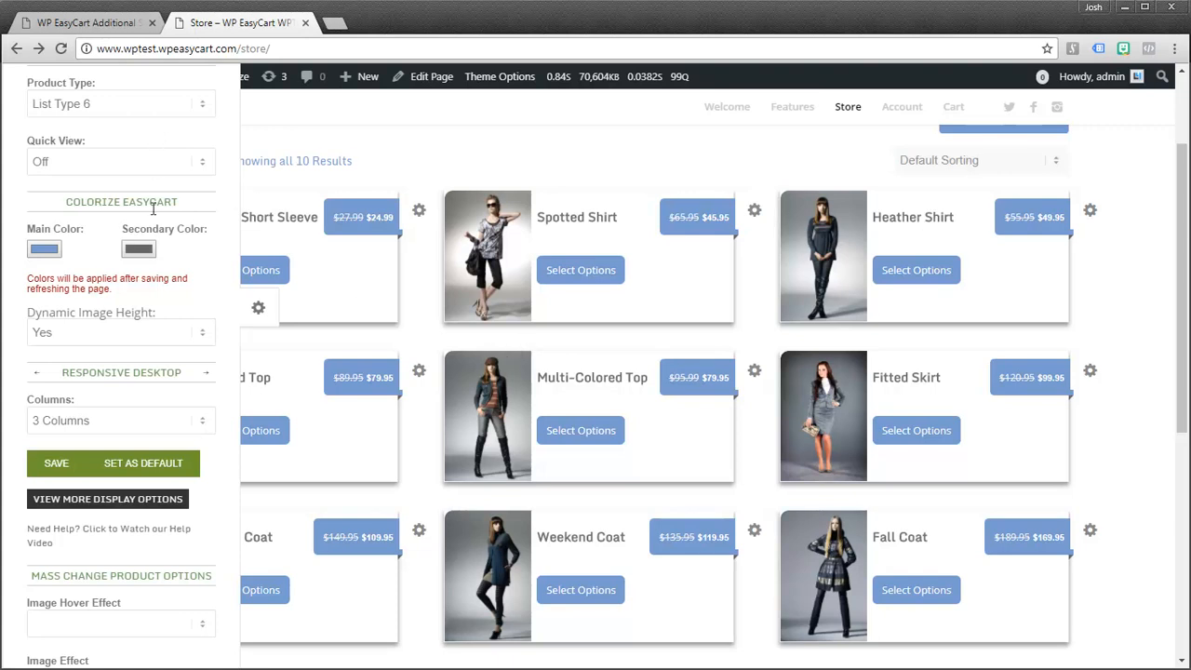
click(119, 420)
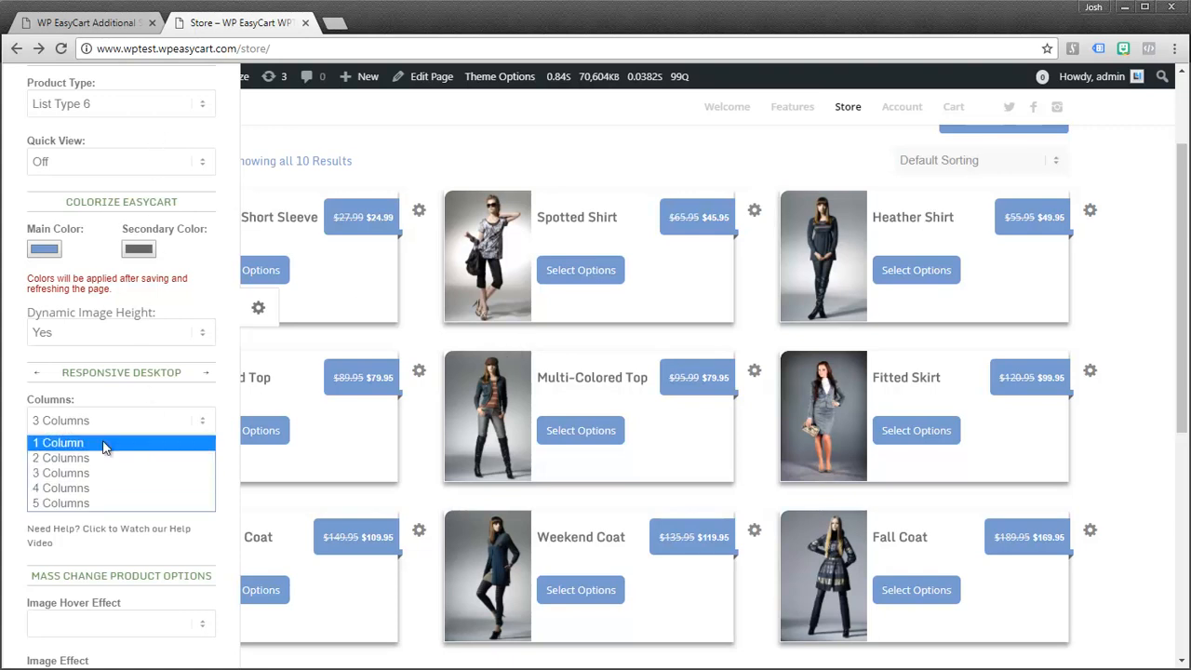
click(58, 443)
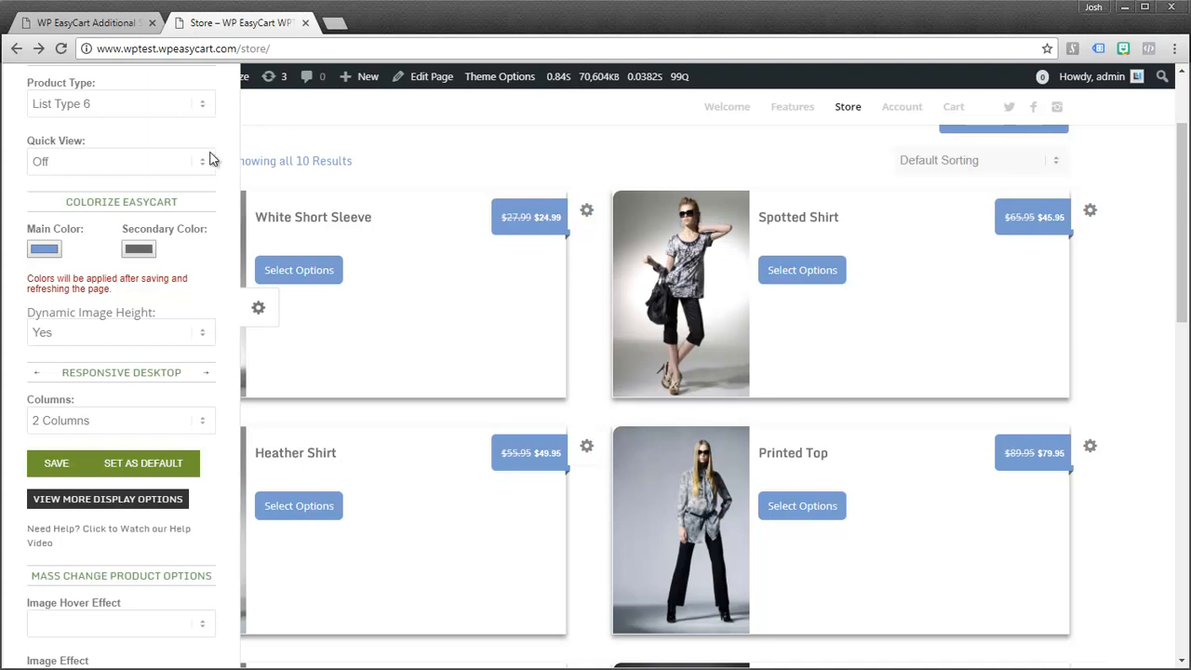
click(119, 104)
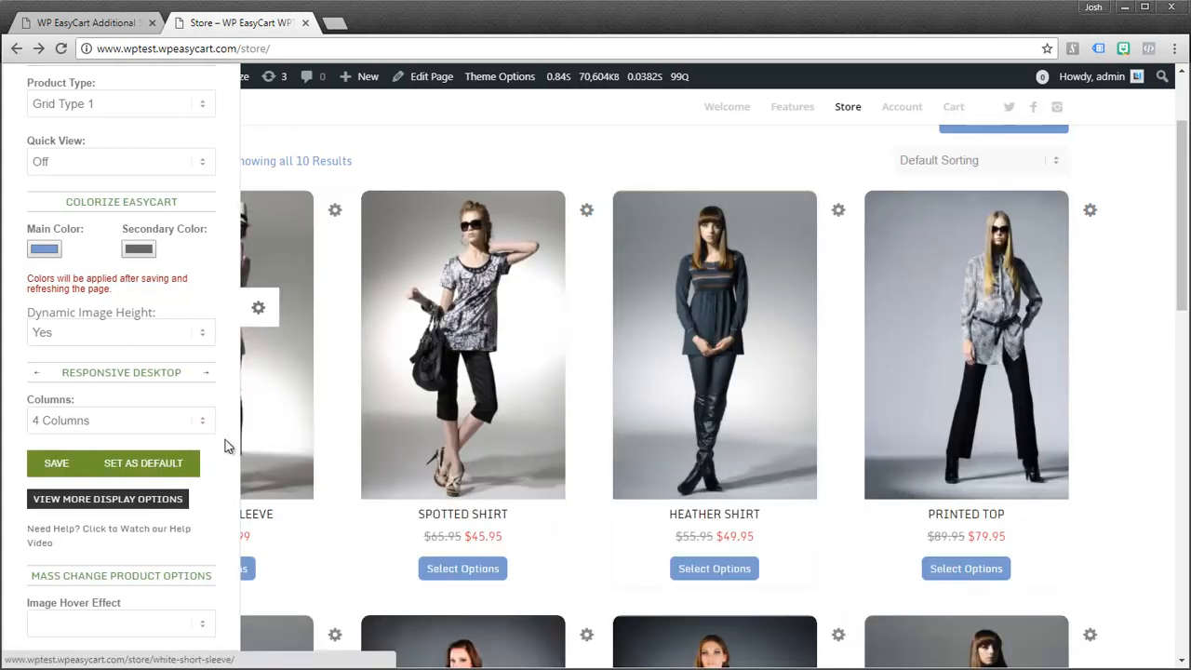
Set Columns to 5, toggle Dynamic Image Height to No and back to Yes
click(121, 421)
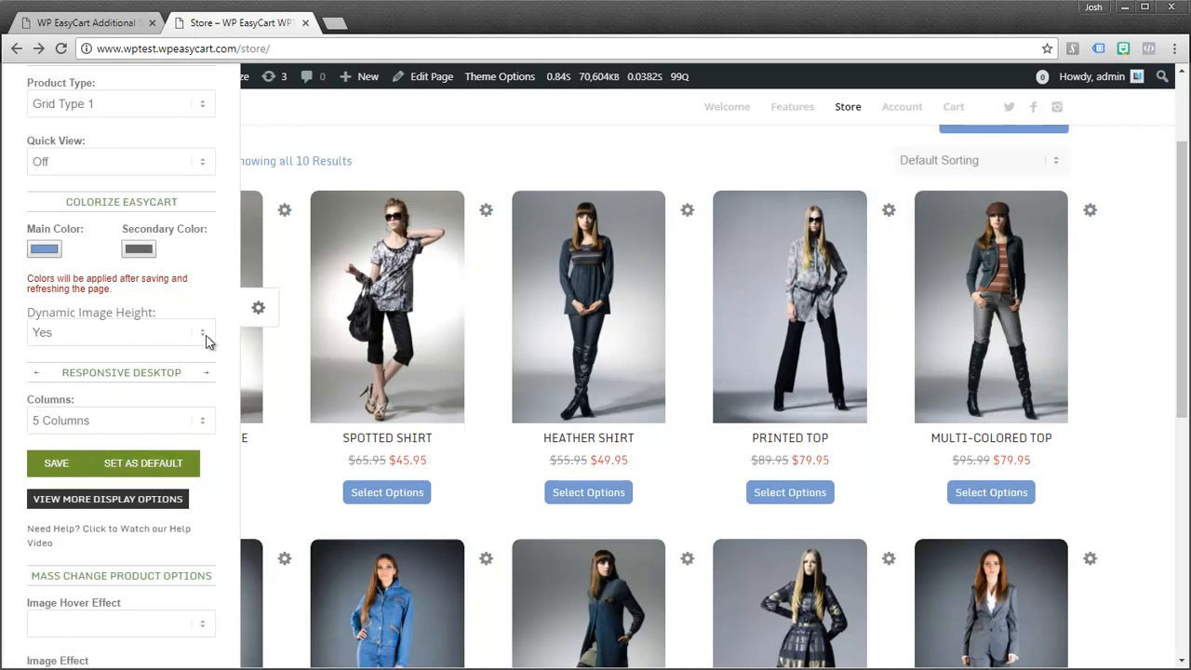
click(119, 332)
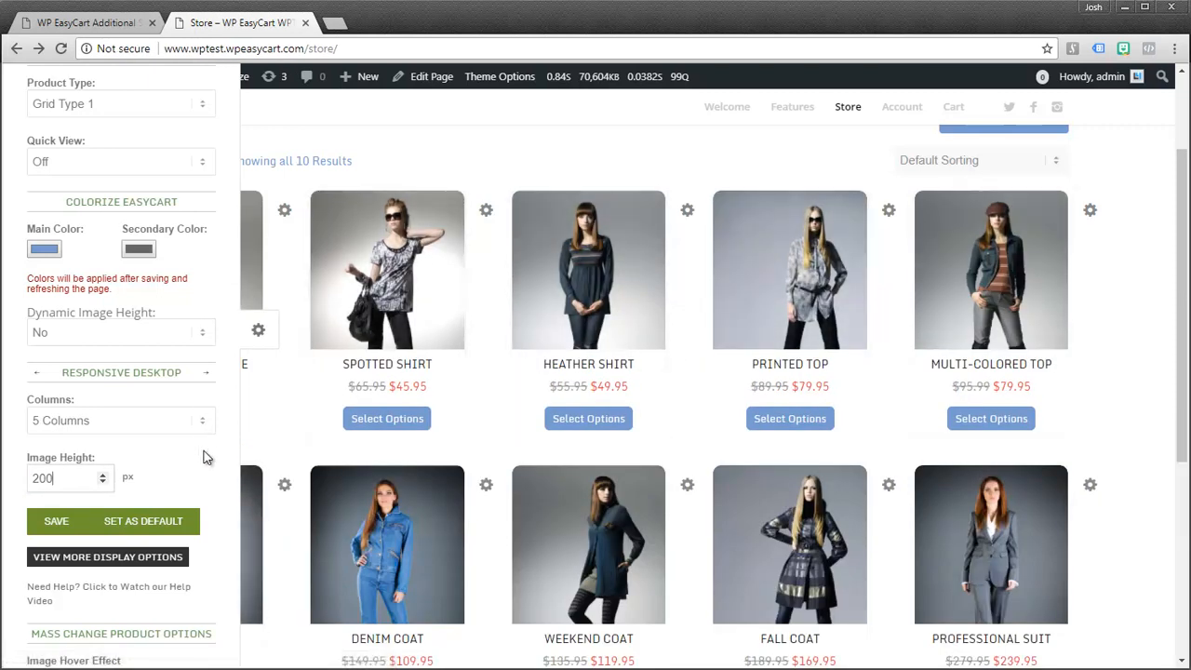
click(119, 331)
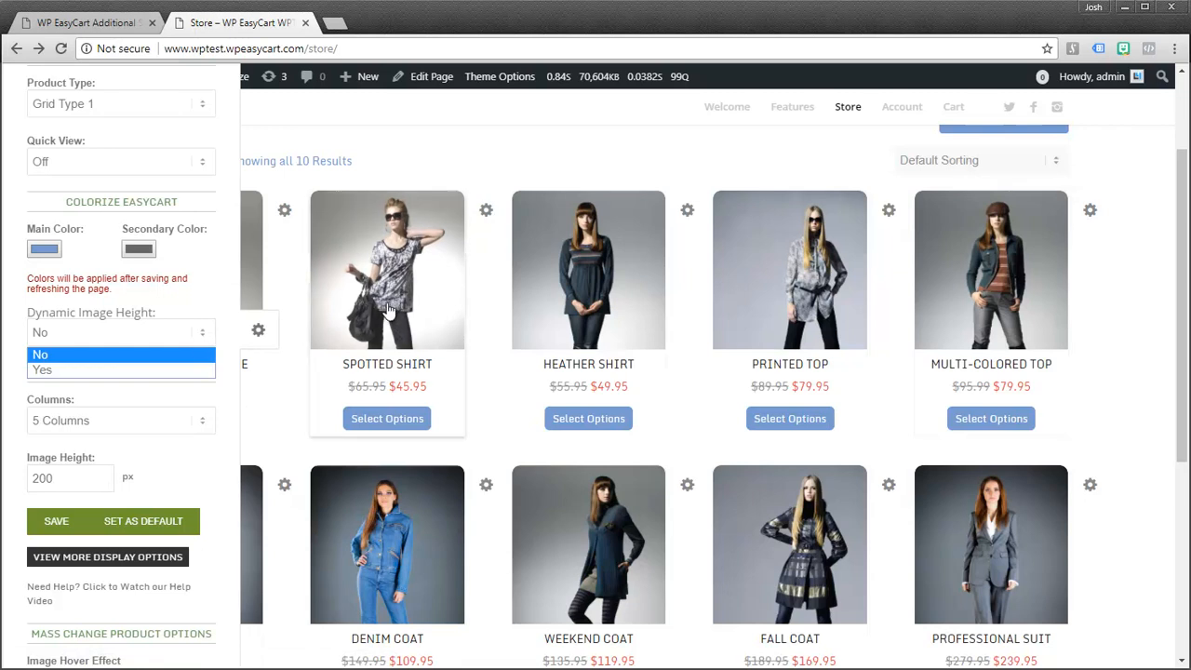
mouse_move(65, 369)
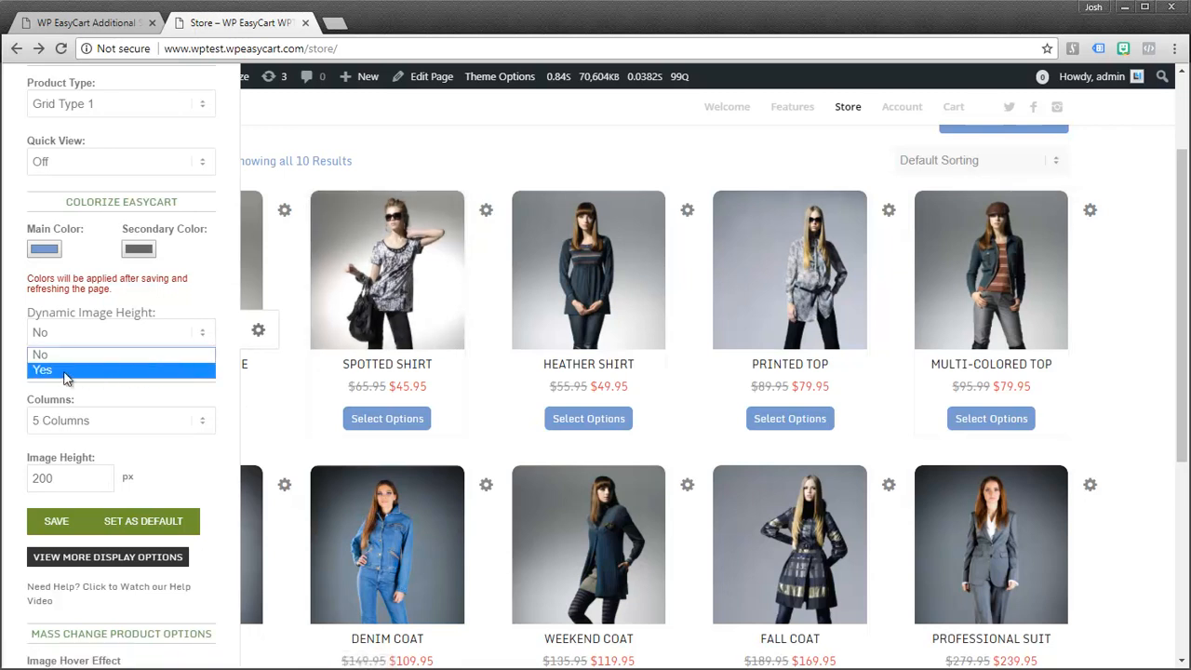
click(41, 369)
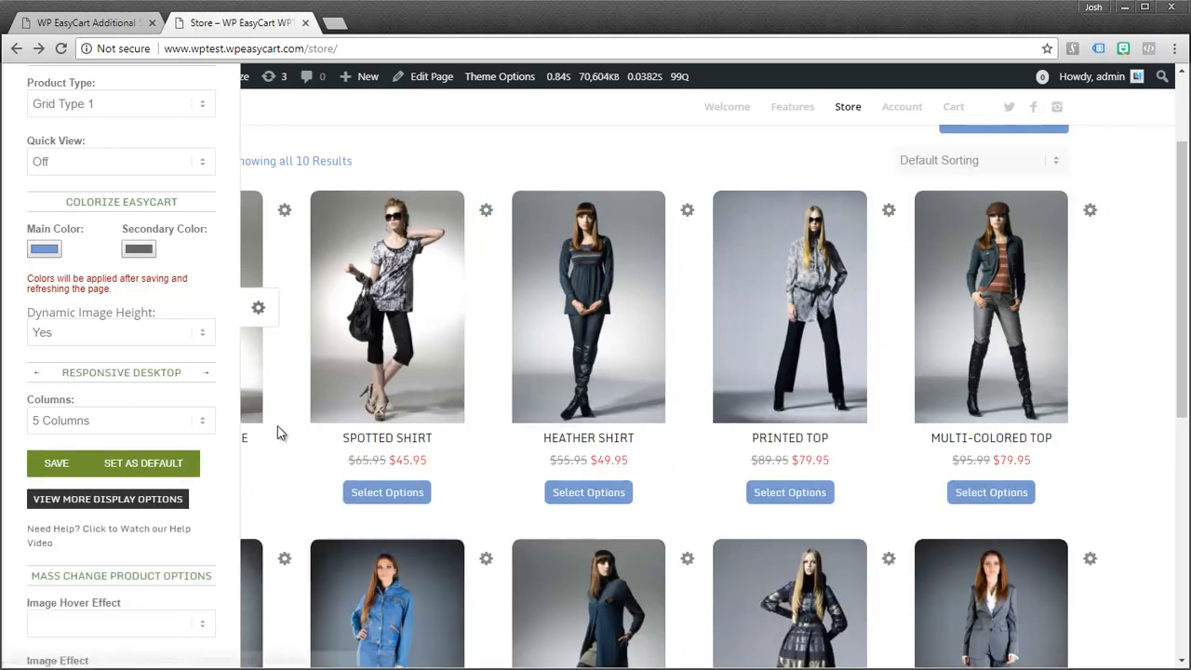
mouse_move(789, 445)
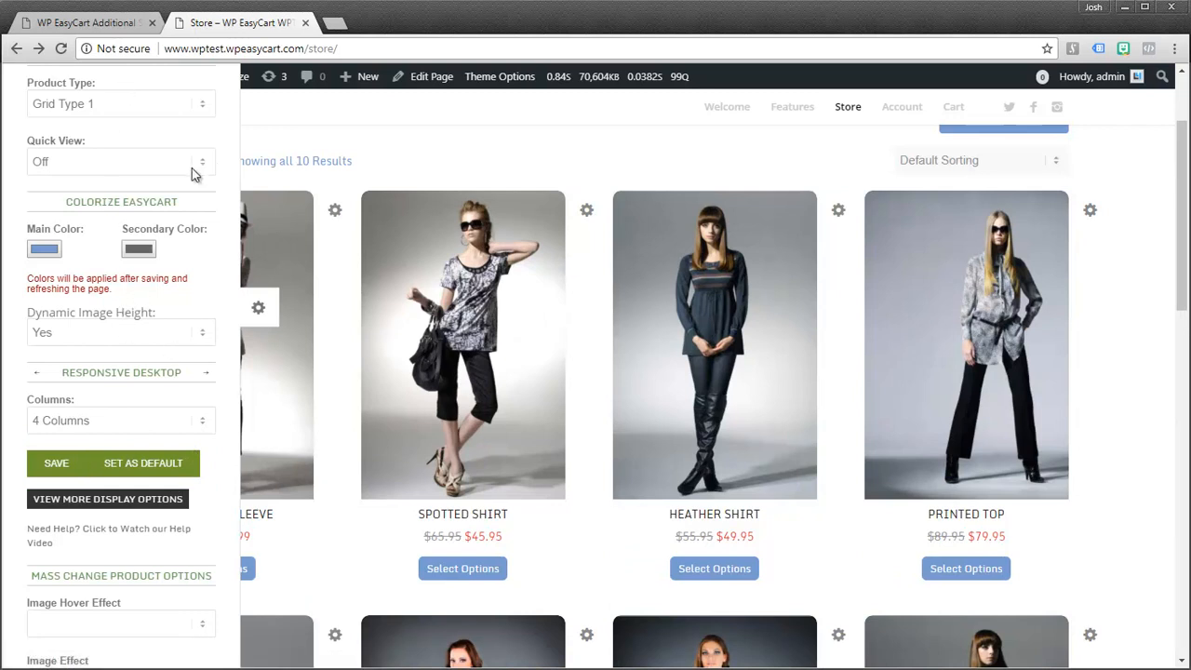
Turn Quick View on and preview it on the Spotted Shirt
click(121, 160)
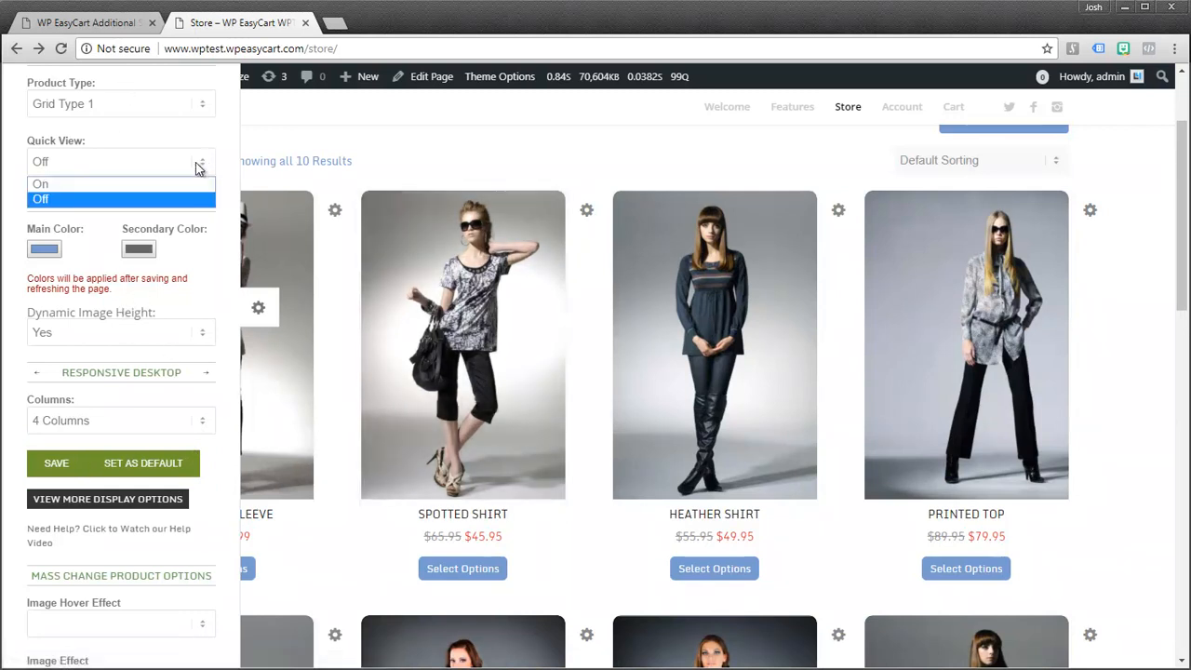
click(41, 184)
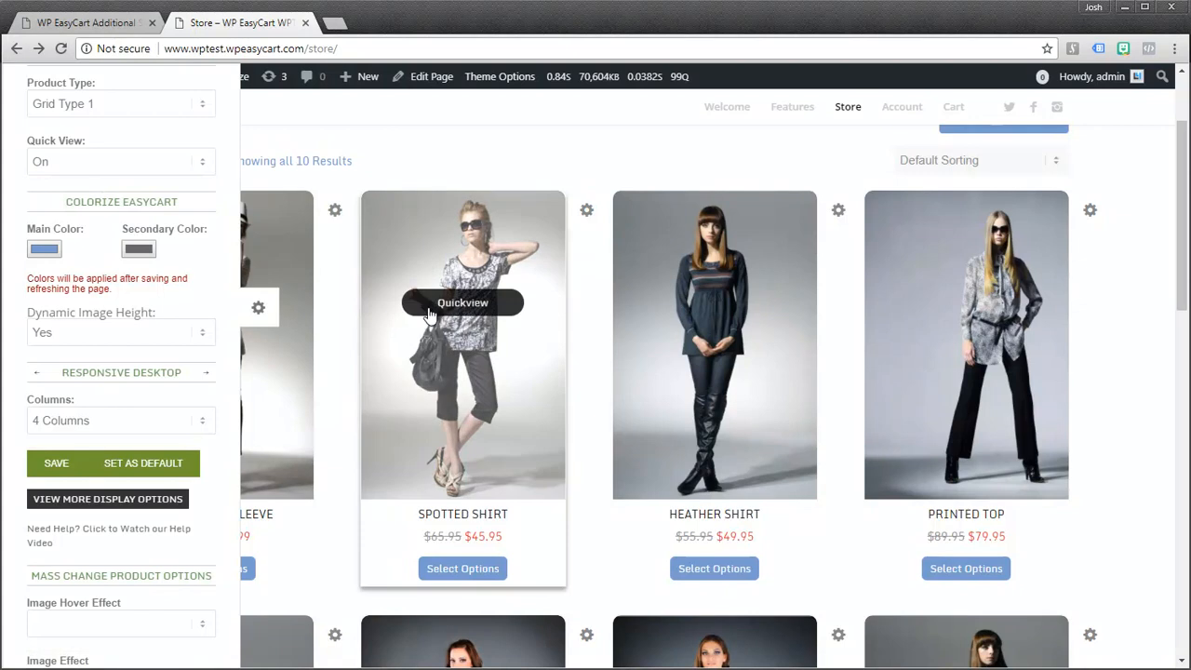
mouse_move(456, 316)
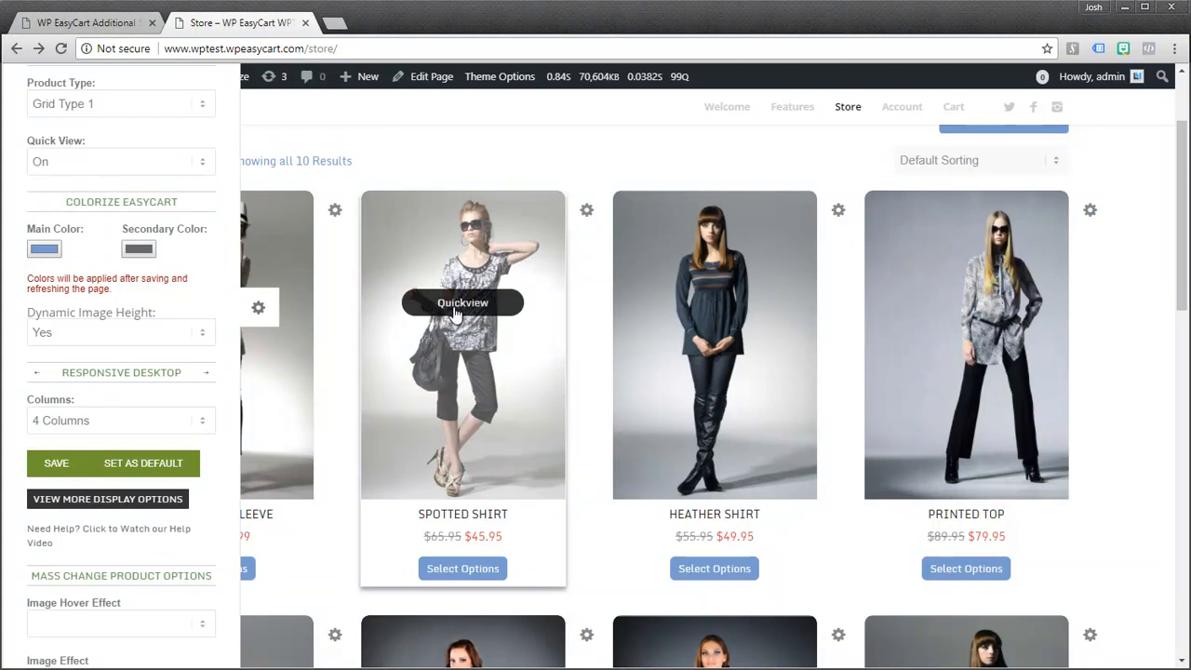
click(461, 301)
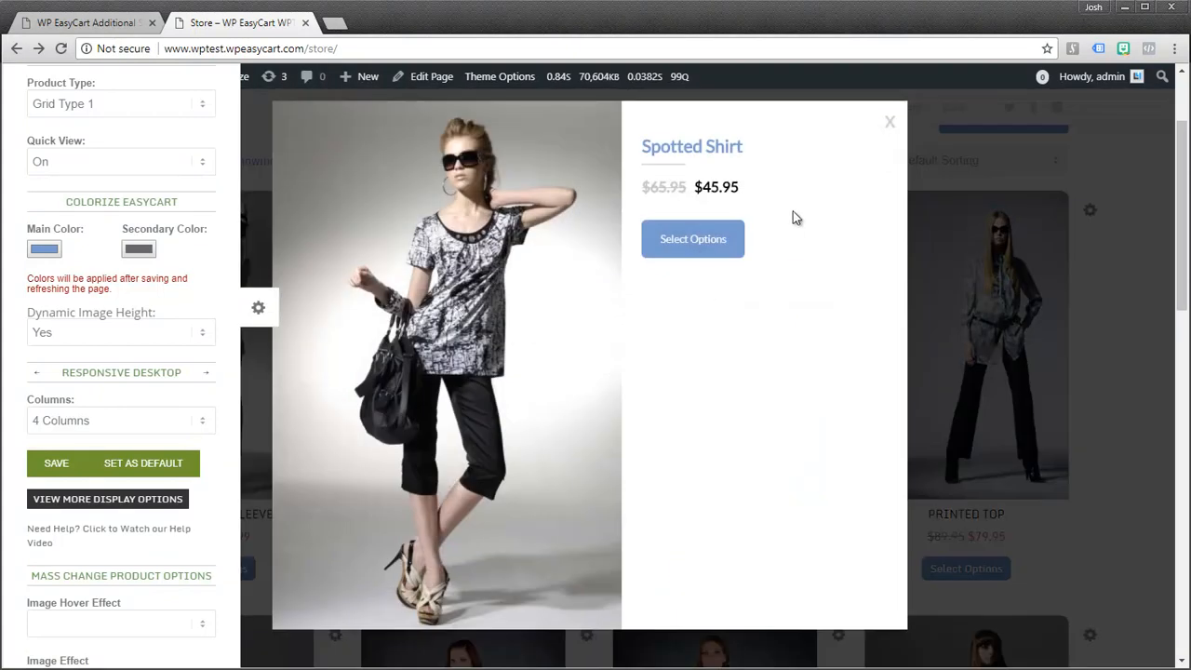
click(889, 121)
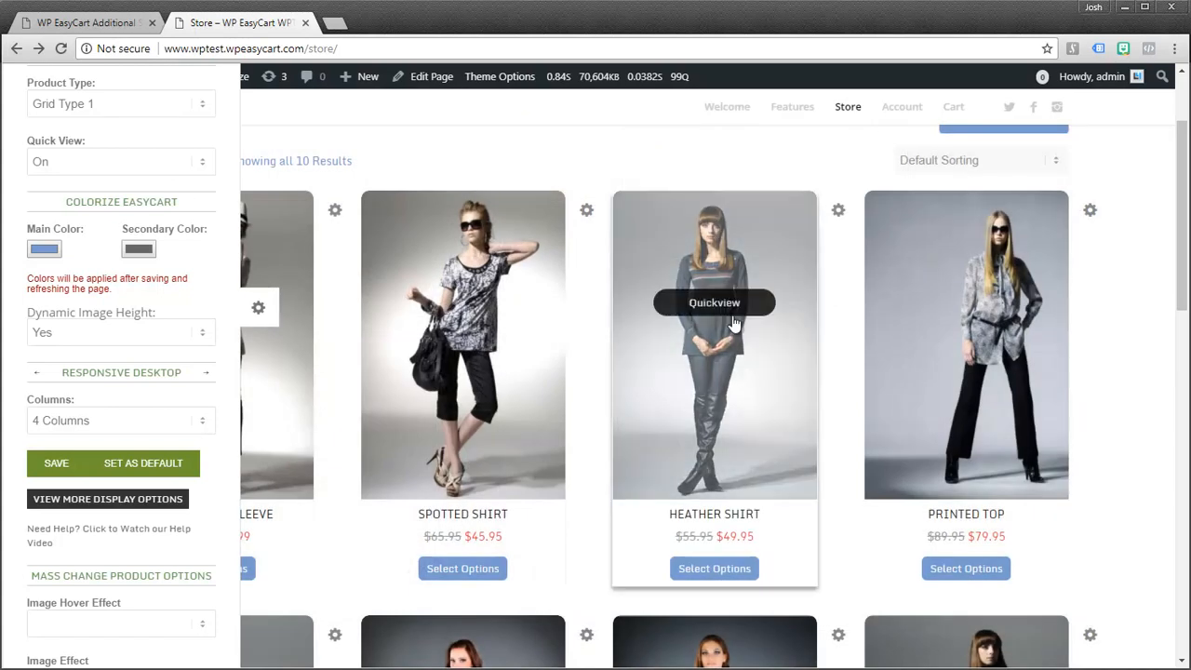
mouse_move(71, 253)
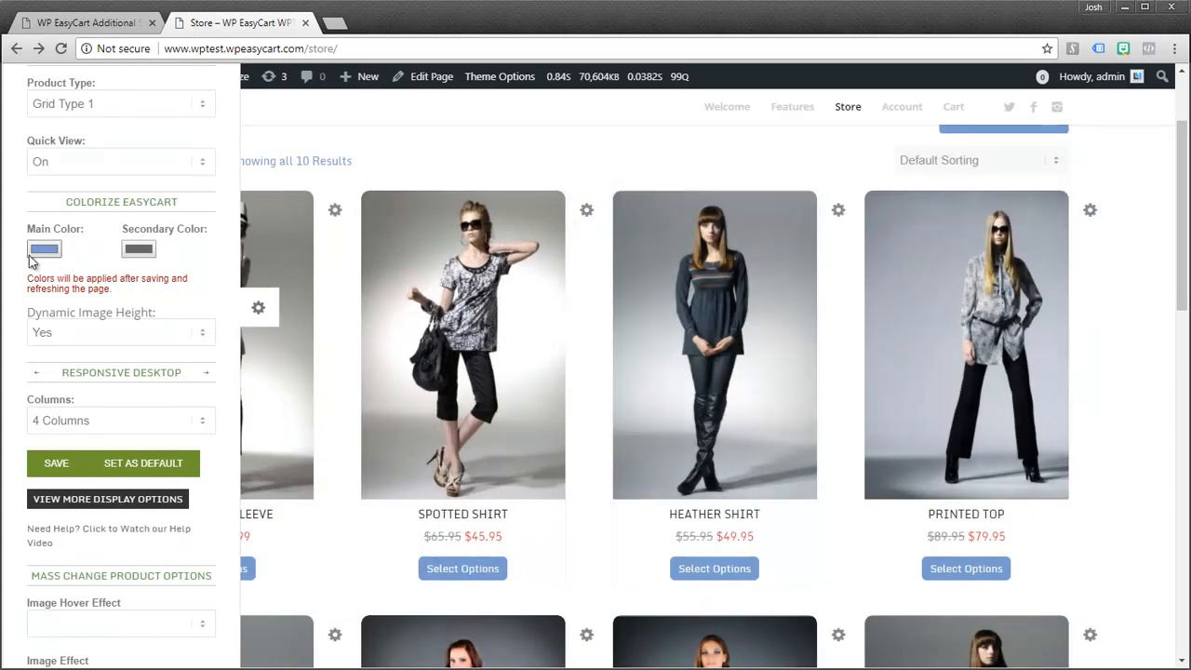
mouse_move(119, 420)
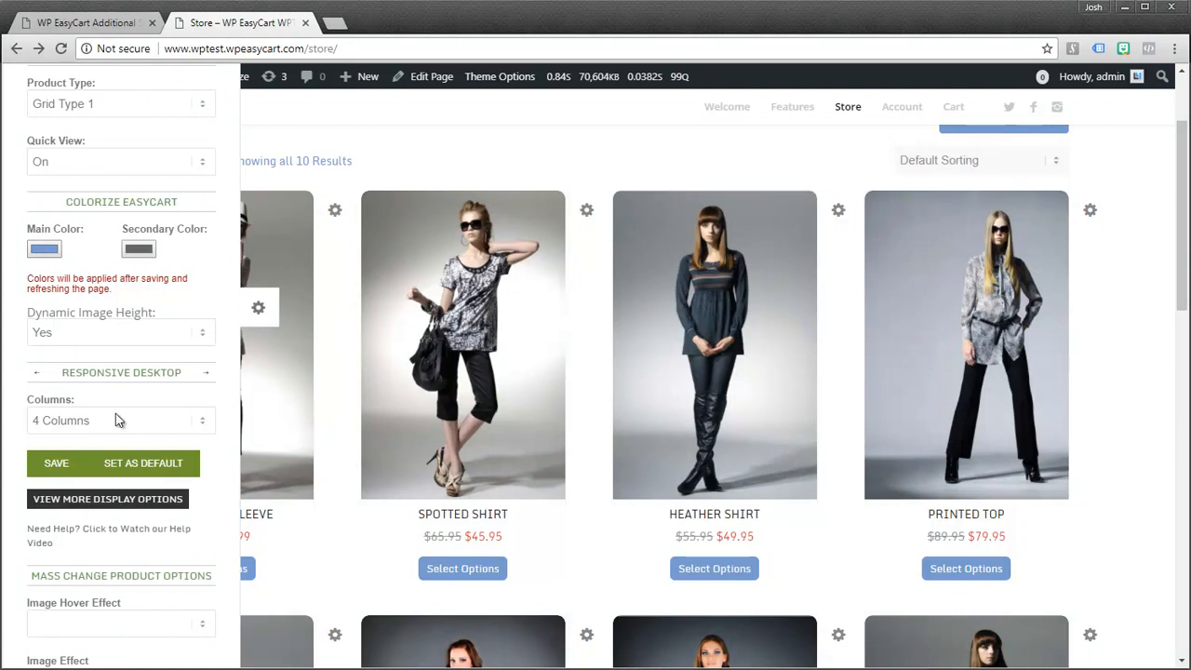
Save the store page display options with the blue main colour and four columns
click(56, 462)
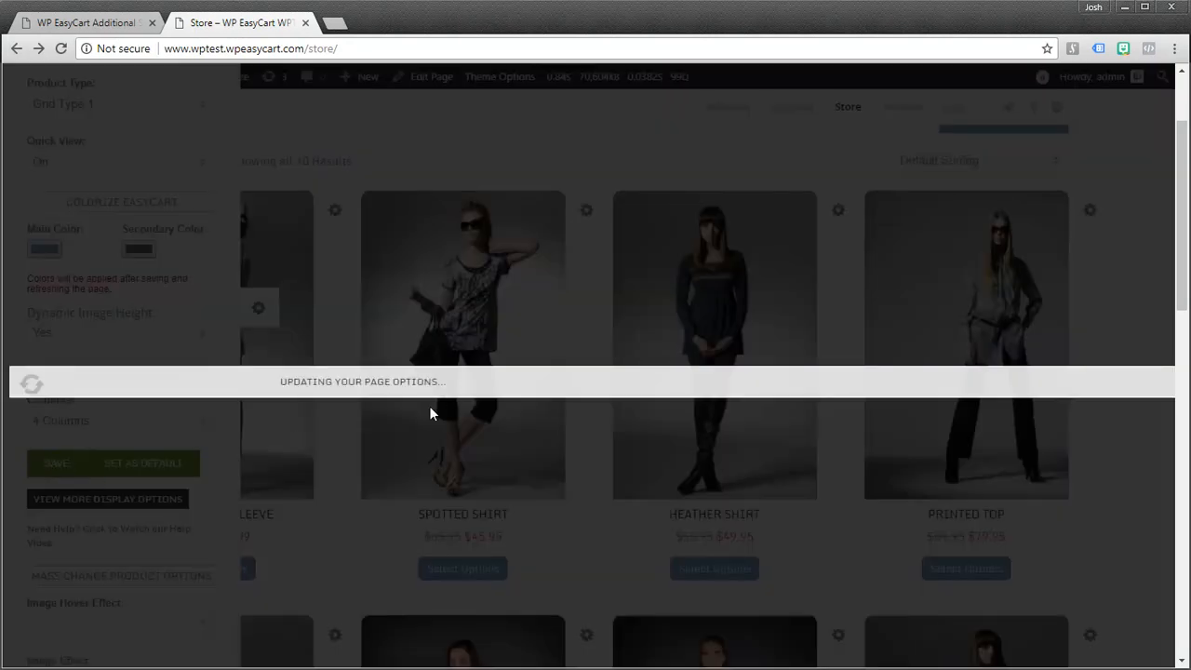
click(56, 461)
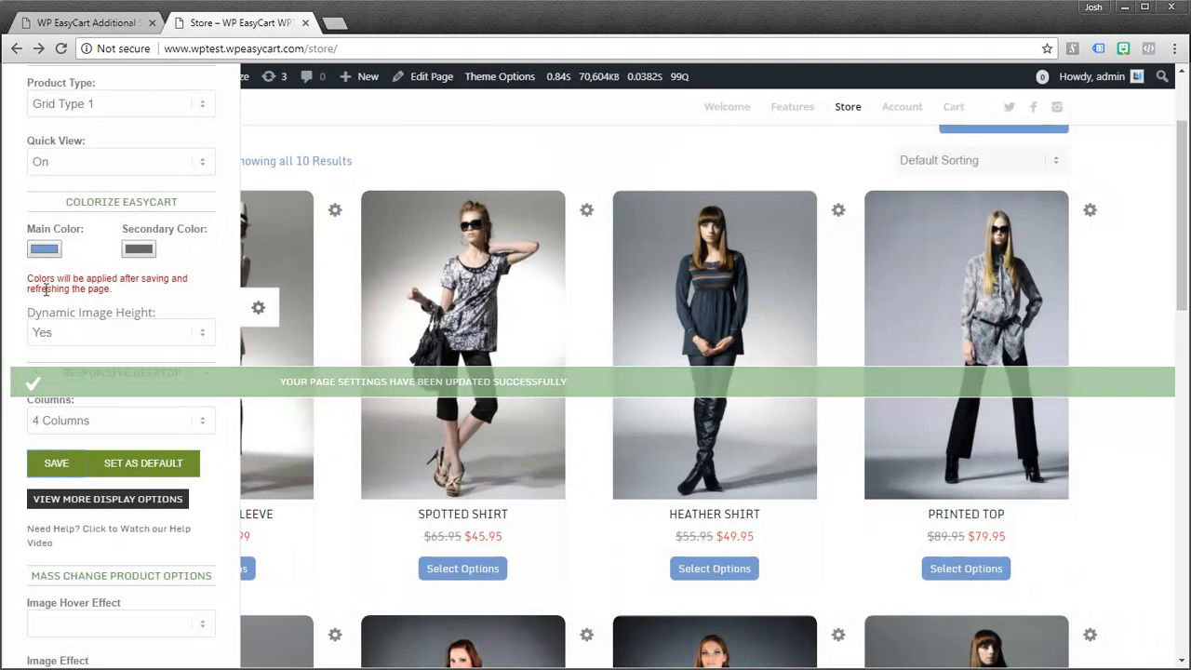
Pick a green Main Color, save, and check the product buttons now show green
click(44, 249)
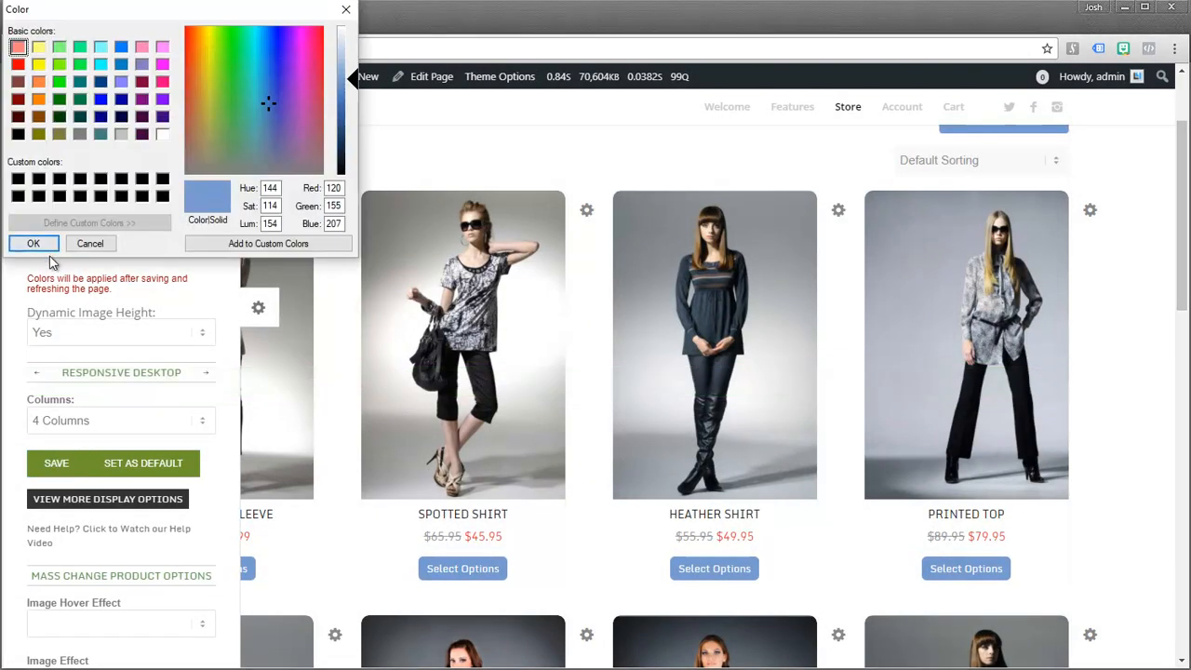
mouse_move(235, 110)
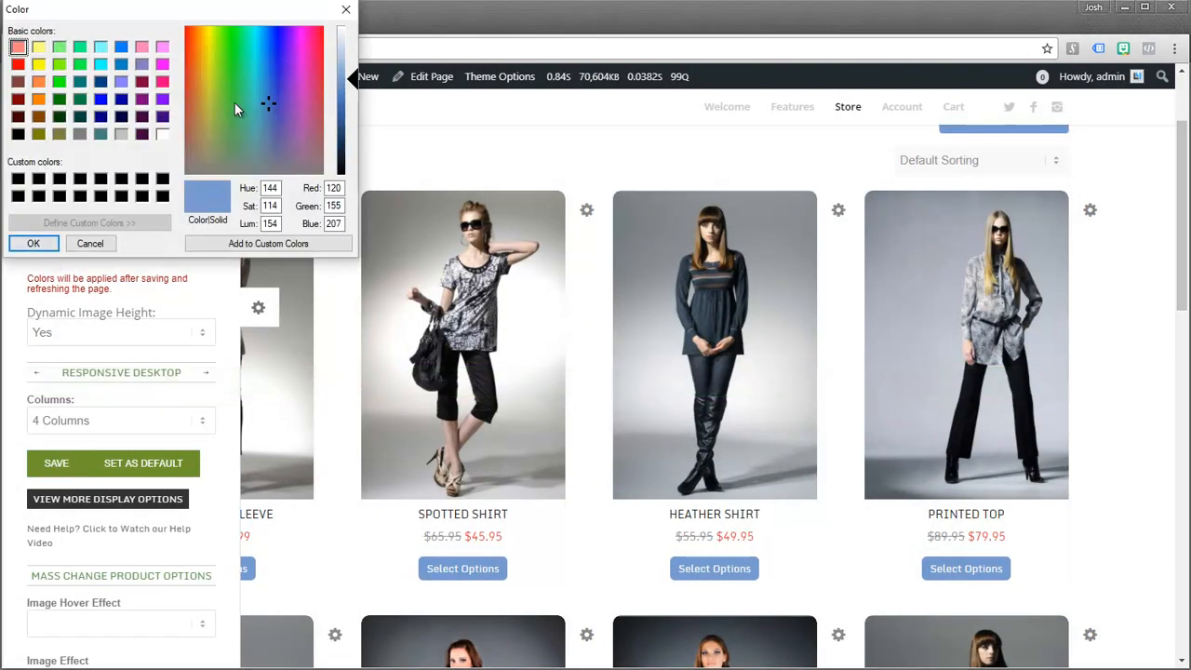
click(225, 108)
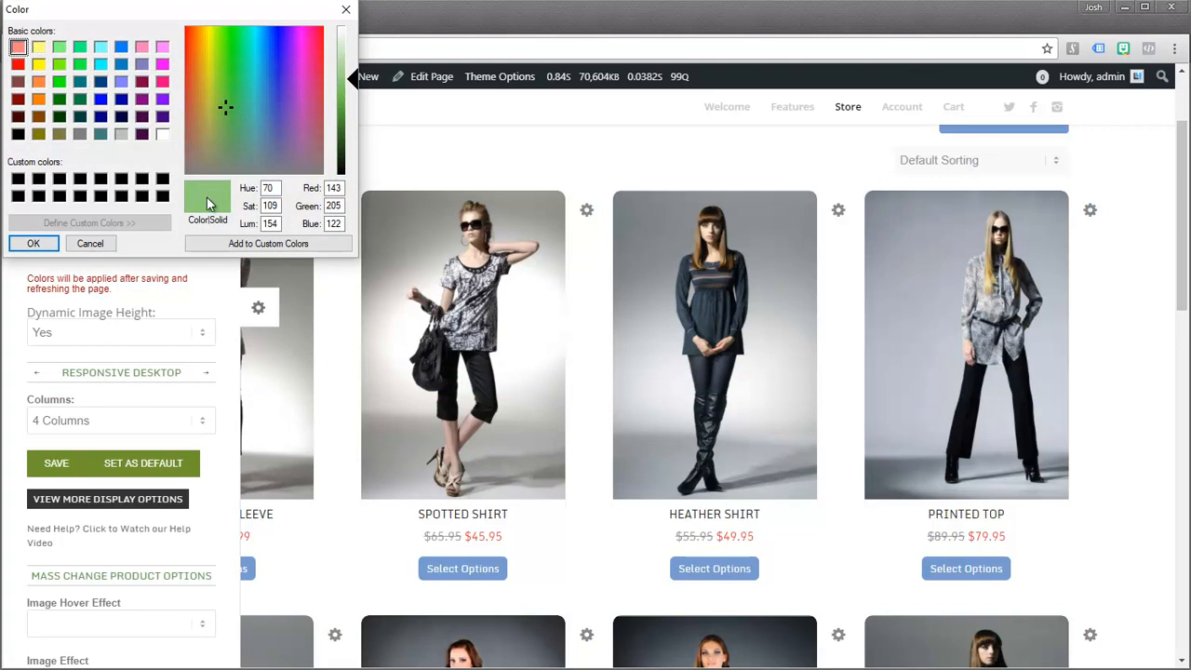
click(34, 242)
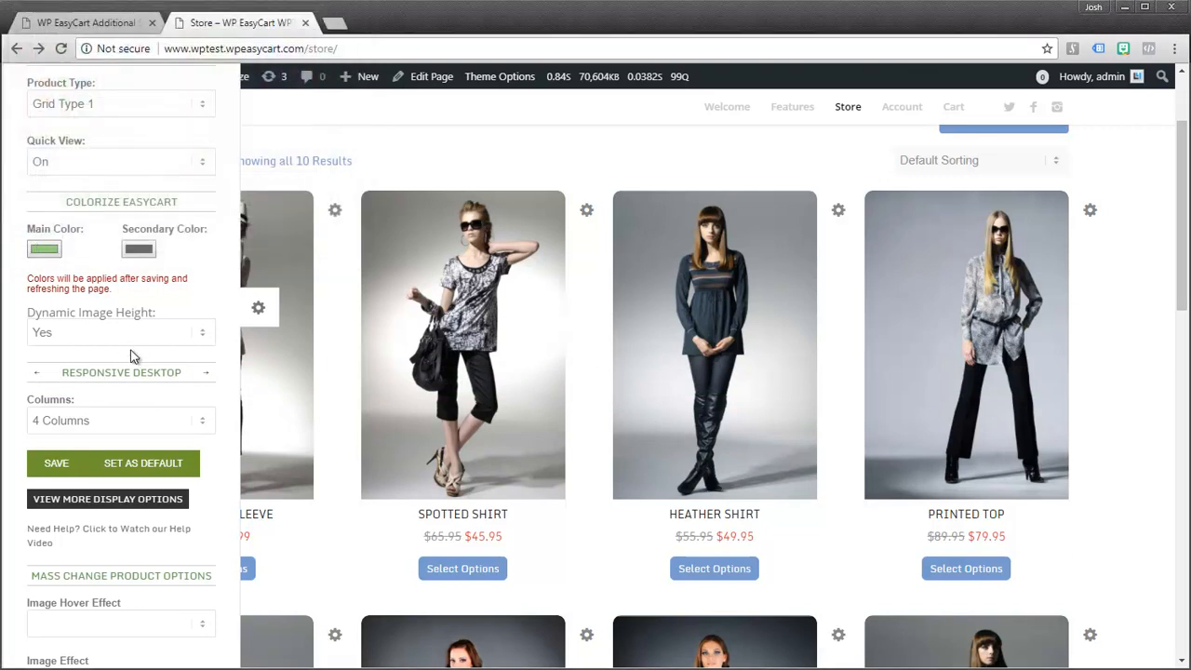
click(56, 462)
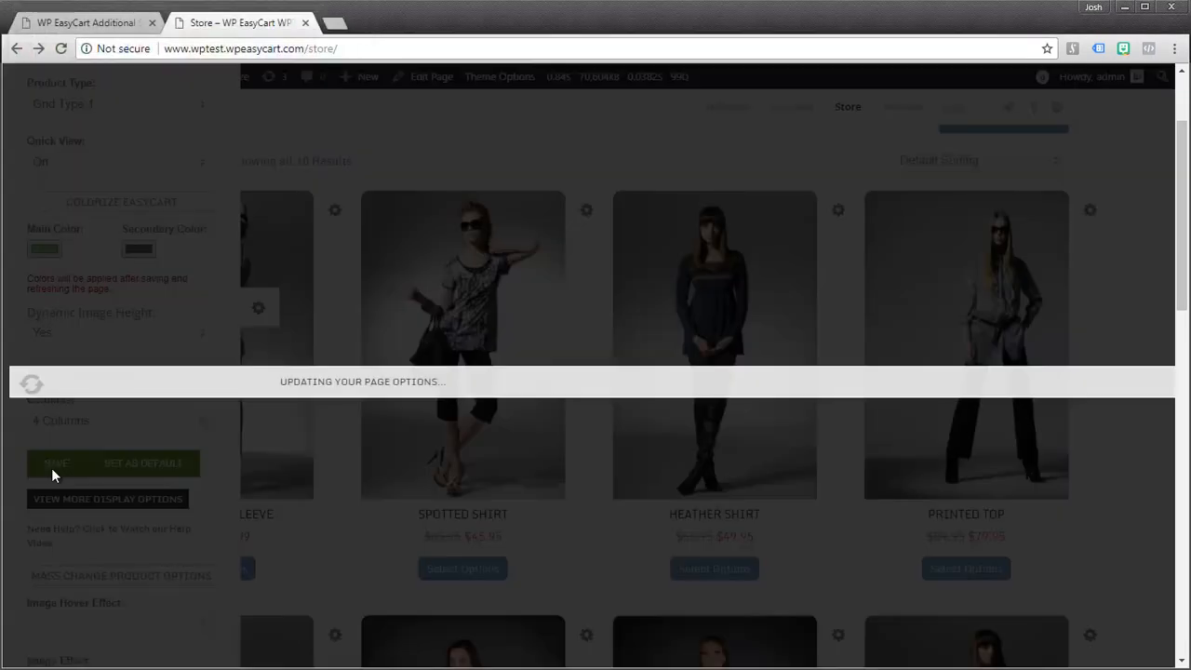
click(56, 462)
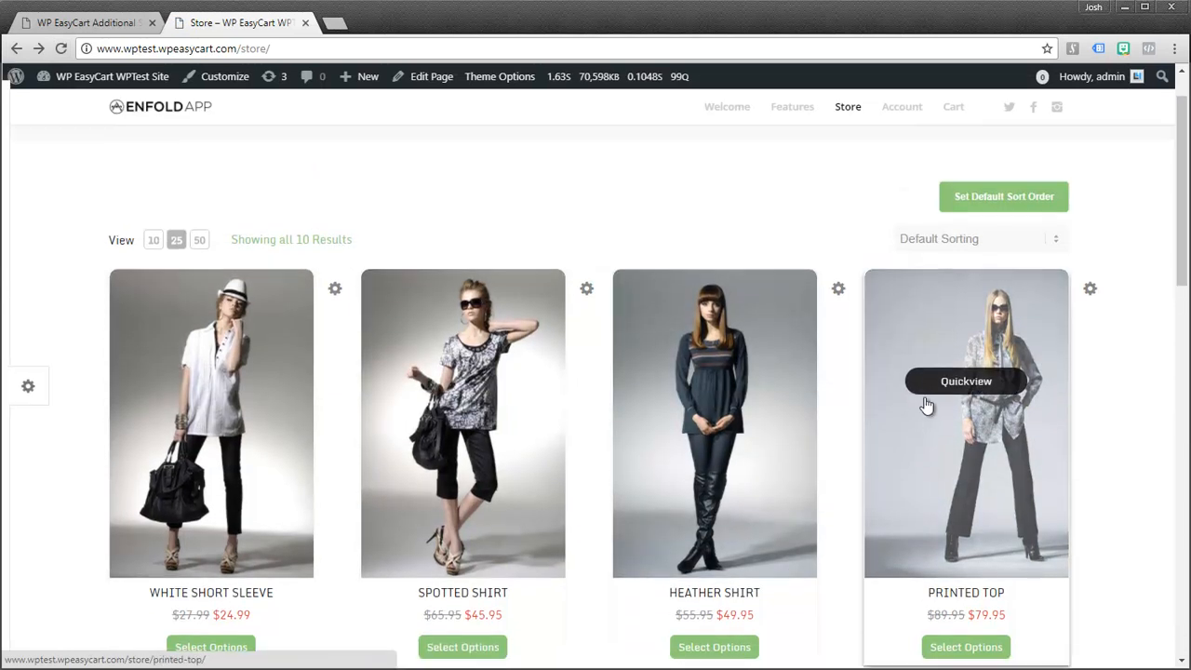
scroll(down, 3)
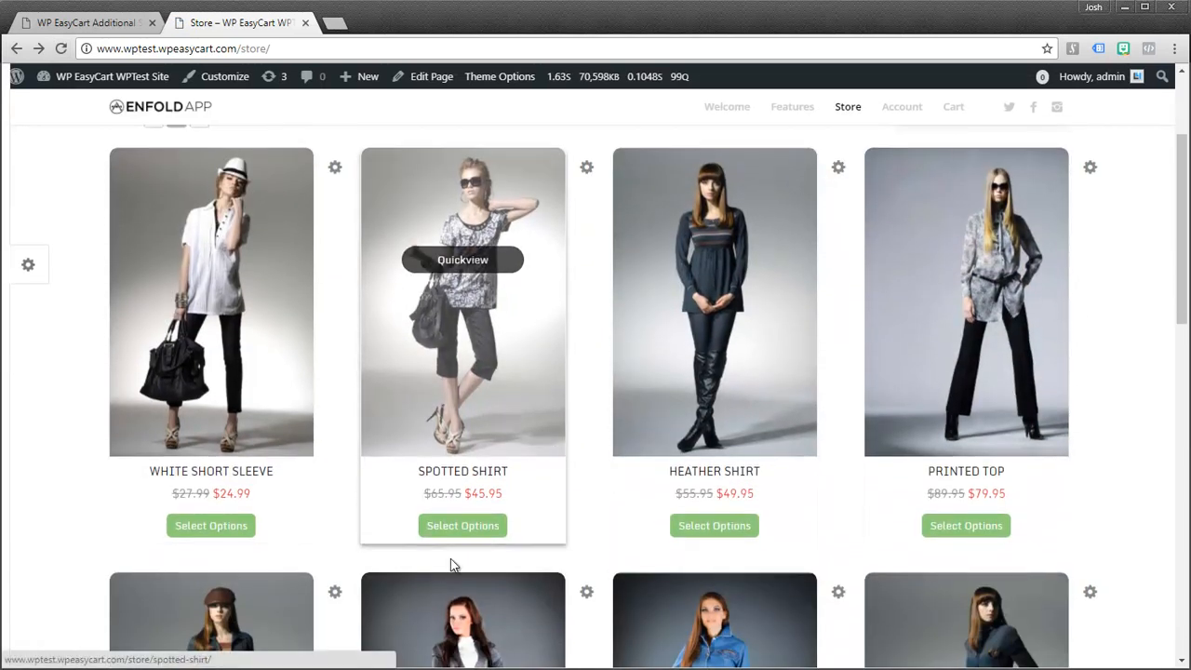
scroll(down, 3)
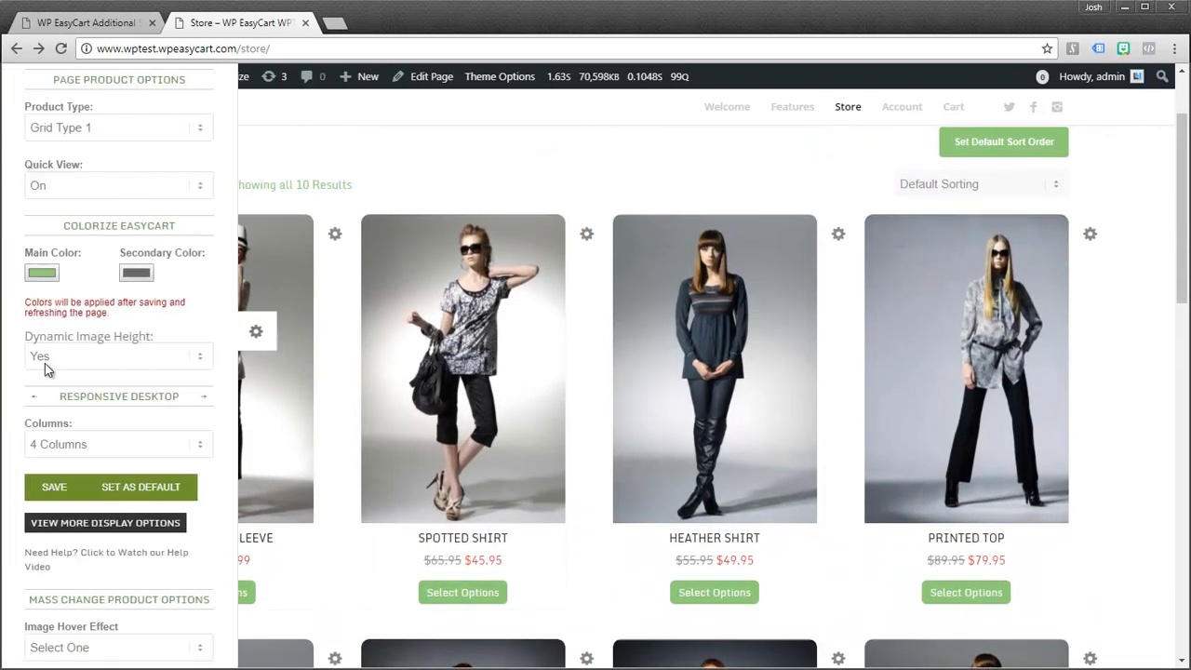
mouse_move(953, 107)
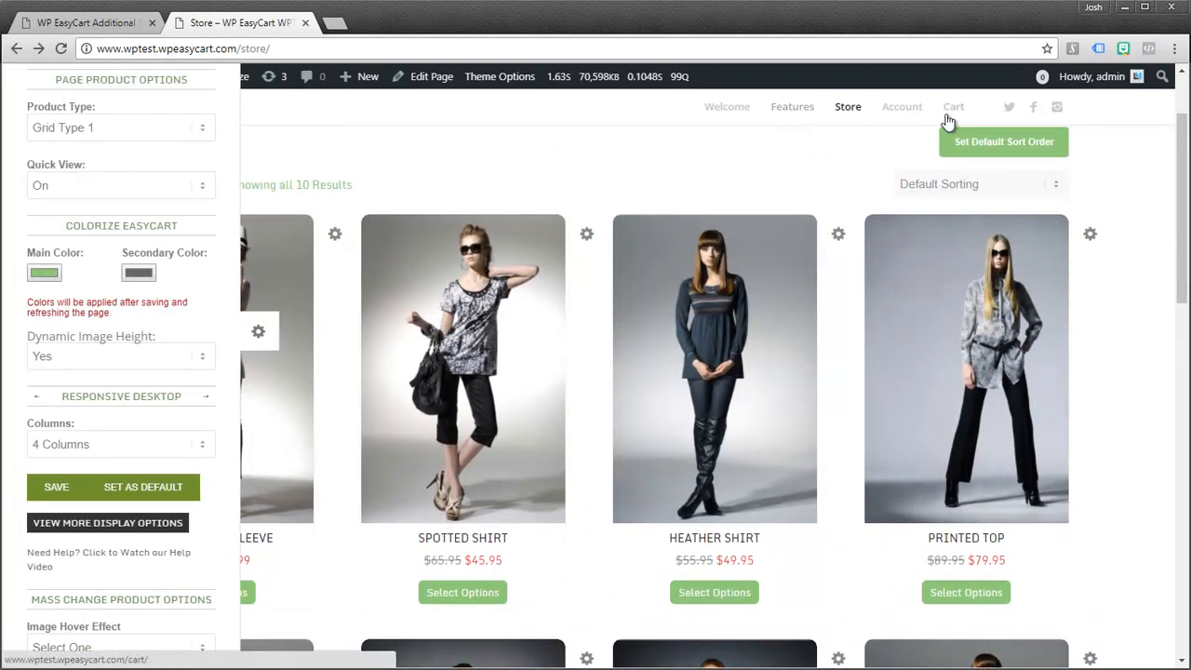
Apply and save the Cart page's design options, glance at Account, and go back to Store
click(953, 106)
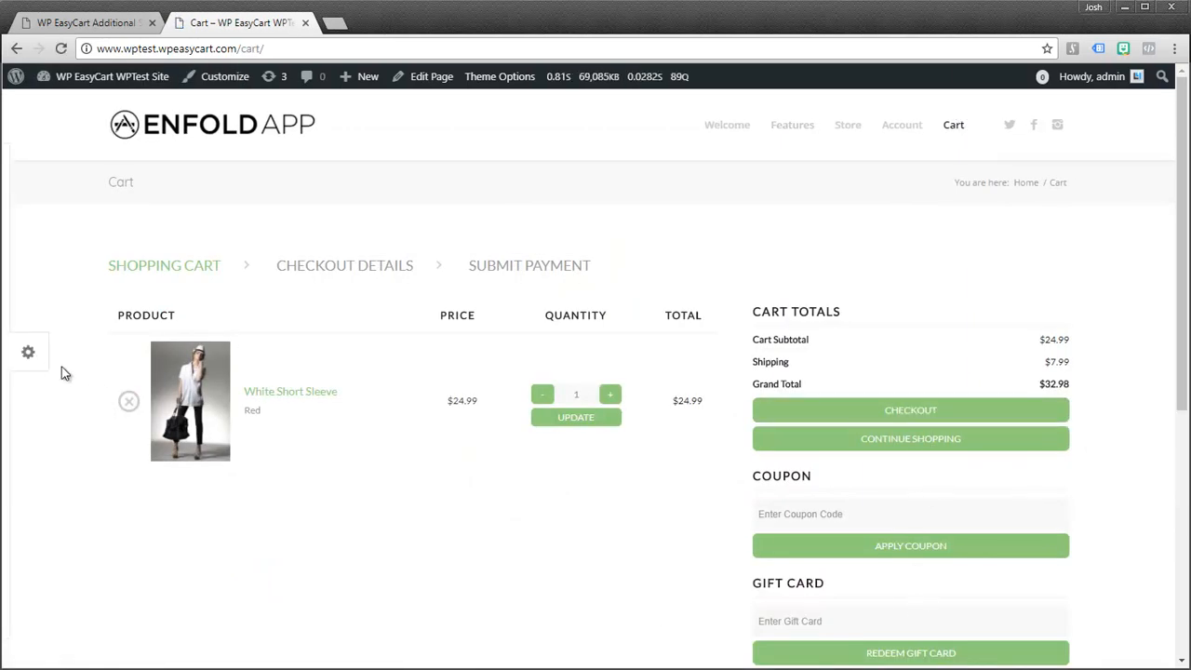
click(28, 351)
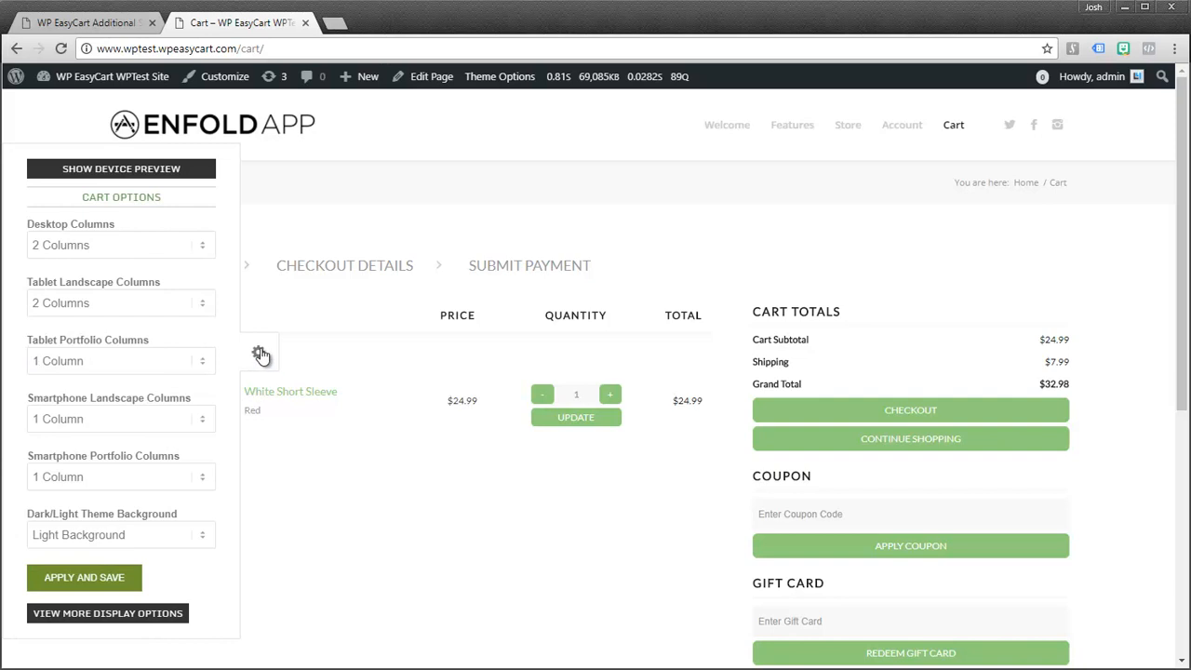
mouse_move(74, 307)
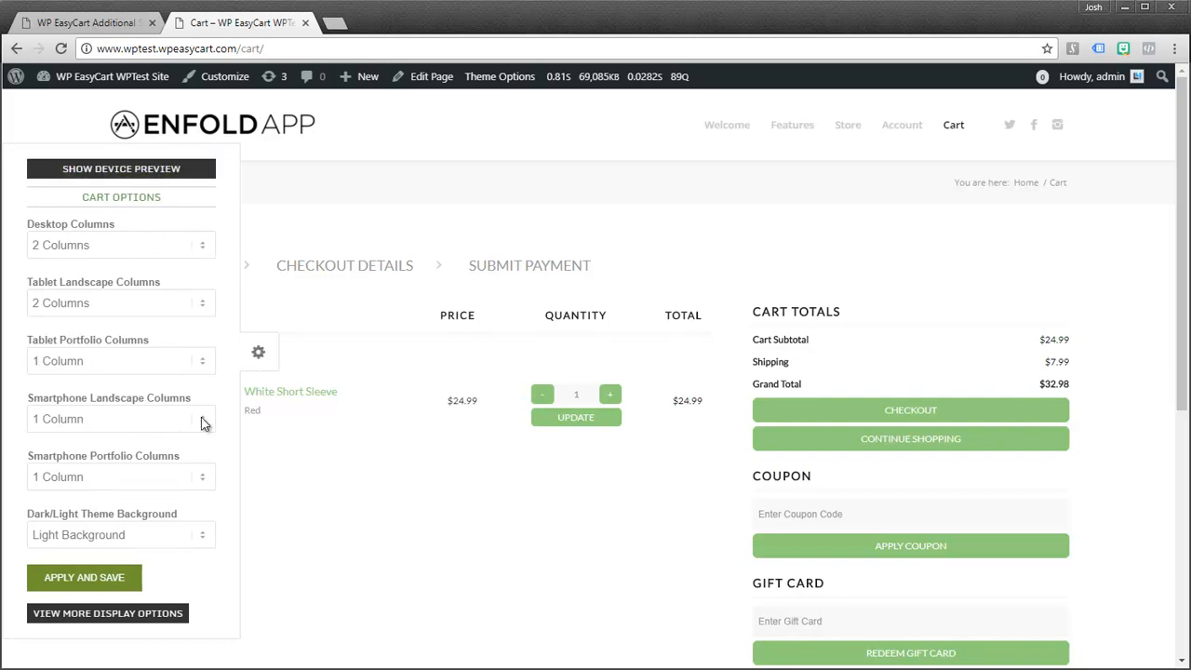
click(84, 577)
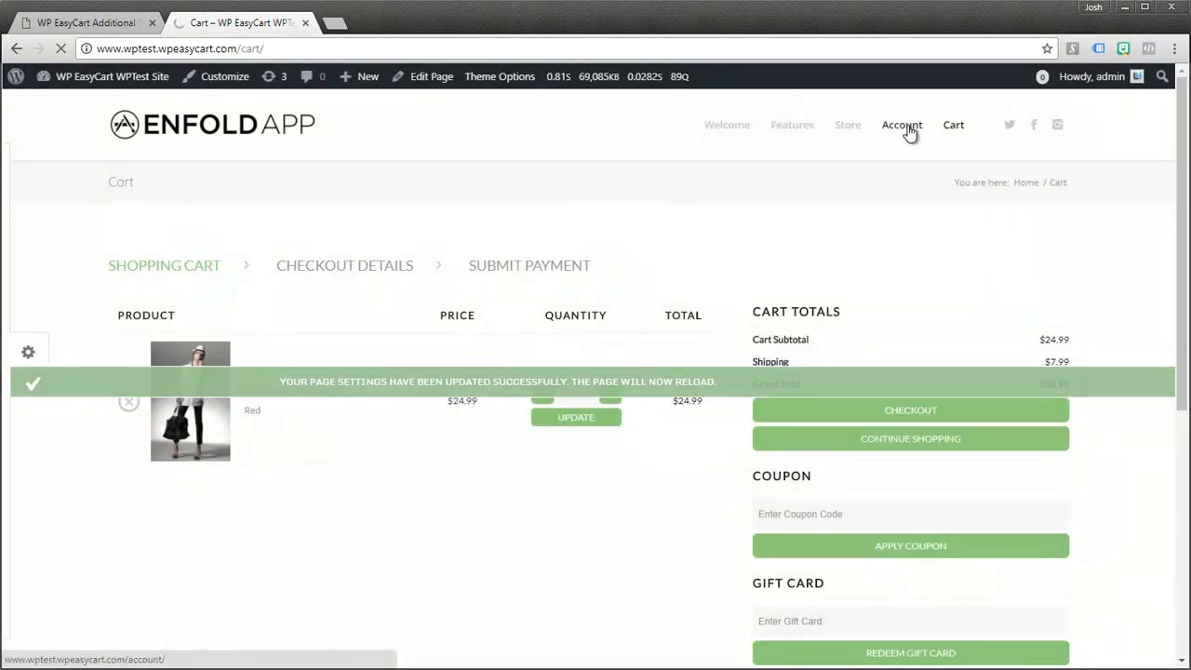
click(901, 123)
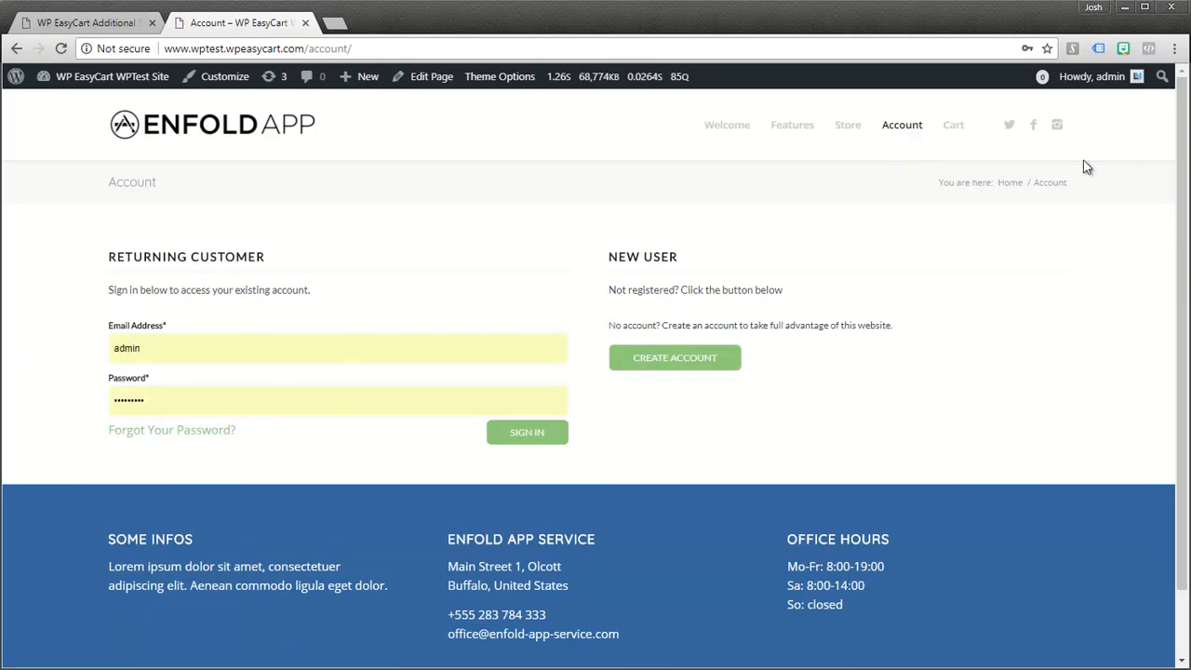
click(849, 123)
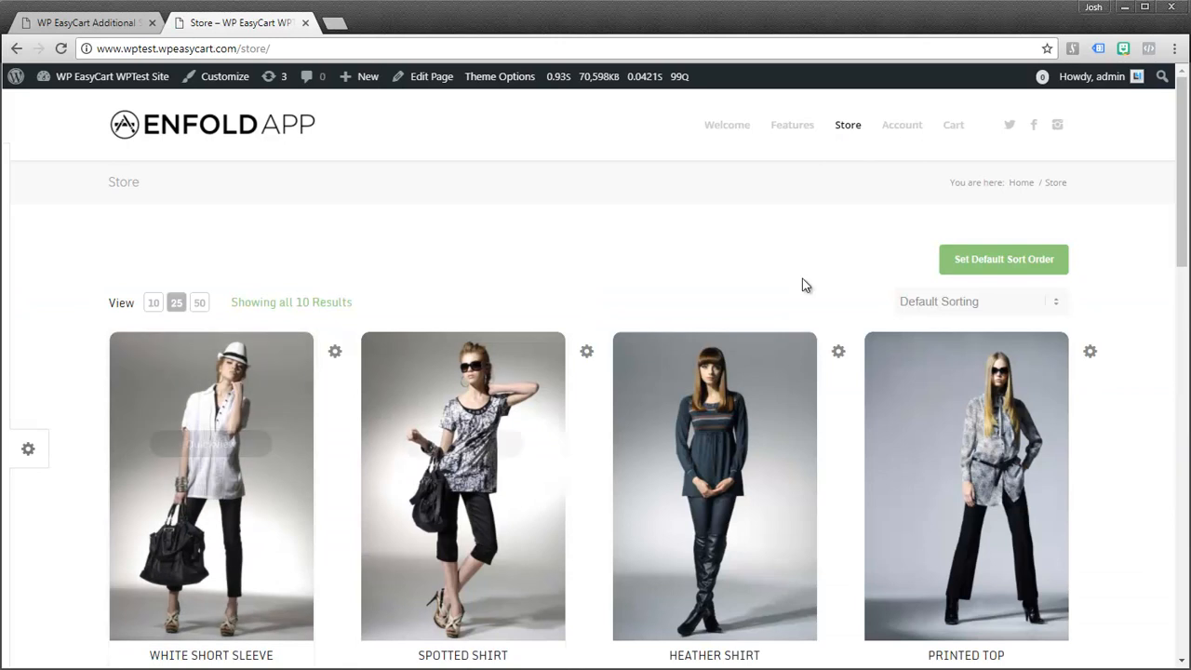
Choose Image Flip as the hover effect for store product images in the mass product options
scroll(down, 3)
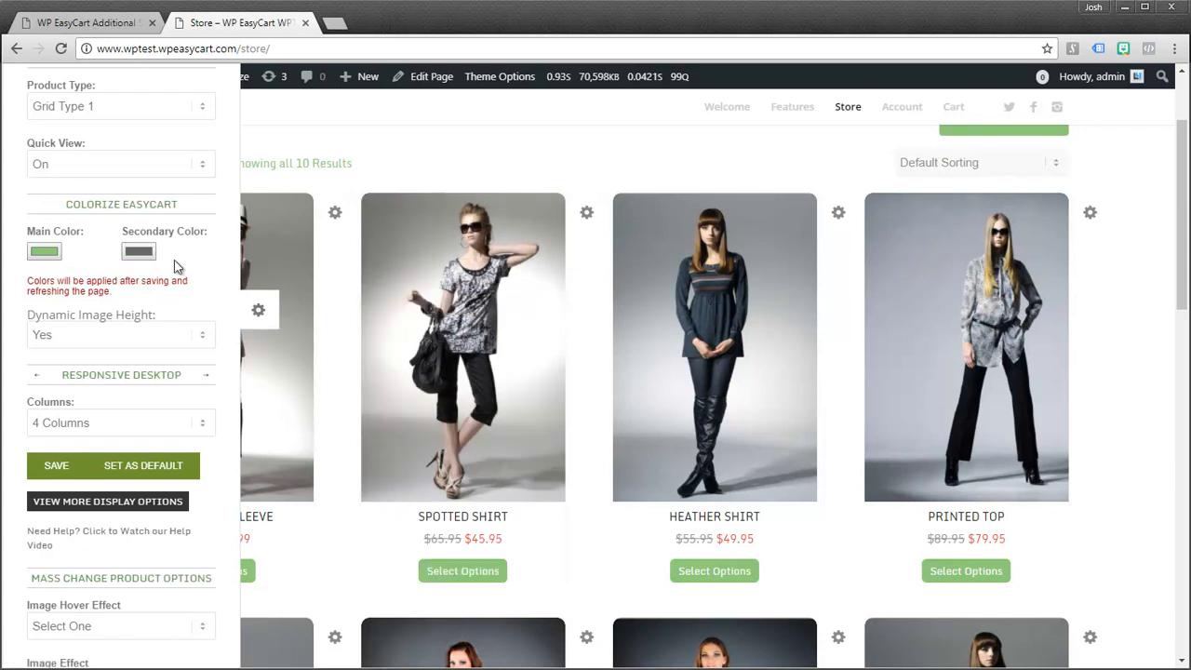
mouse_move(48, 281)
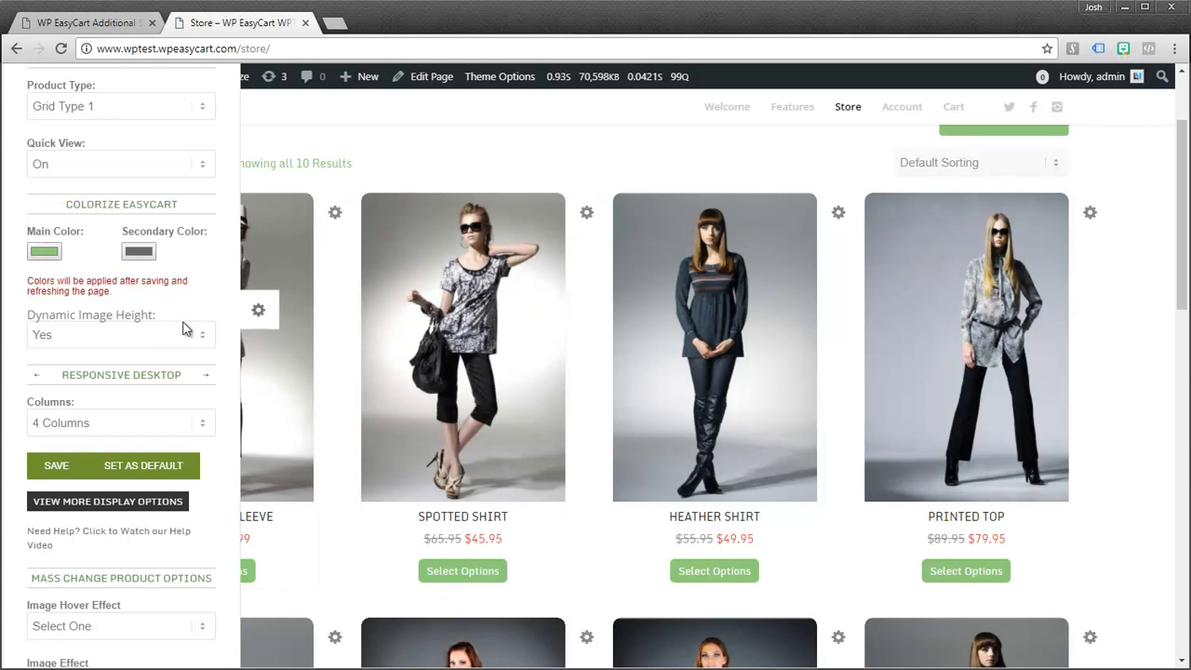
mouse_move(208, 458)
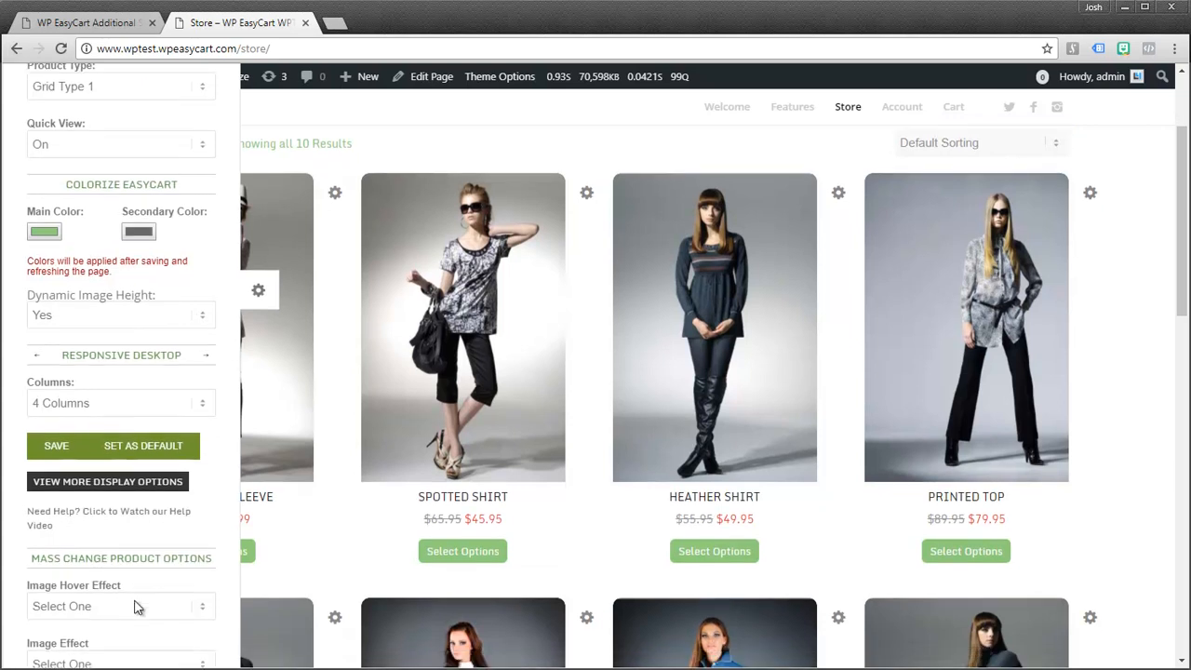
scroll(down, 3)
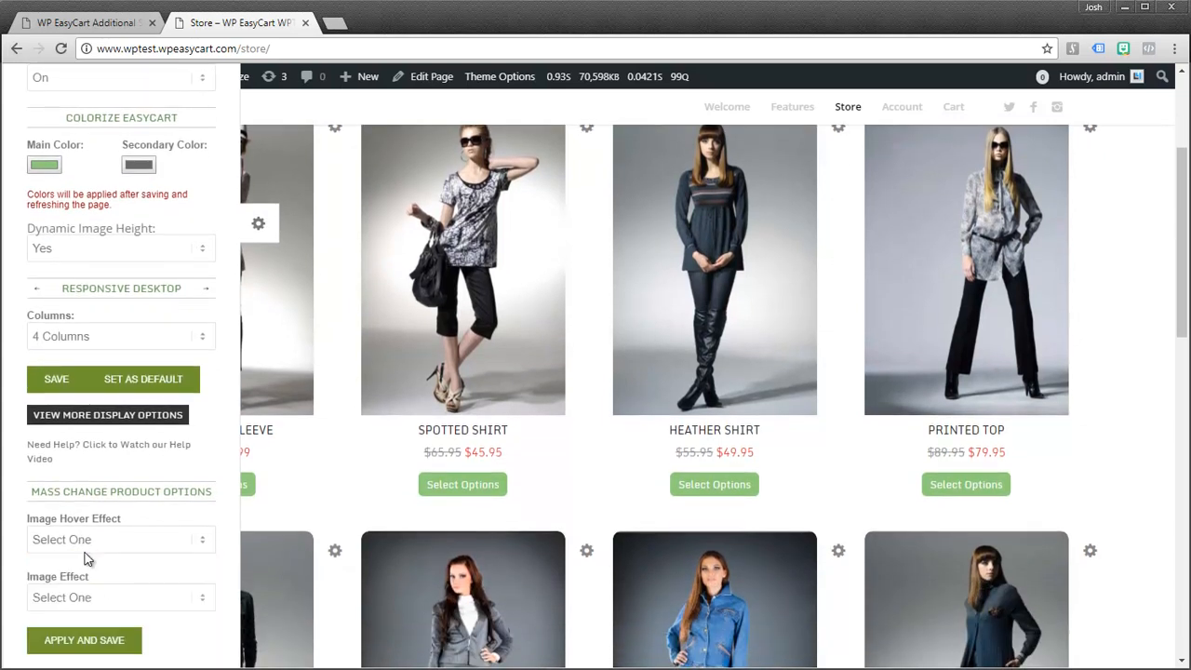
mouse_move(642, 342)
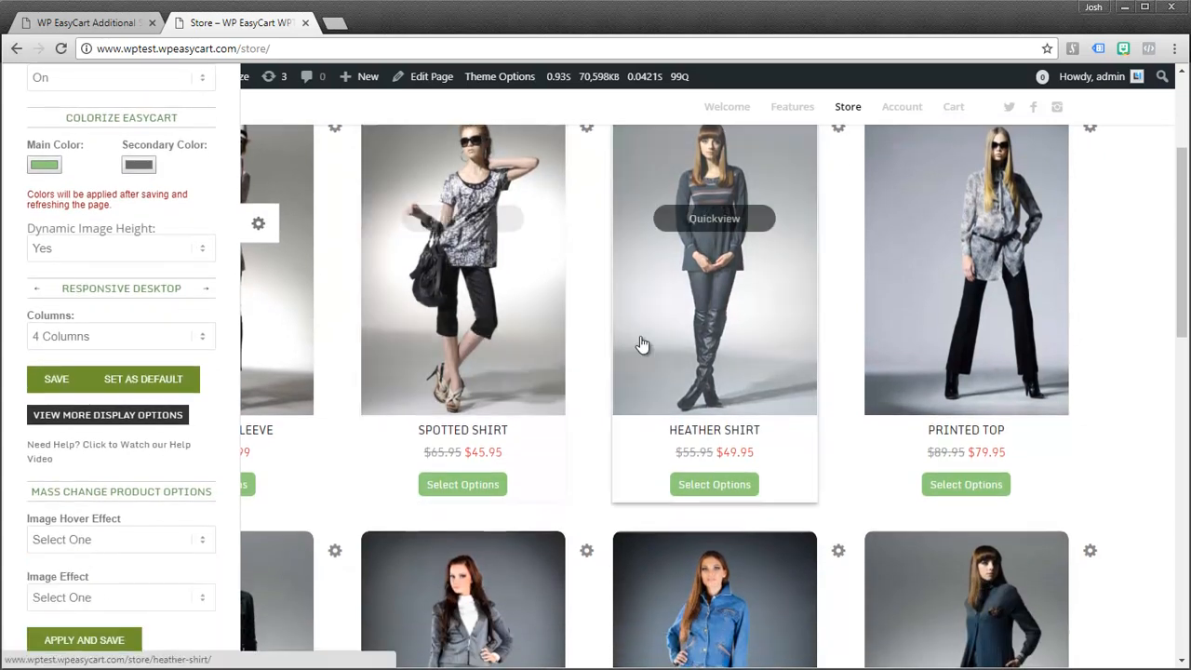
mouse_move(141, 533)
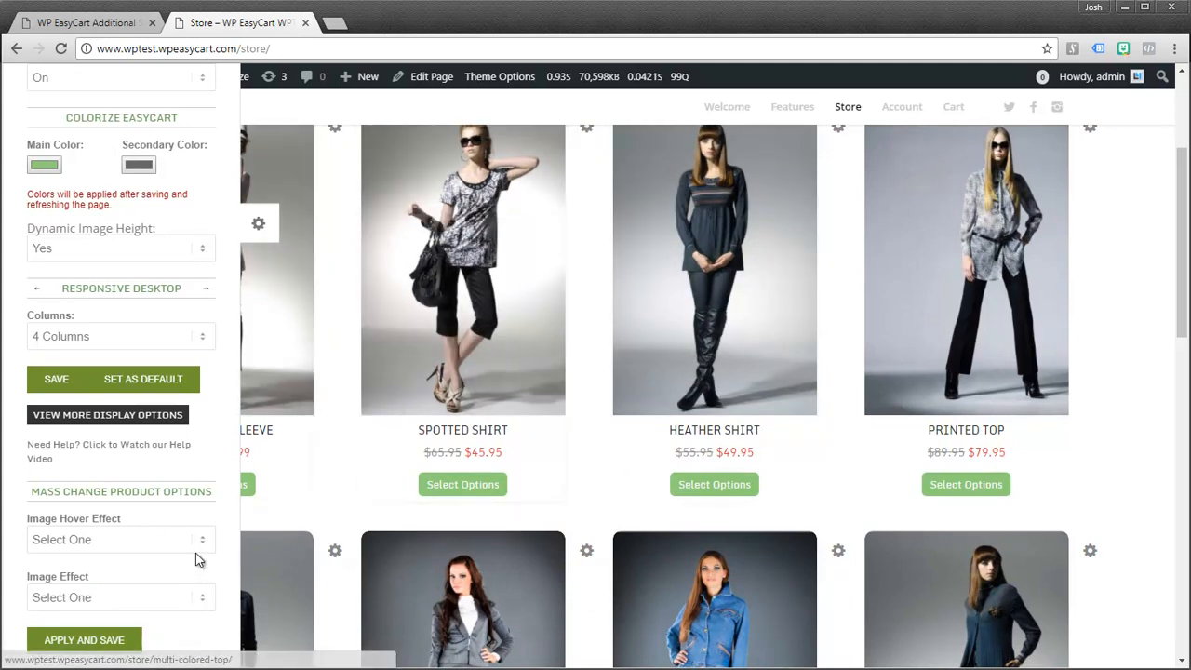
click(119, 540)
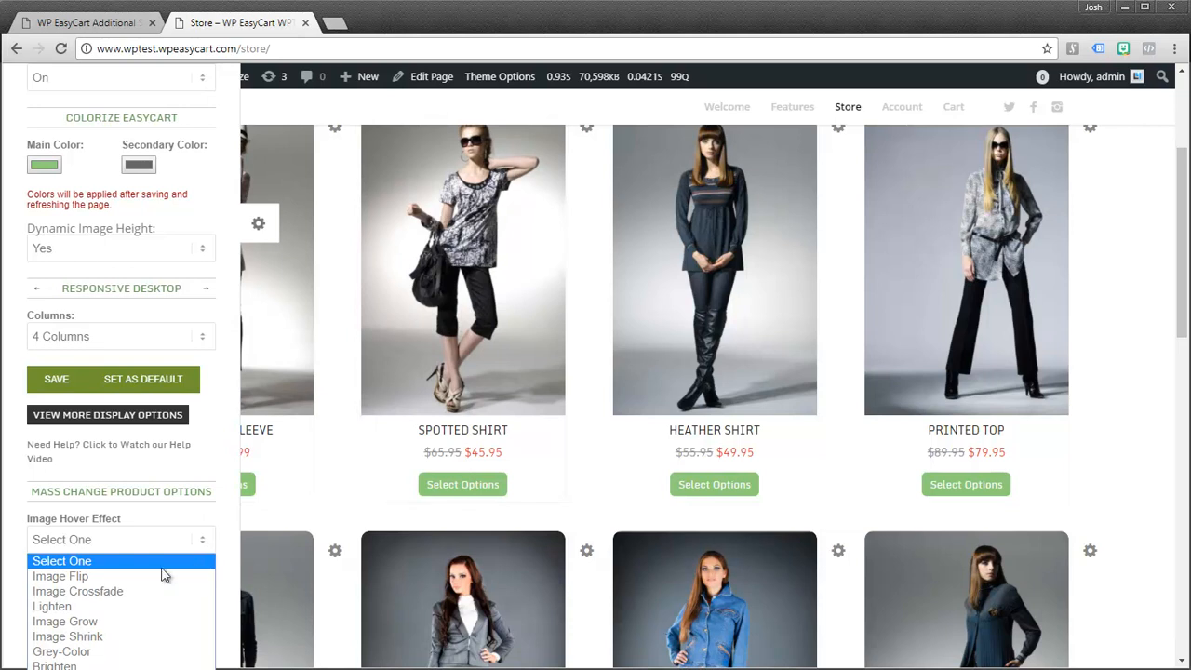
click(59, 577)
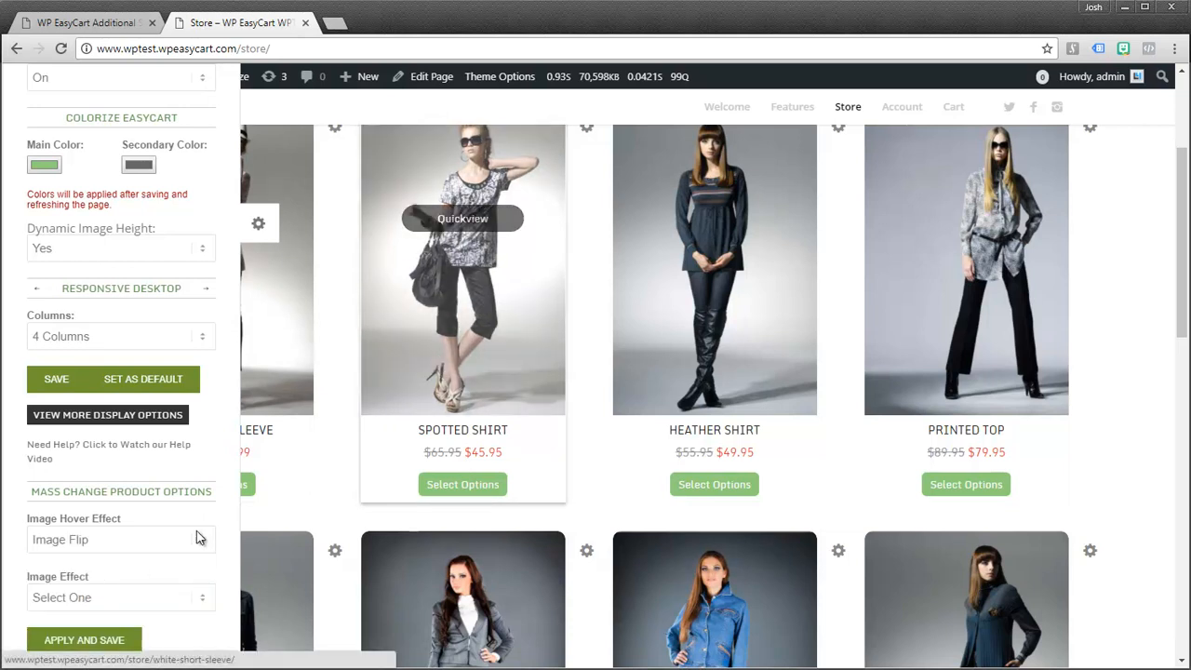
click(119, 540)
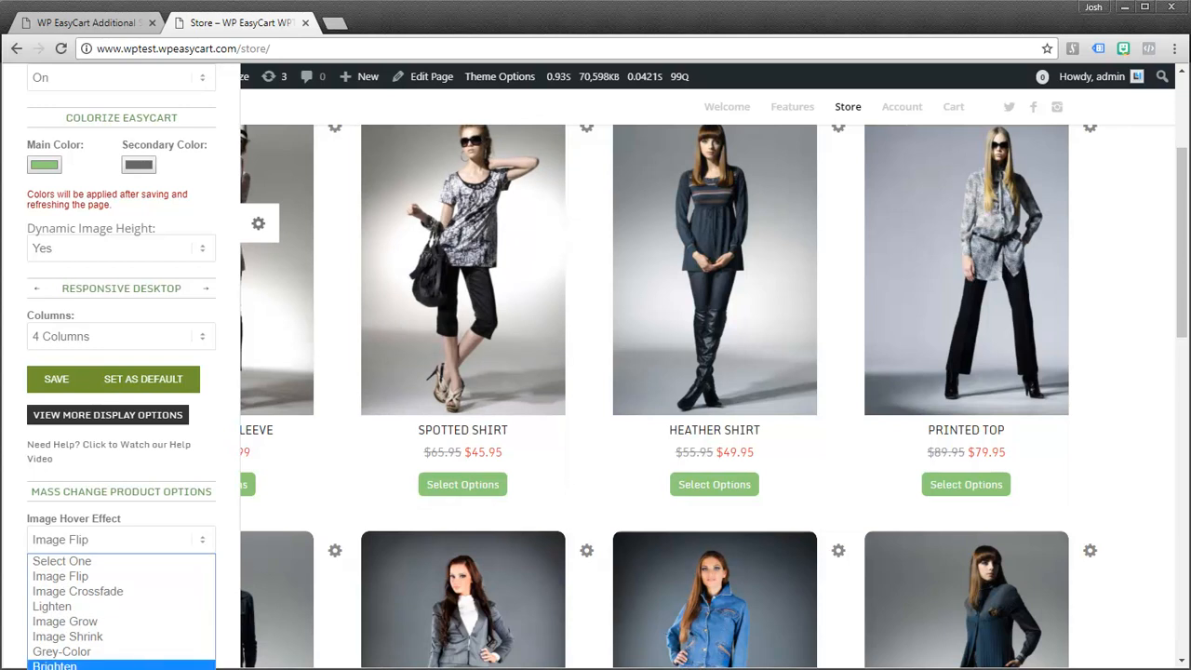
click(60, 540)
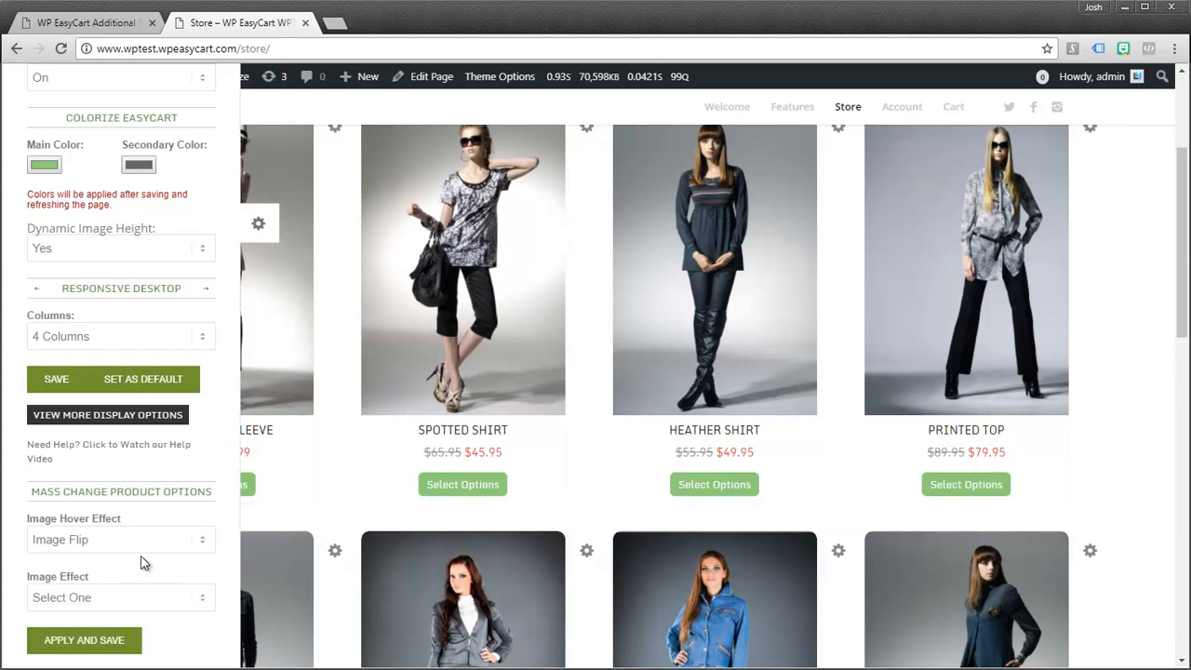
mouse_move(194, 431)
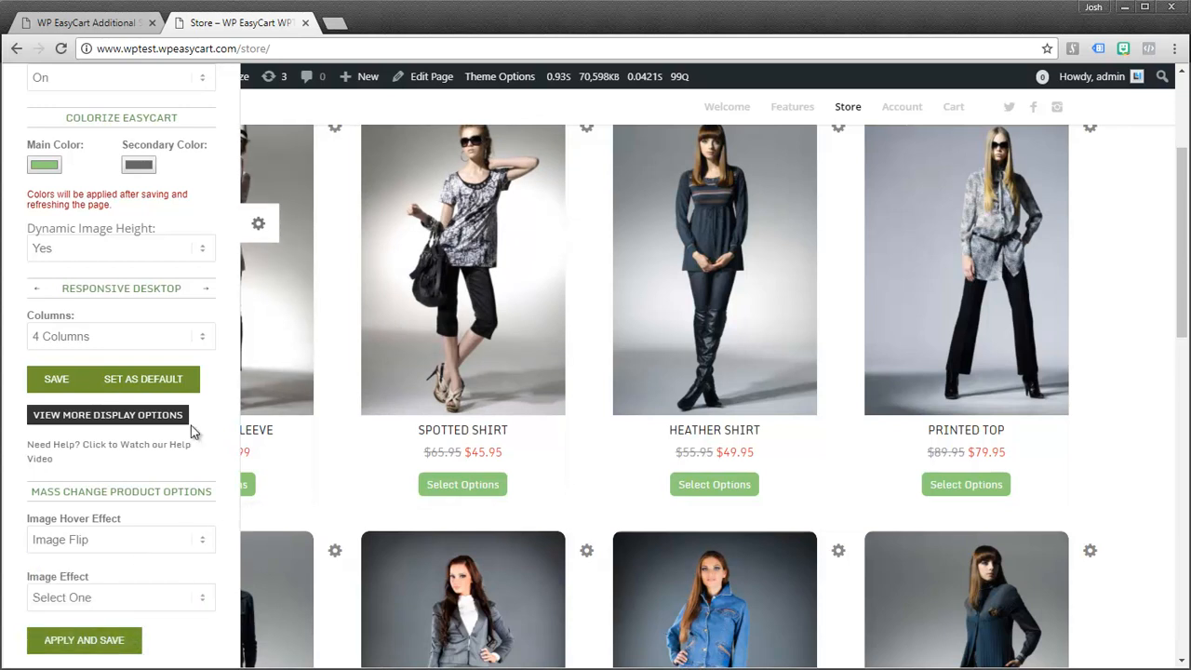
mouse_move(395, 213)
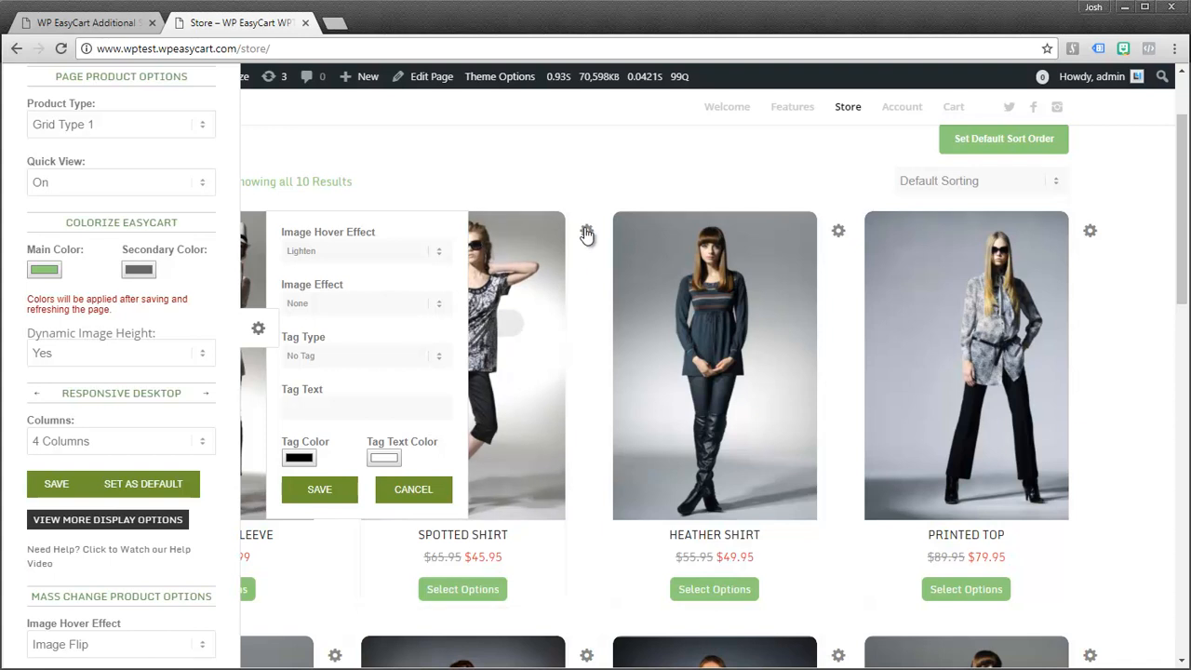
Give Heather Shirt the tag text 'Sale' with a red tag colour and save its display options
click(413, 488)
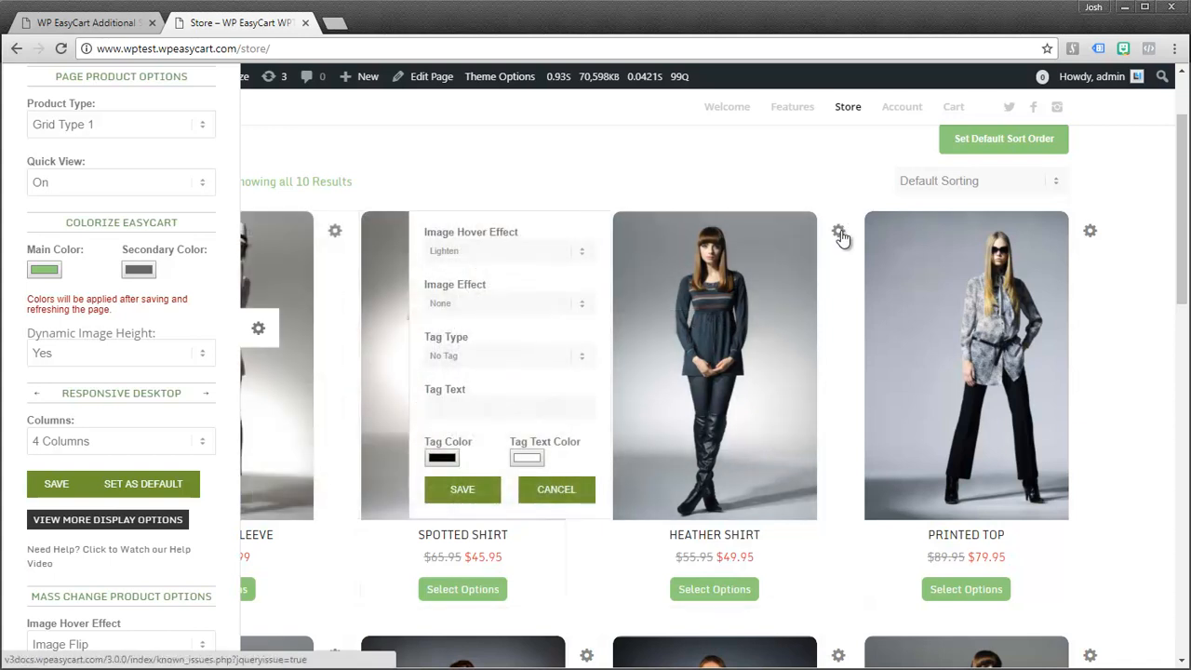
mouse_move(451, 308)
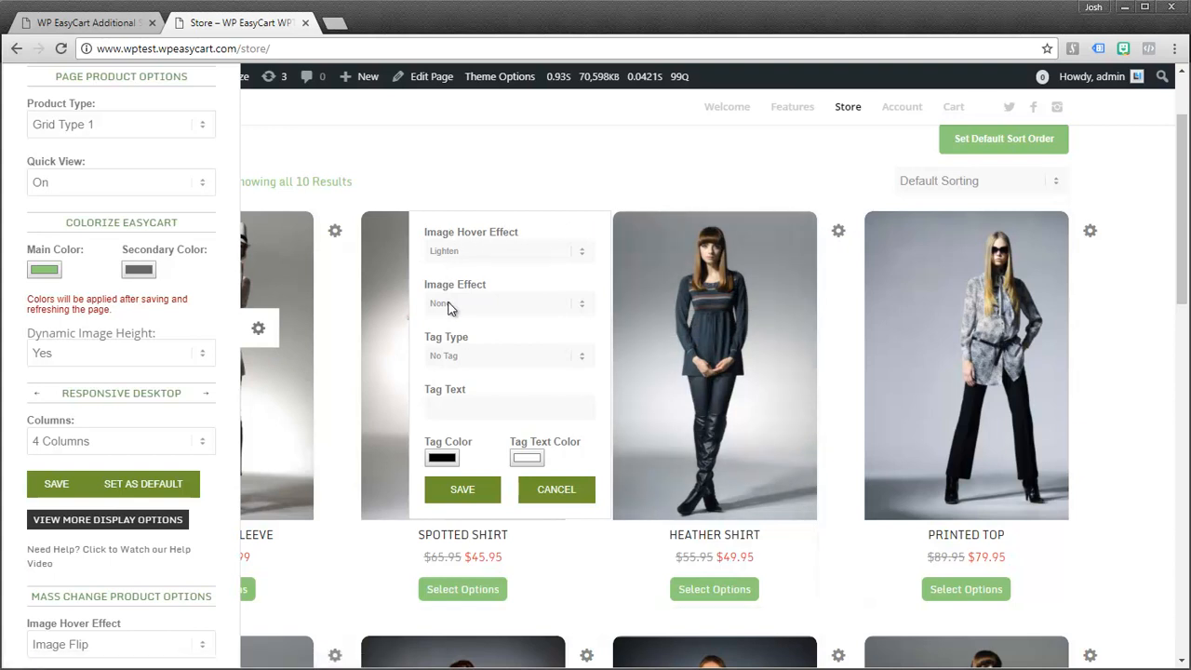
mouse_move(447, 406)
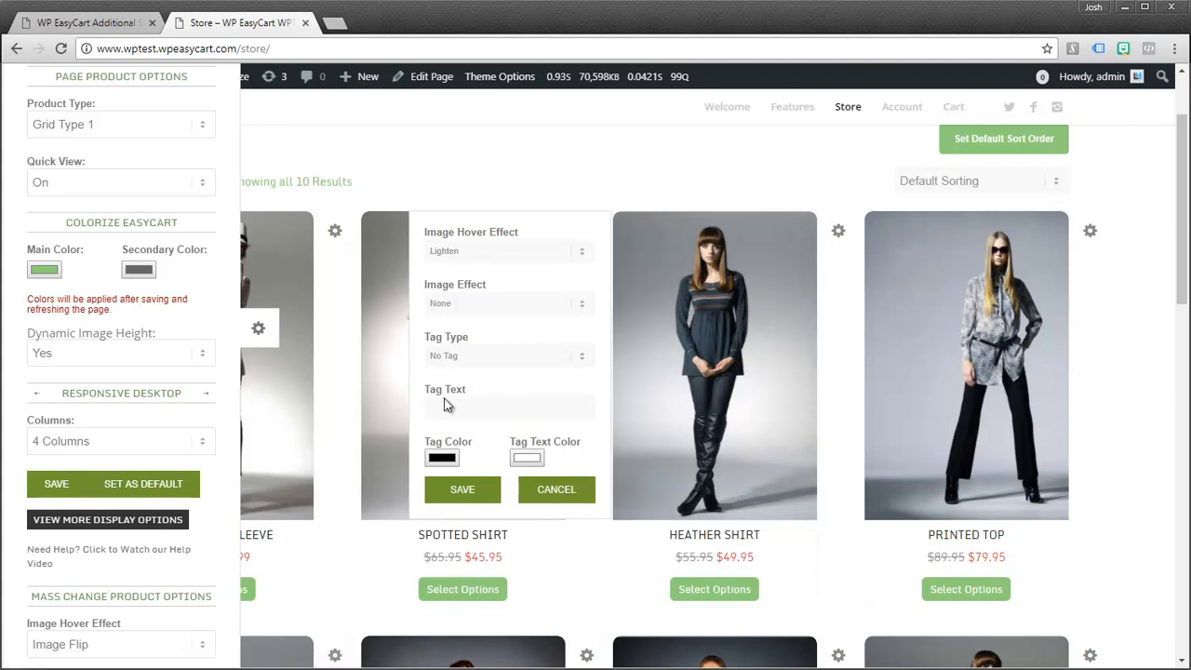
text(s)
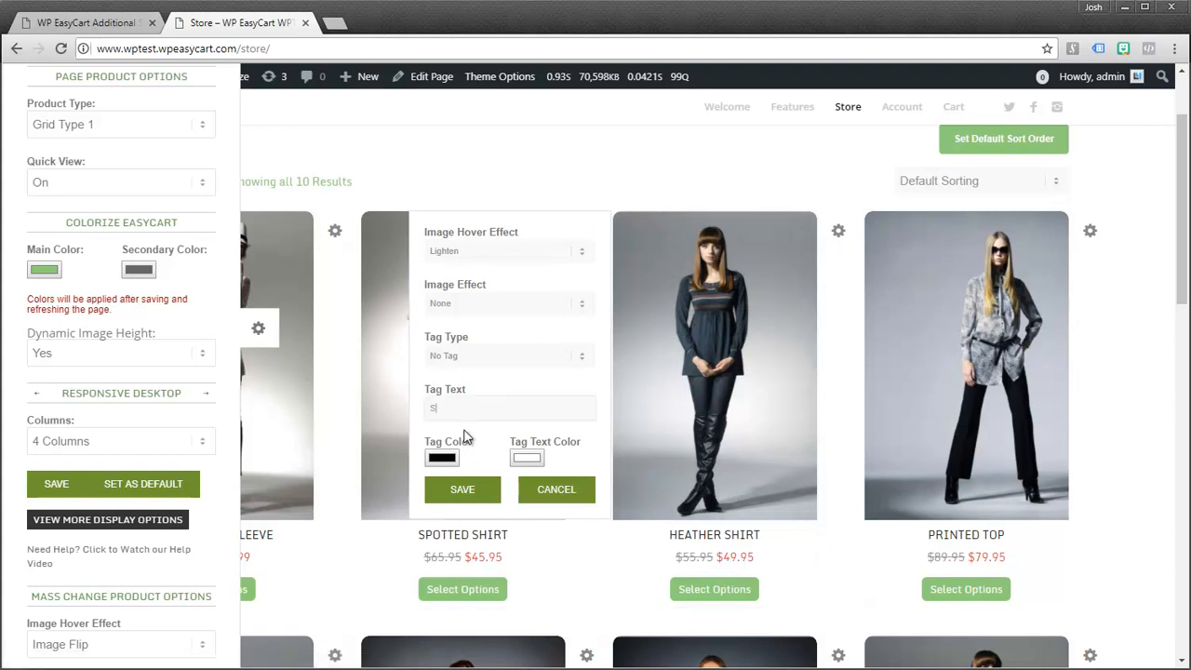
text(ale)
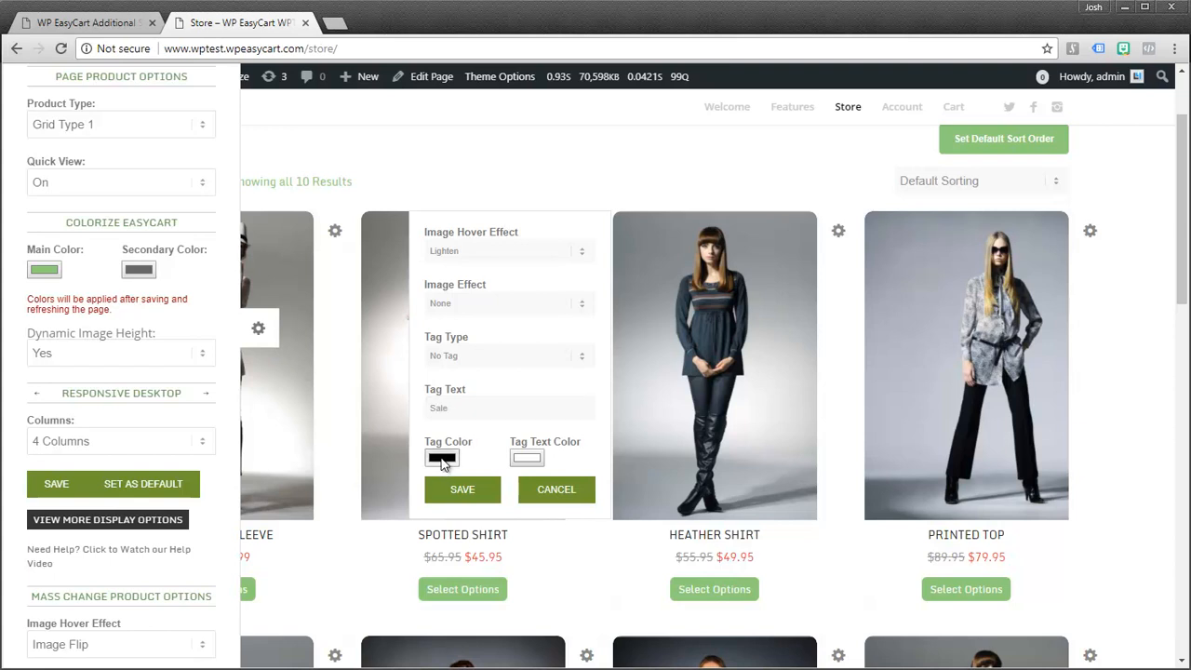
click(443, 458)
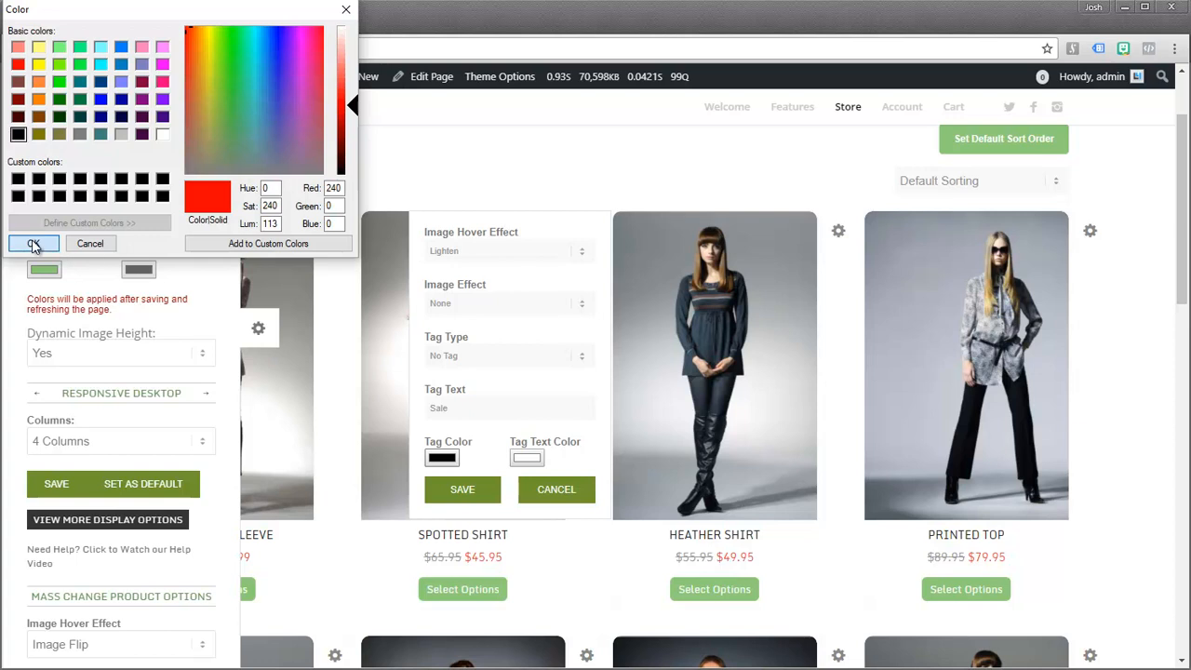
click(34, 242)
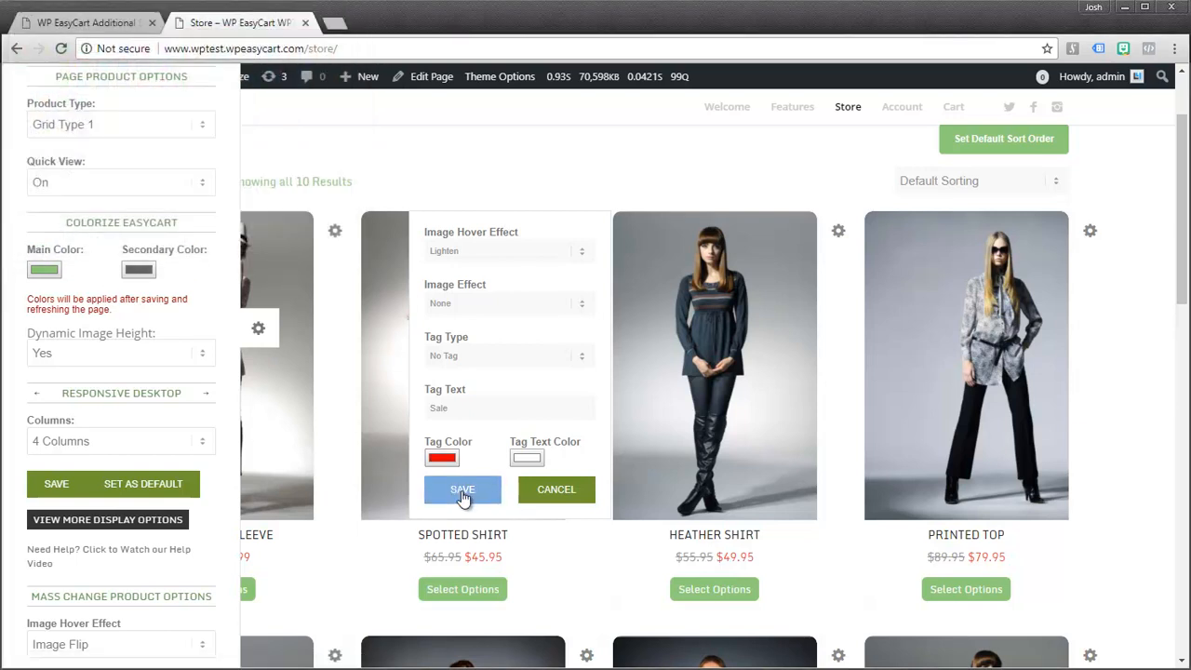
click(461, 488)
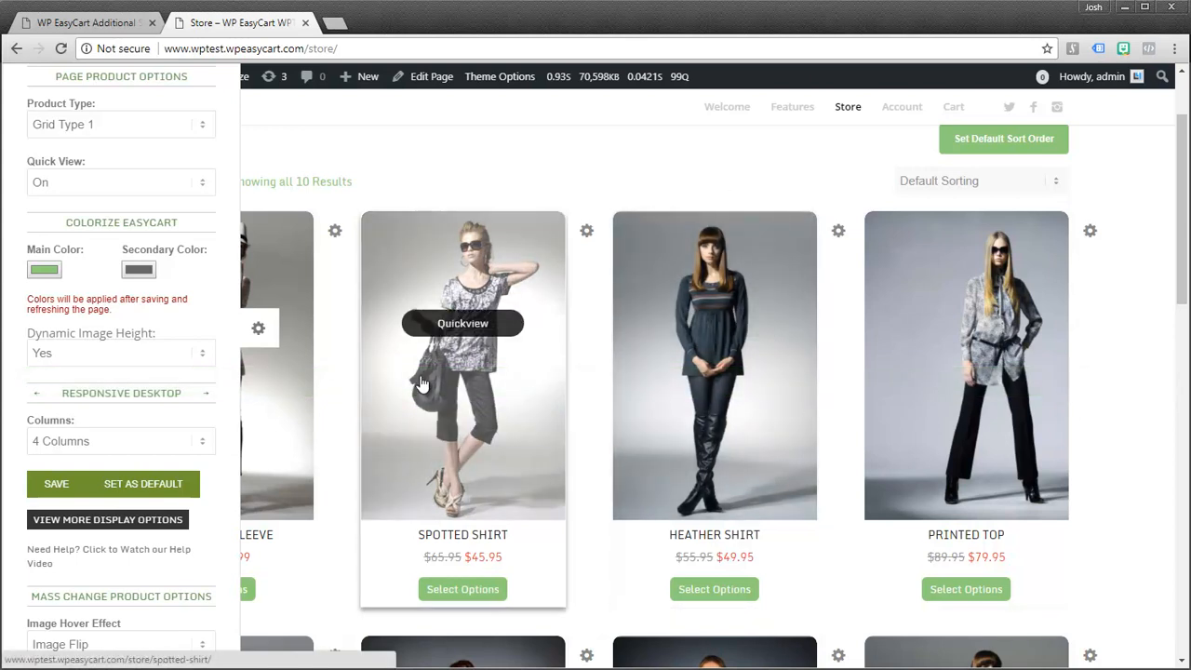
mouse_move(614, 499)
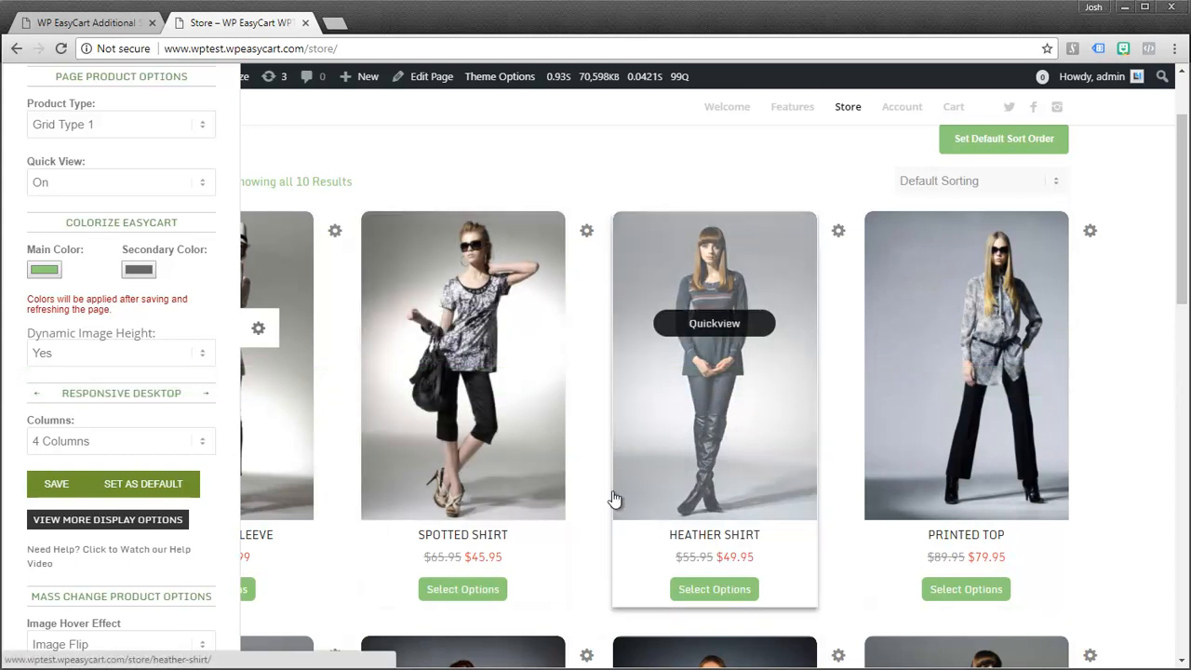
mouse_move(264, 331)
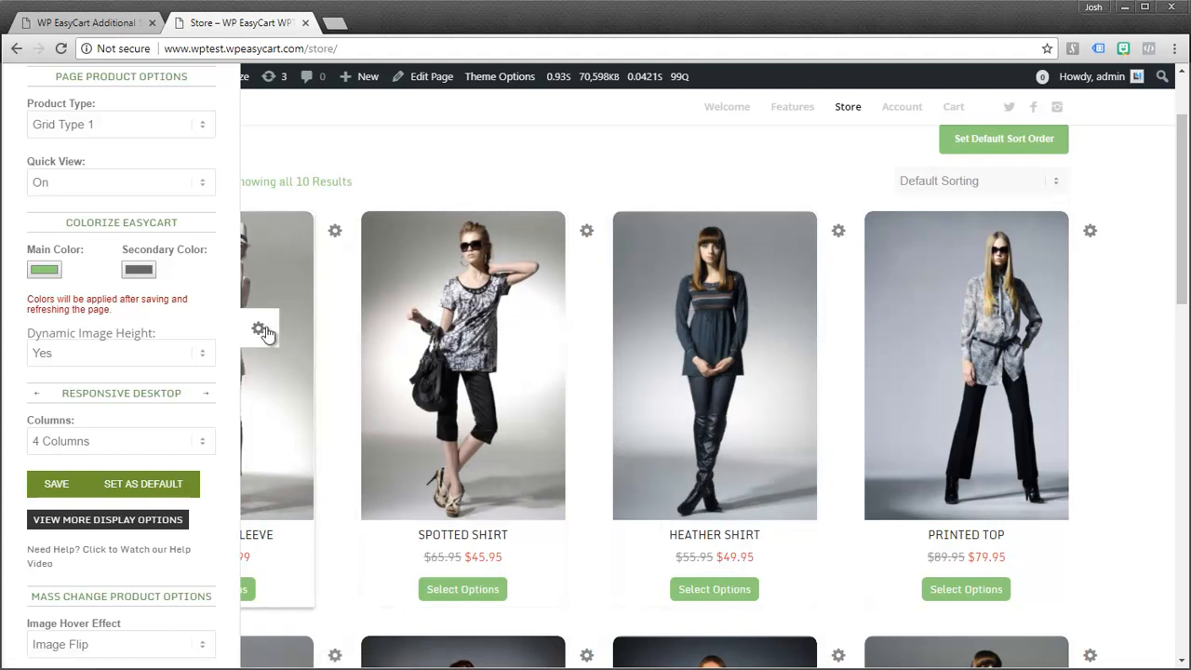
Reopen the store display settings panel and start a device preview of the store page
click(56, 484)
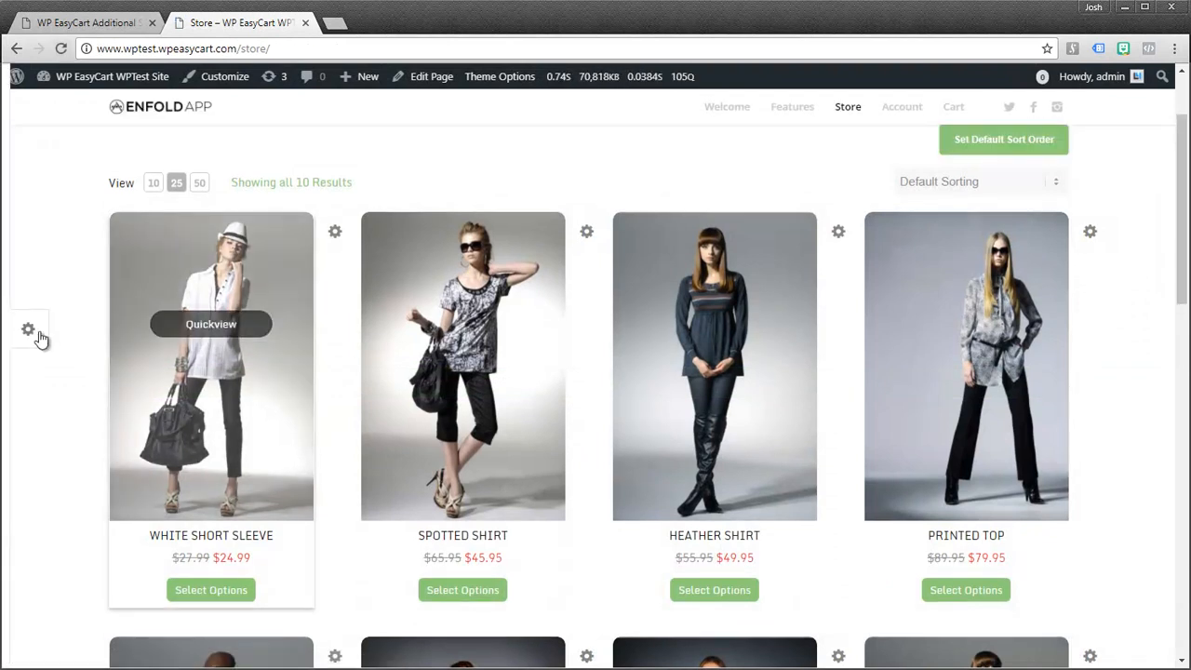
click(28, 330)
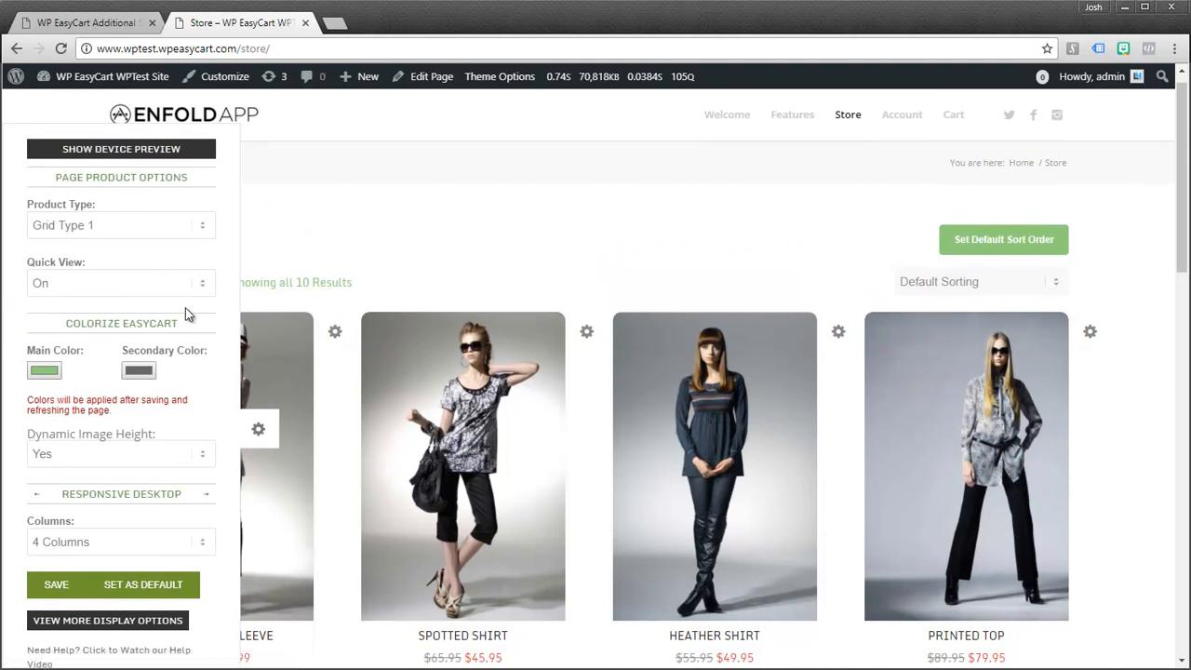
mouse_move(231, 197)
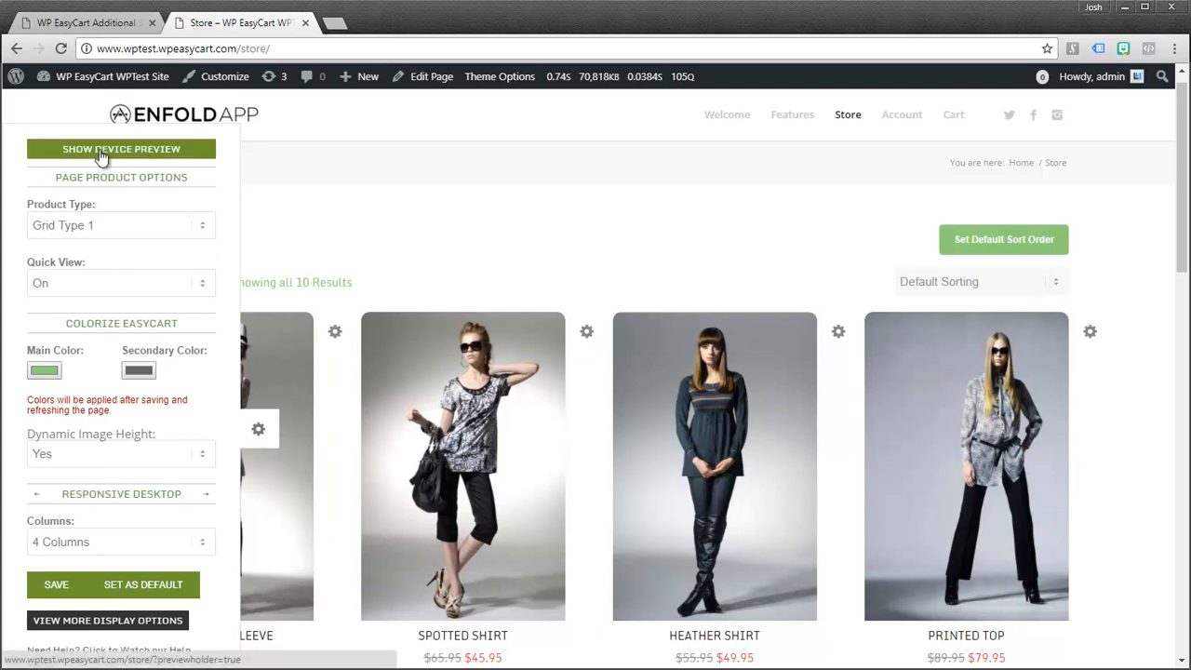
click(121, 149)
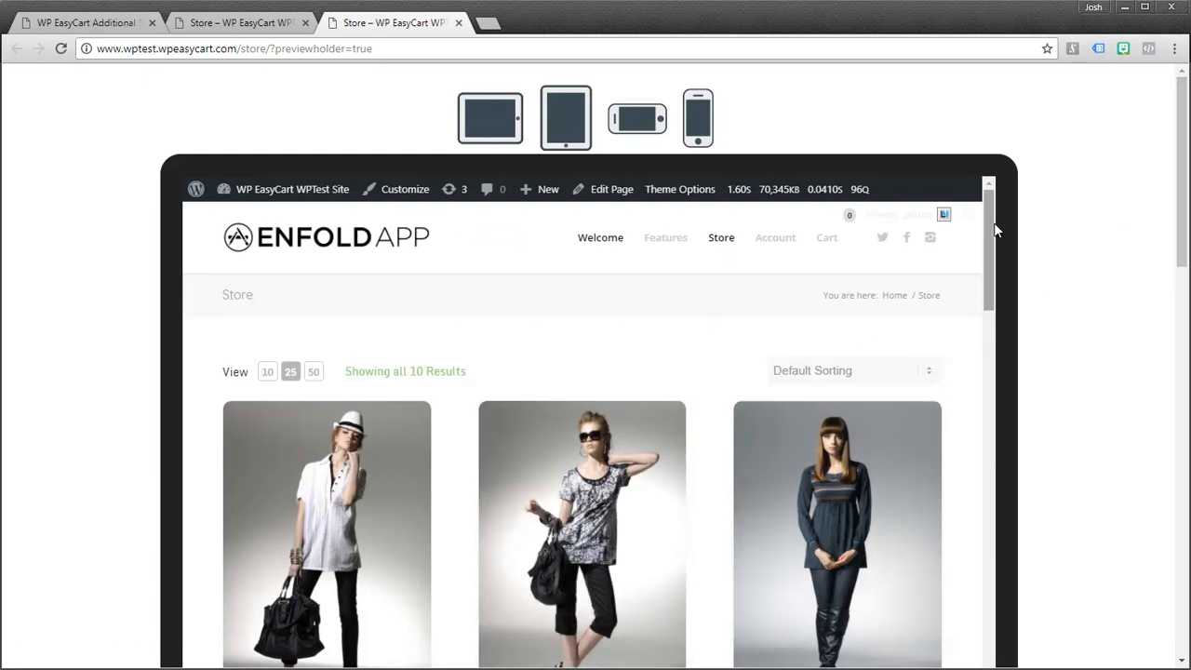
scroll(down, 3)
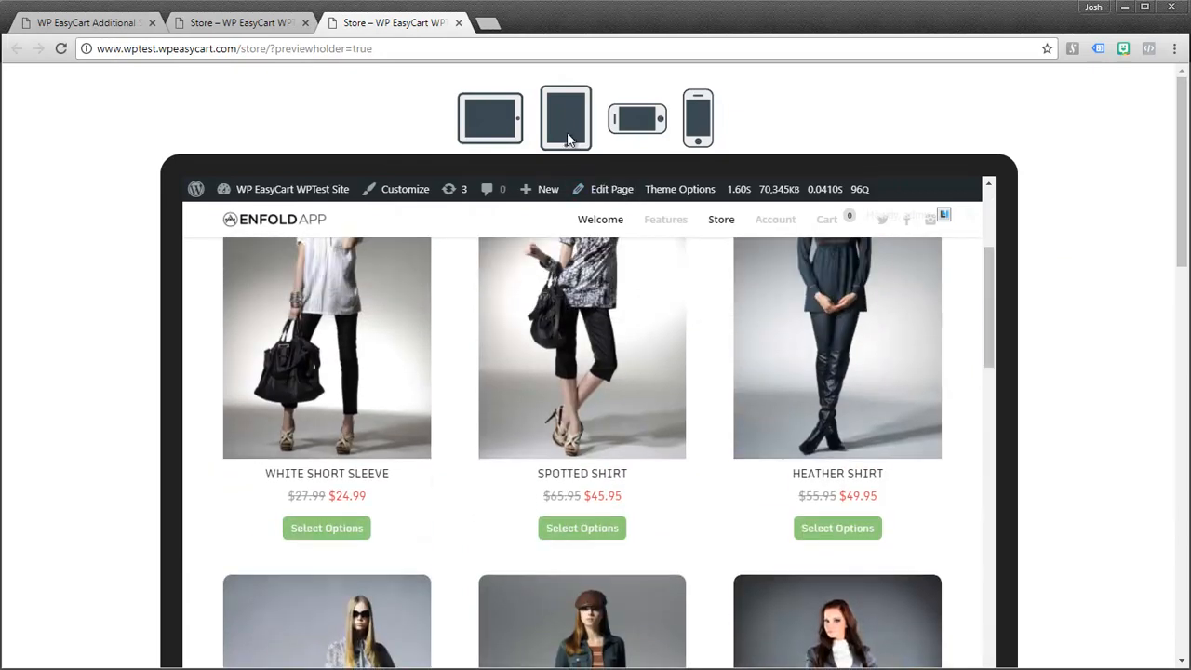
Preview the store at portrait tablet and phone sizes, then return to the regular storefront
click(566, 119)
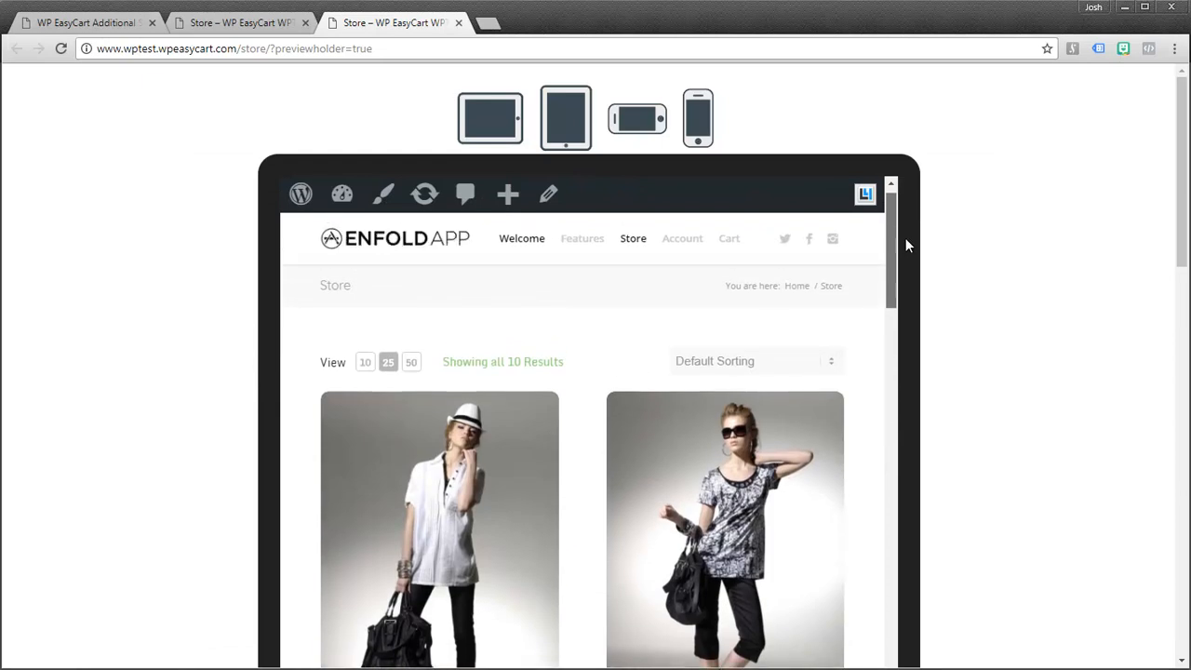
click(698, 117)
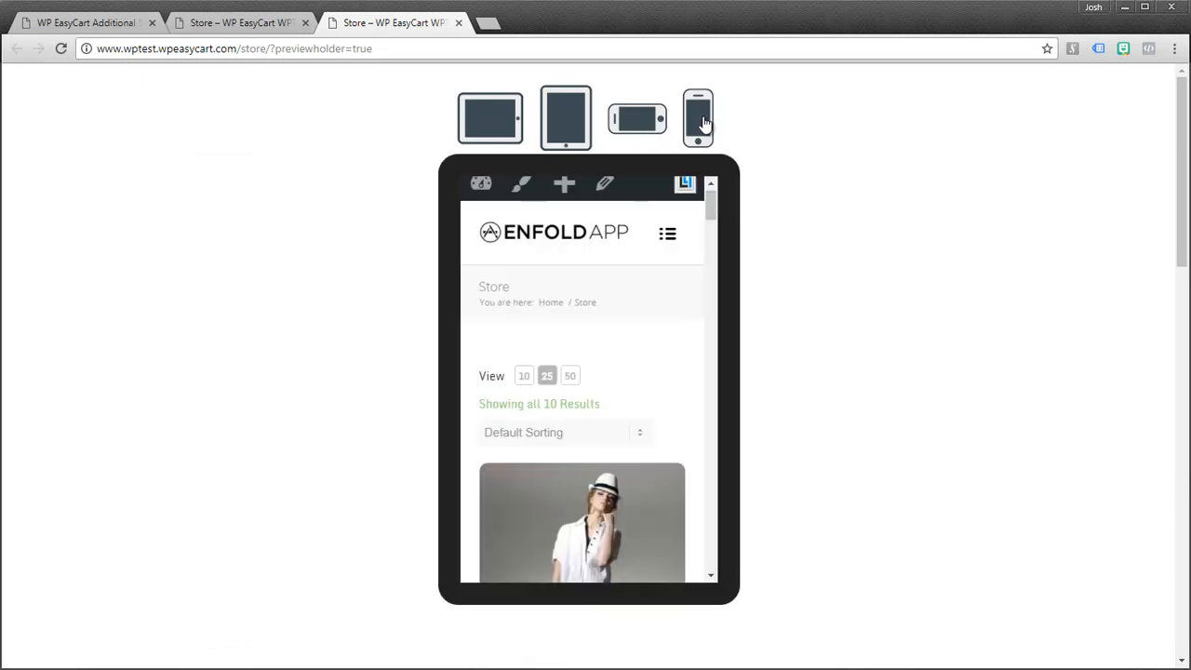
scroll(down, 3)
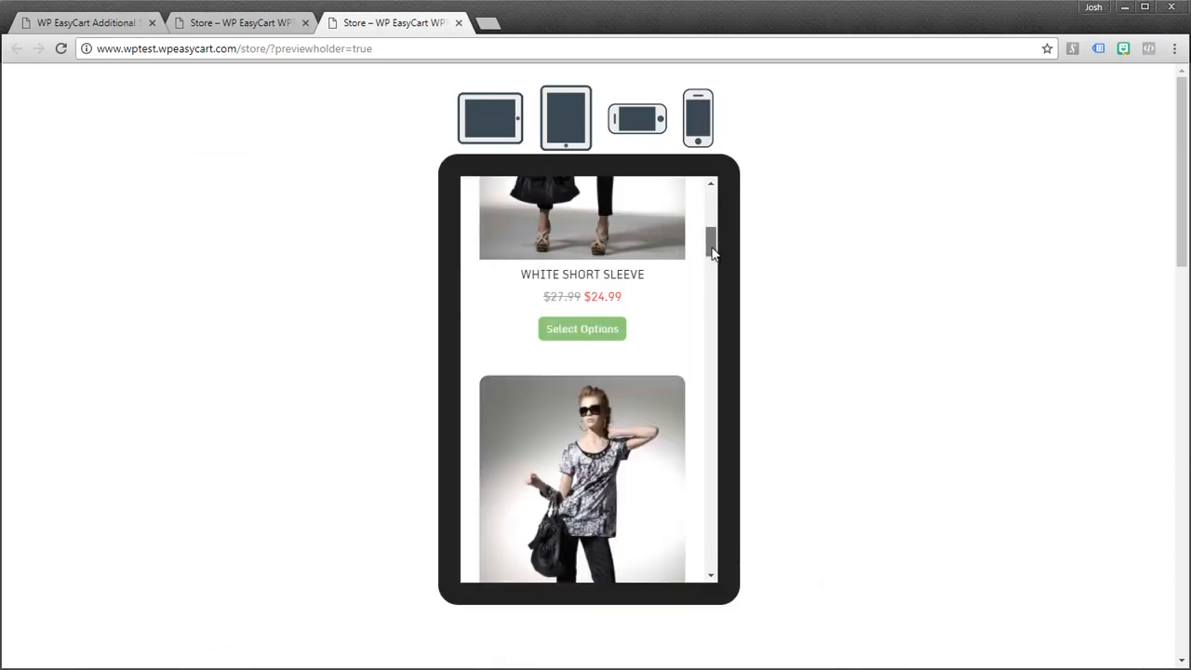
scroll(down, 3)
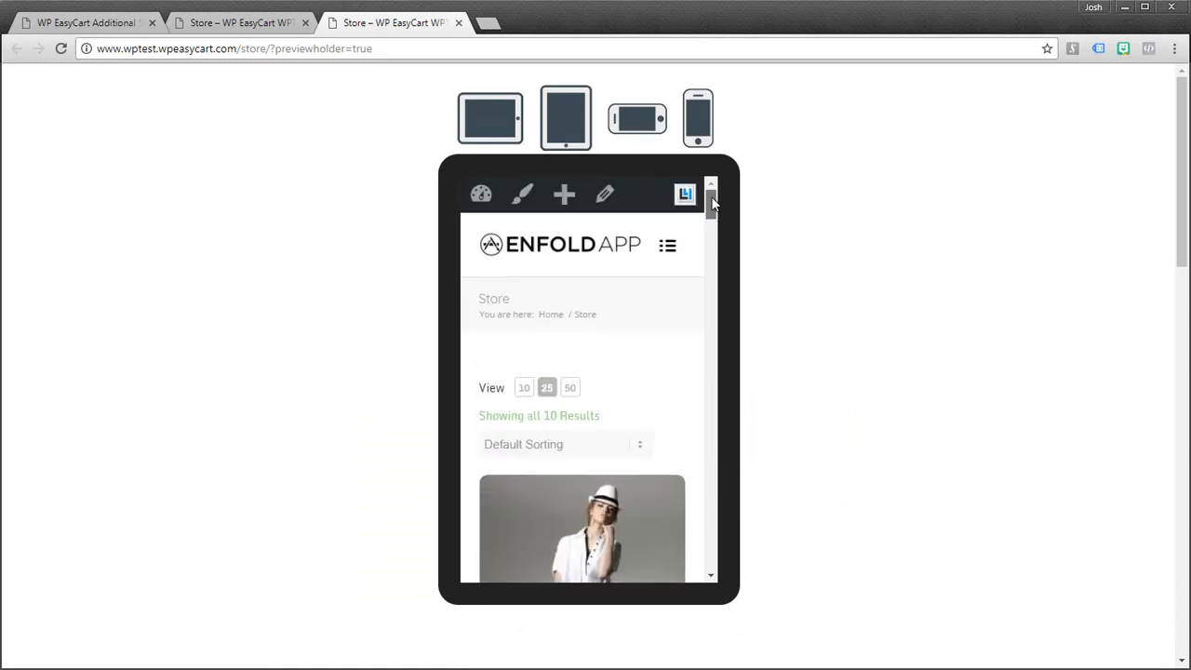
click(666, 246)
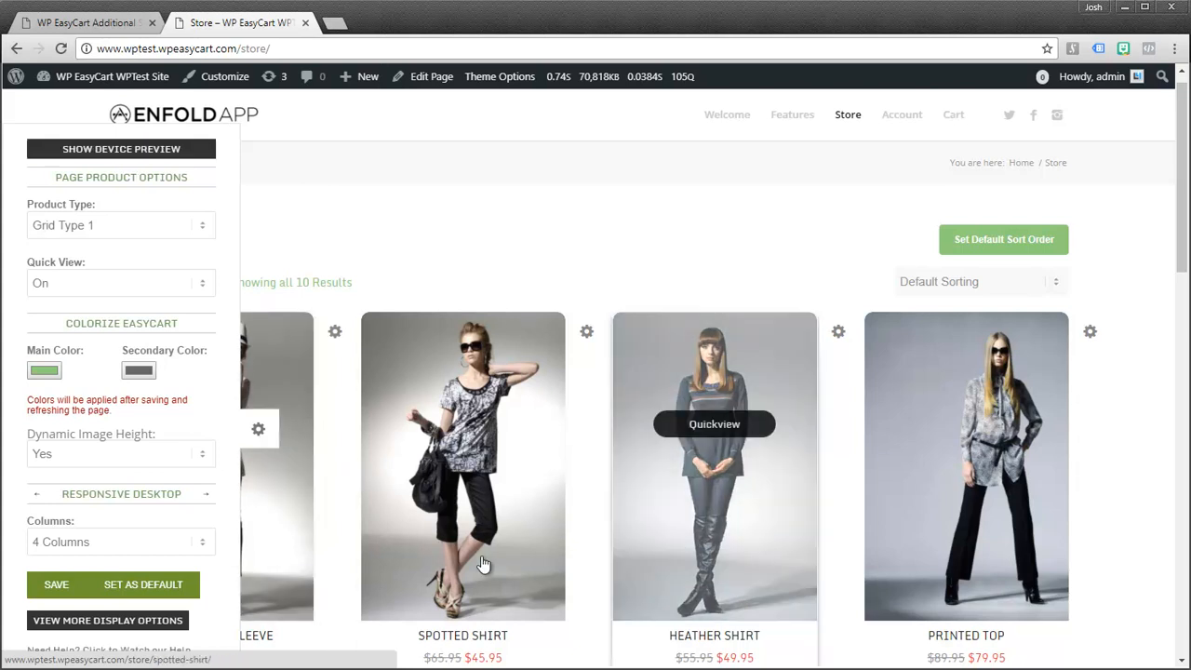
mouse_move(394, 506)
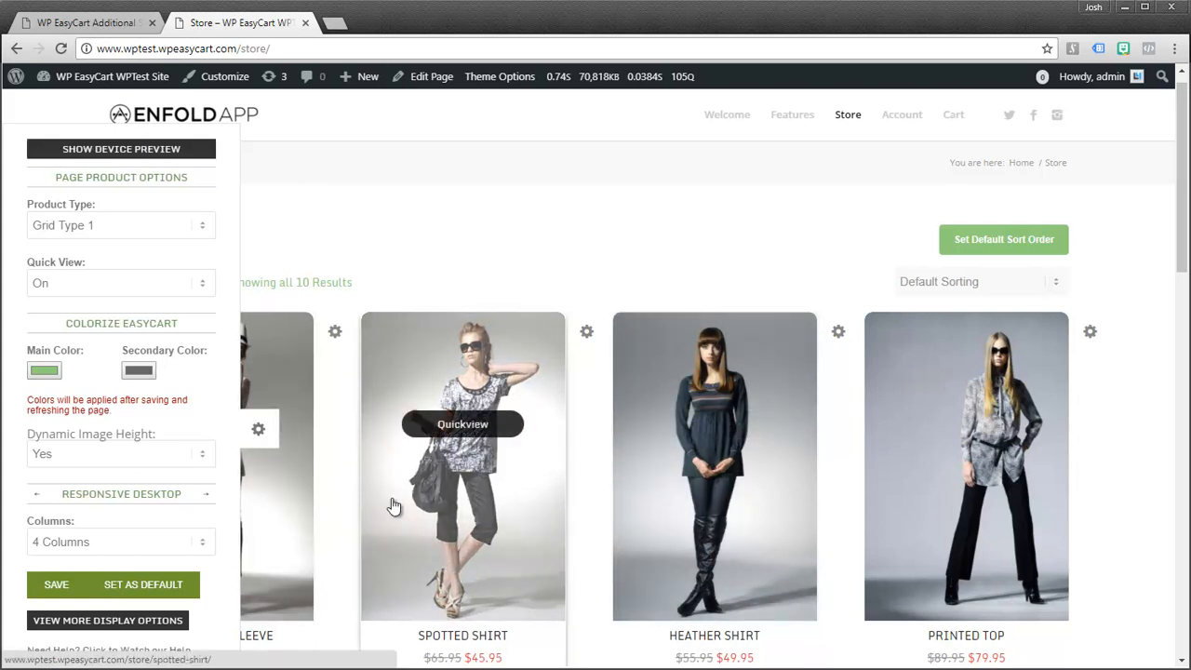
Save the store page display settings under Responsive Desktop so the page updates successfully
scroll(down, 3)
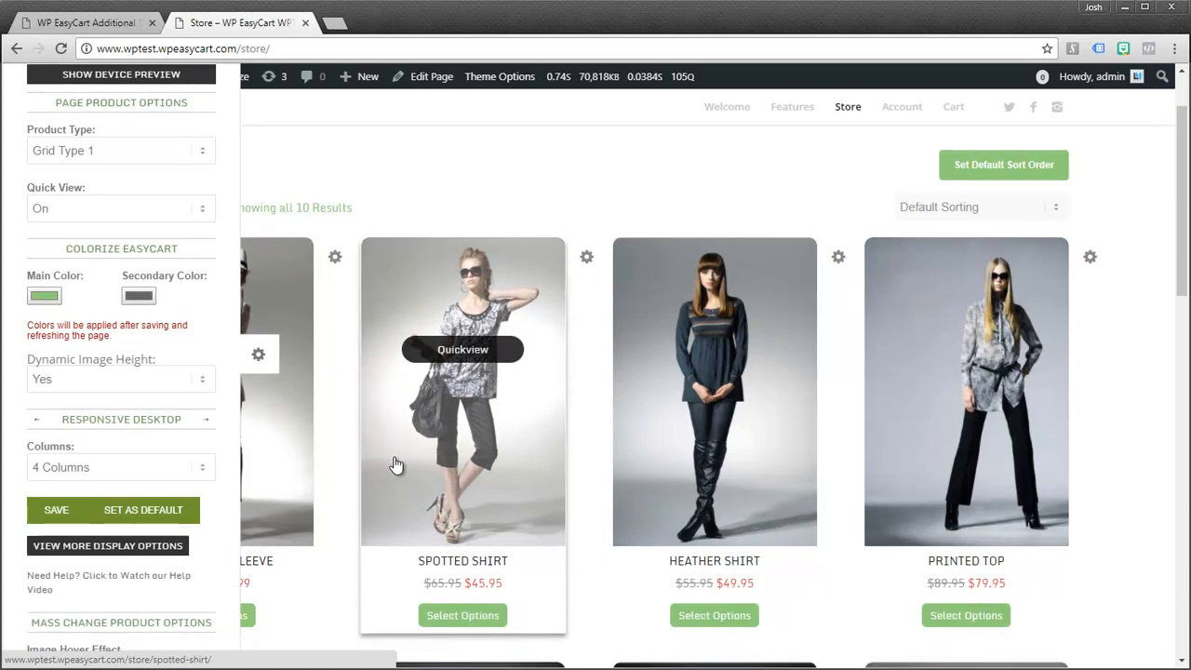
scroll(down, 3)
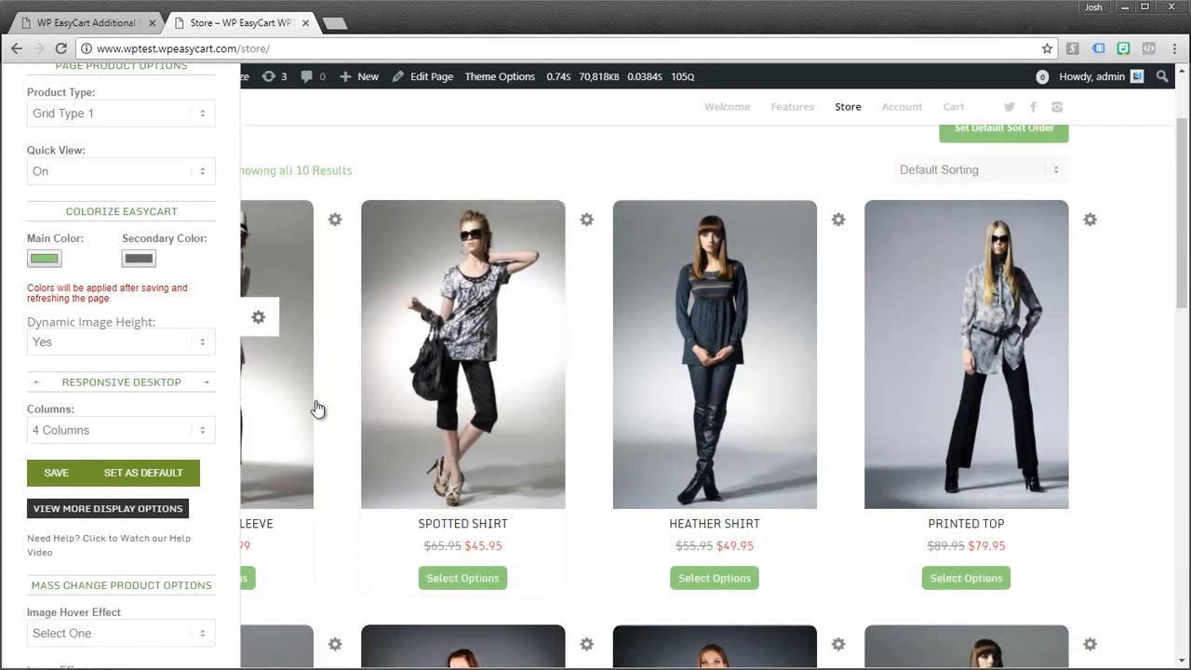
mouse_move(462, 354)
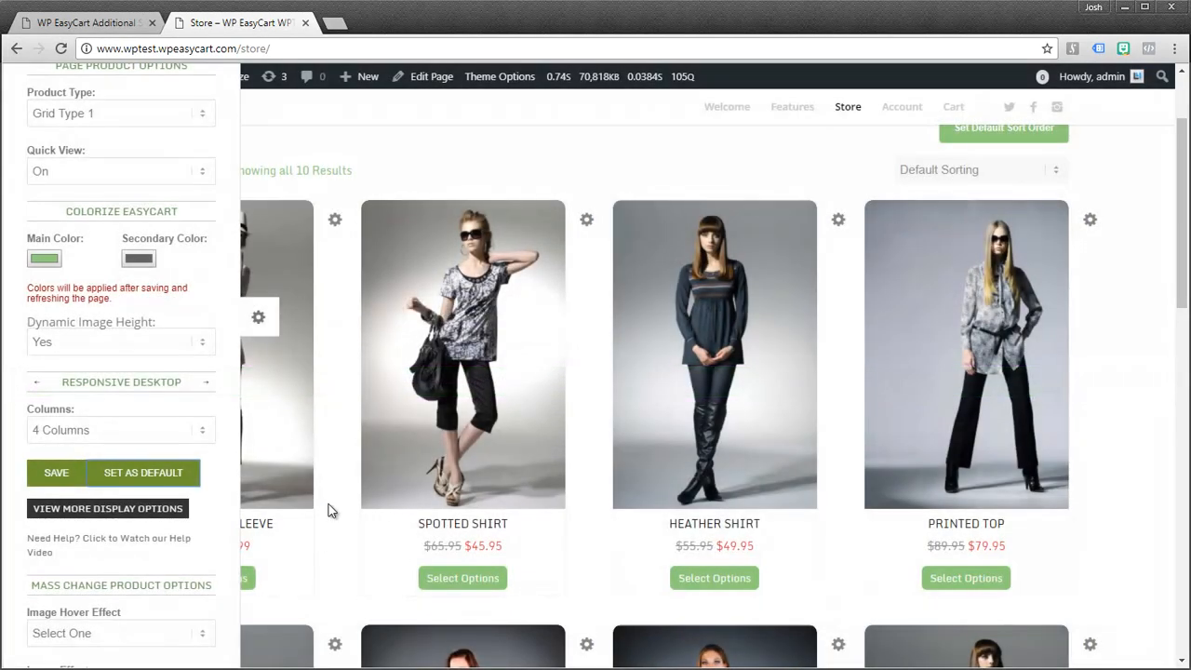
mouse_move(339, 447)
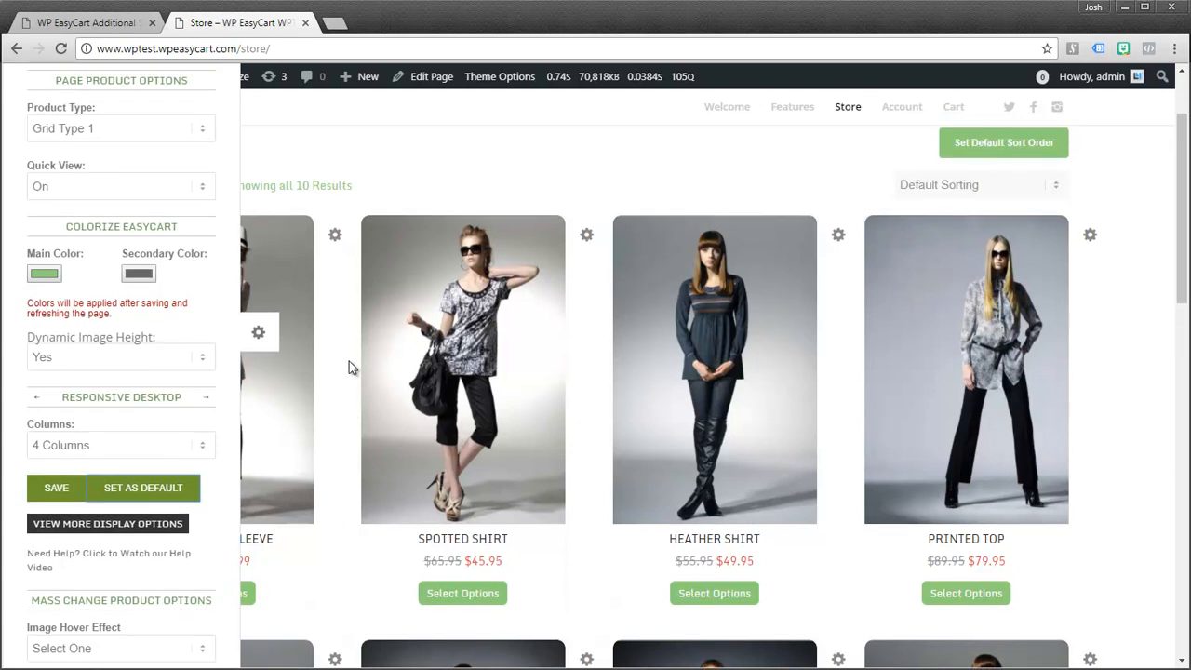
click(56, 487)
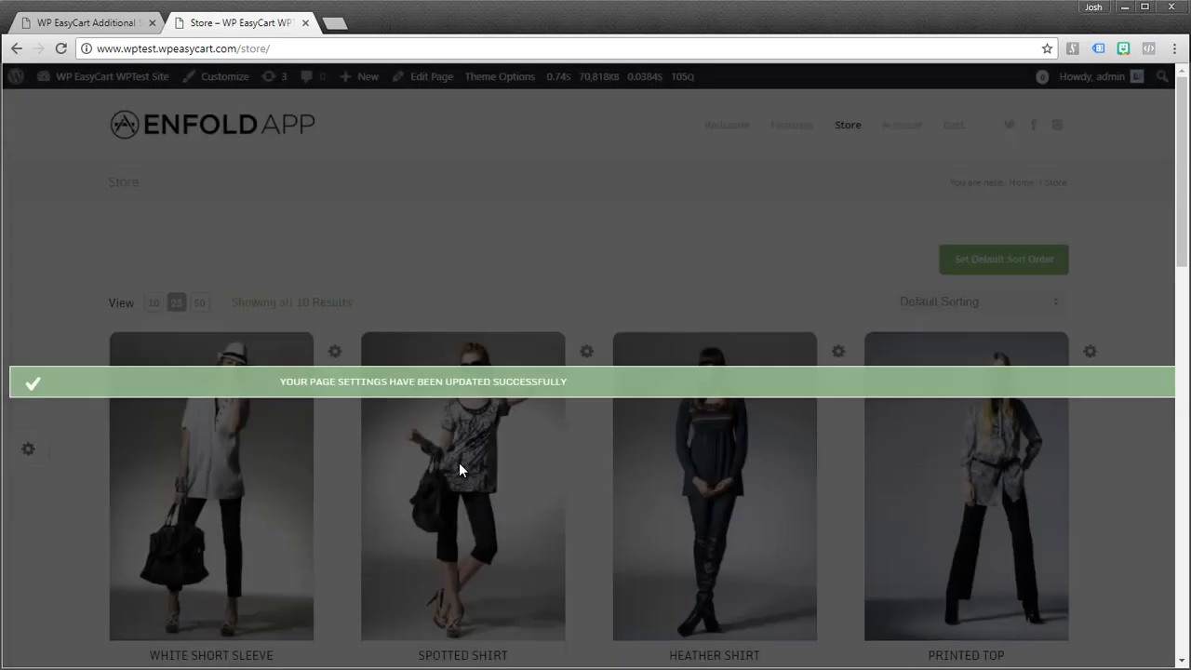
click(83, 22)
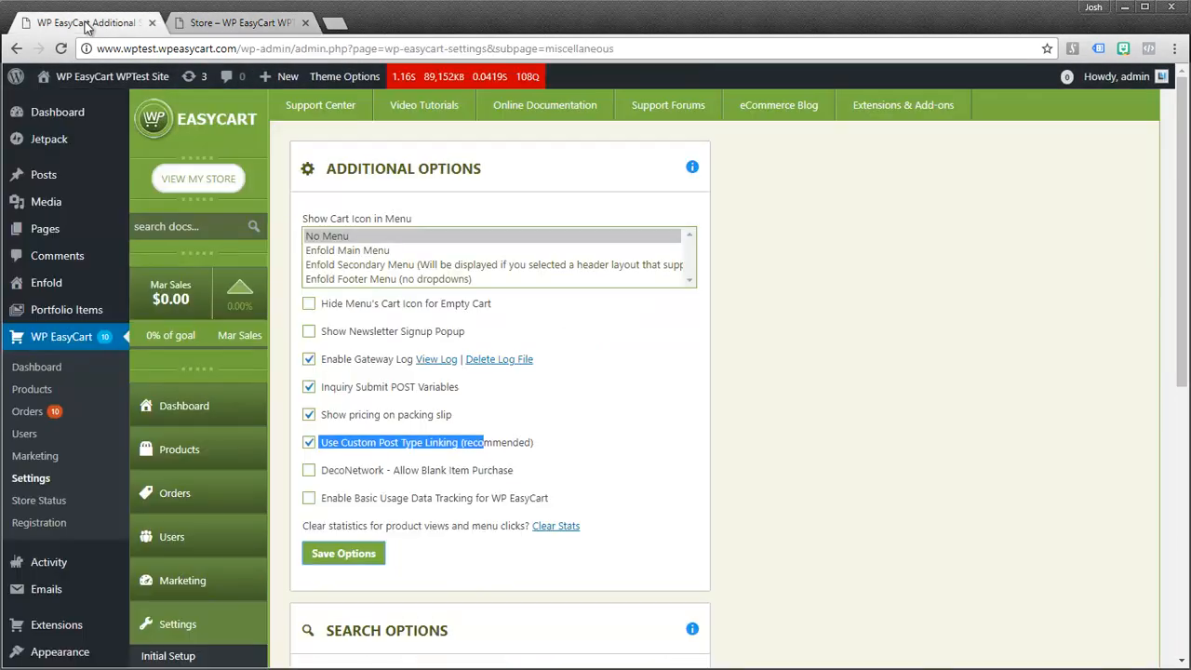
scroll(down, 3)
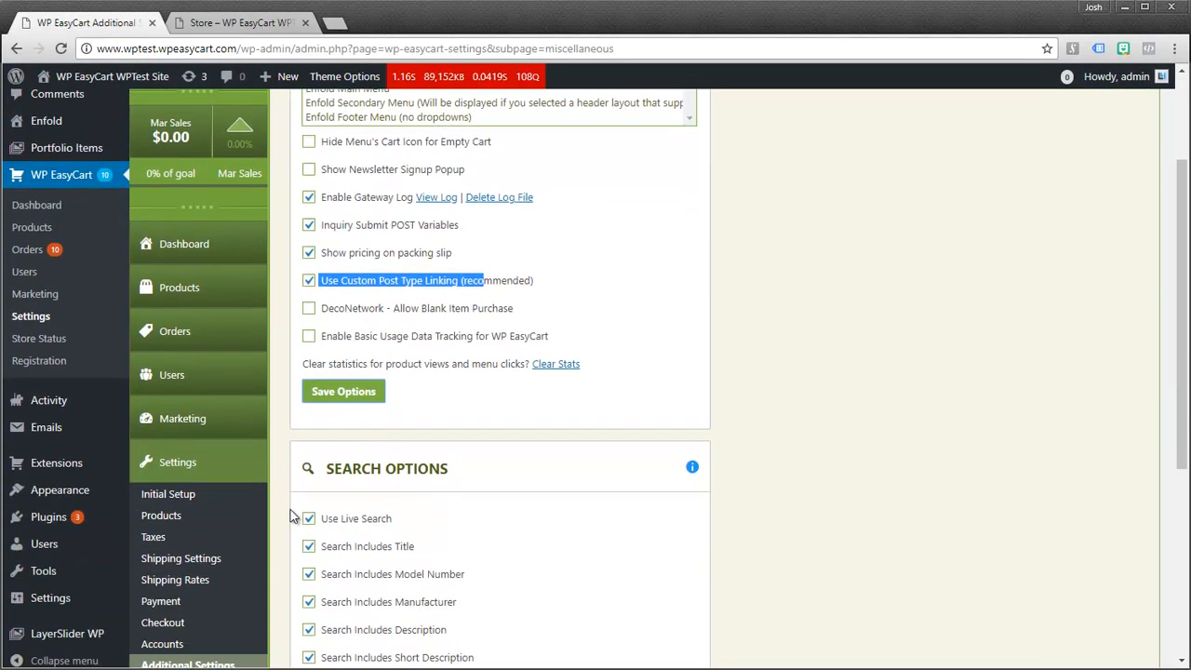
scroll(down, 3)
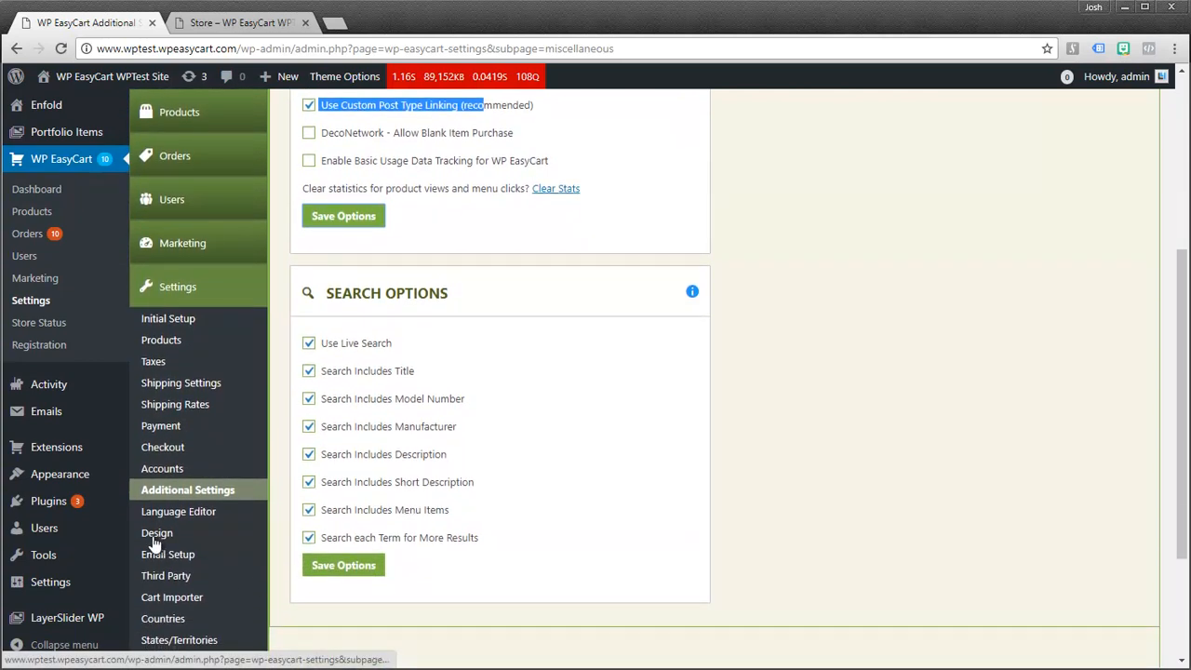
click(156, 532)
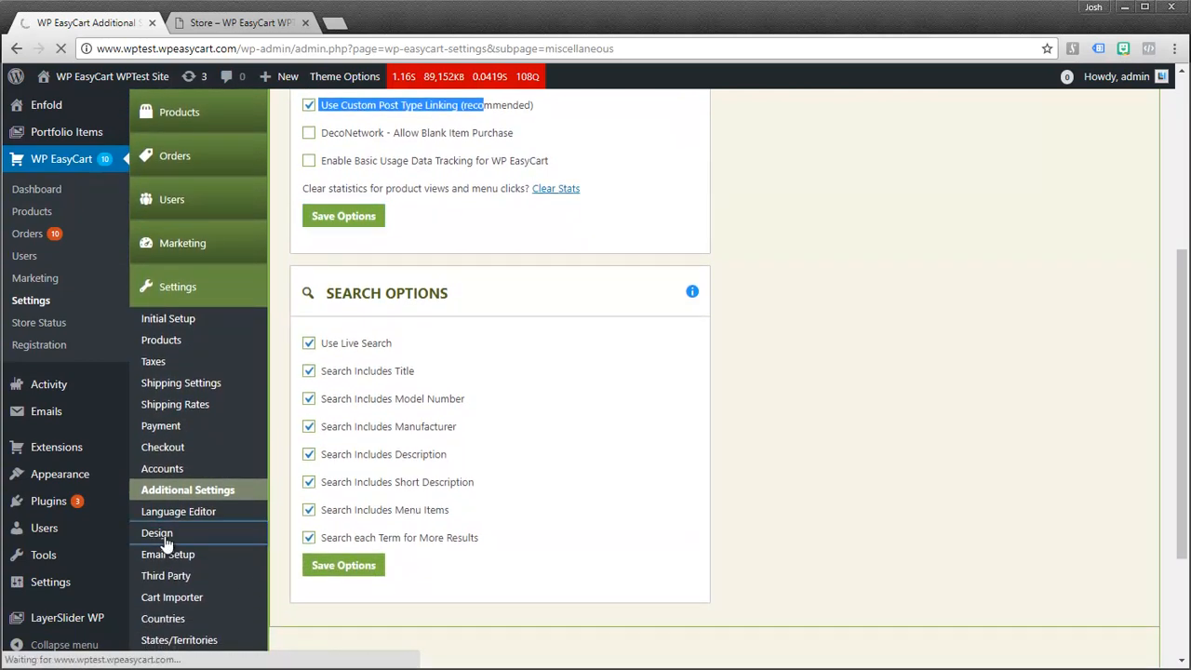
click(157, 532)
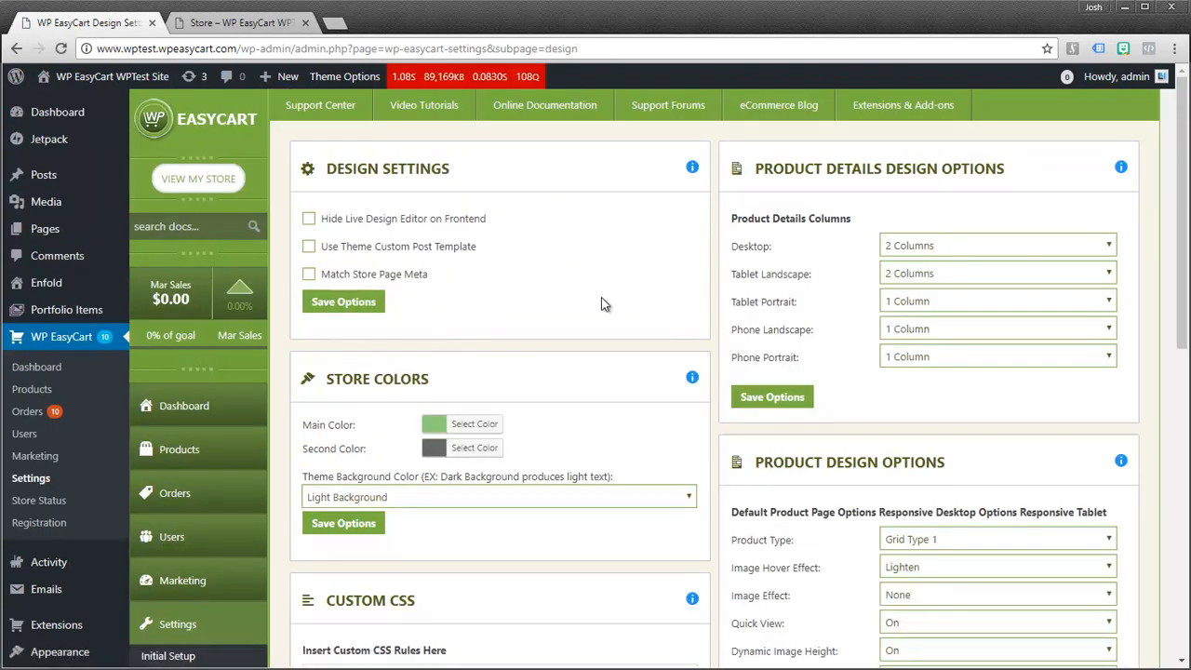
scroll(down, 3)
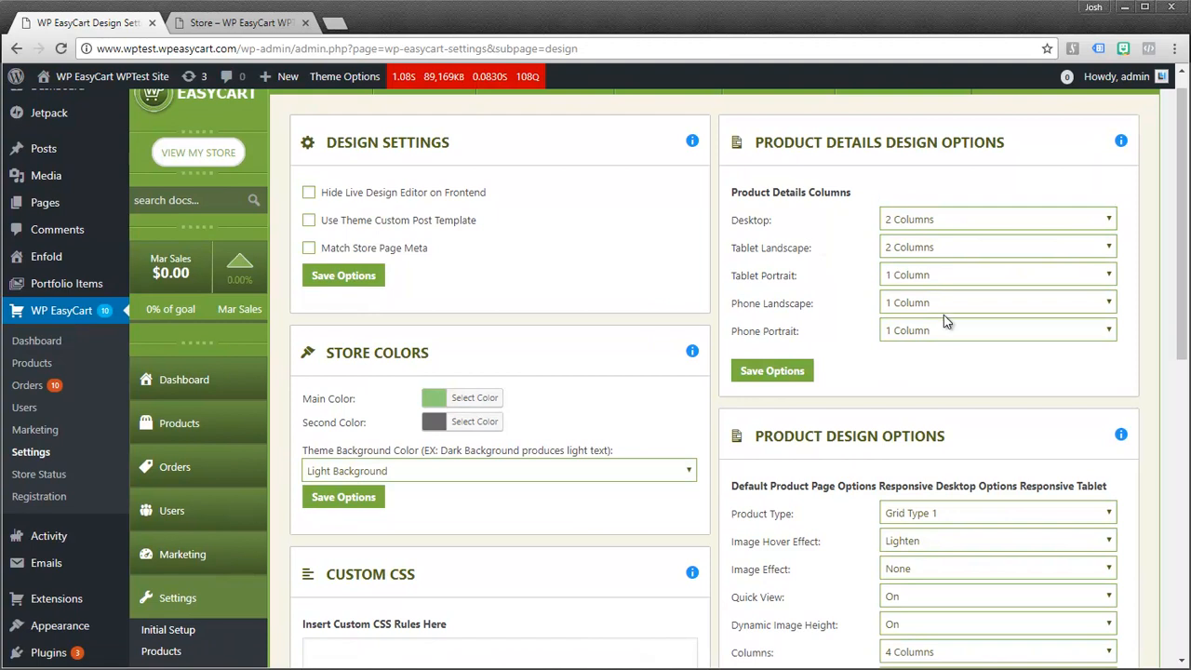
scroll(down, 3)
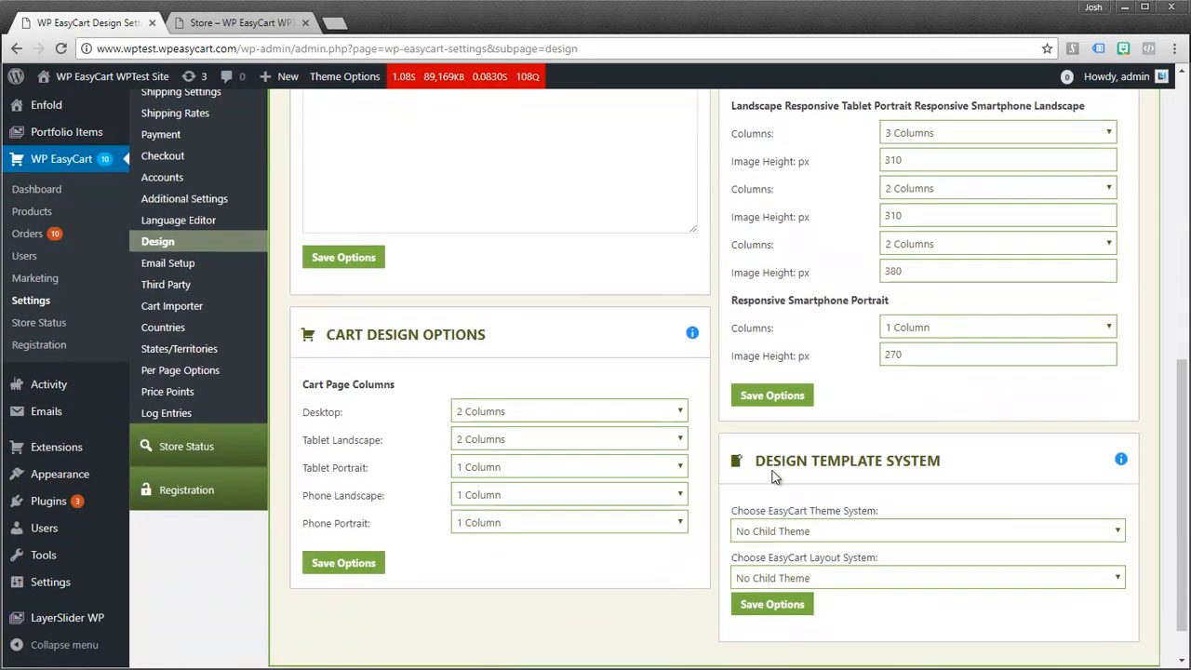
scroll(up, 3)
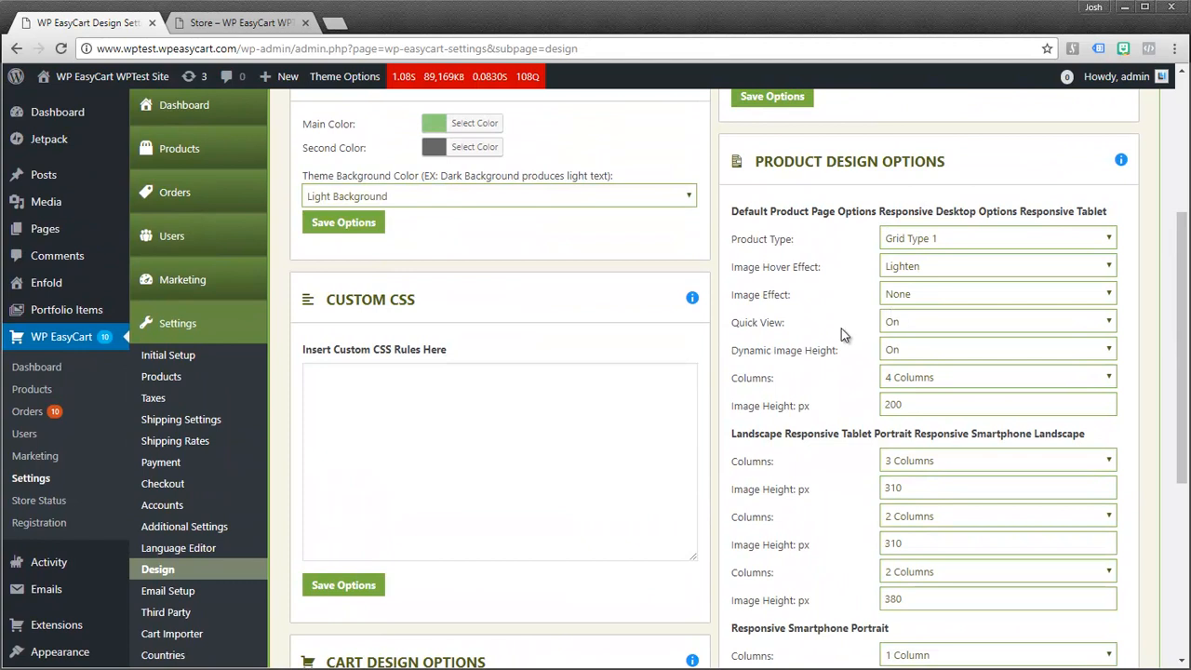
scroll(up, 3)
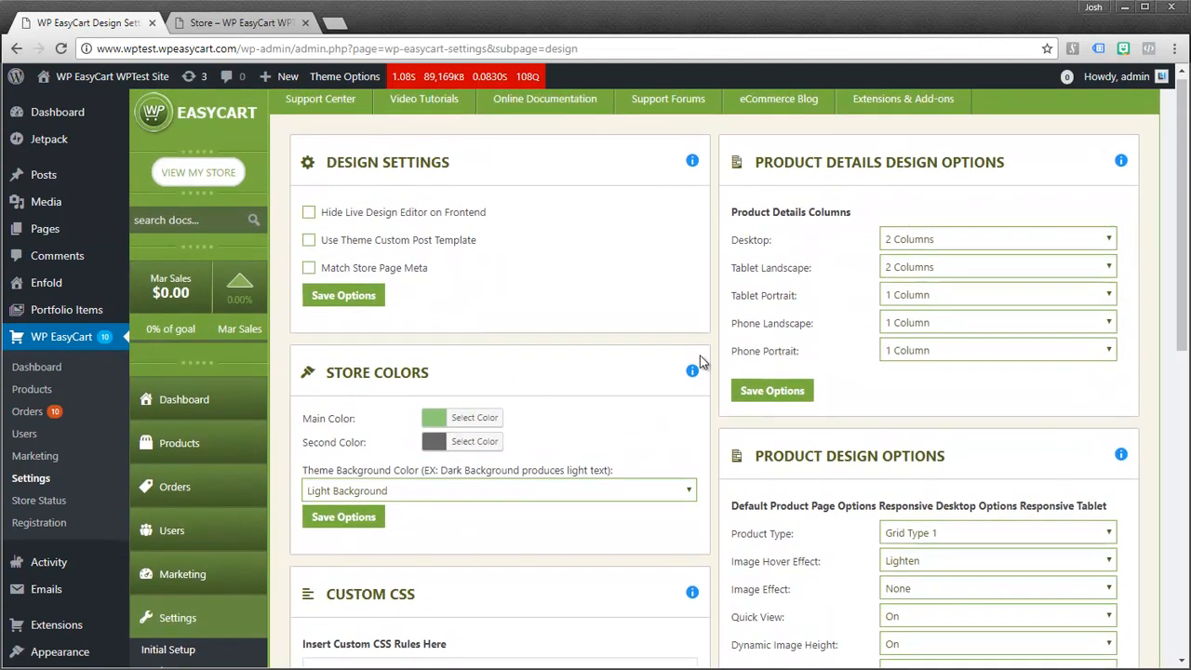
mouse_move(562, 361)
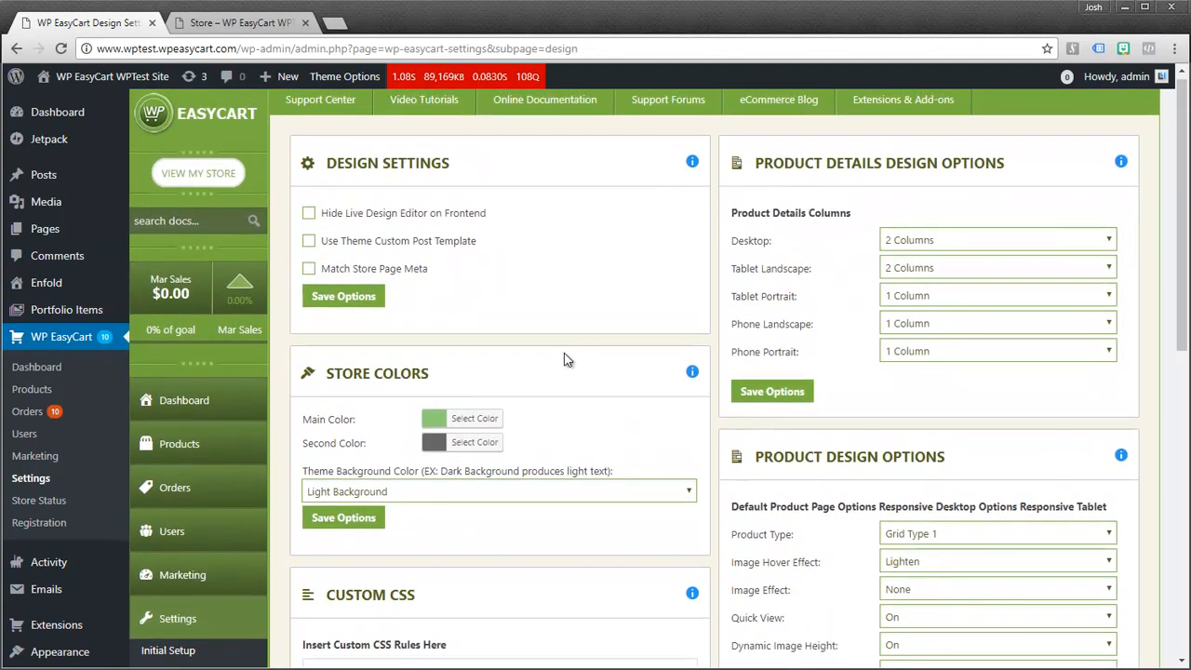
mouse_move(543, 337)
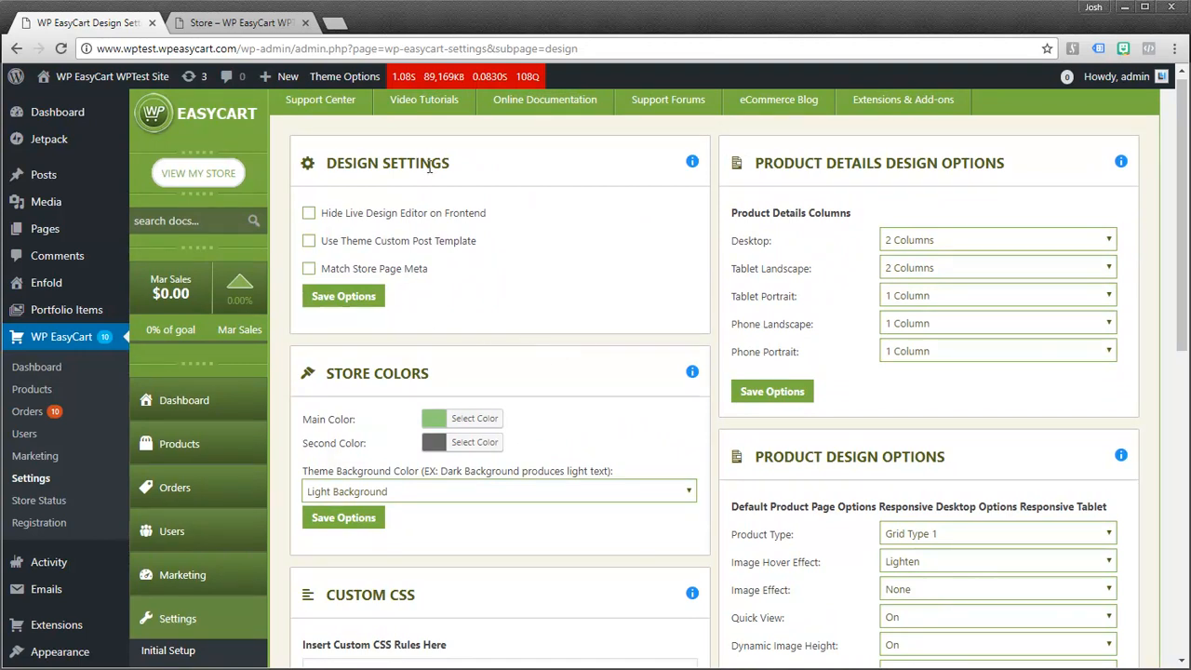
mouse_move(312, 547)
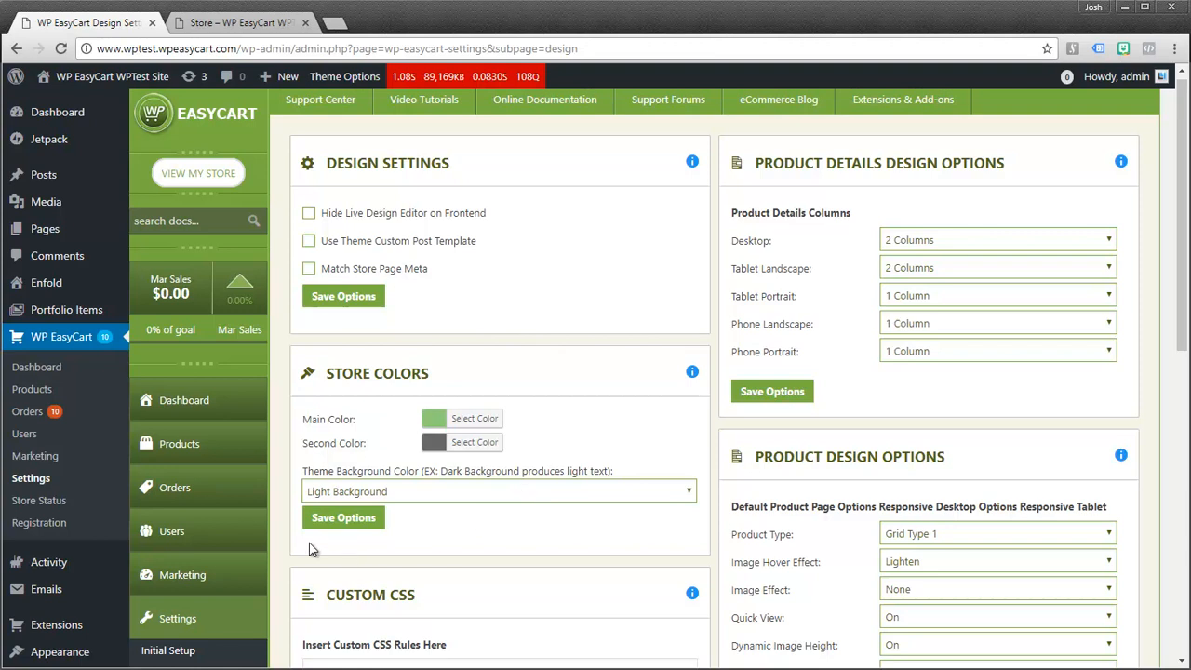
mouse_move(376, 469)
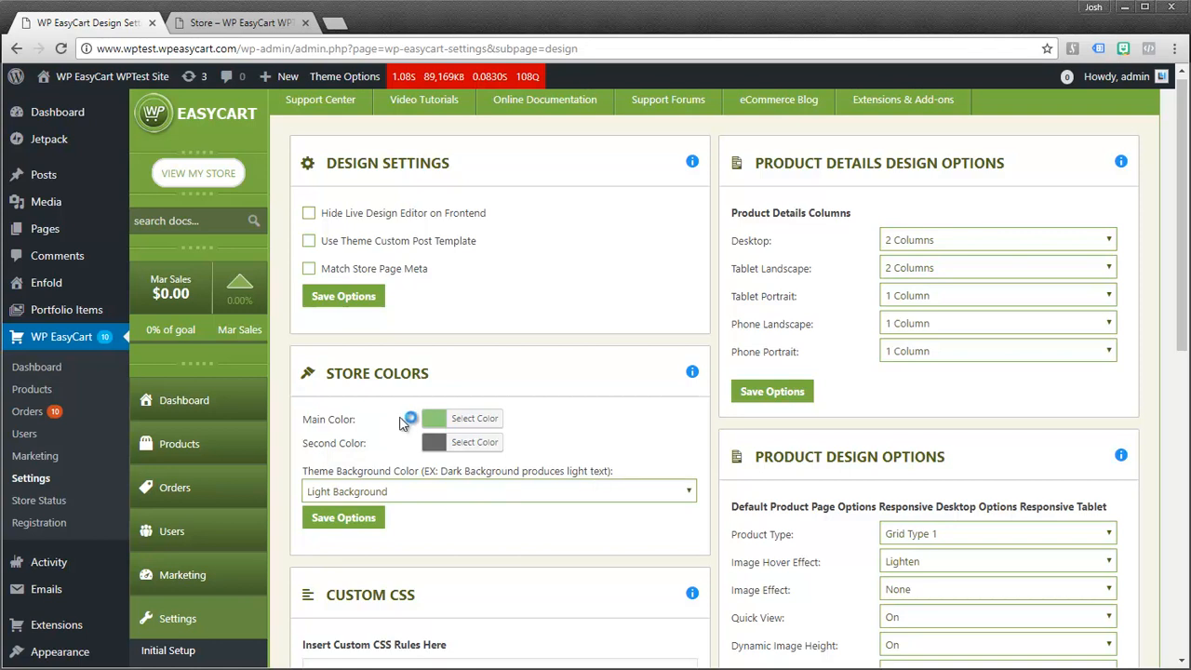
Check the storefront, then set Theme Background Color to Dark Background in Design settings
click(239, 22)
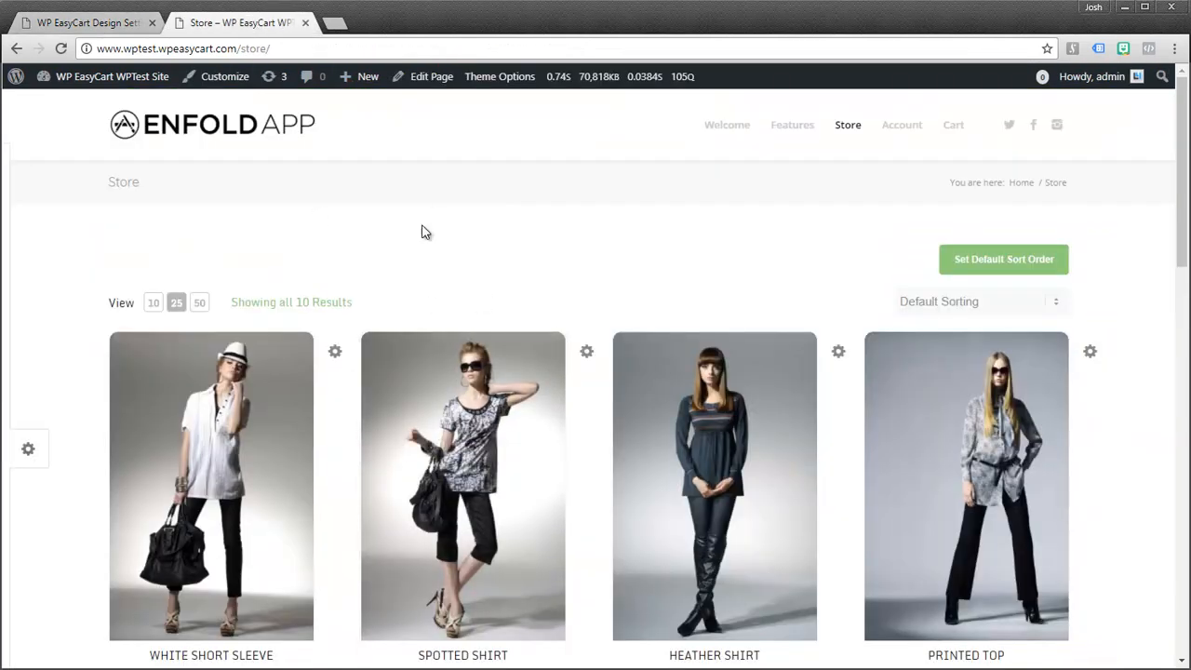
mouse_move(104, 314)
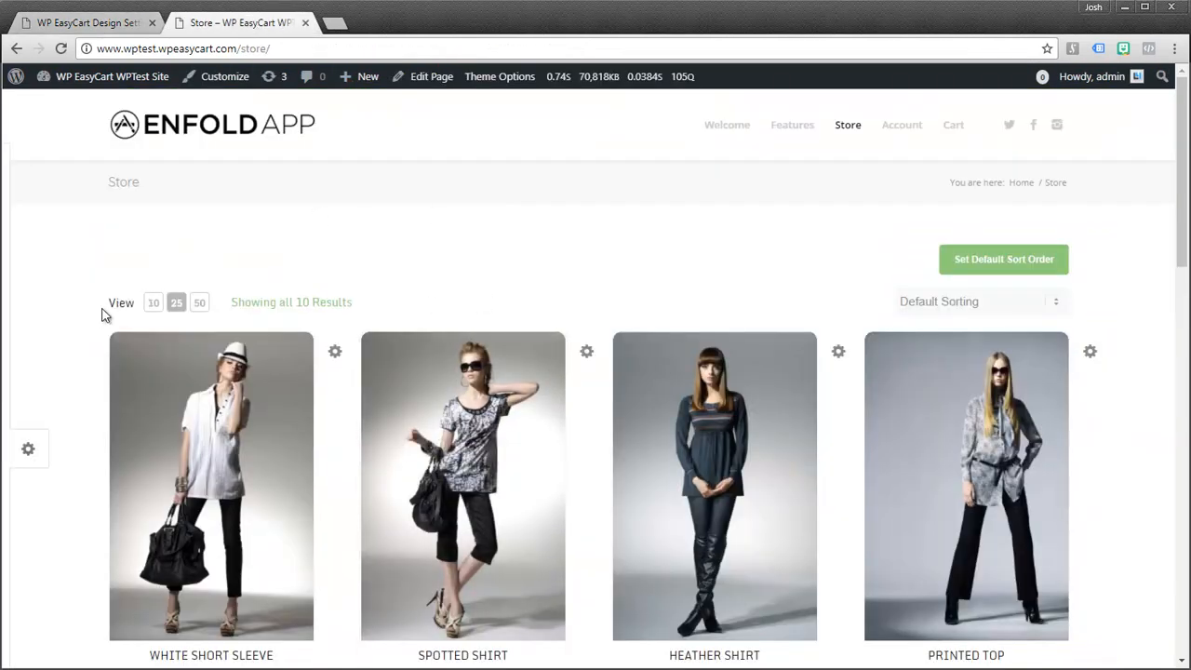
mouse_move(372, 257)
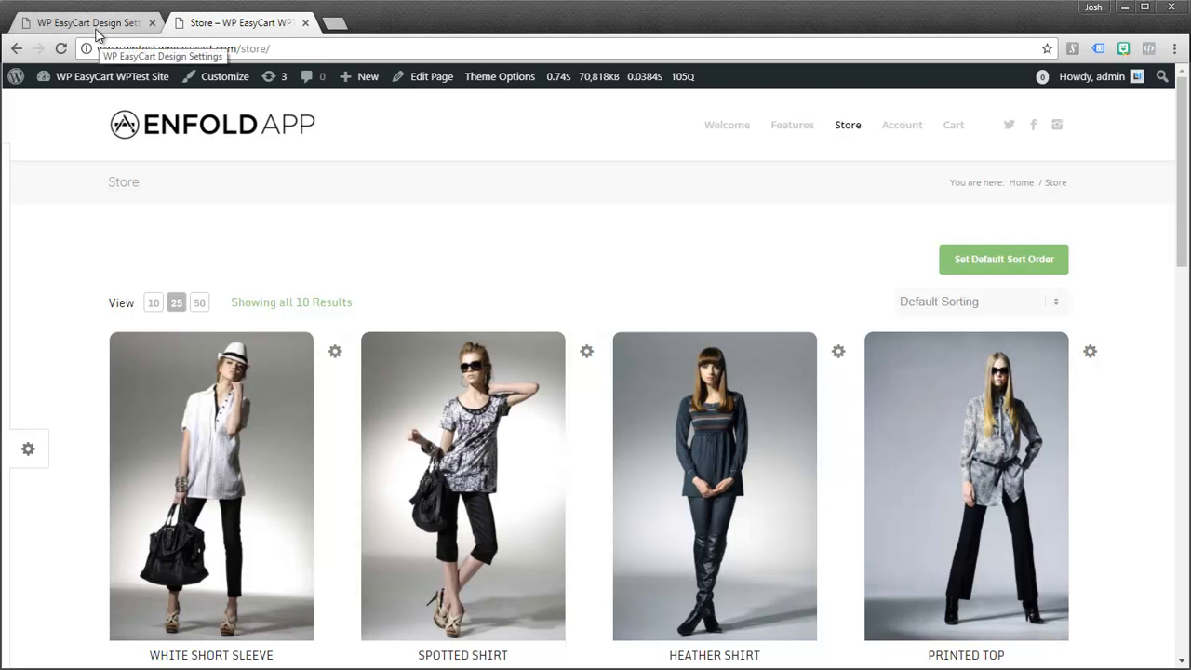
click(84, 22)
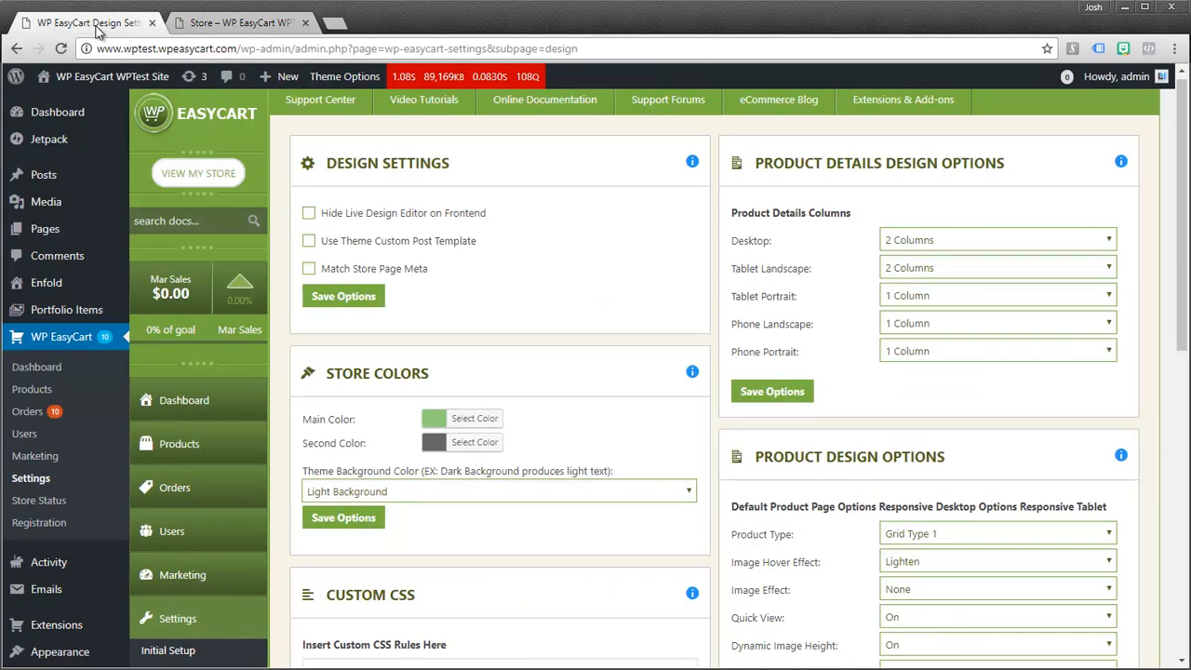
mouse_move(413, 502)
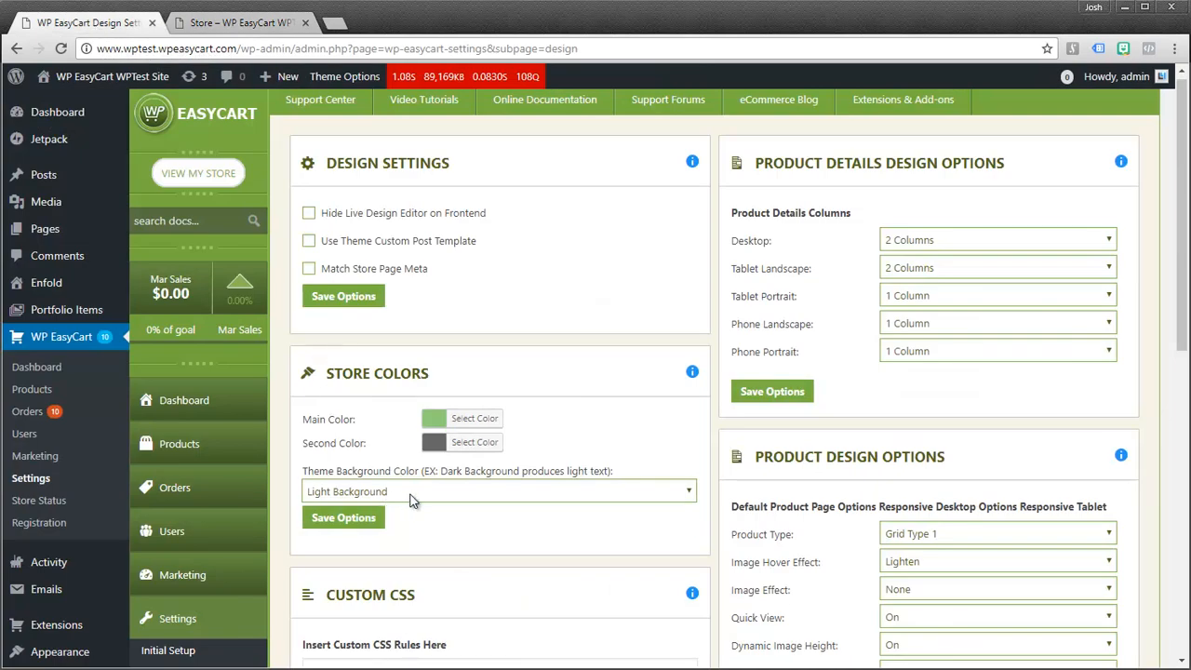
click(499, 491)
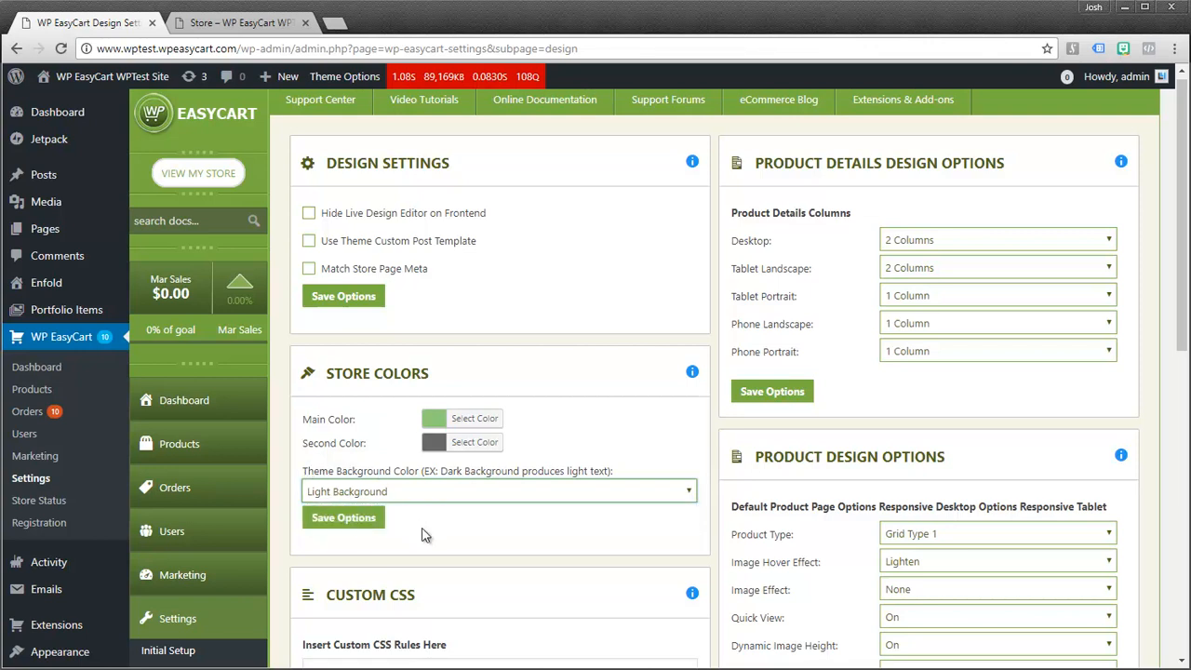
click(499, 491)
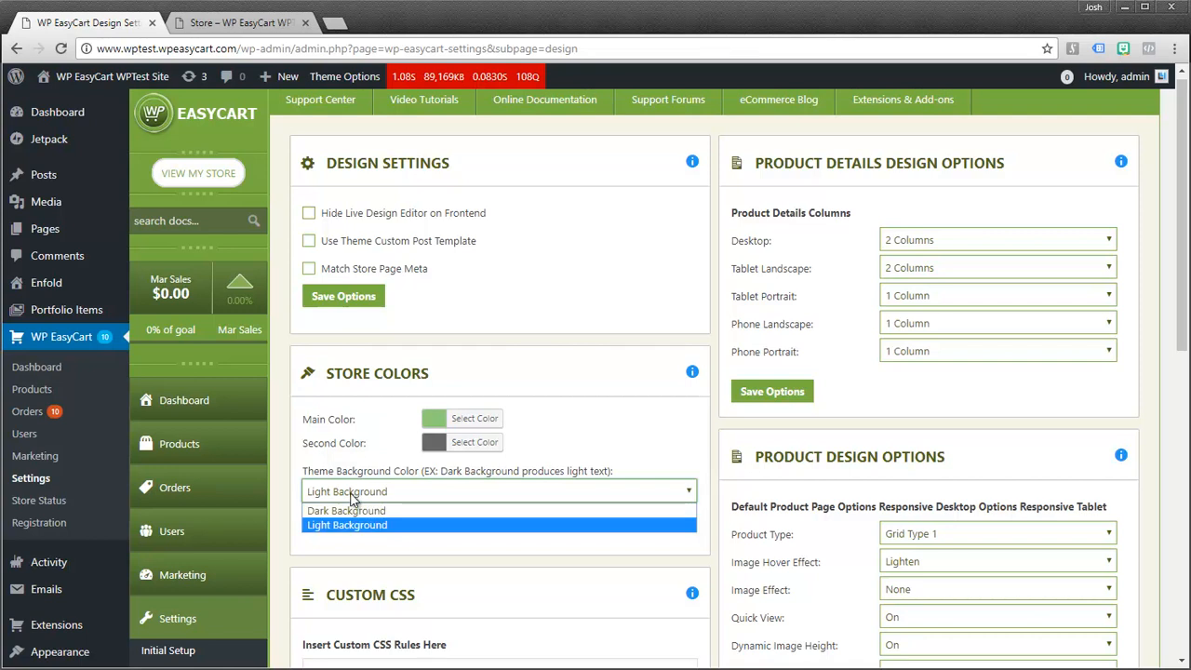
mouse_move(346, 510)
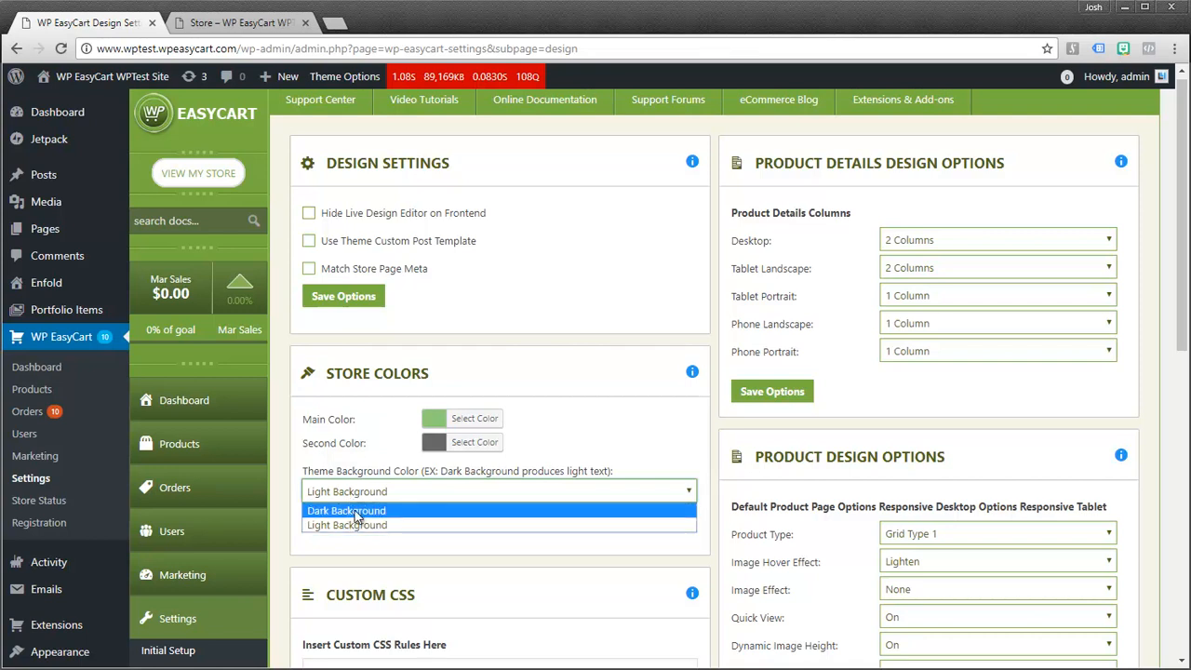
click(346, 510)
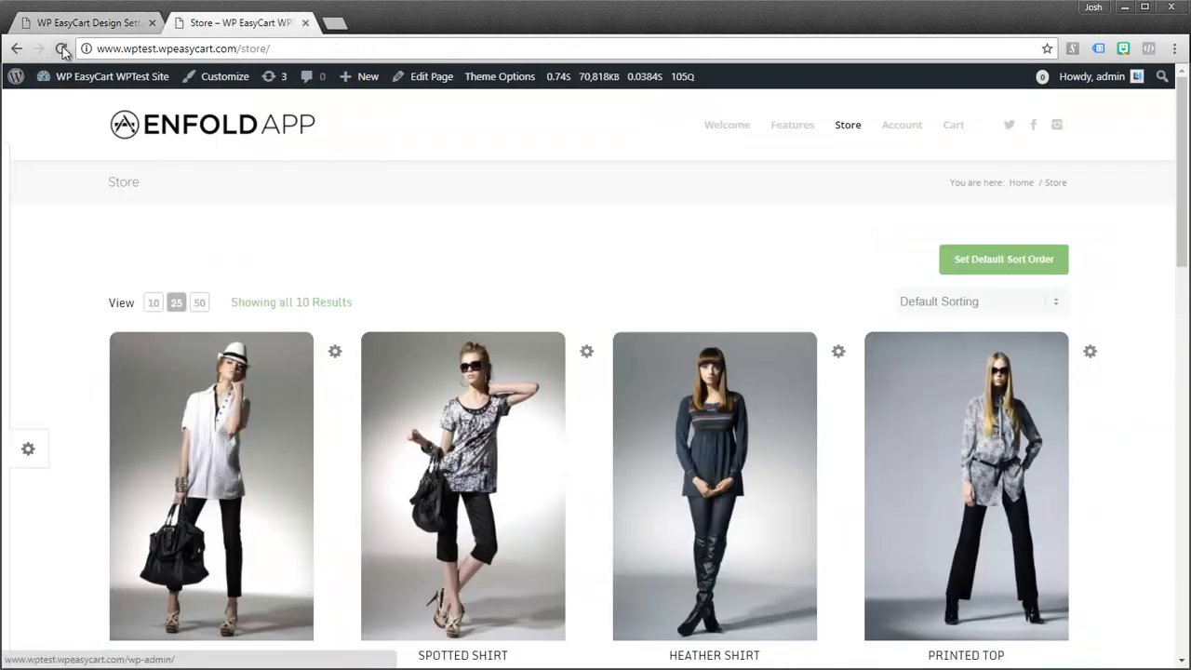
Refresh the storefront and open the Spotted Shirt product page ($45.95 with size options)
click(64, 49)
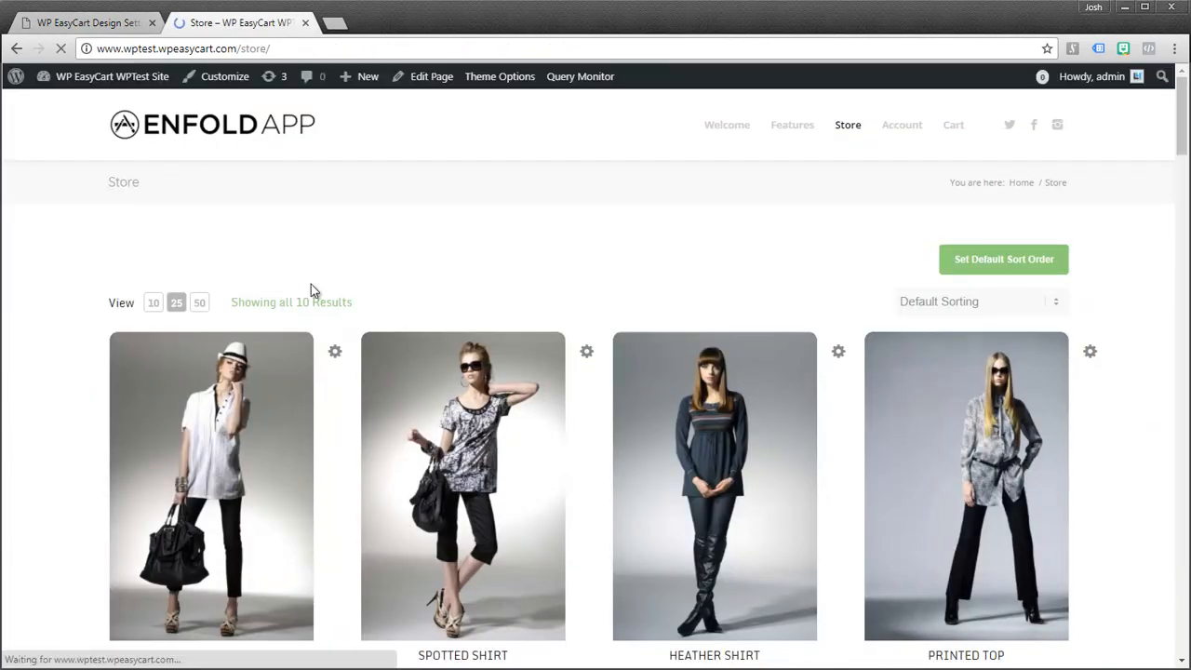
scroll(down, 3)
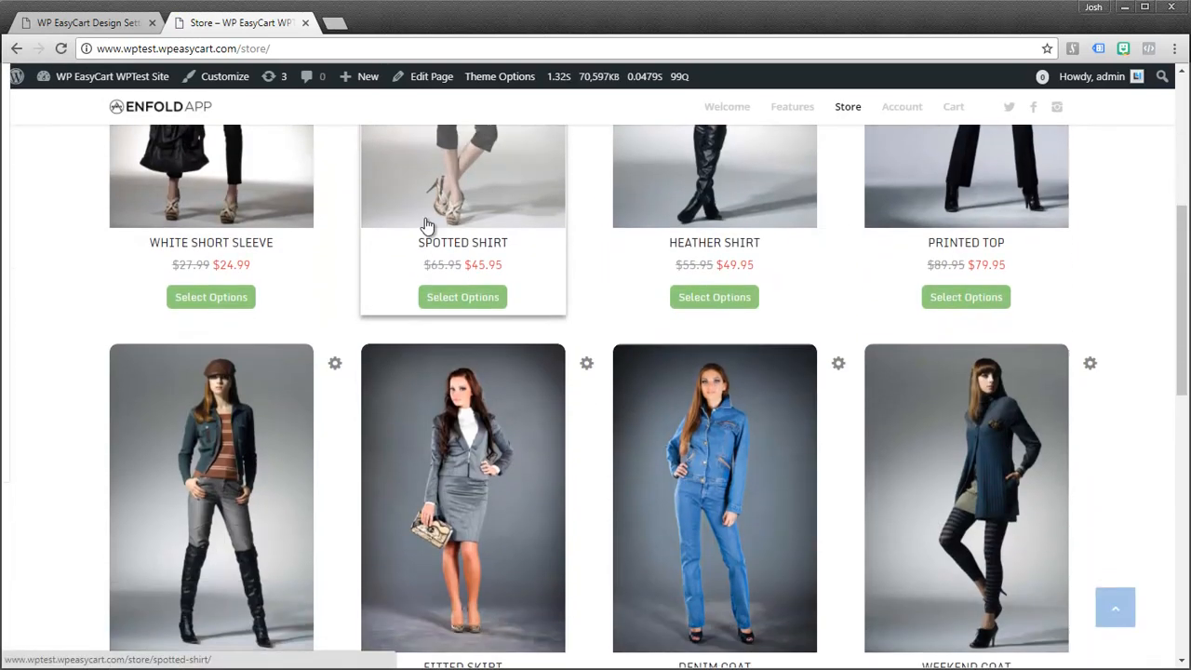
click(461, 177)
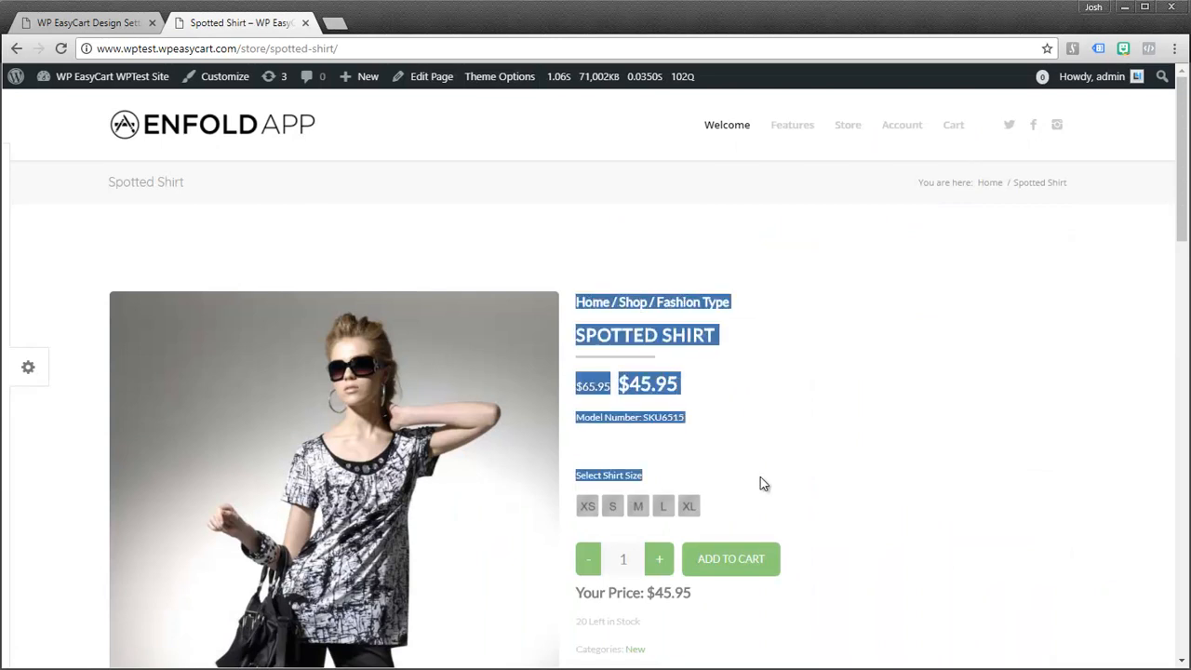
mouse_move(84, 22)
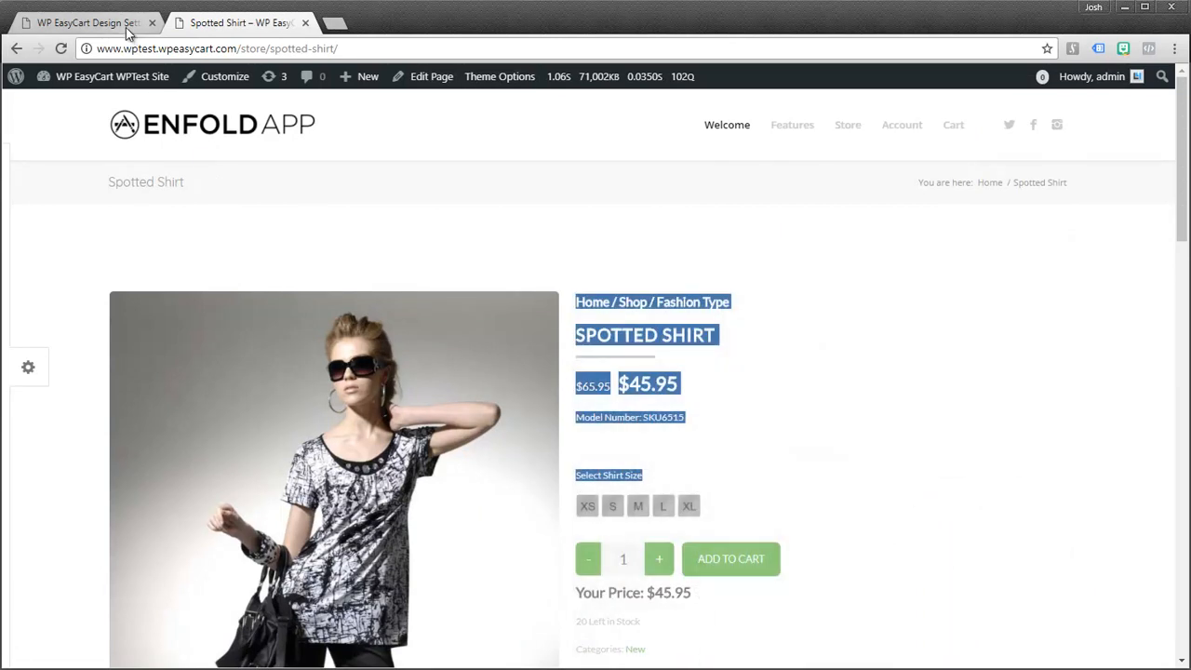
Set Theme Background Color back to Light Background, save options, and reload the Spotted Shirt page
click(84, 22)
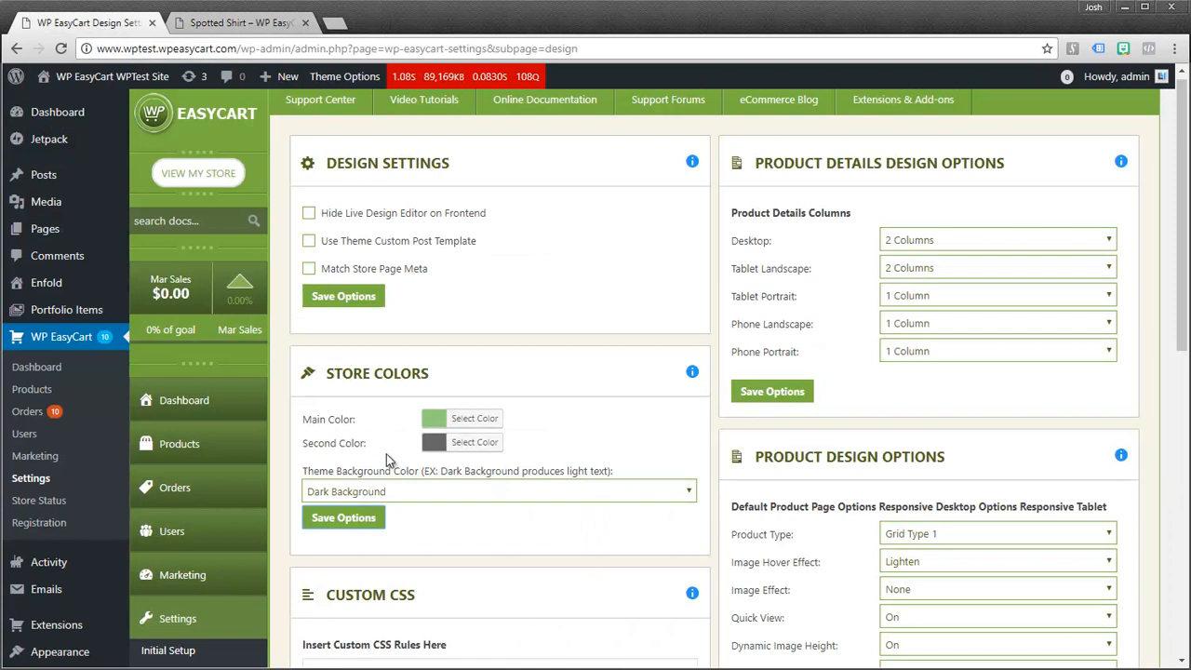
click(498, 492)
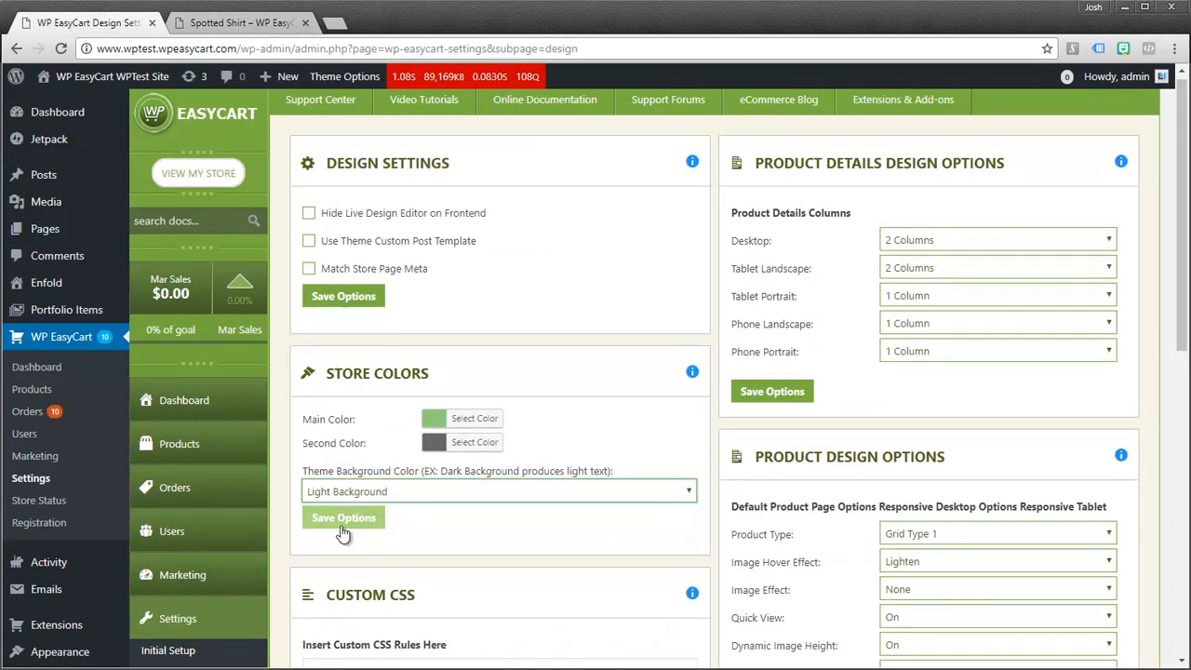
click(343, 518)
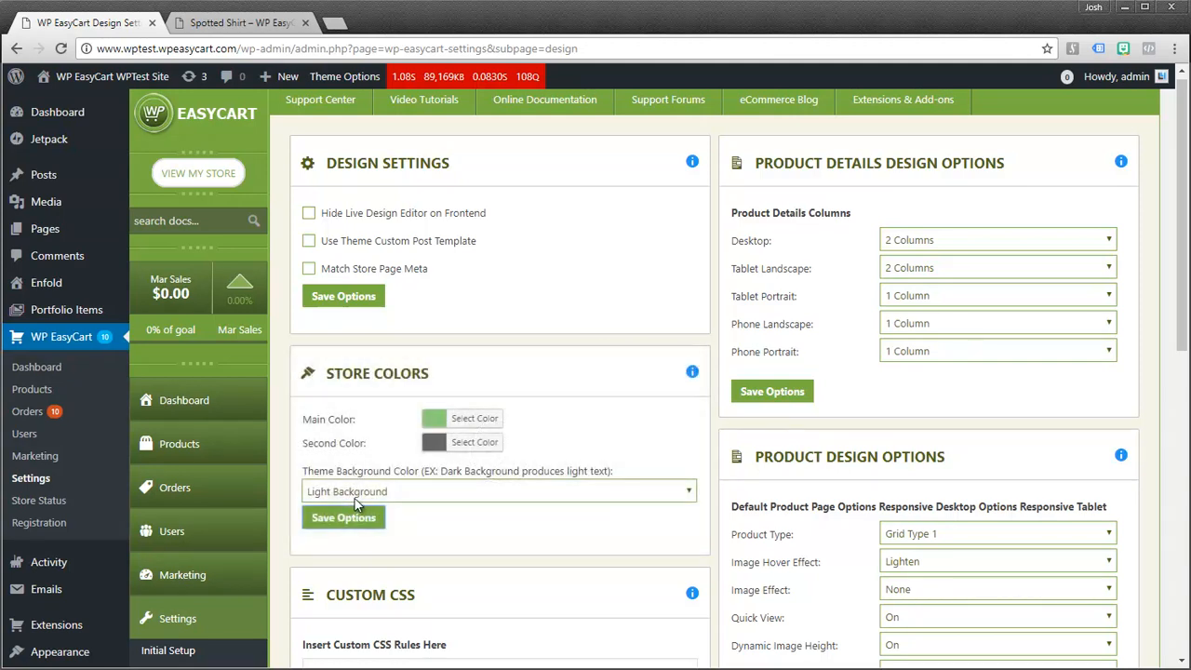
mouse_move(652, 473)
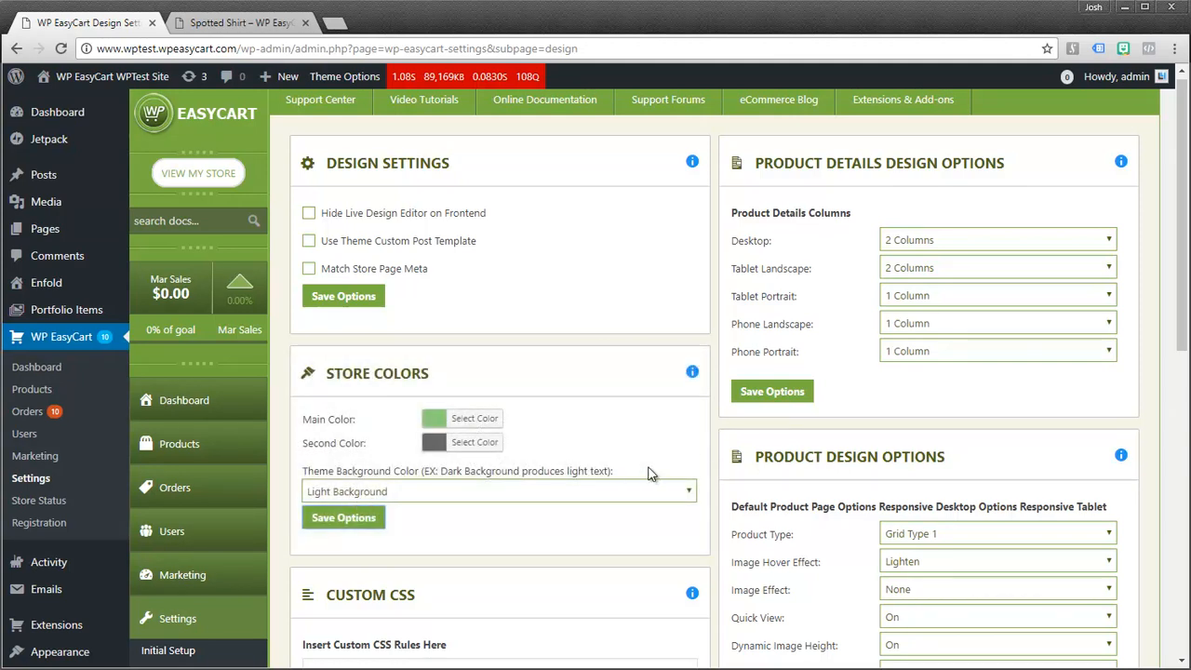
scroll(down, 3)
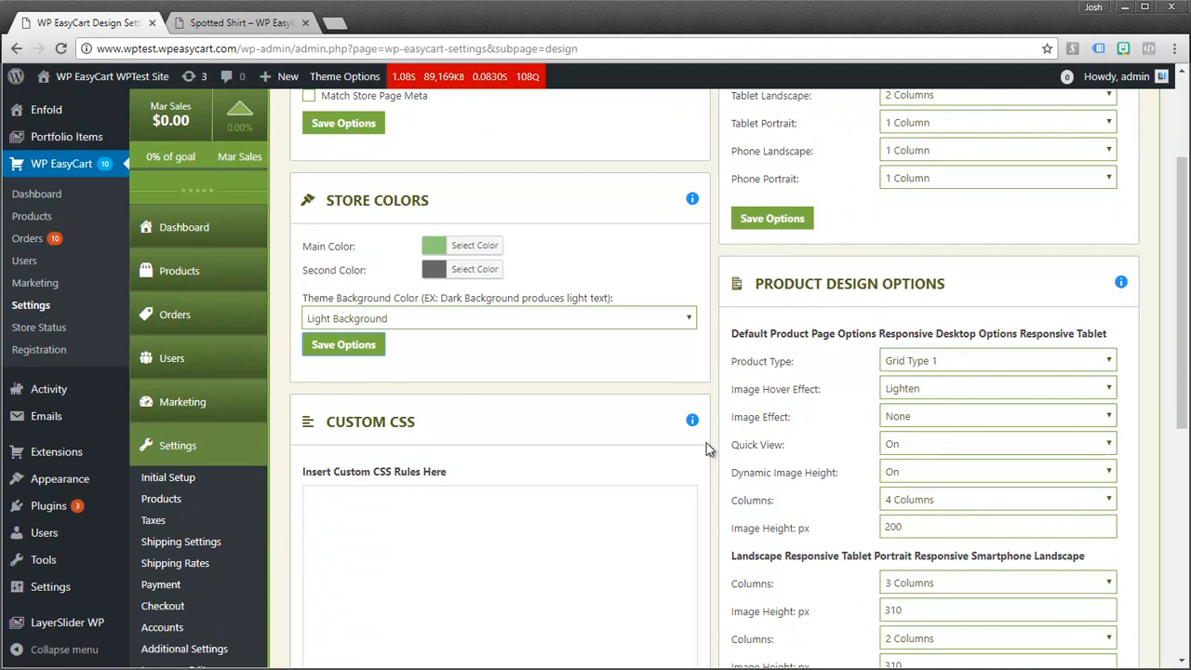
click(240, 22)
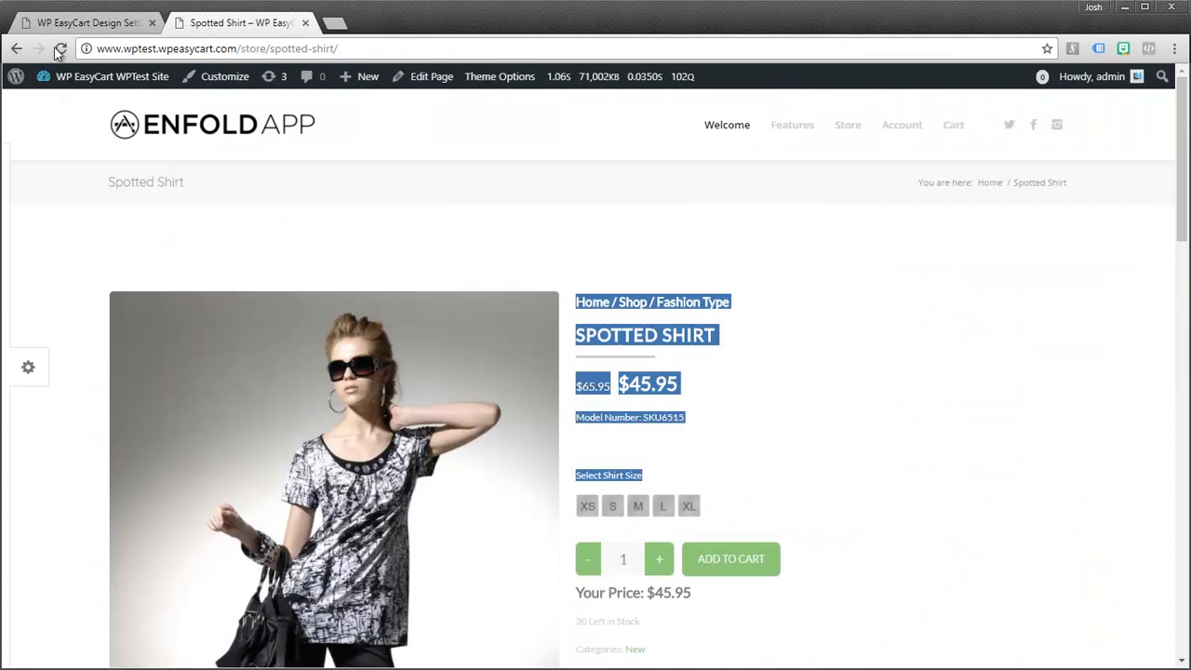
click(60, 49)
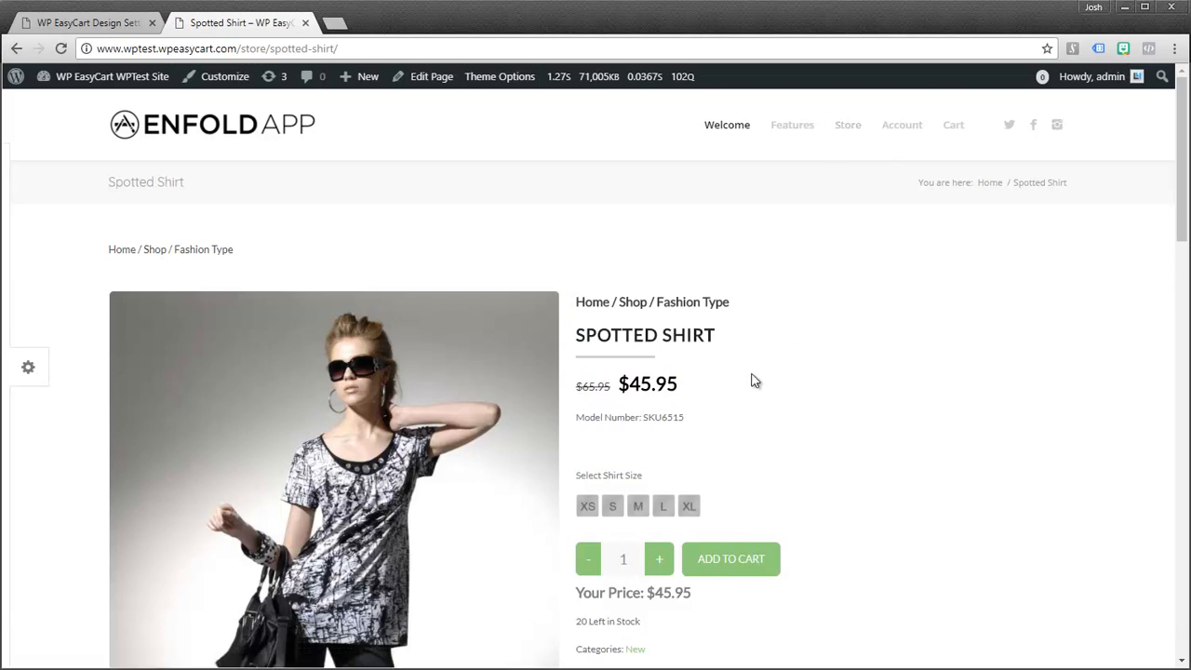
mouse_move(849, 125)
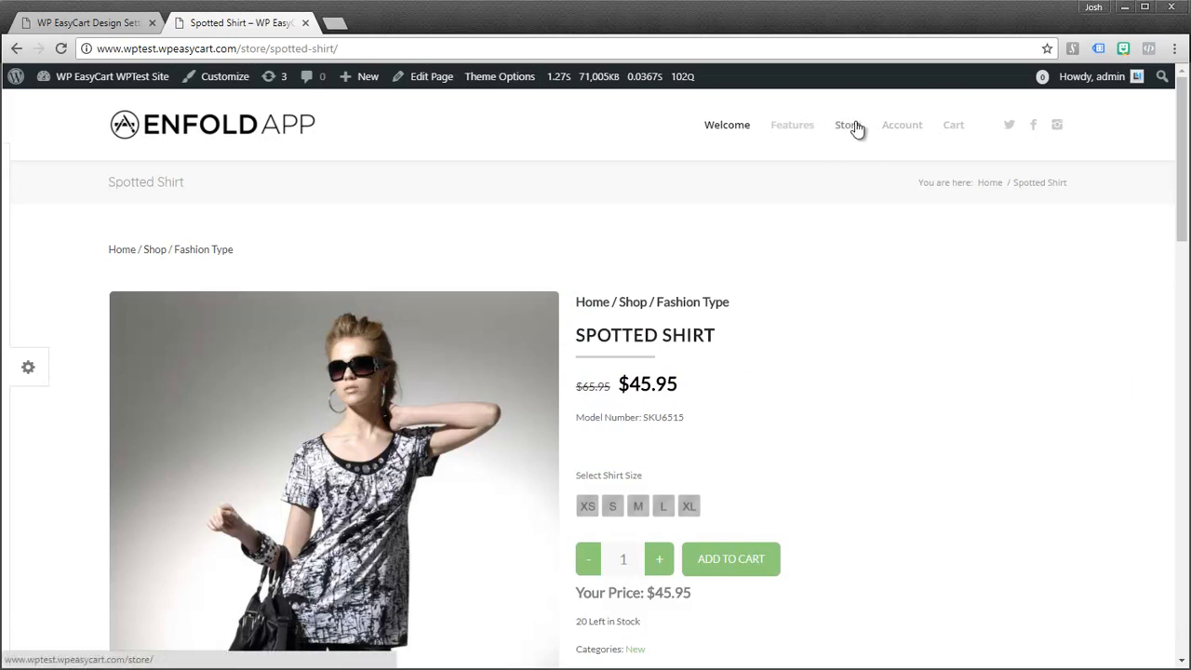
Go to the storefront's Store page showing the grid of all 10 products
click(848, 125)
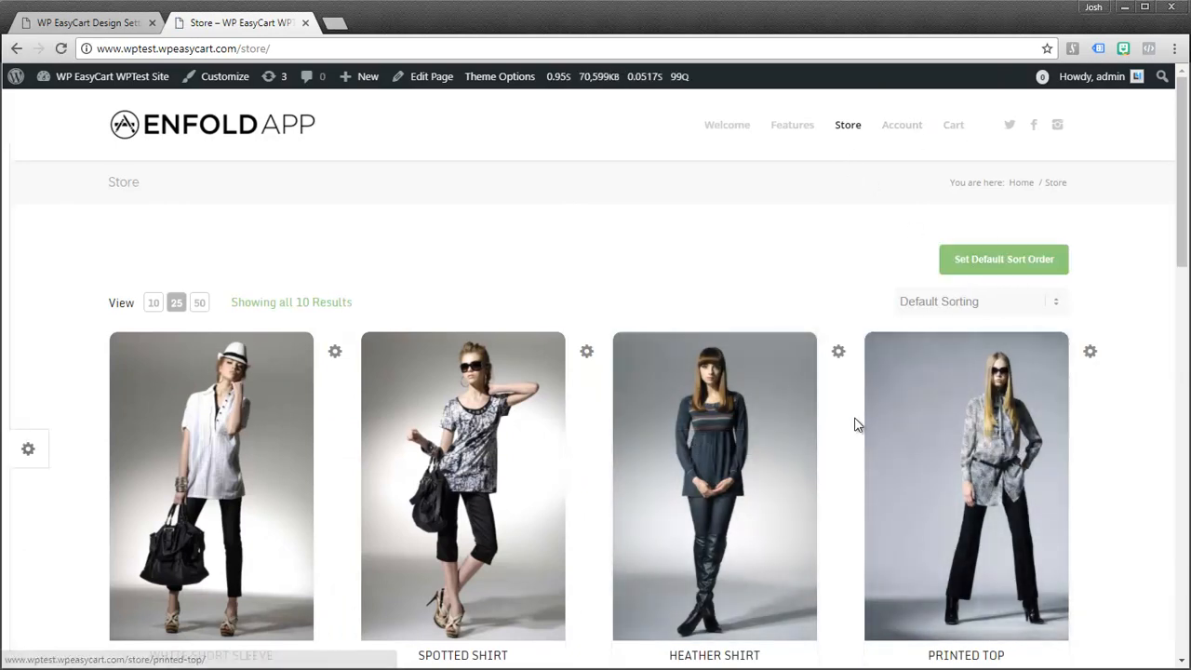
mouse_move(849, 128)
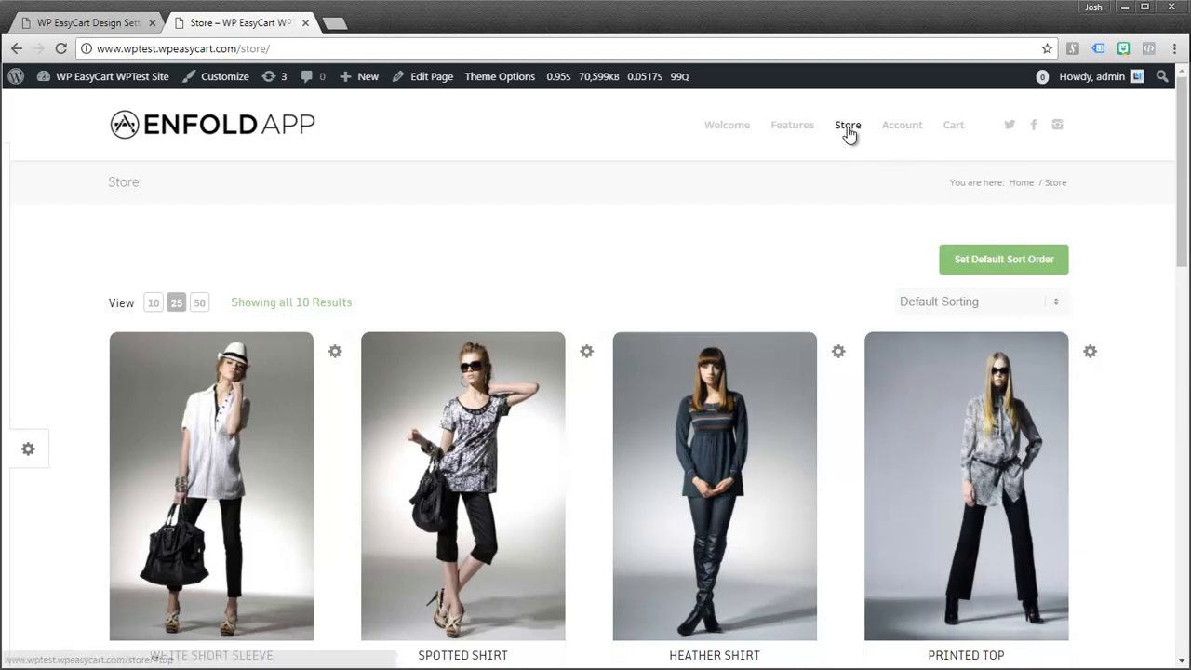
Open Manage Product Categories in the admin, listing New, Sales and Specials
click(84, 22)
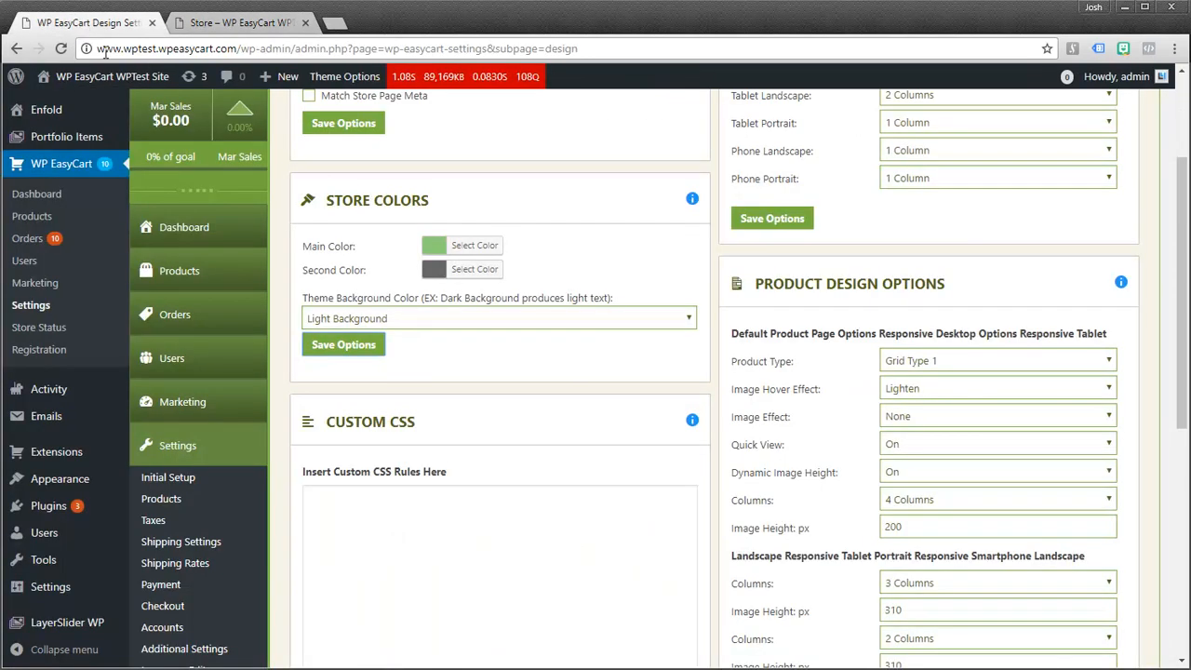
click(179, 270)
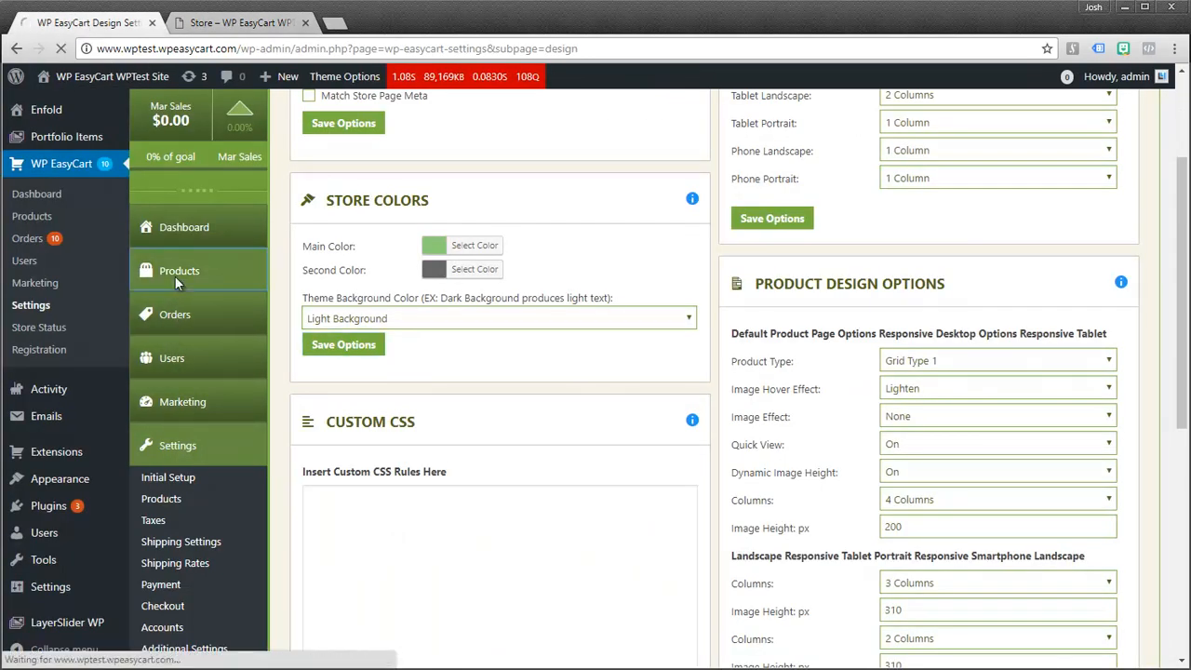
click(179, 270)
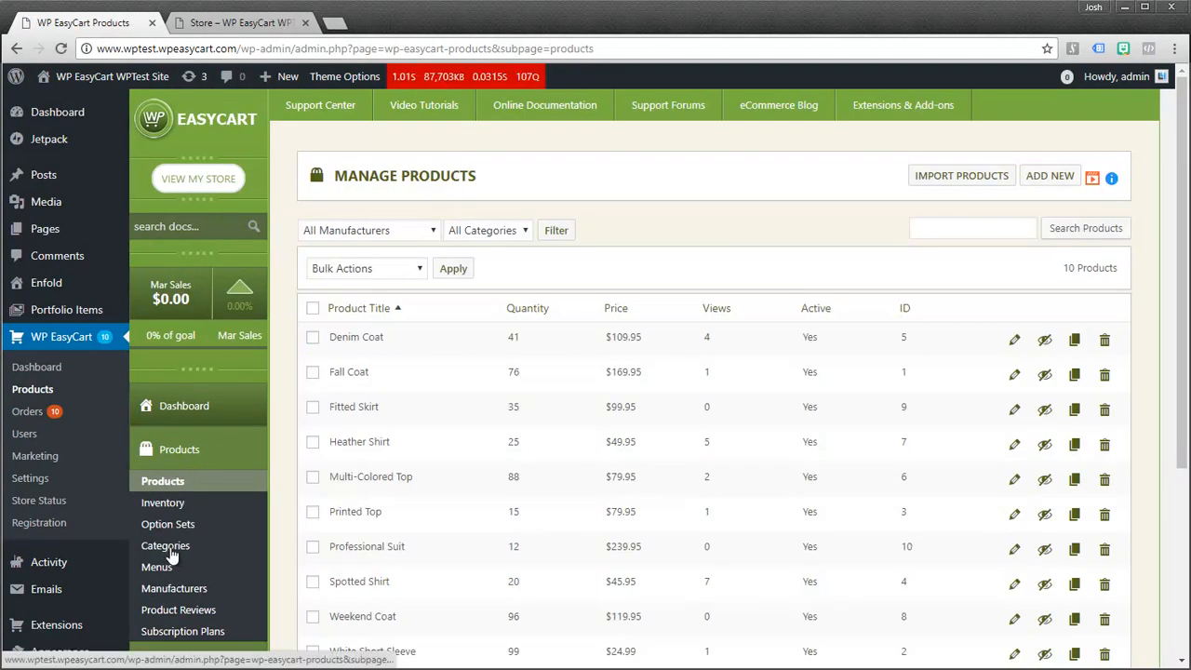
click(164, 546)
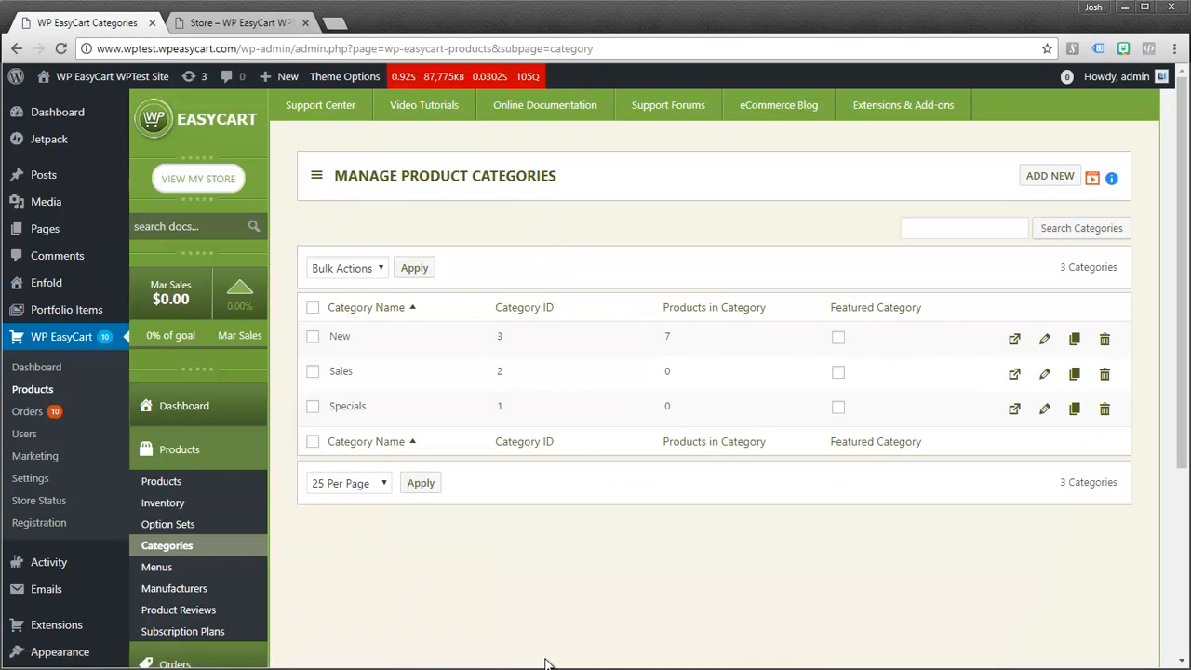
mouse_move(670, 475)
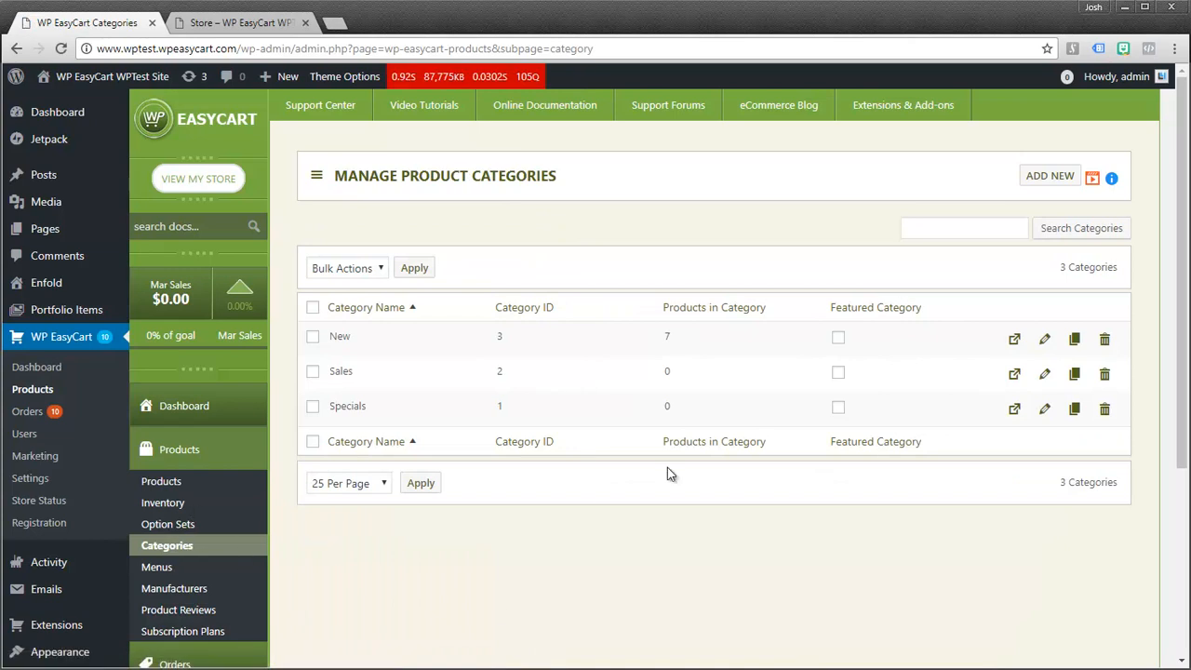
mouse_move(823, 400)
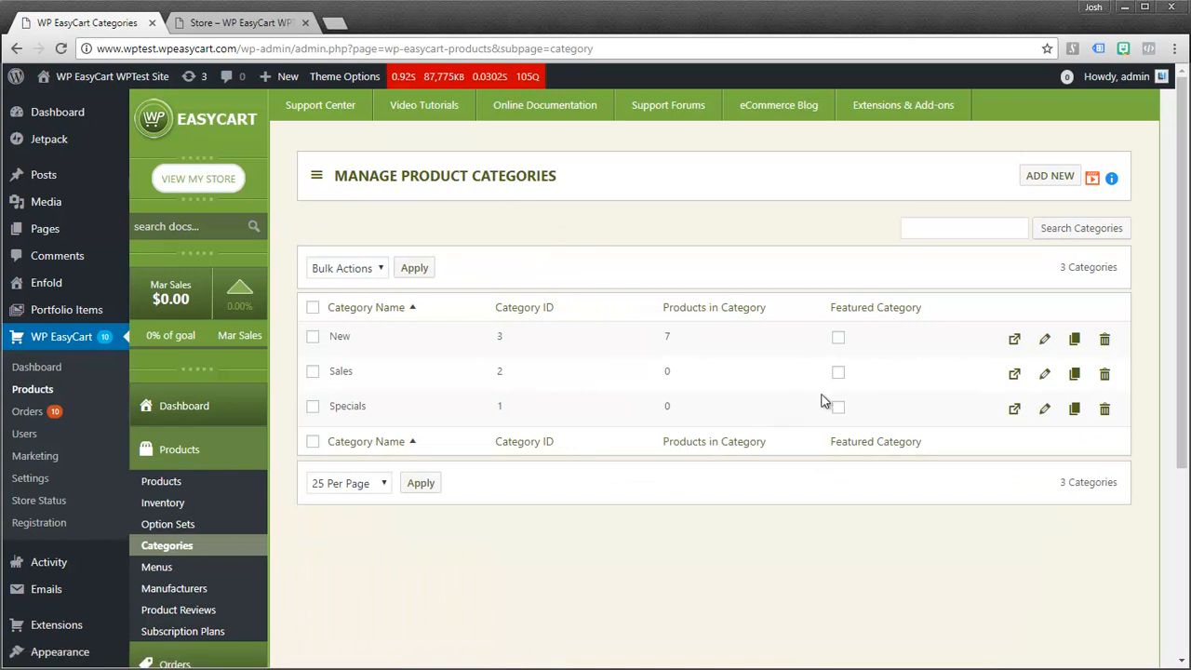
mouse_move(357, 335)
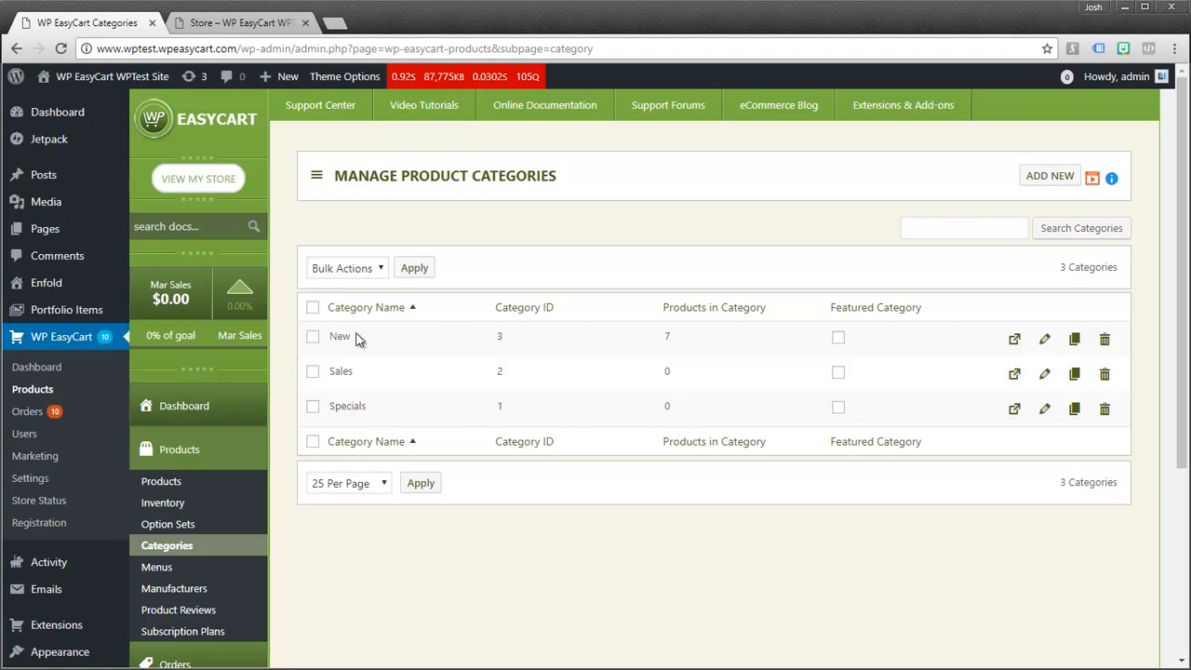
mouse_move(335, 361)
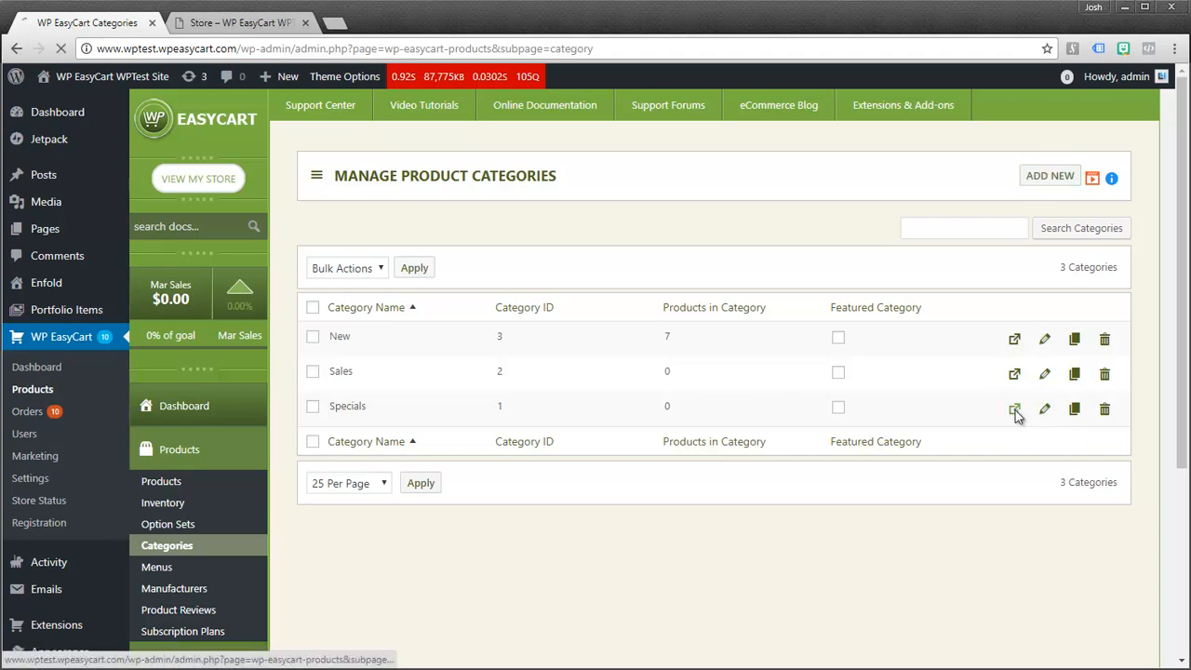
Add Fall Coat, Fitted Skirt, Printed Top, Professional Suit and Spotted Shirt to Specials via bulk Add to Category
click(1014, 410)
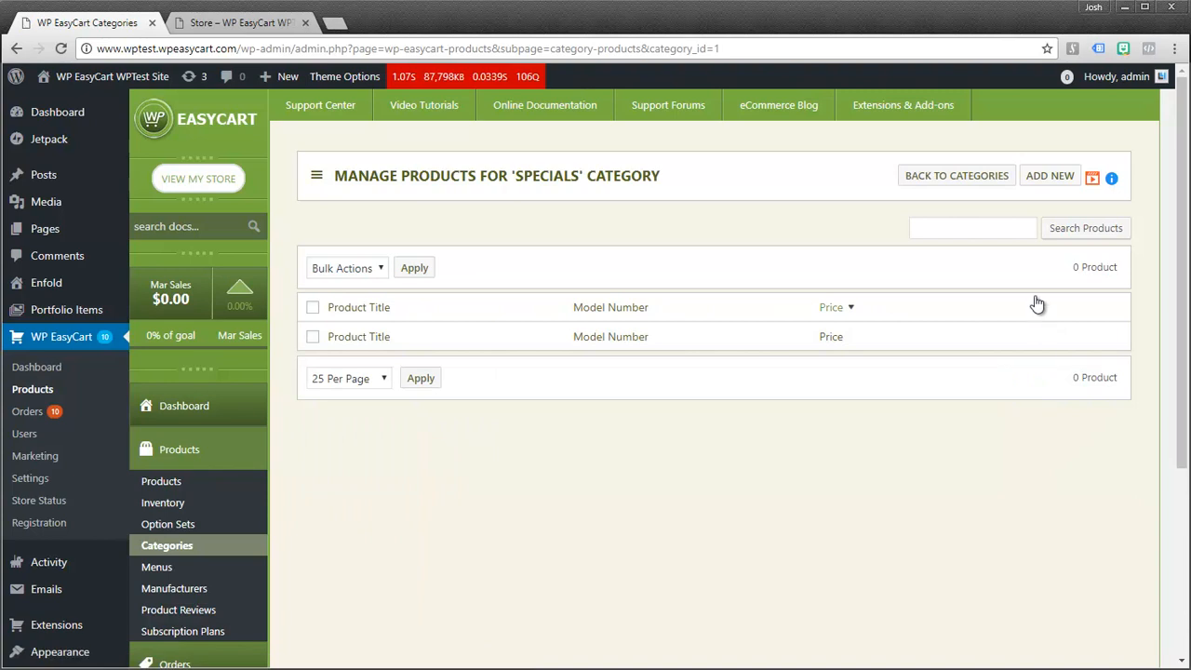
click(1050, 175)
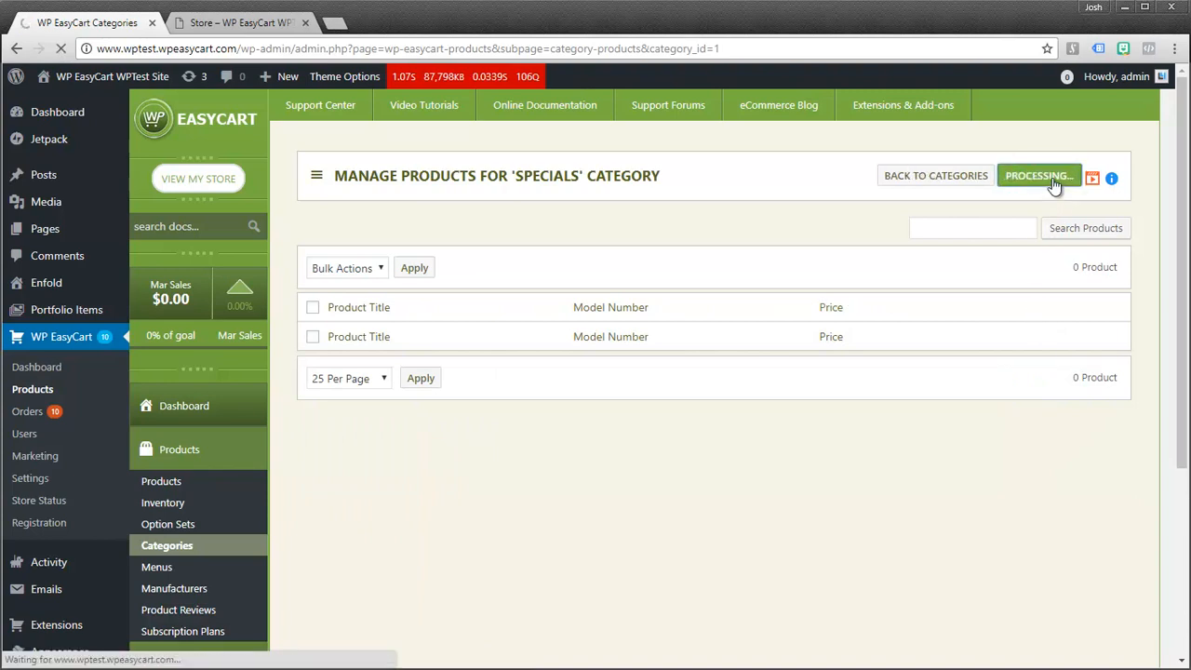
click(1039, 175)
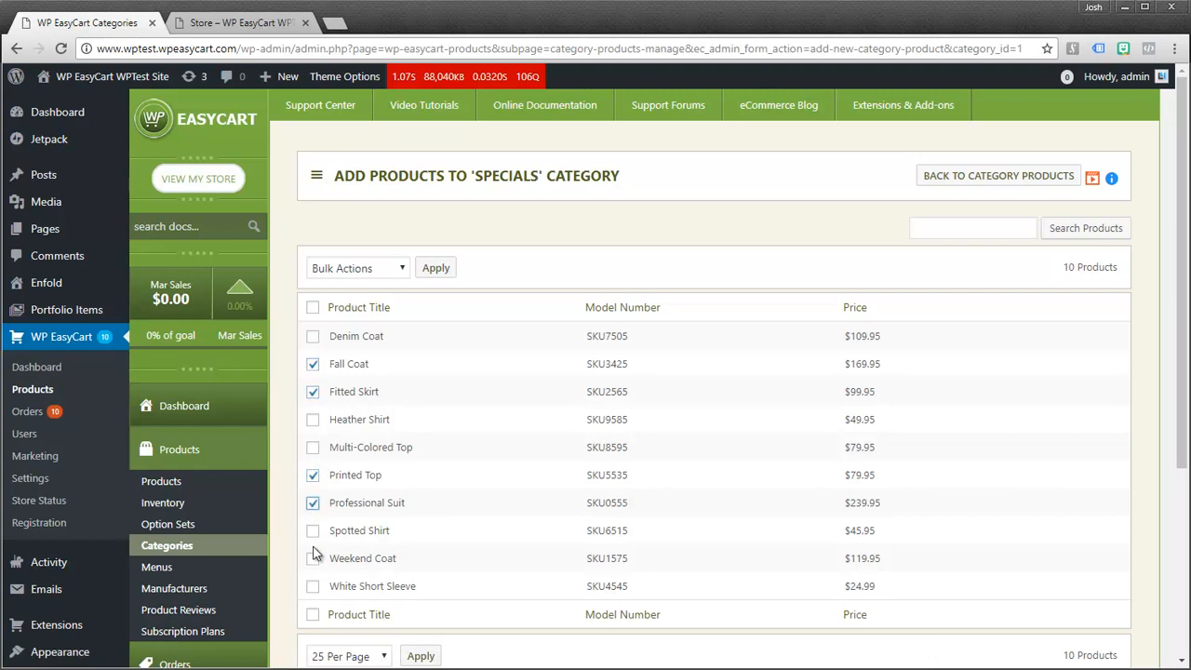
click(357, 268)
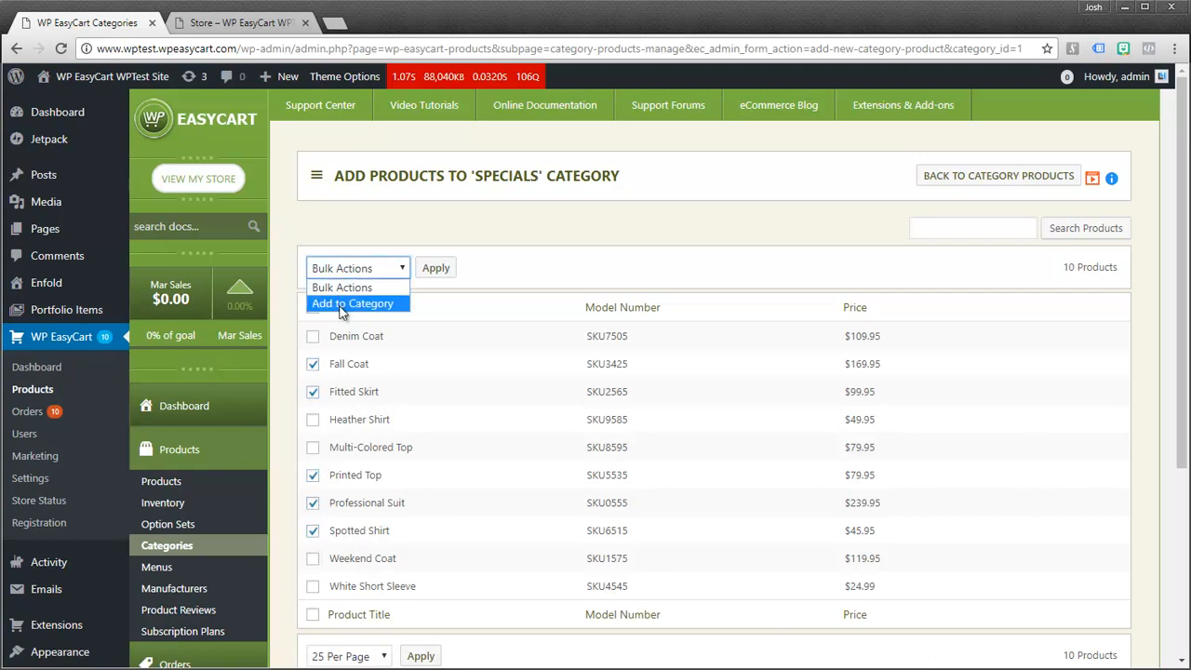
click(436, 268)
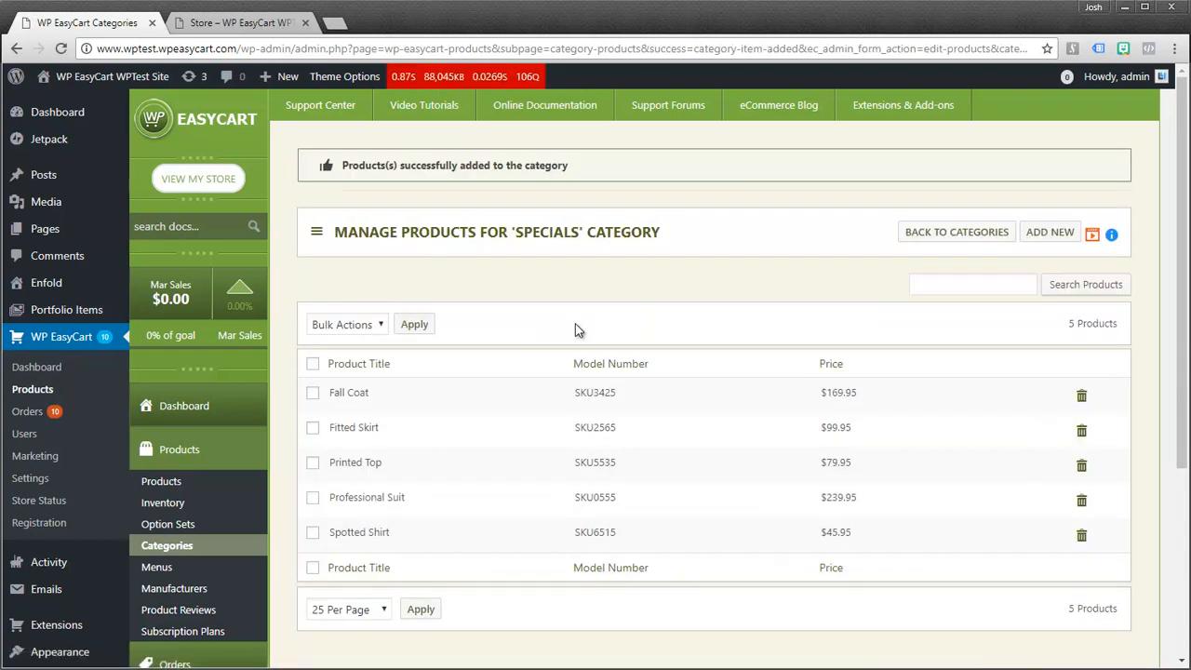
click(957, 230)
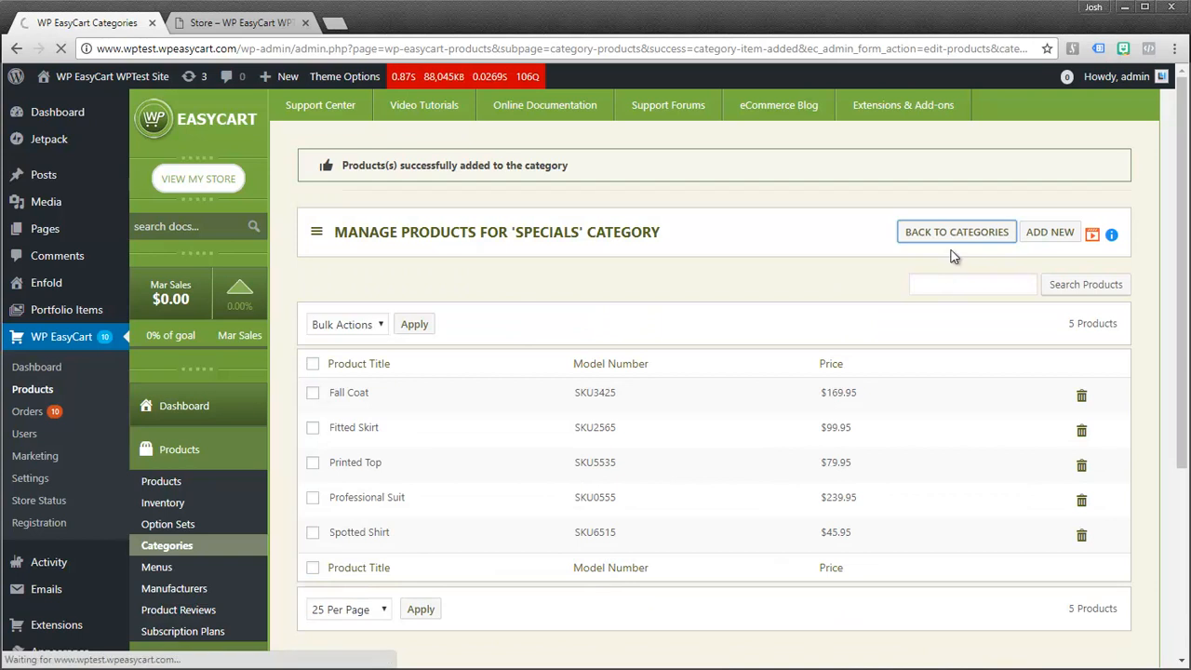
click(957, 230)
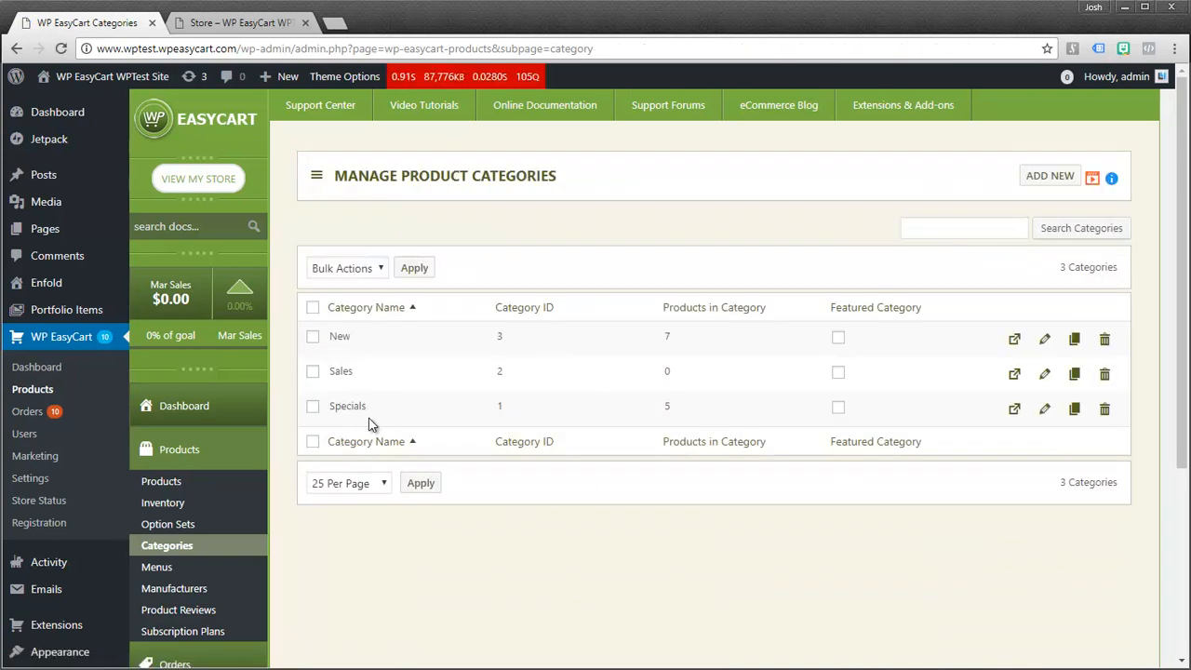
mouse_move(680, 417)
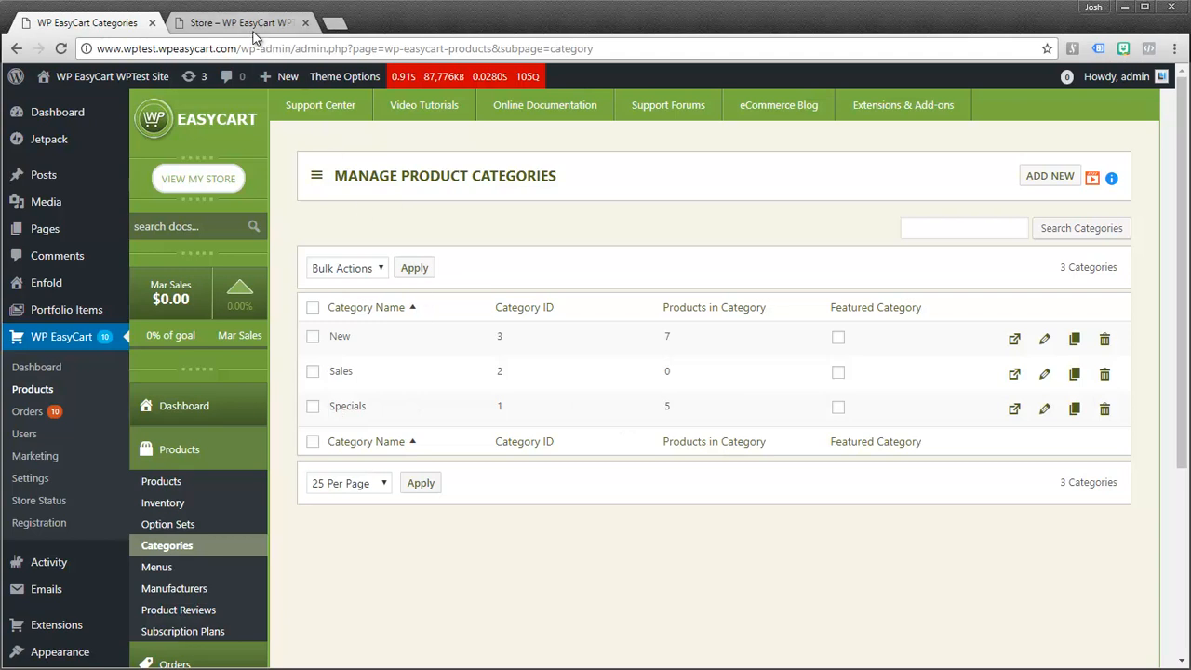
click(238, 22)
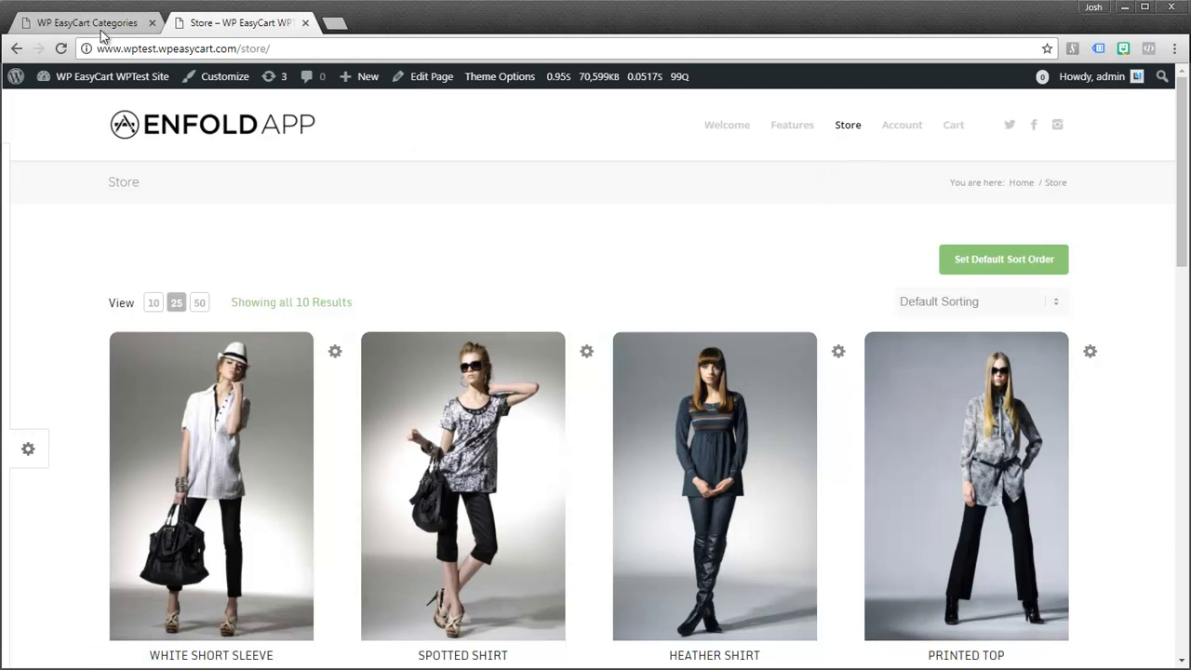
click(84, 23)
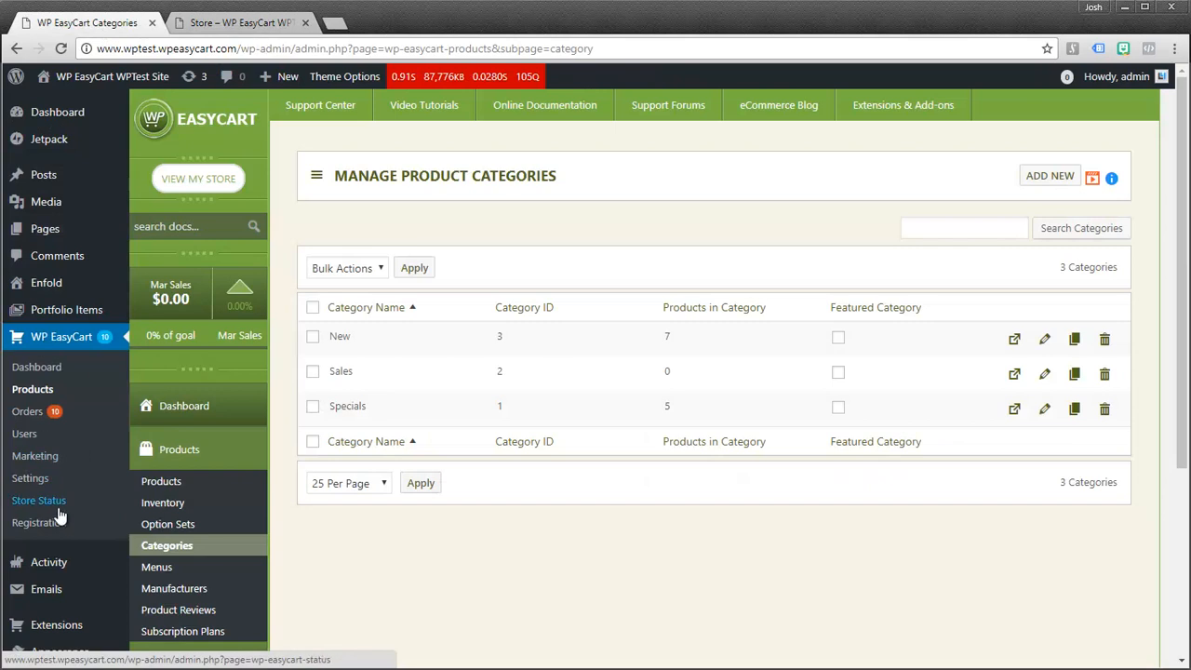
scroll(down, 3)
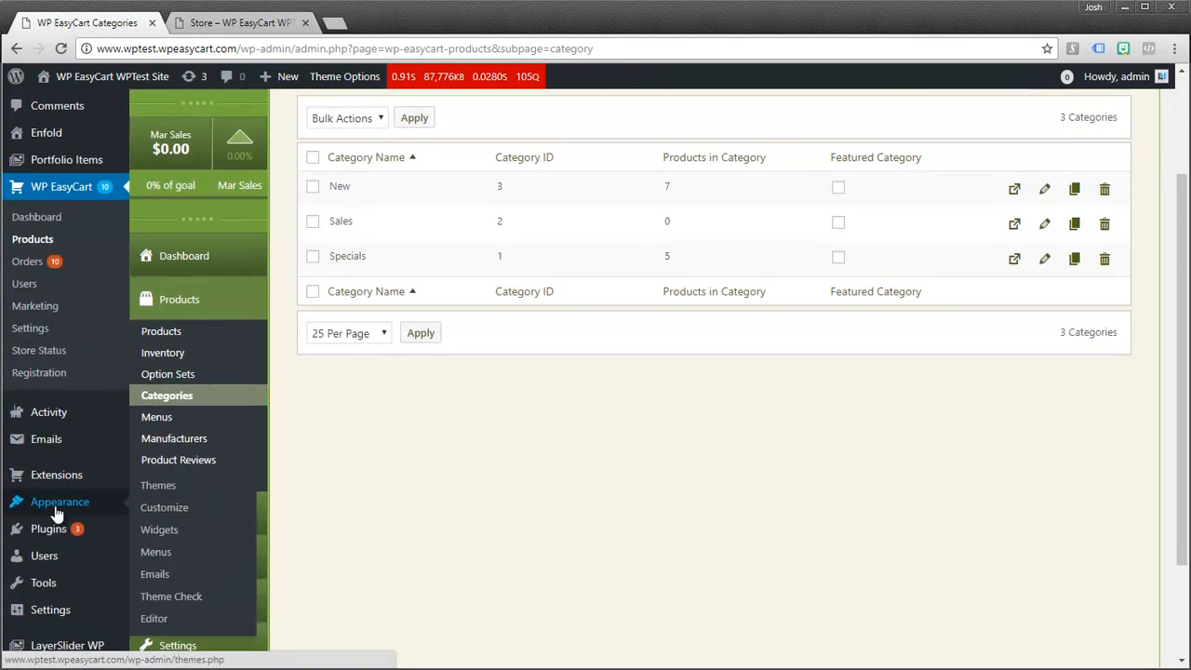
mouse_move(156, 551)
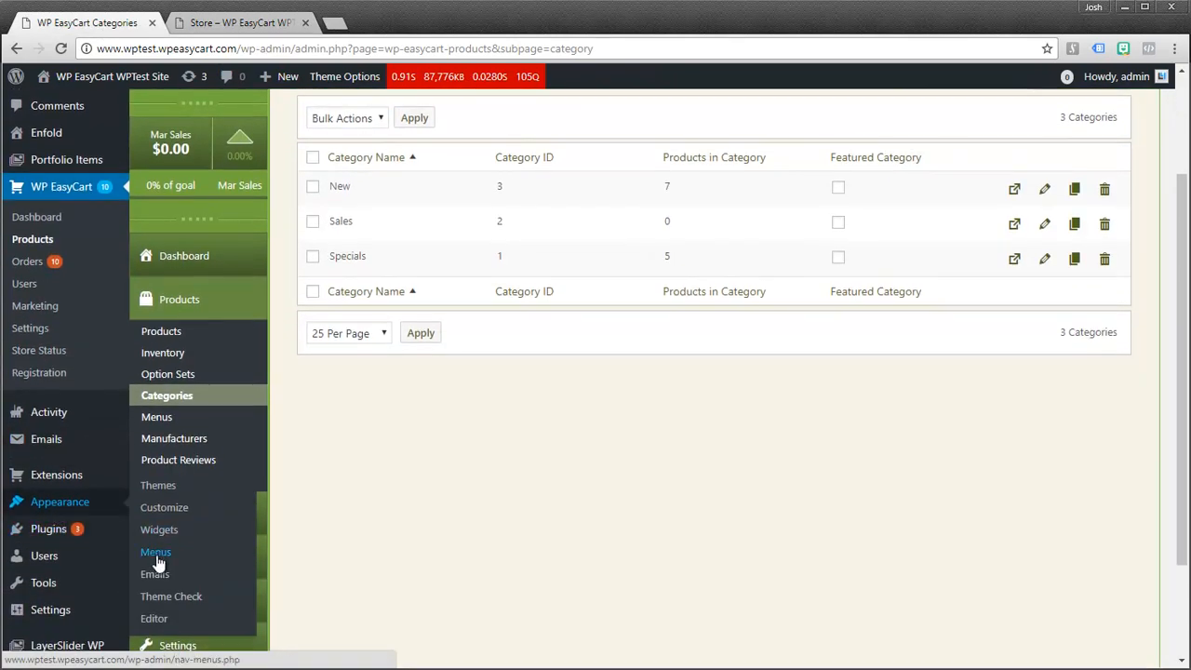
click(156, 555)
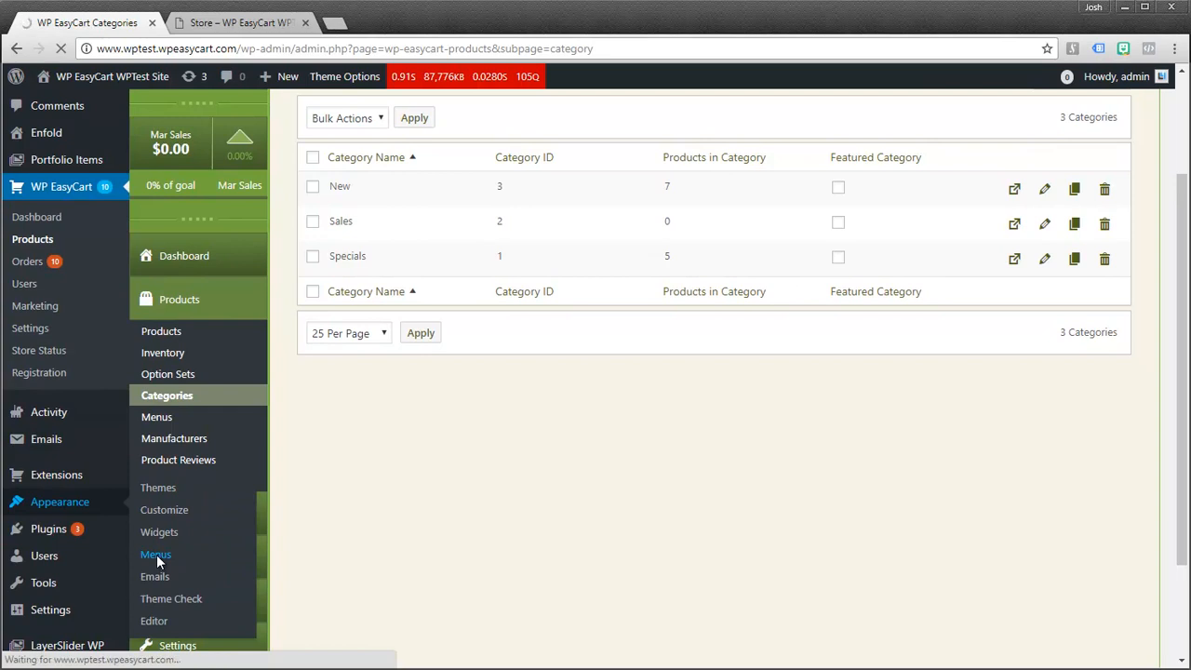
Add the Specials category from Store Items > View All to the Main Menu
click(156, 555)
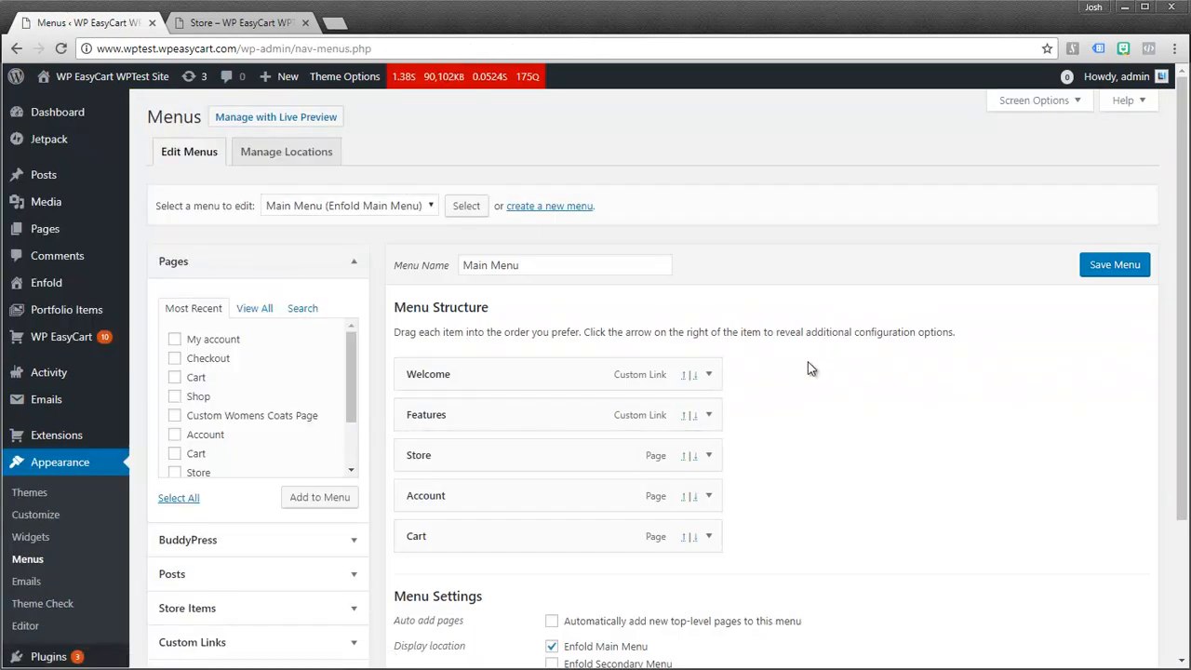
scroll(down, 3)
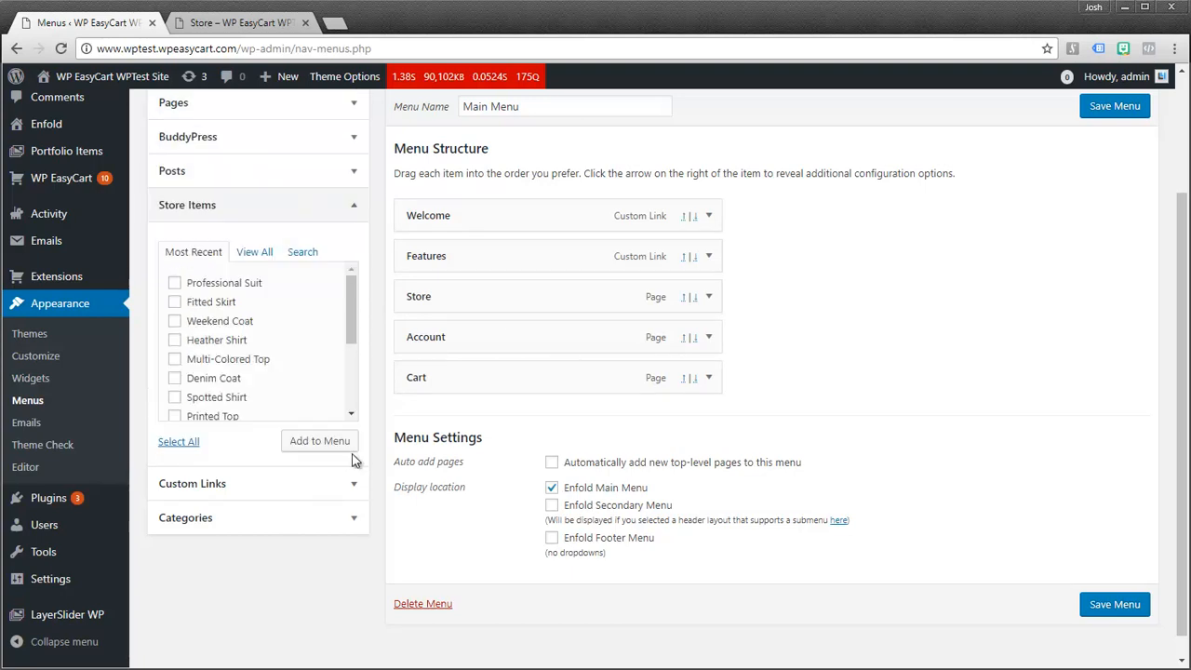
mouse_move(346, 309)
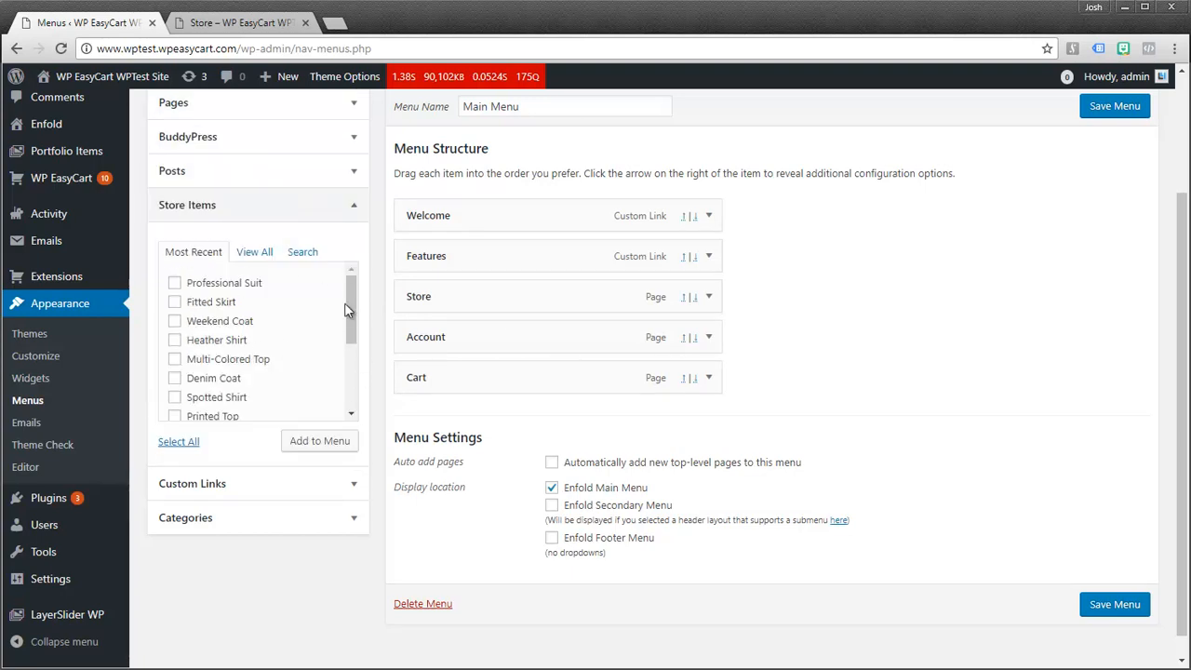
click(253, 251)
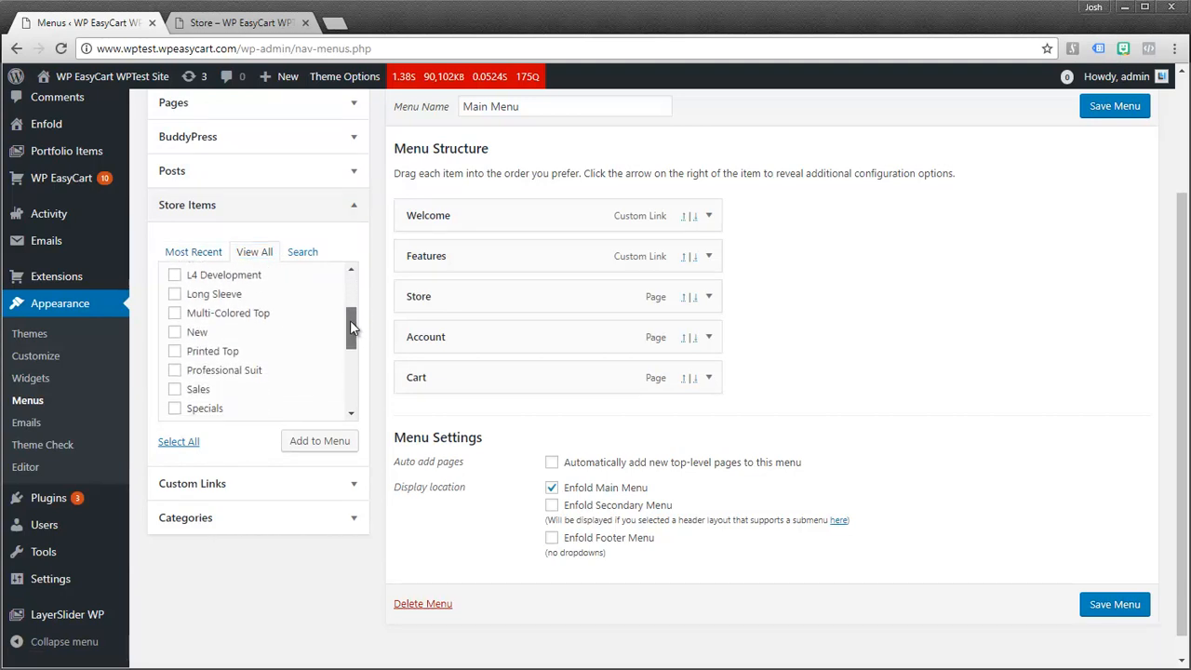
scroll(down, 3)
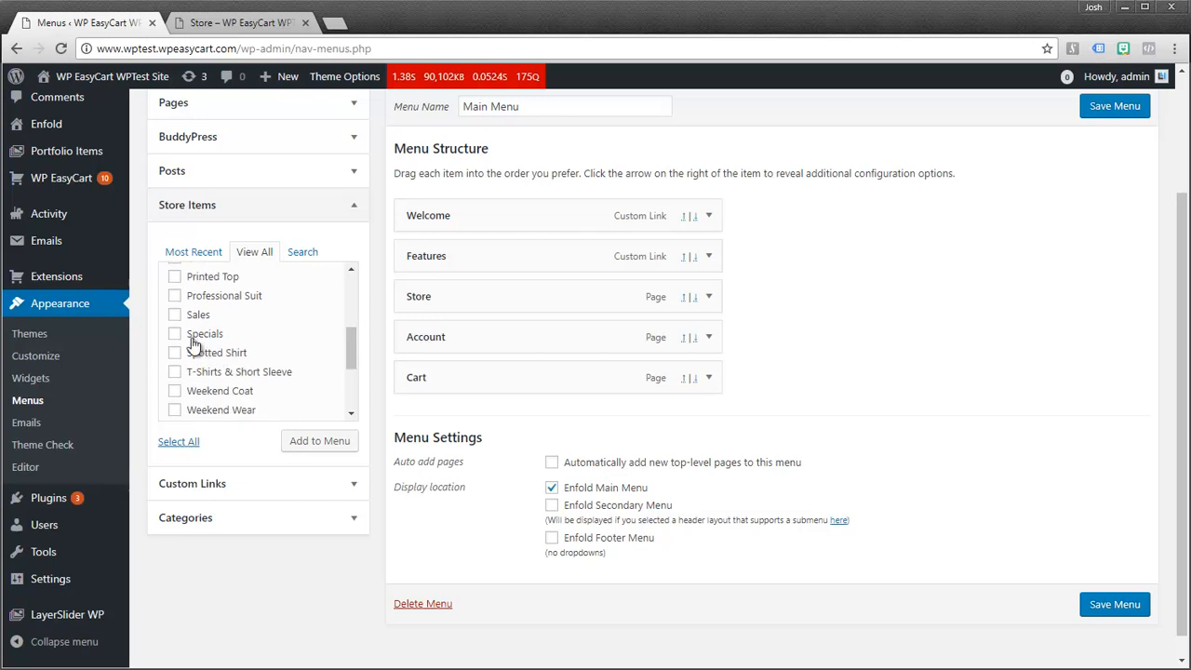
click(175, 333)
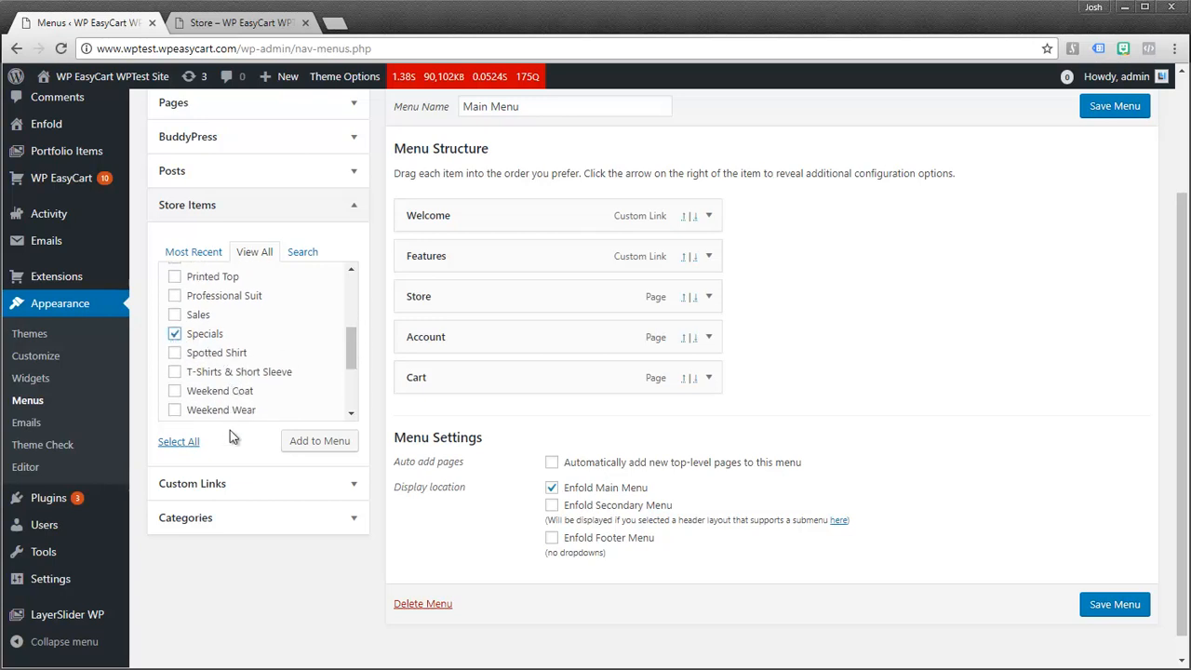
click(320, 439)
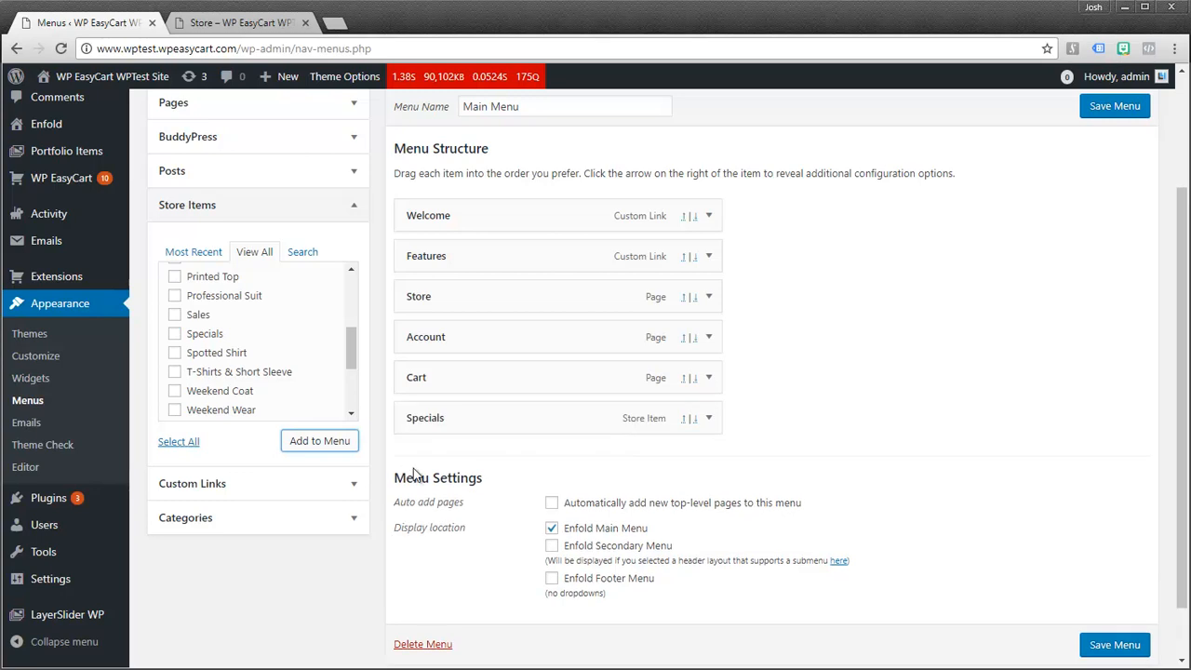
Nest Specials as a sub-item under Store and save the Main Menu
drag(424, 417, 456, 326)
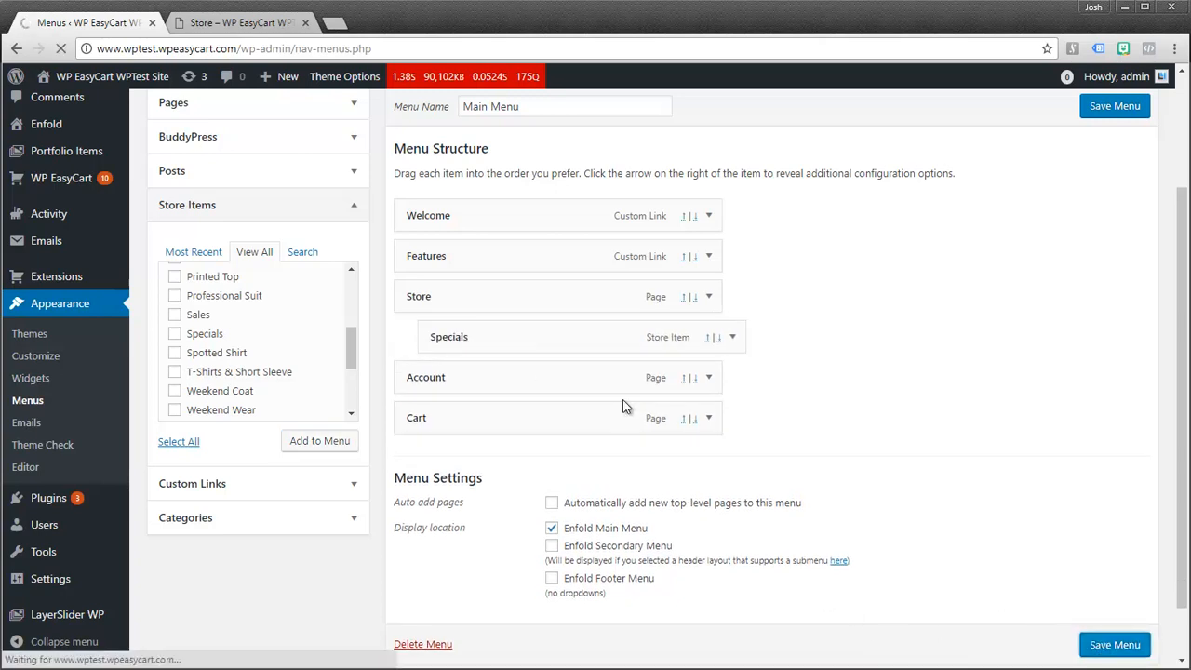
click(1113, 104)
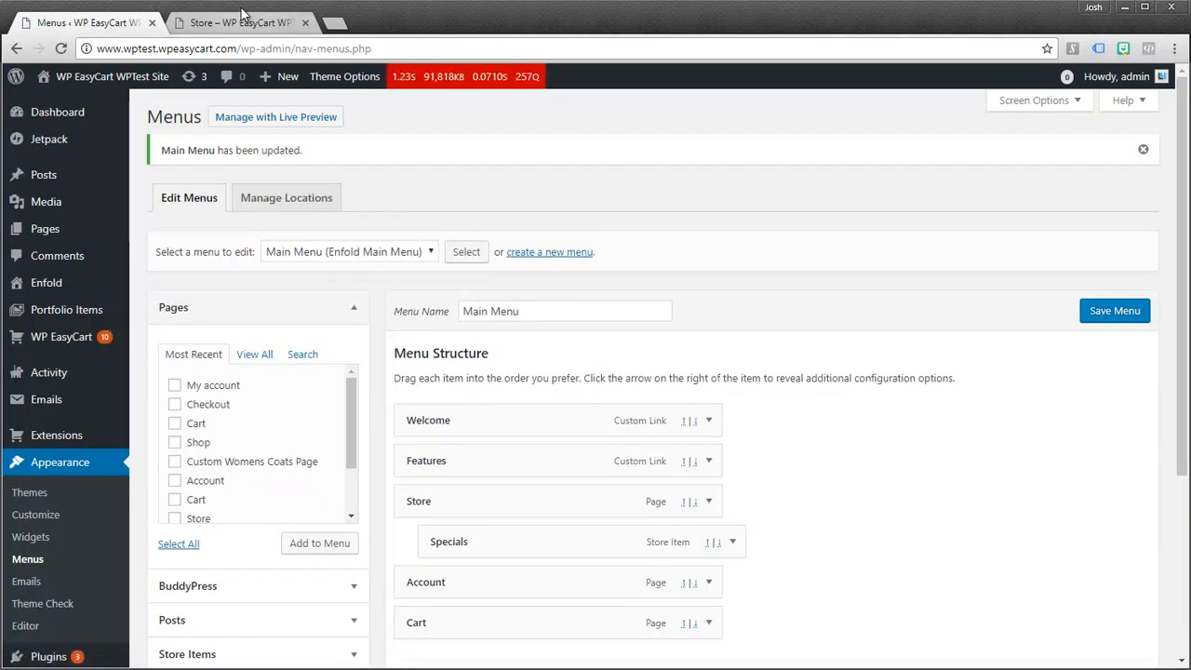
From the storefront's Store > Specials page, open the Printed Top product
click(238, 22)
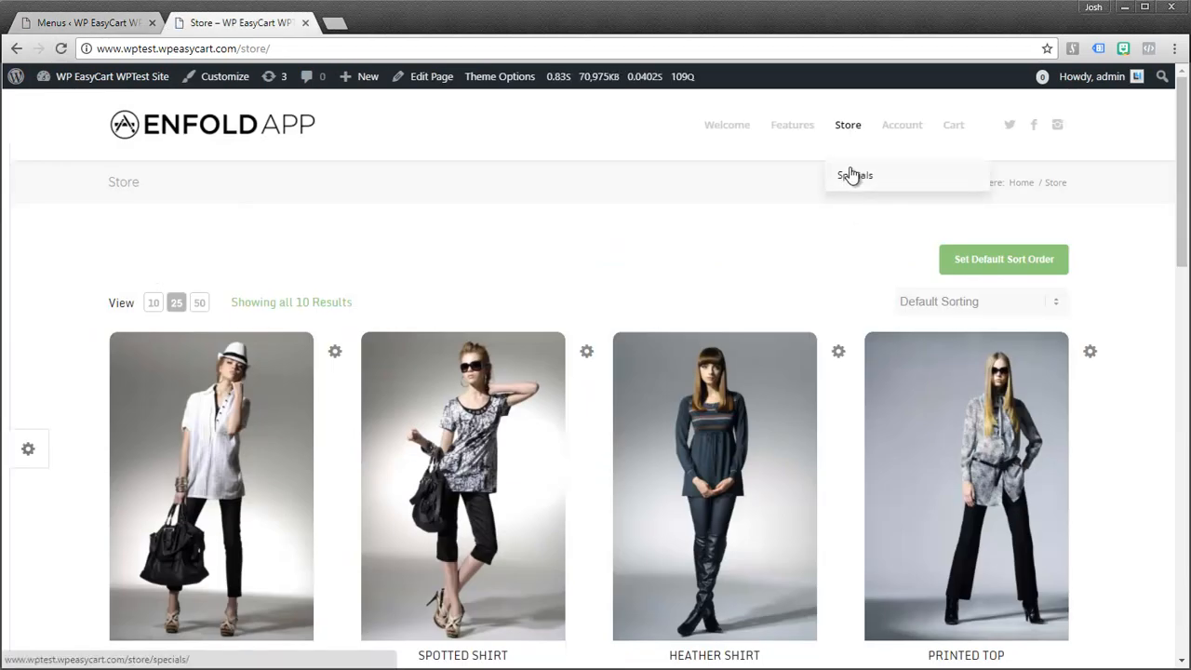
mouse_move(856, 182)
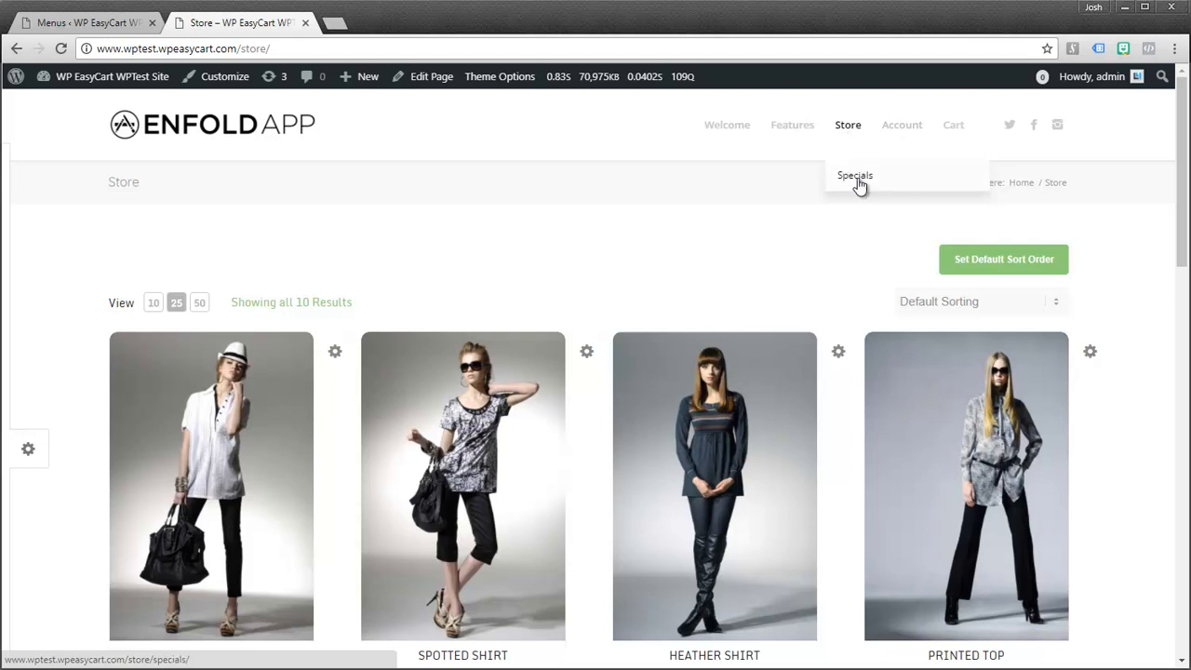
click(855, 175)
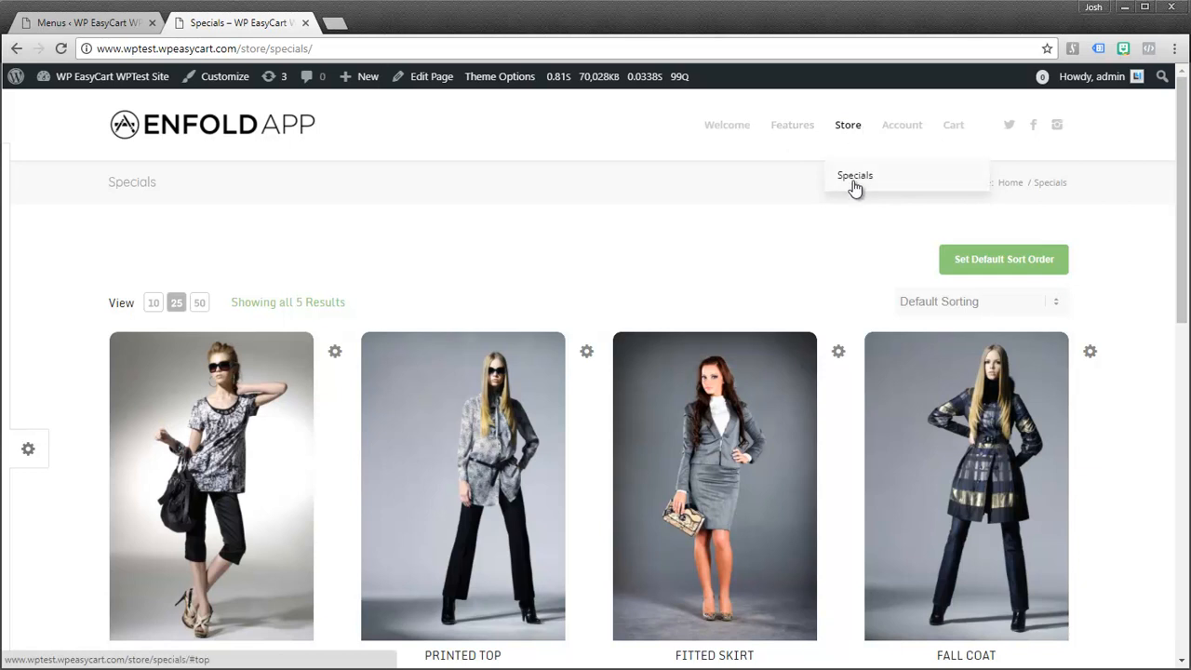
mouse_move(854, 182)
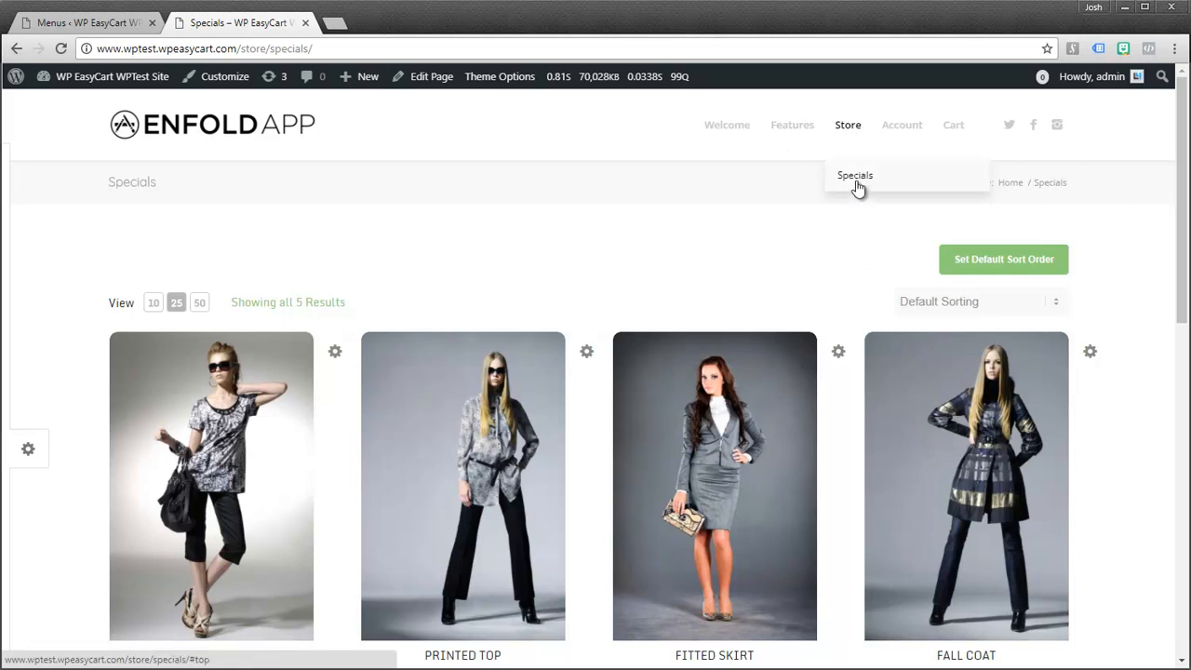
mouse_move(333, 231)
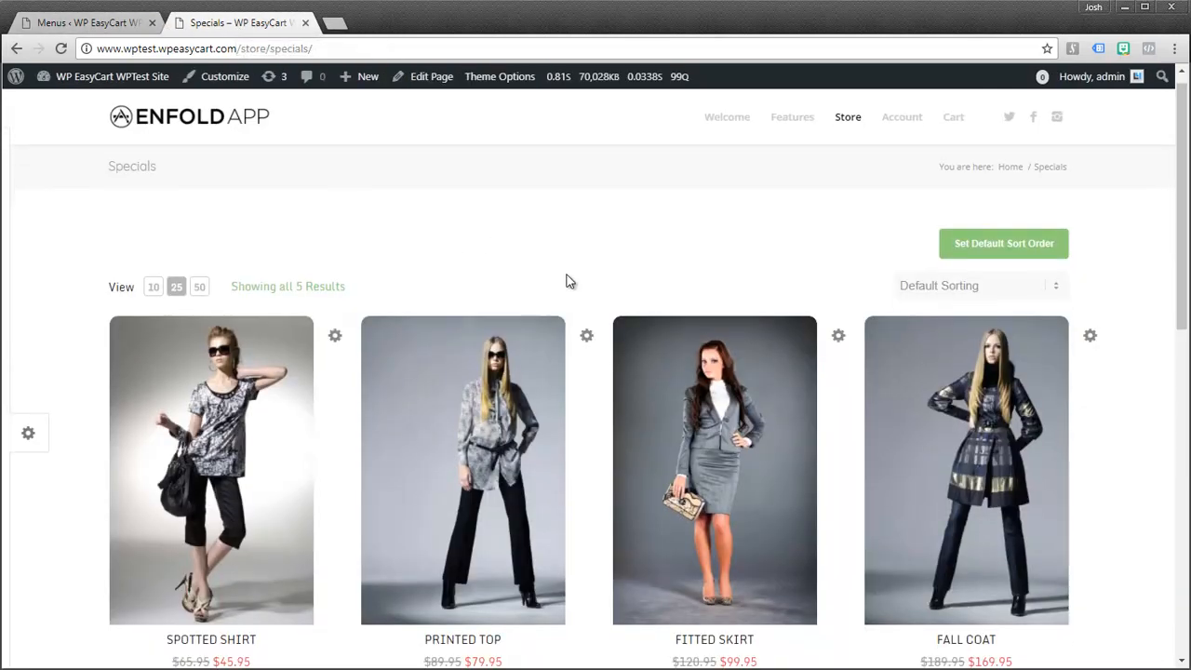
scroll(down, 3)
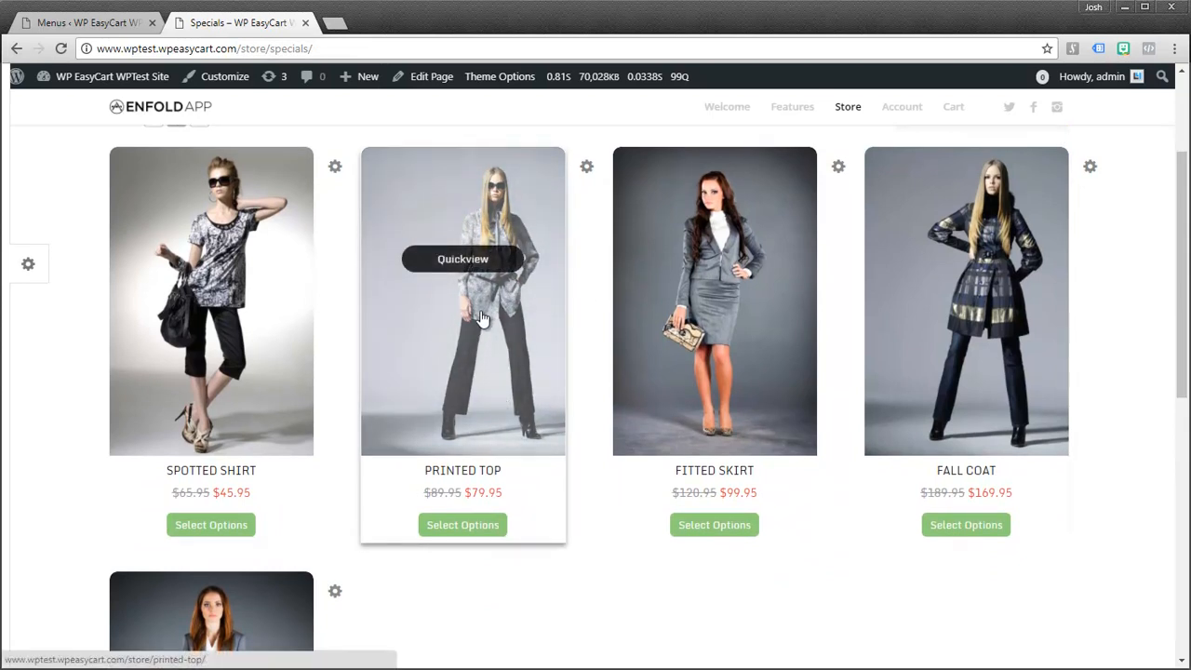
click(461, 301)
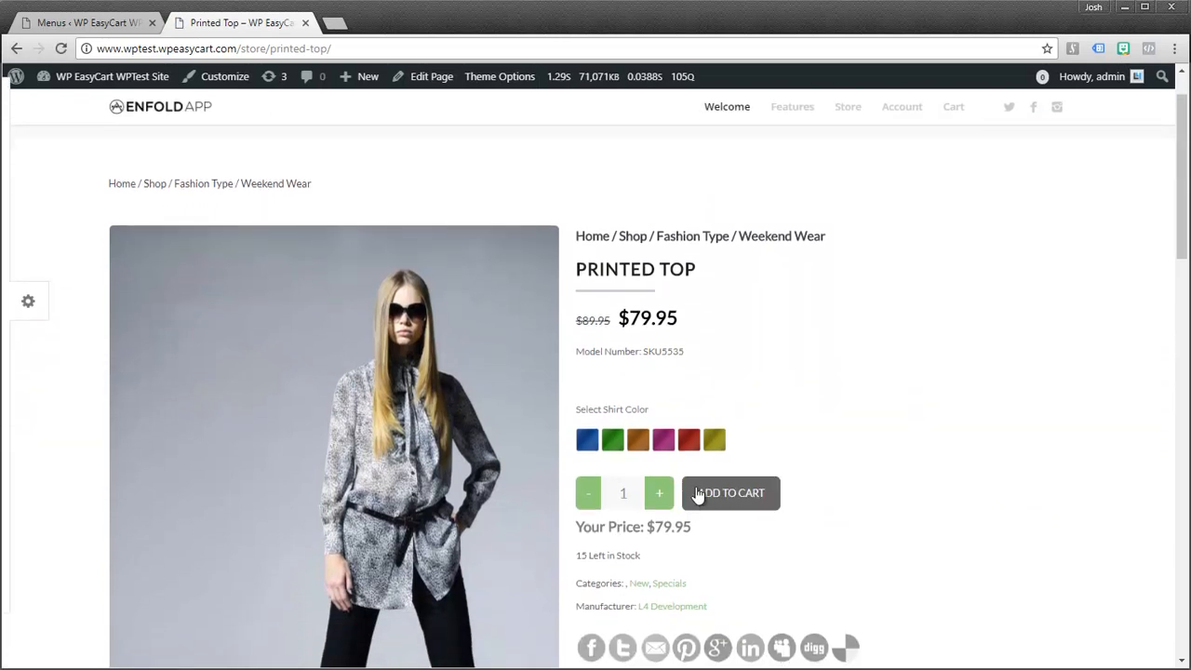
mouse_move(625, 402)
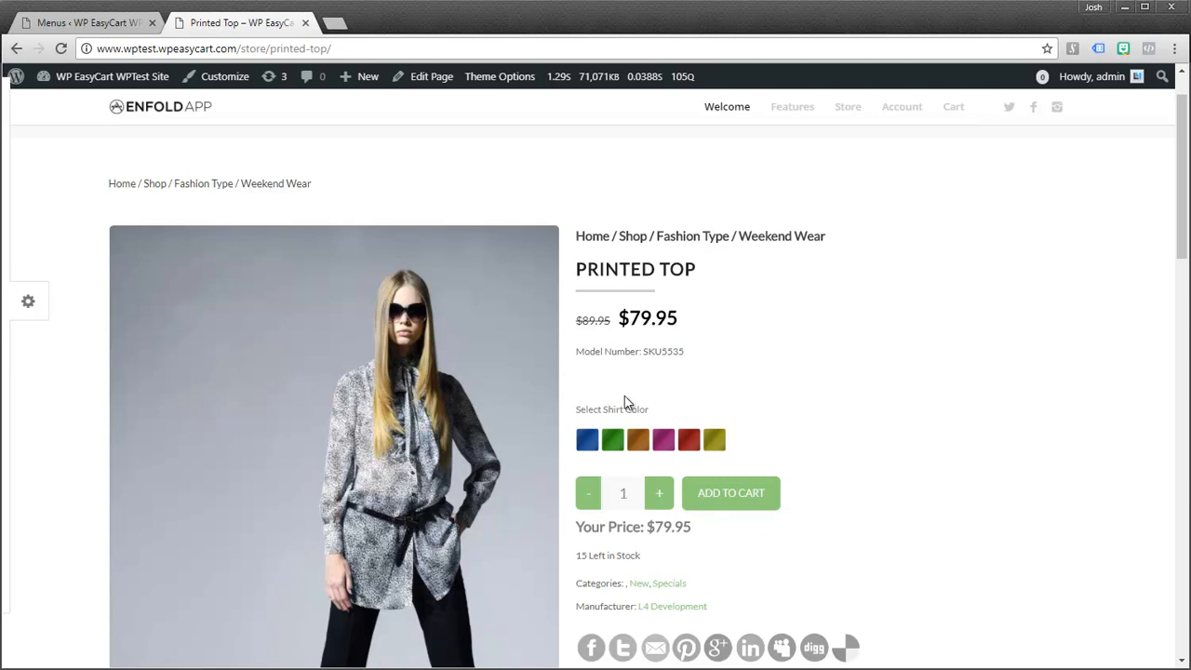
mouse_move(923, 354)
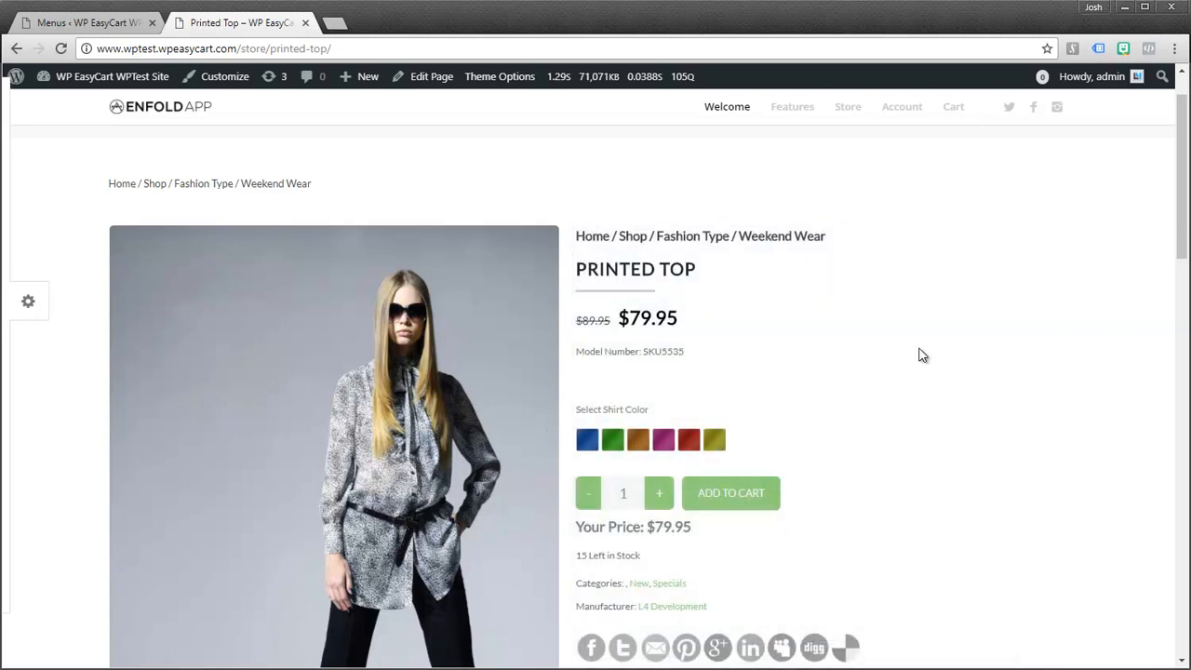
Bring up WP EasyCart Settings > Design scrolled to the Custom CSS area
click(83, 23)
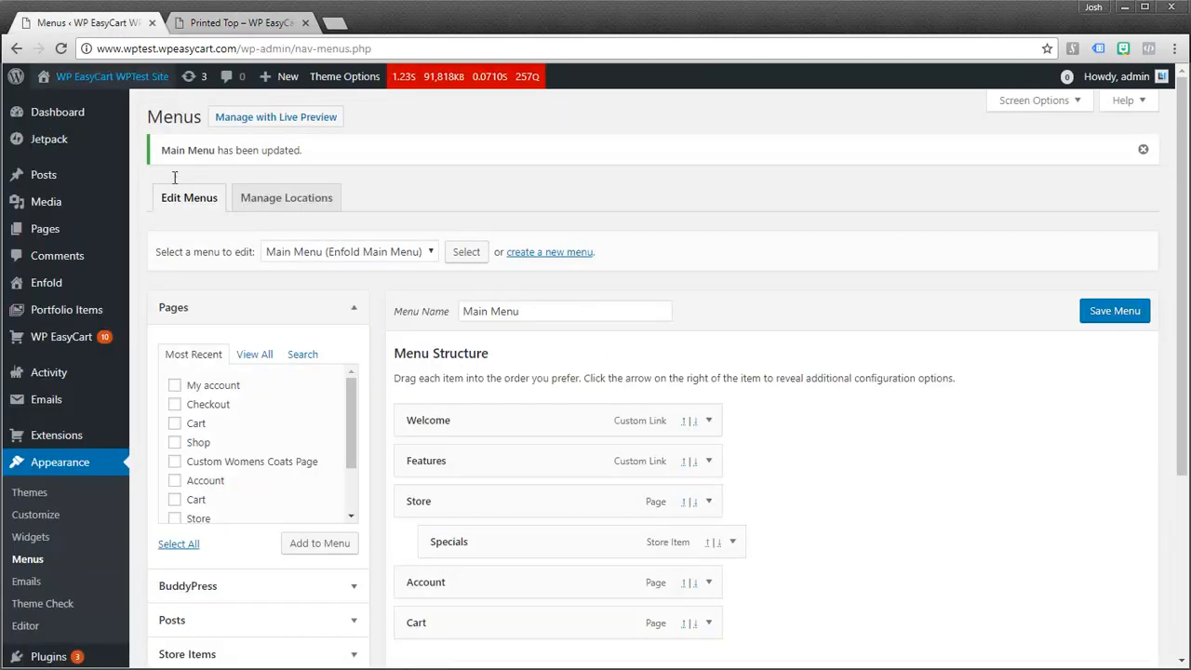
mouse_move(62, 335)
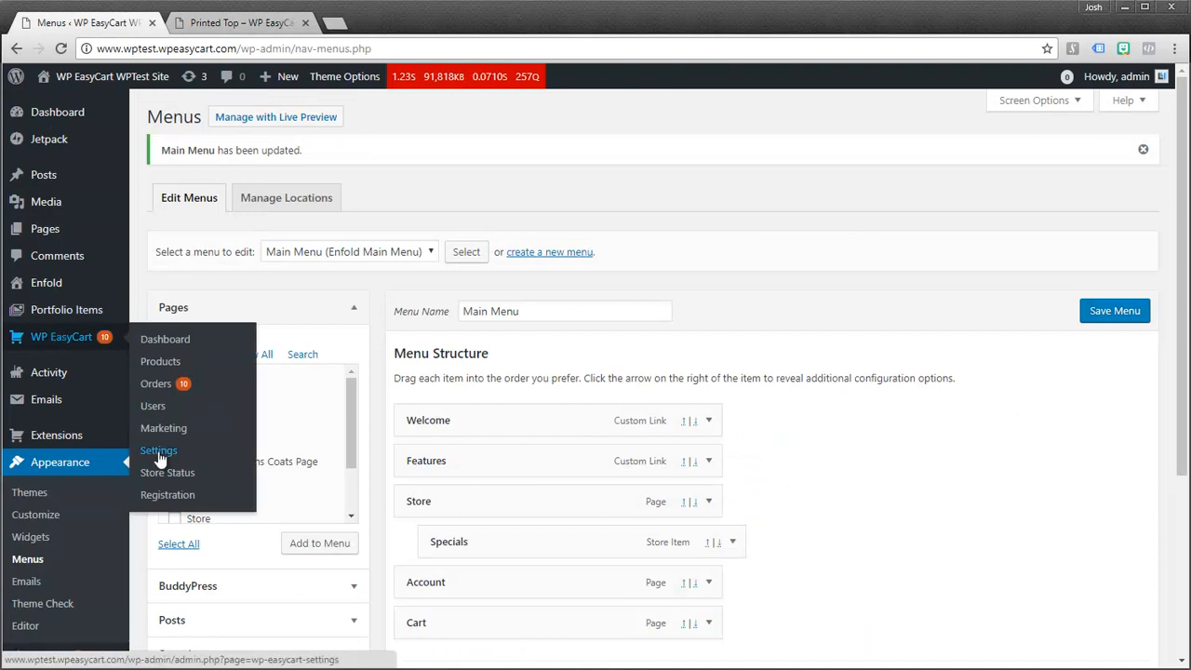
click(158, 450)
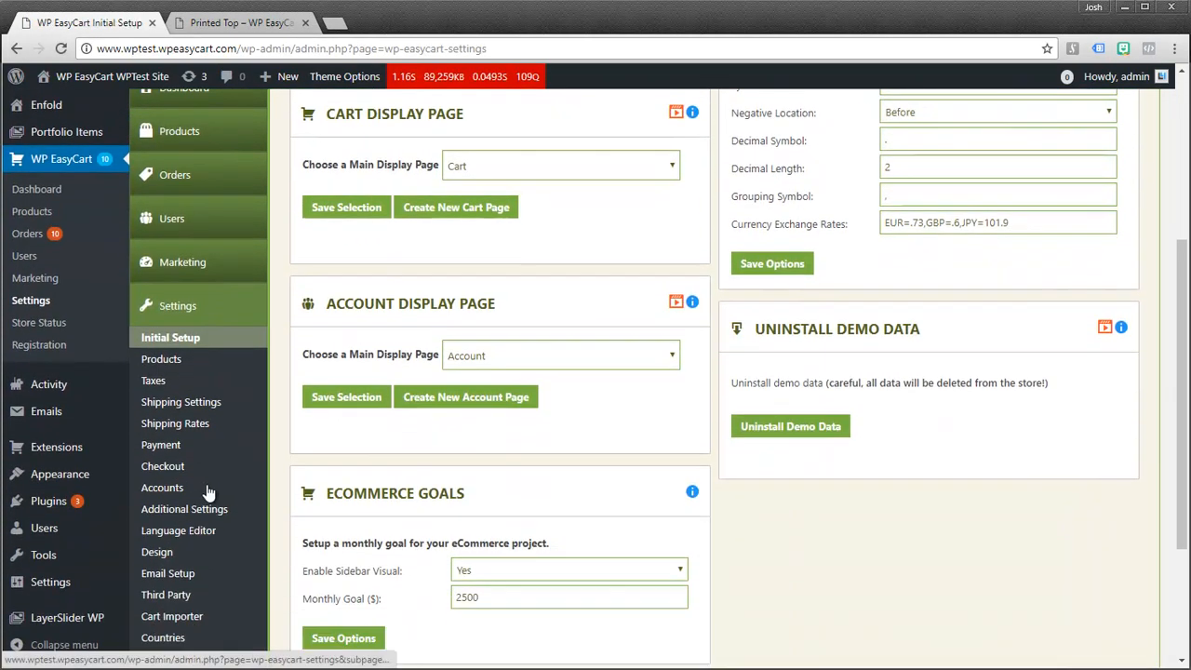
click(156, 551)
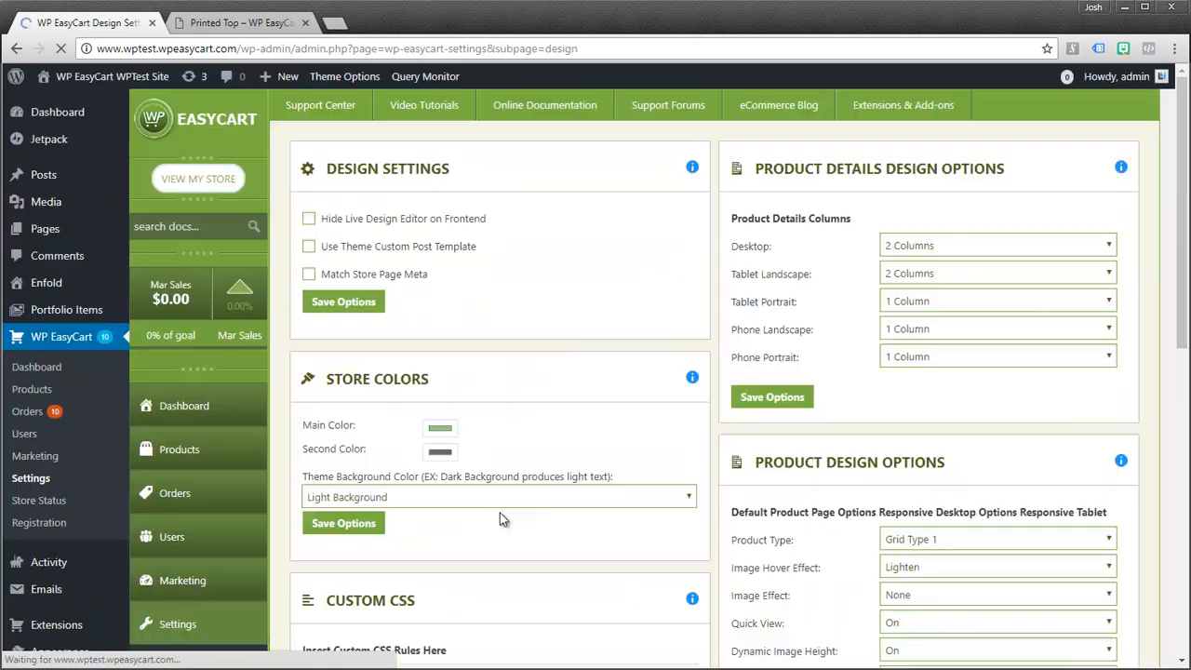
scroll(down, 3)
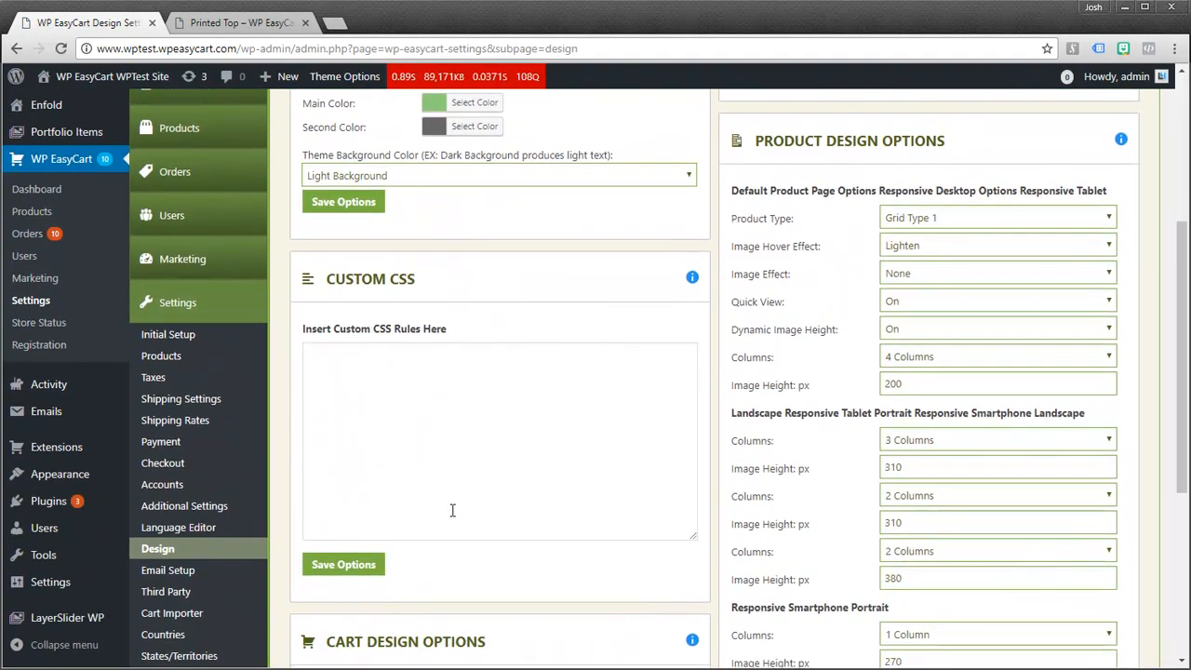
Return to the Printed Top product page priced $79.95
click(240, 23)
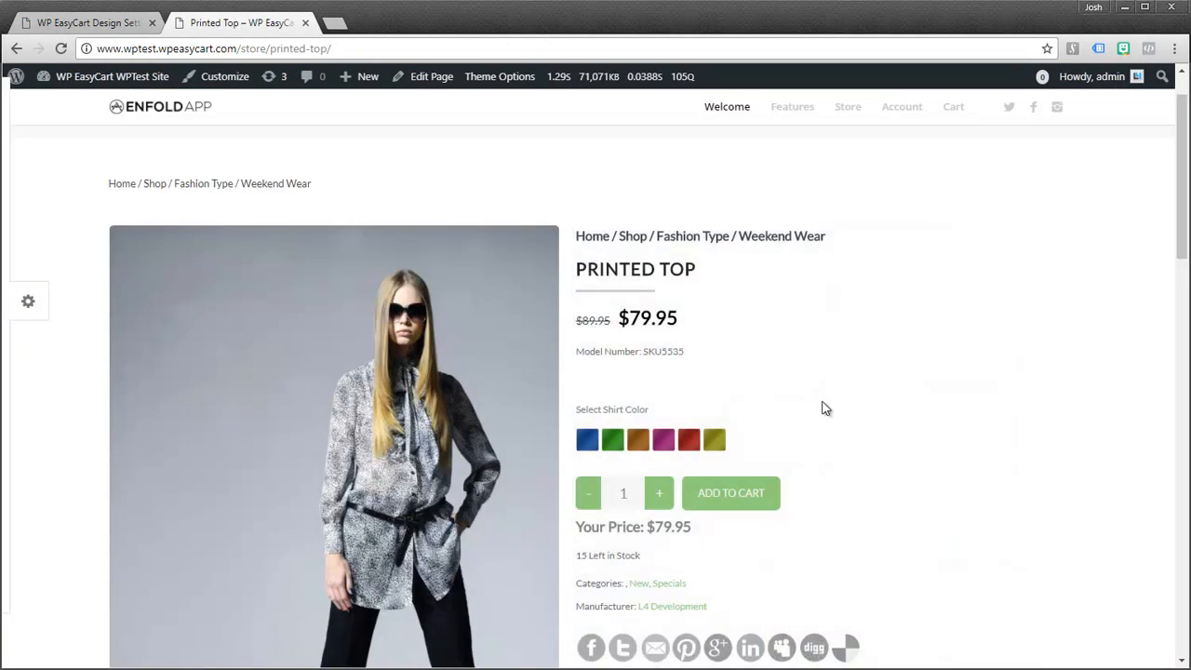
mouse_move(1173, 250)
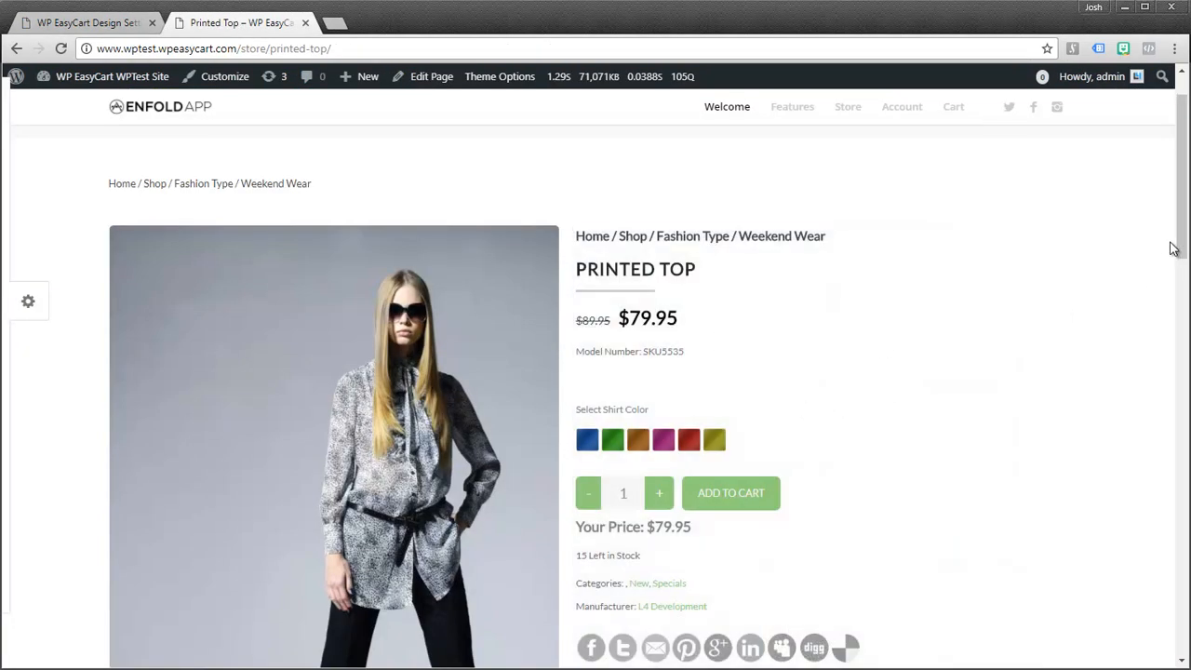
scroll(down, 3)
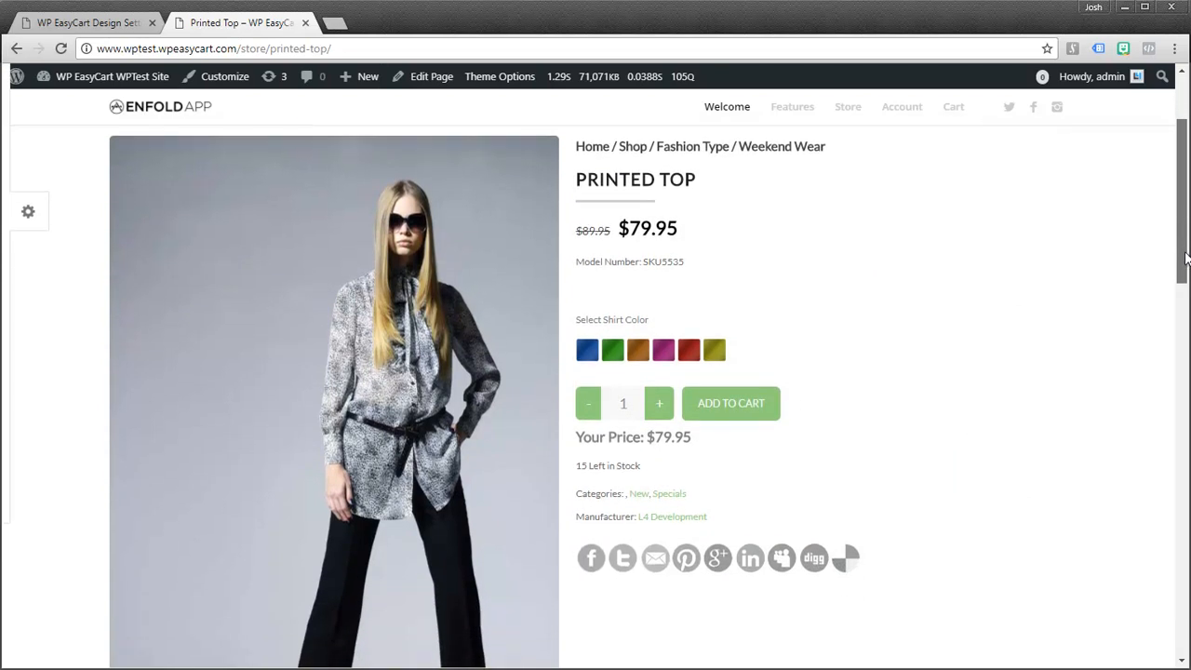
mouse_move(914, 442)
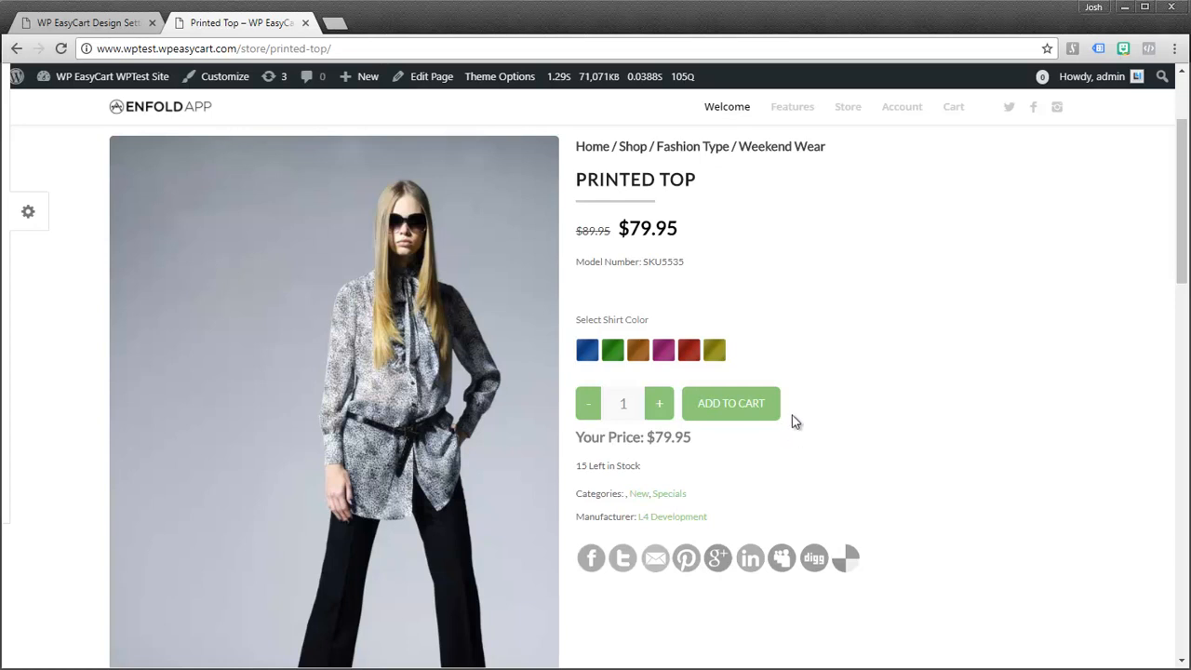
mouse_move(923, 428)
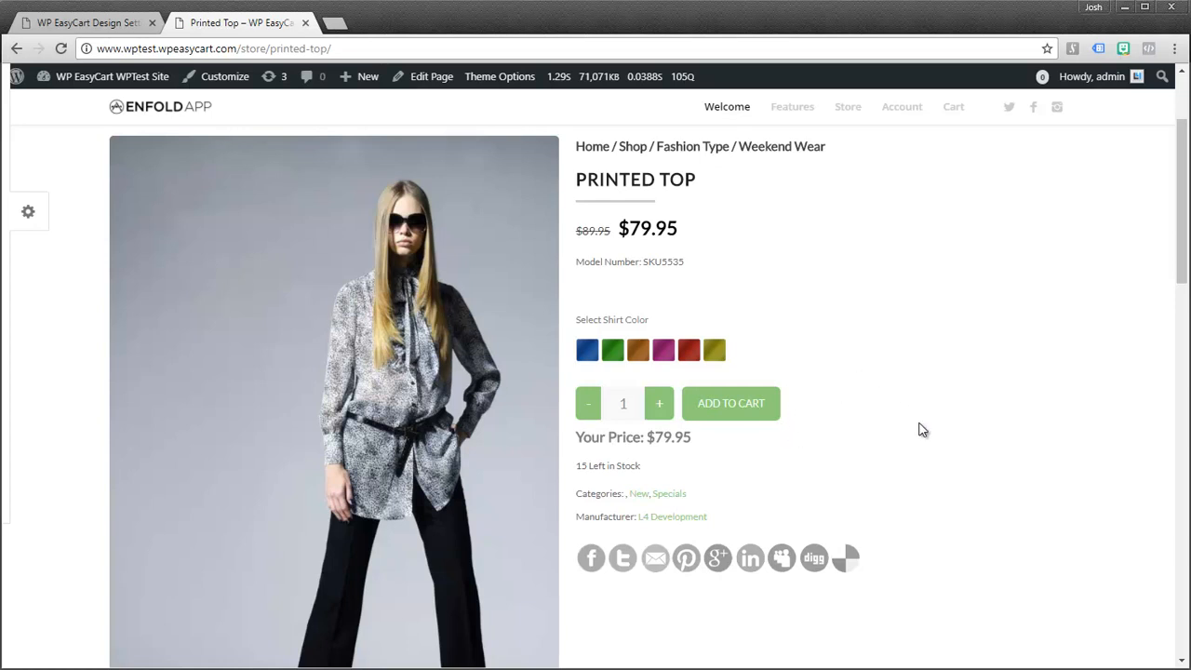
mouse_move(927, 432)
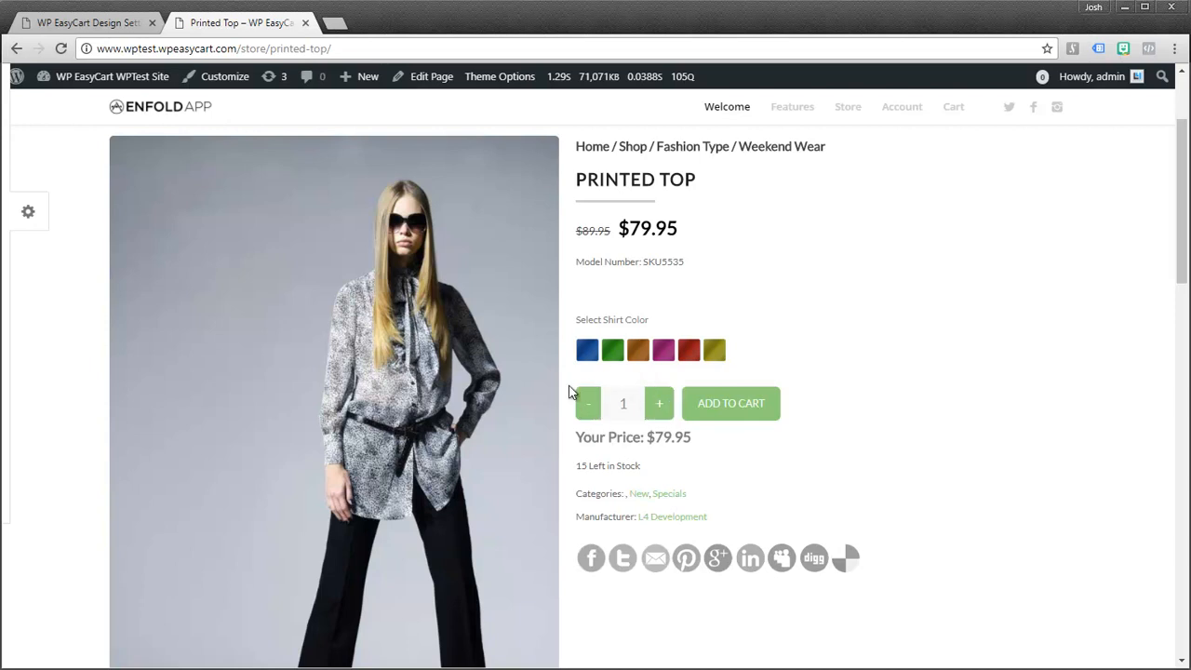
mouse_move(659, 402)
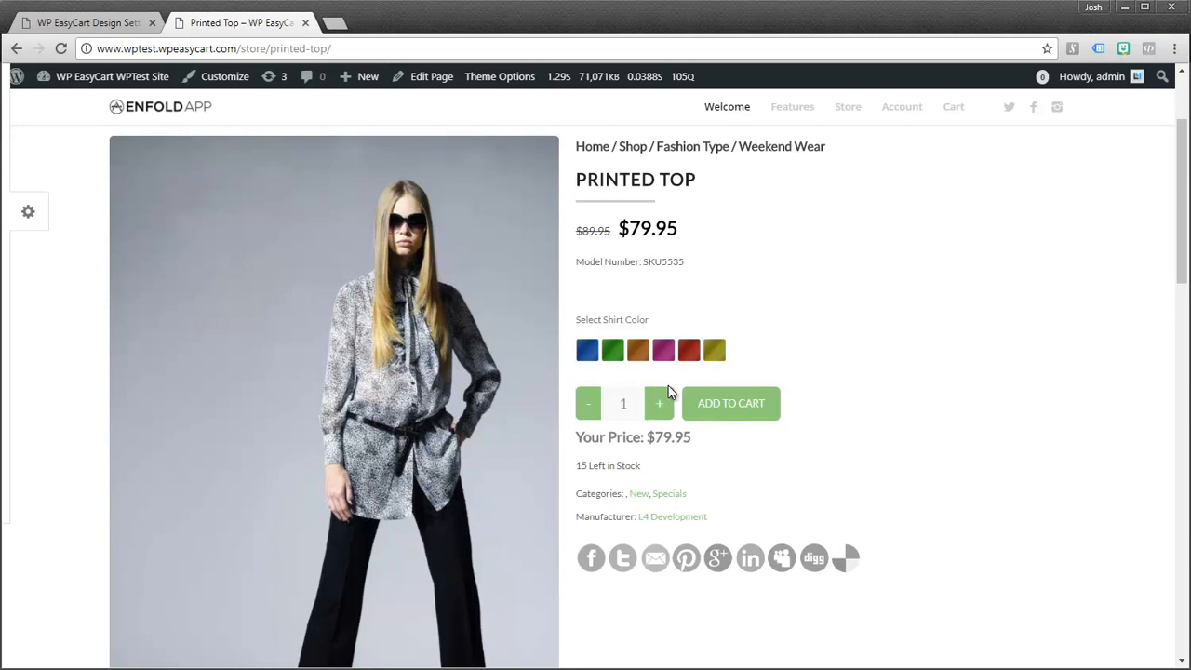
Open Chrome DevTools to inspect the quantity box's ec_details_quantity container
key(F12)
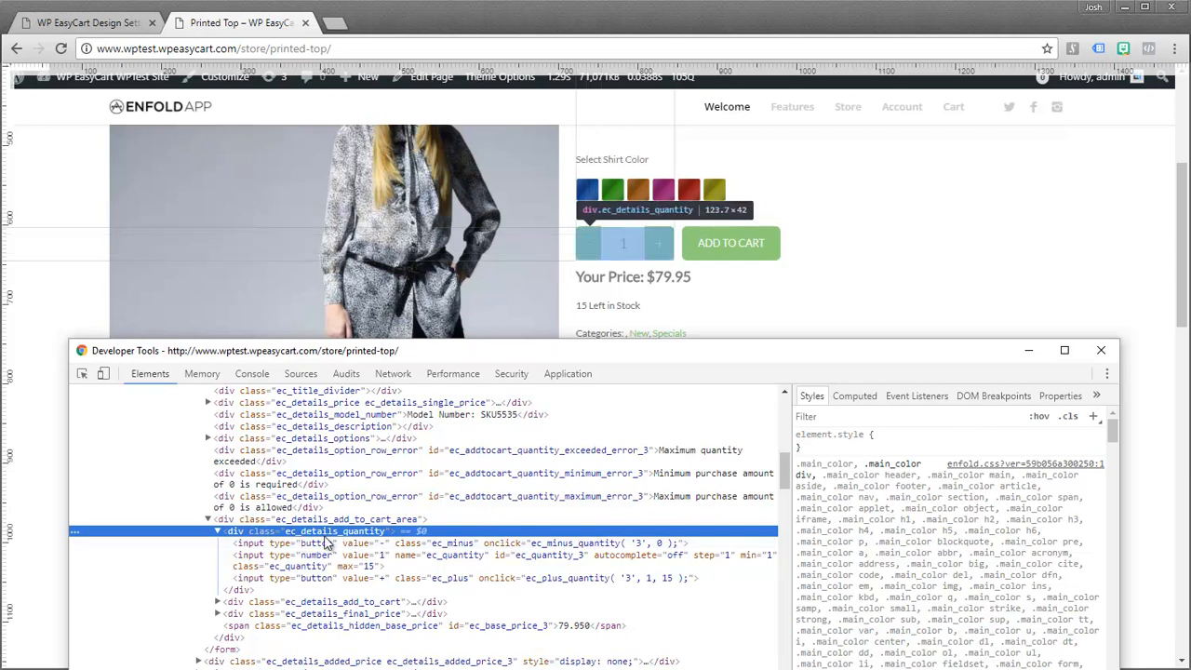
mouse_move(302, 544)
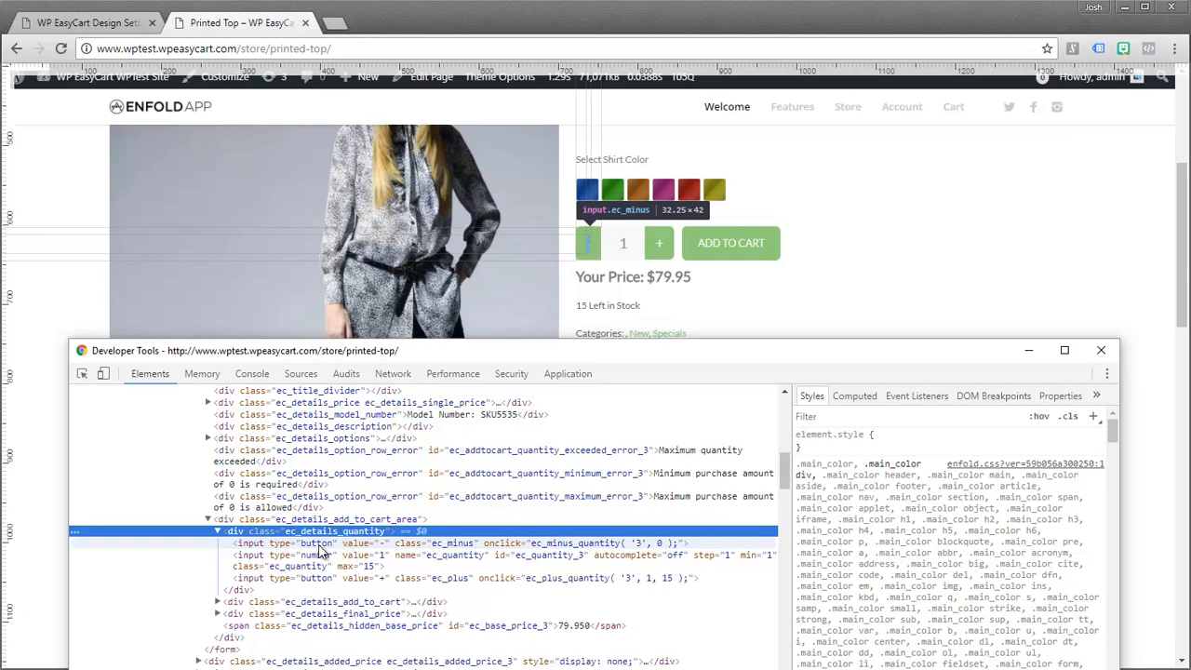
mouse_move(335, 544)
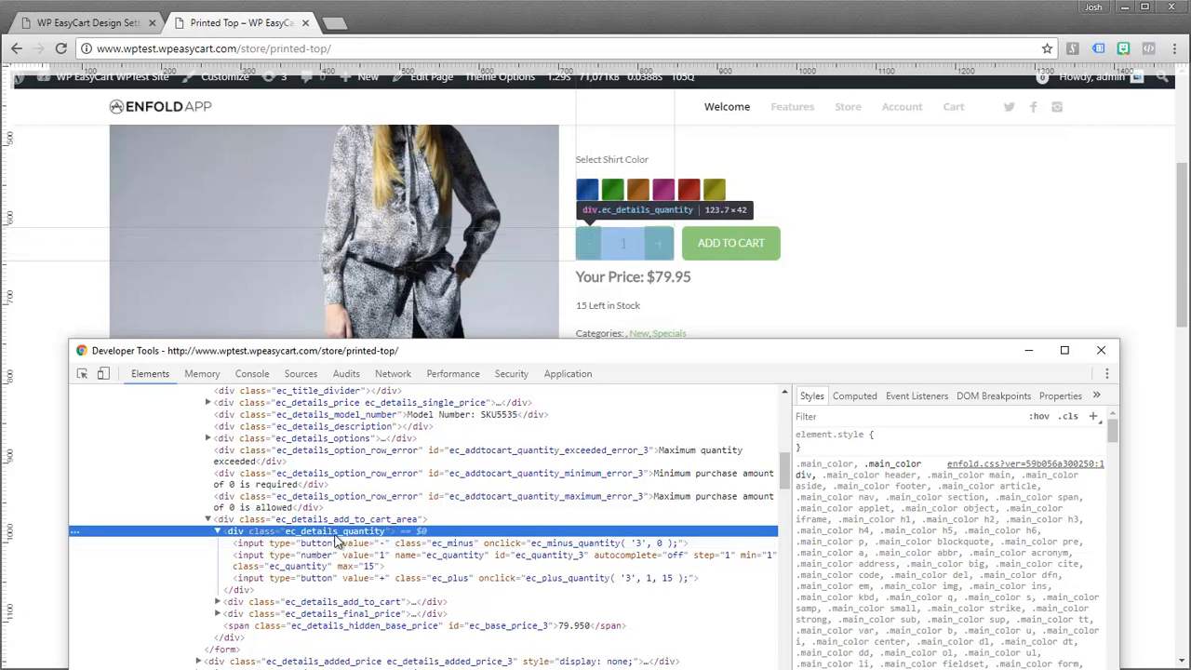
mouse_move(296, 540)
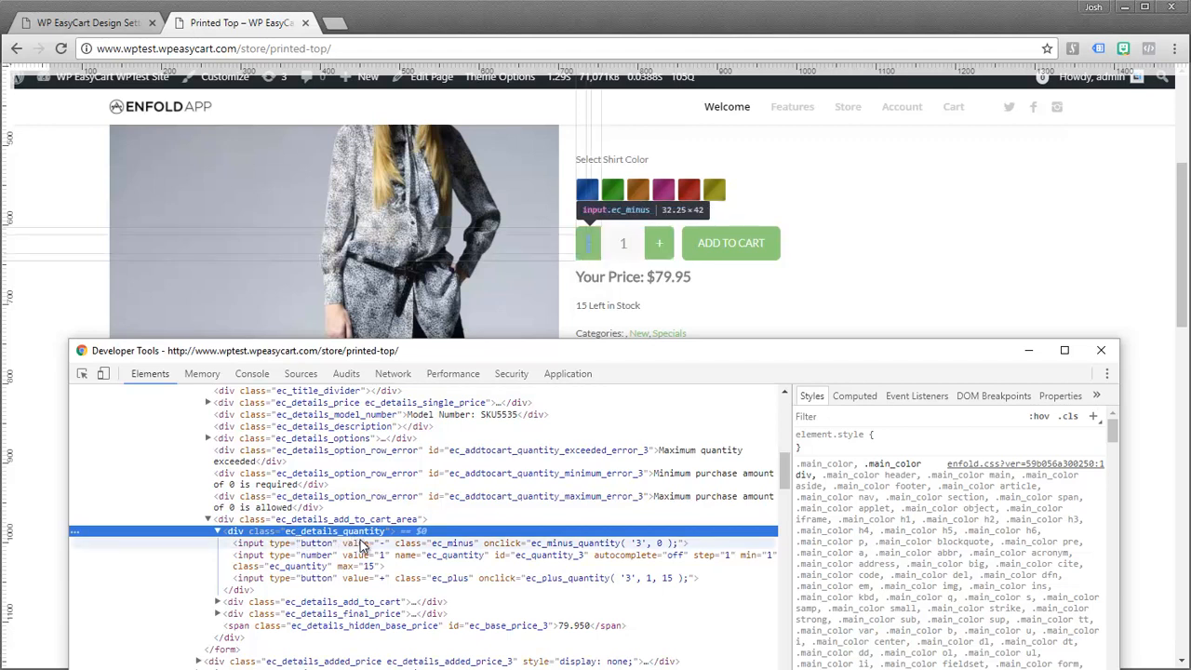
mouse_move(622, 242)
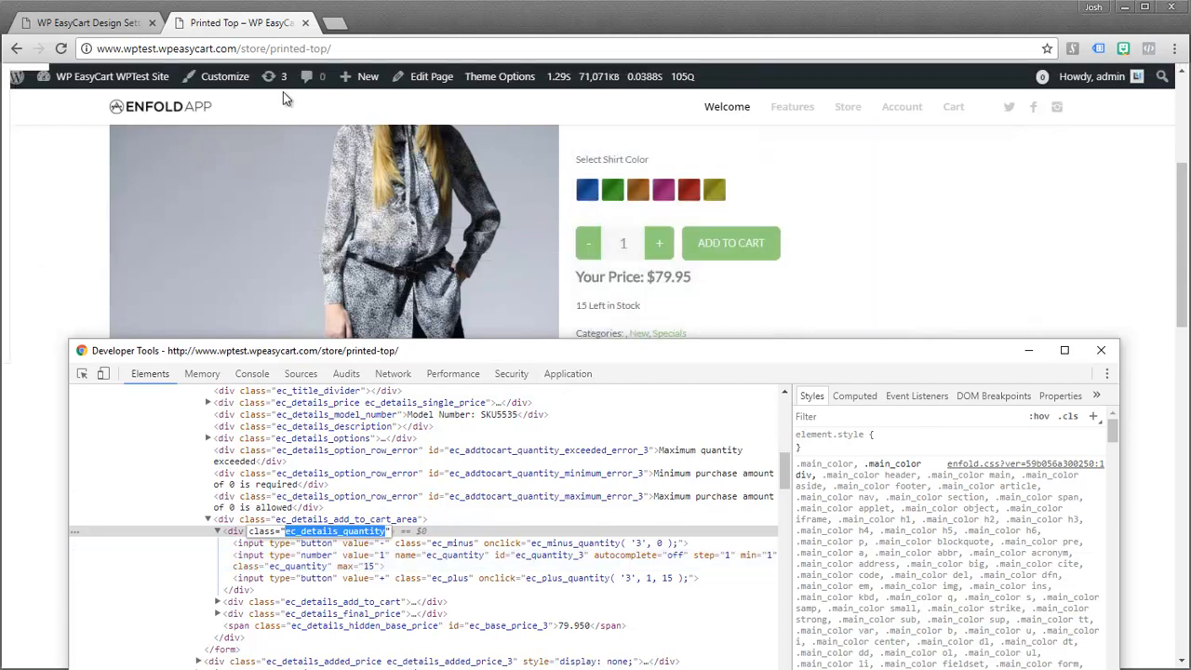
Enter .ec_details_quantity {display: none;} in Custom CSS and save the options
click(84, 22)
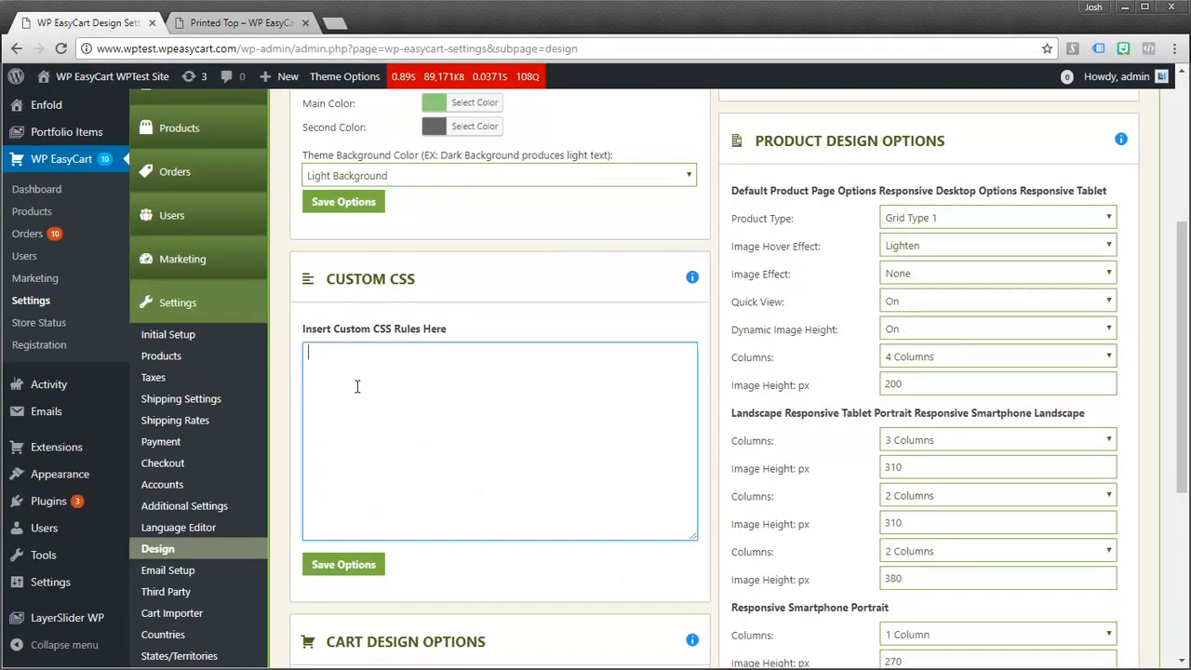
text(.ec_details_quantity)
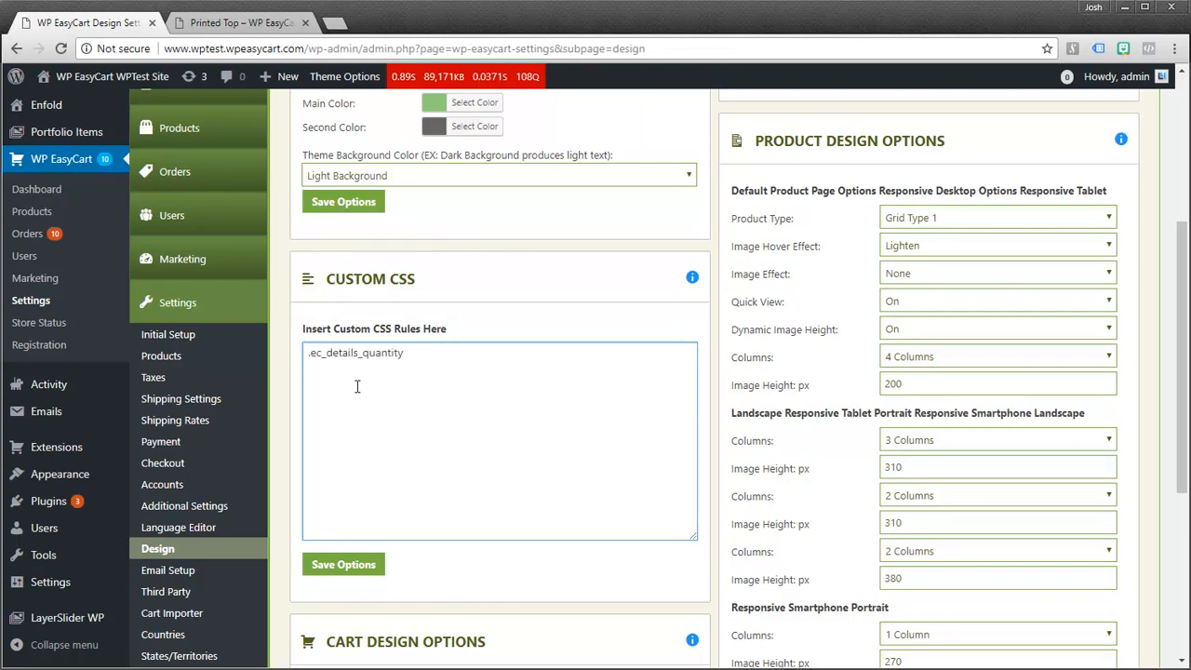
text({displa)
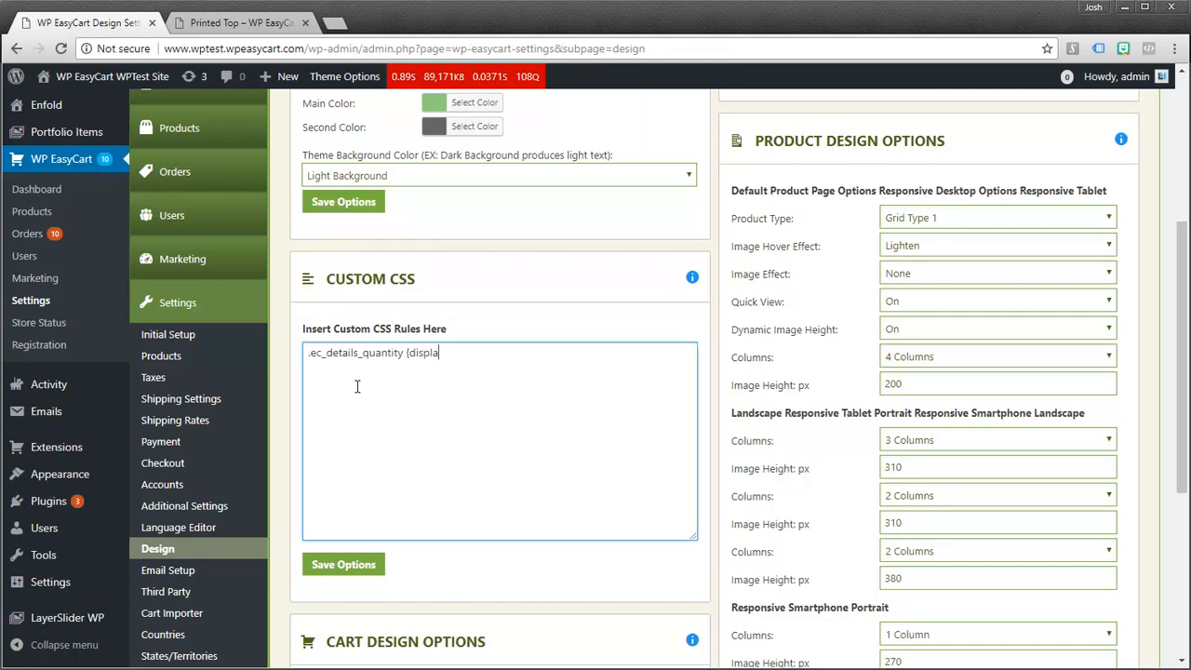
text(y: none;)
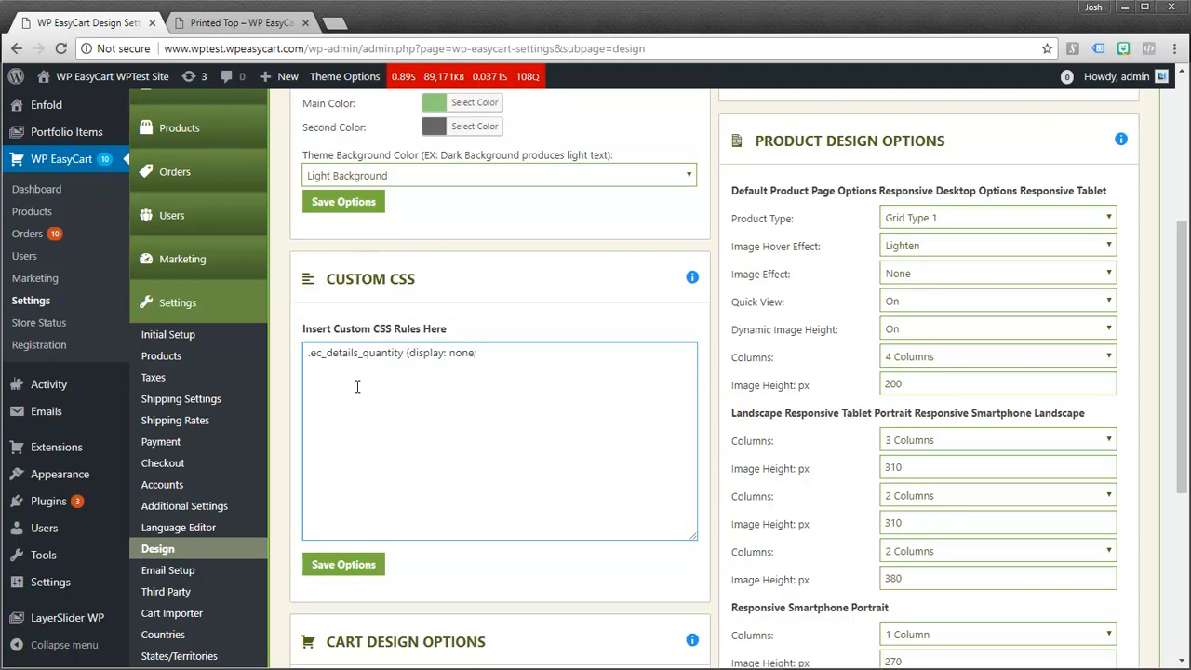
text())
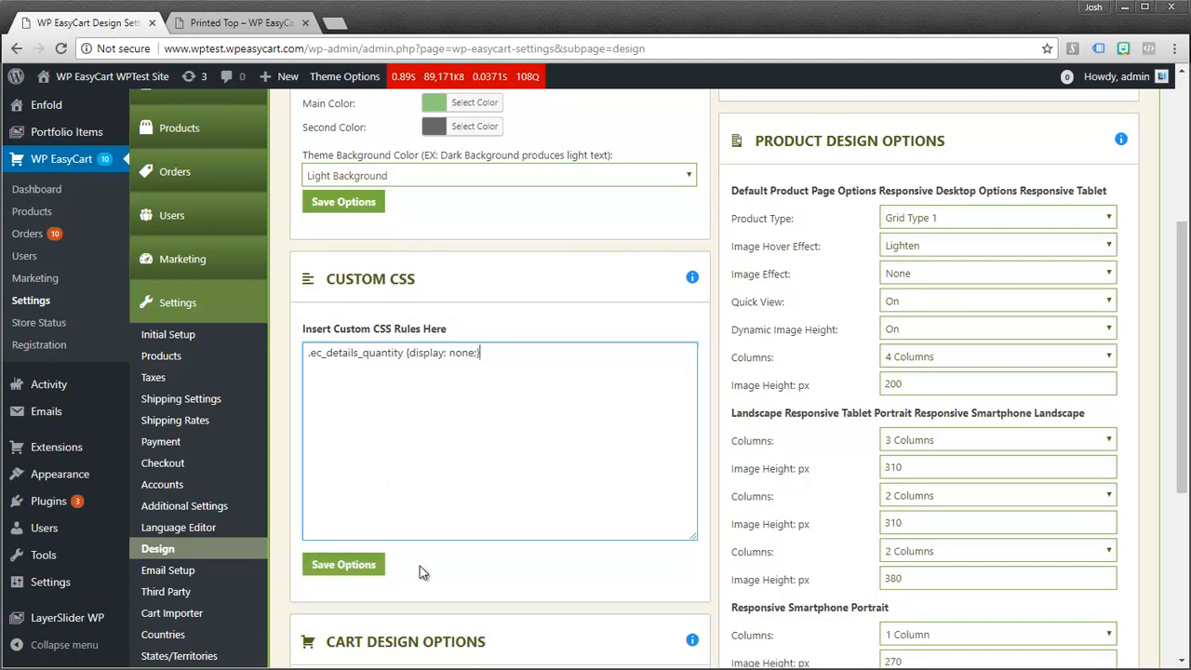
click(343, 564)
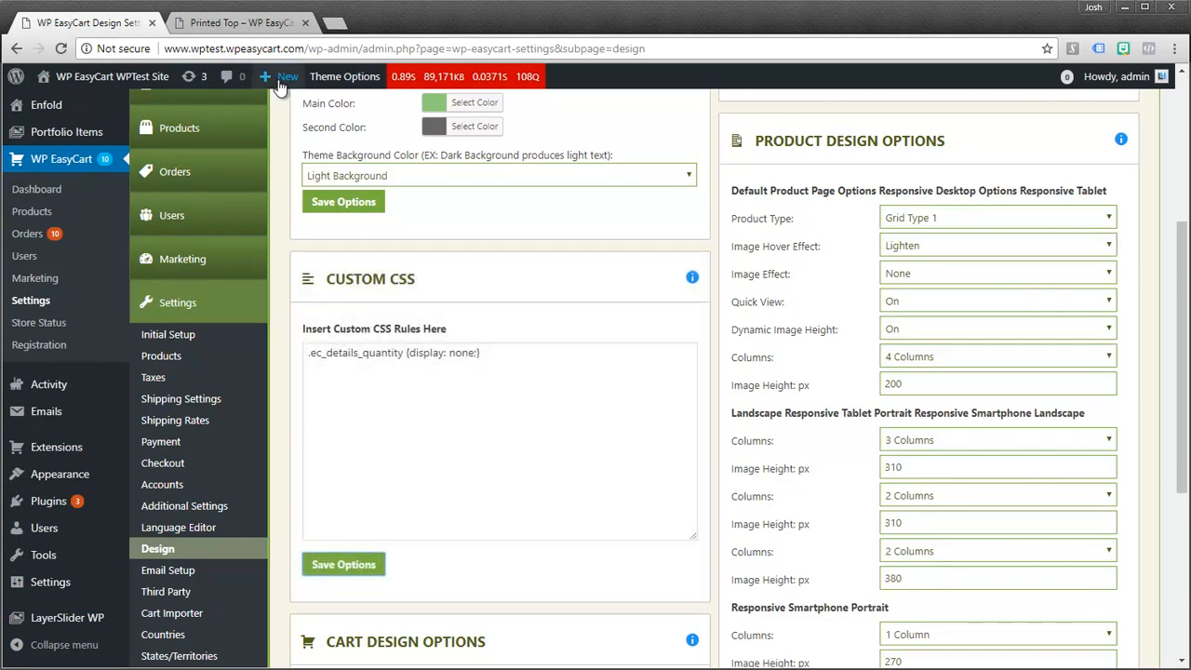
Reload the Printed Top page to confirm the quantity box is gone beside Add to Cart
click(240, 23)
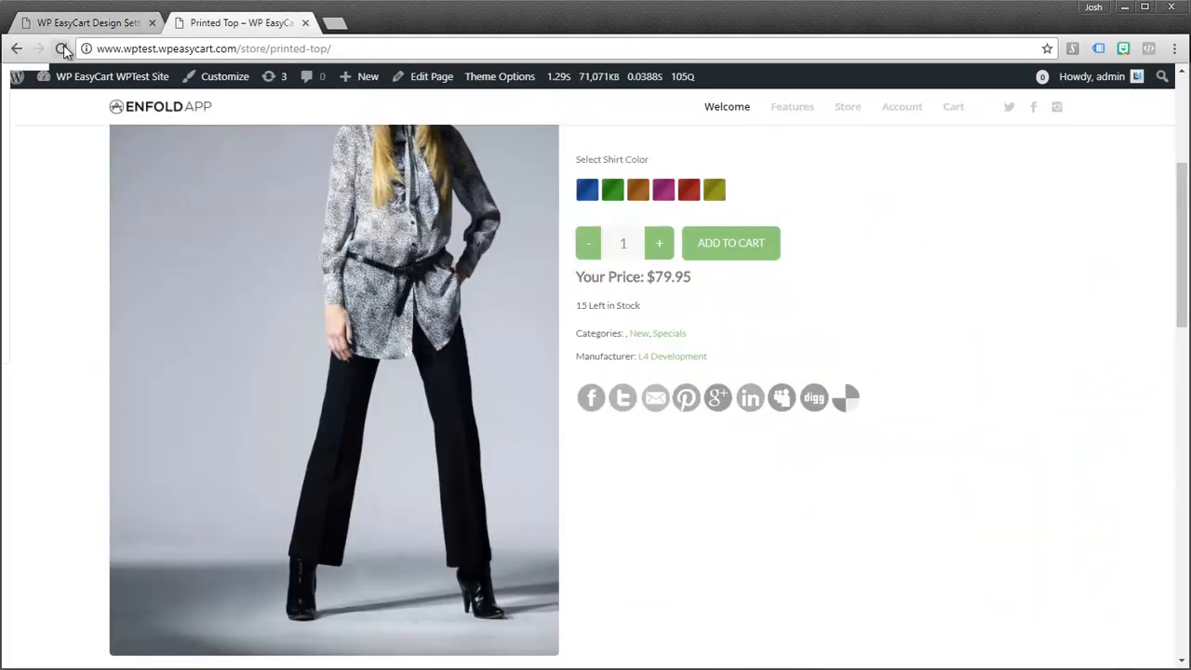
click(63, 48)
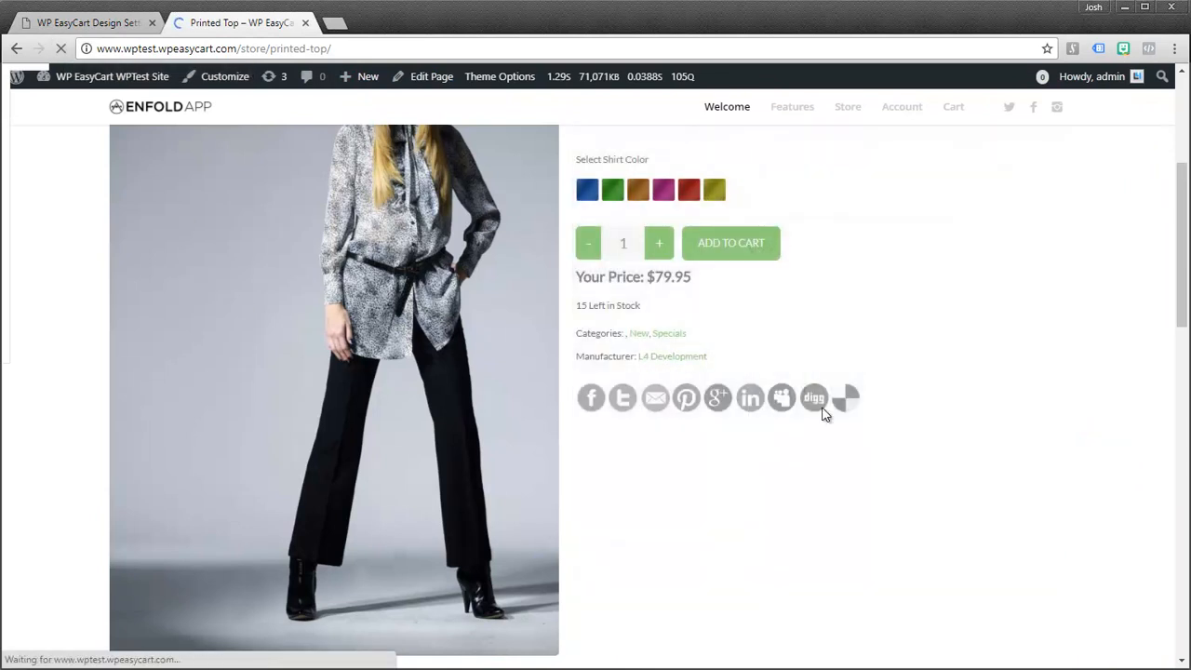
click(813, 398)
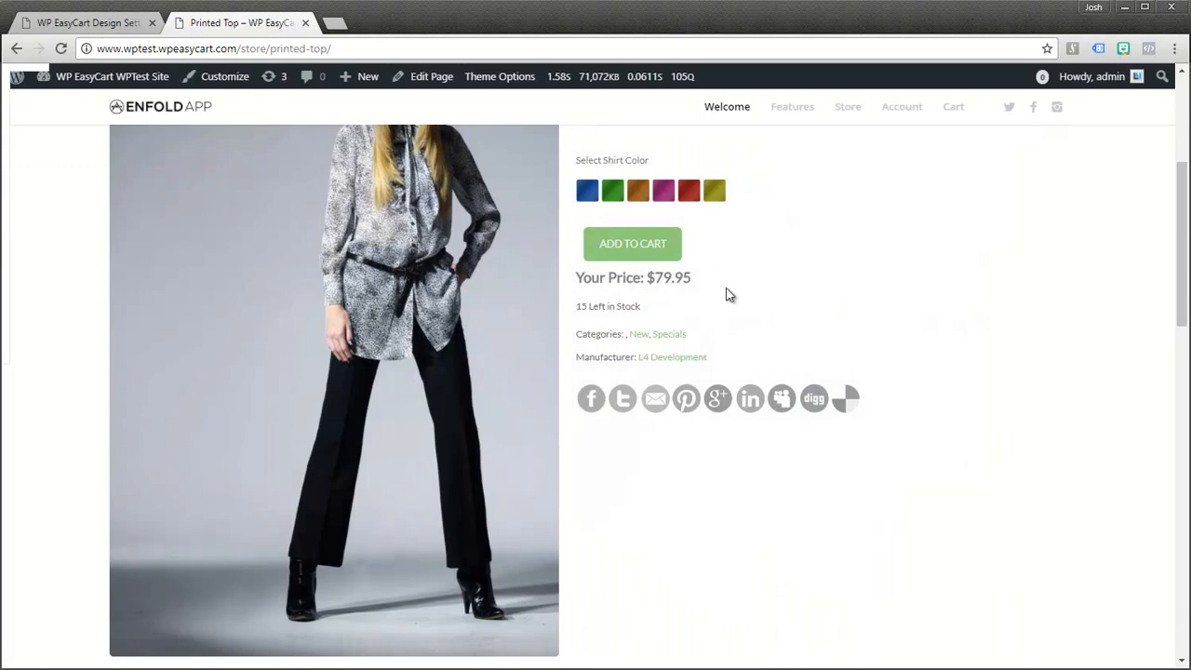
mouse_move(592, 660)
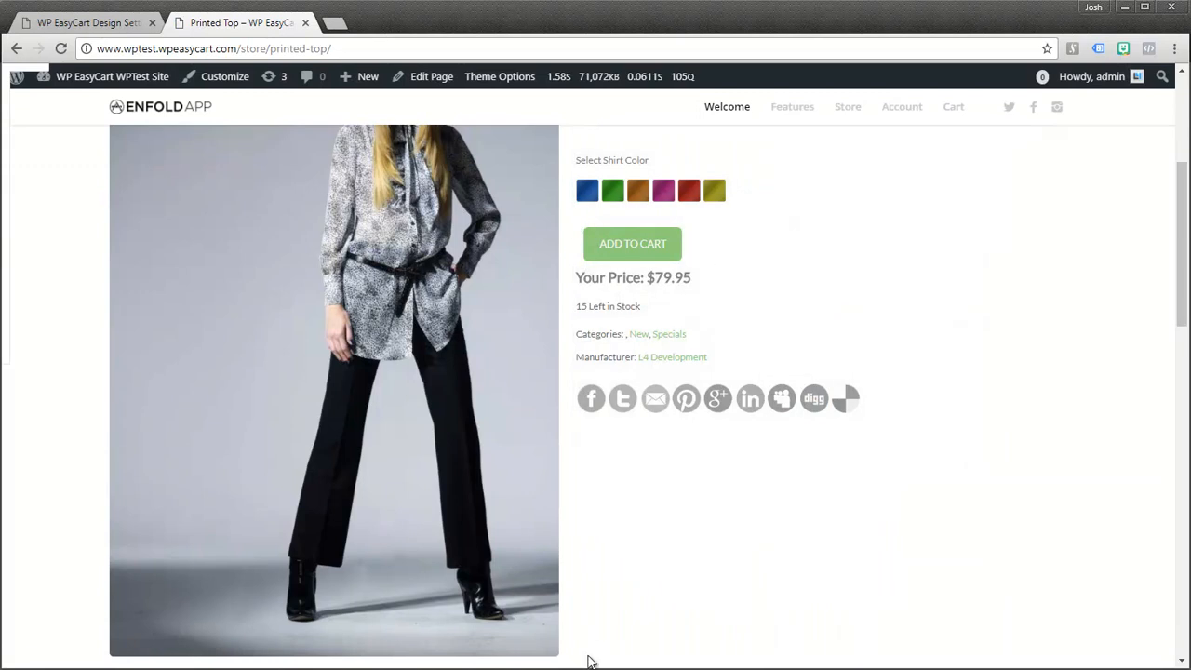
mouse_move(599, 603)
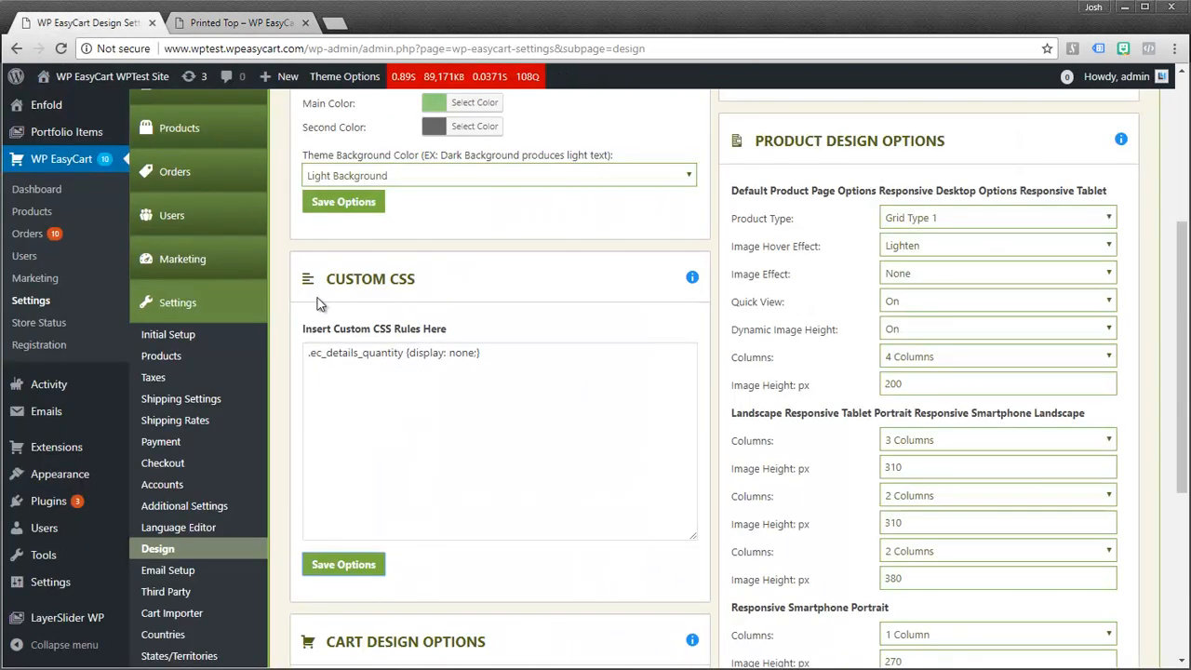
mouse_move(428, 424)
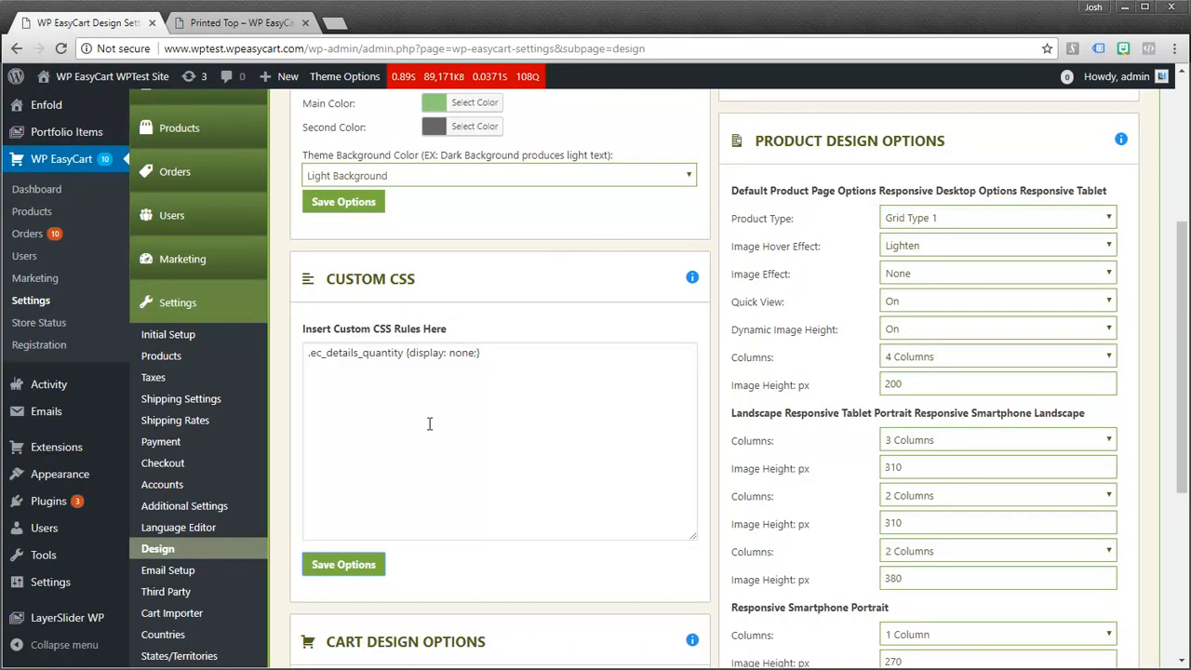
click(240, 22)
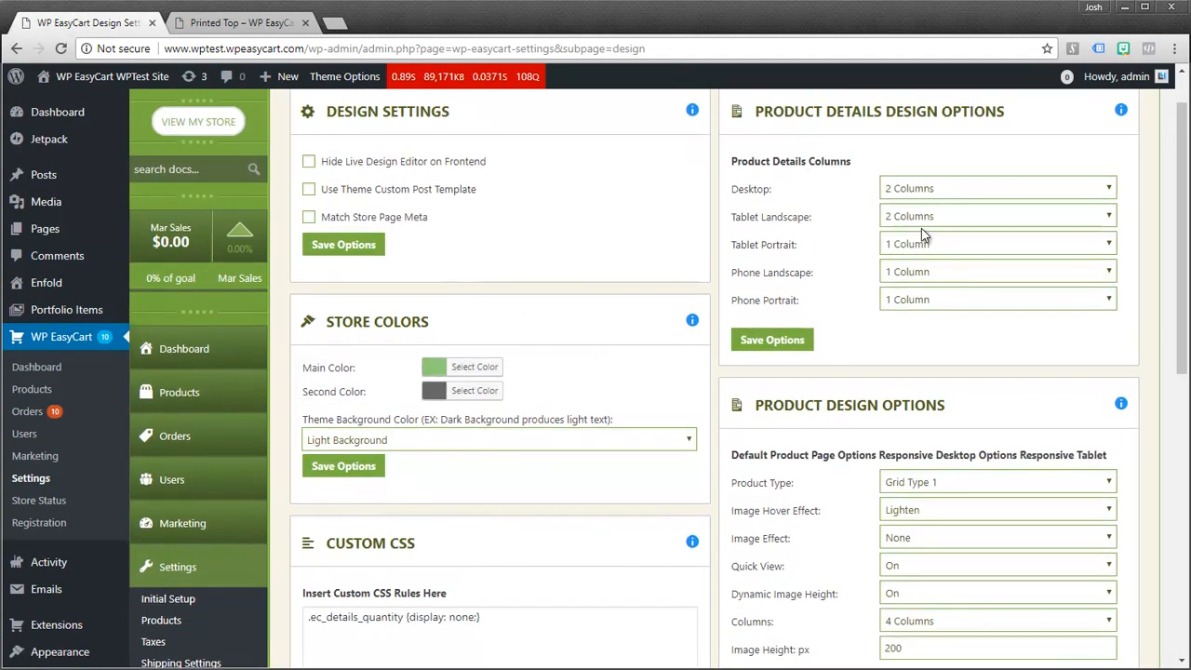
scroll(down, 3)
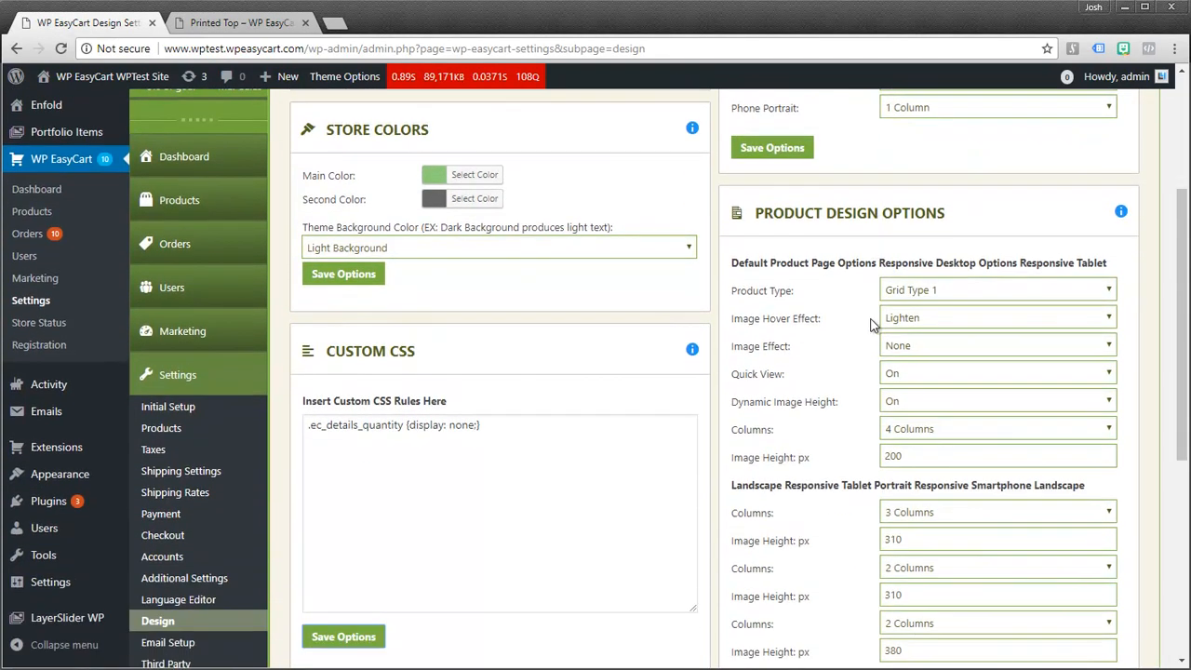
scroll(down, 3)
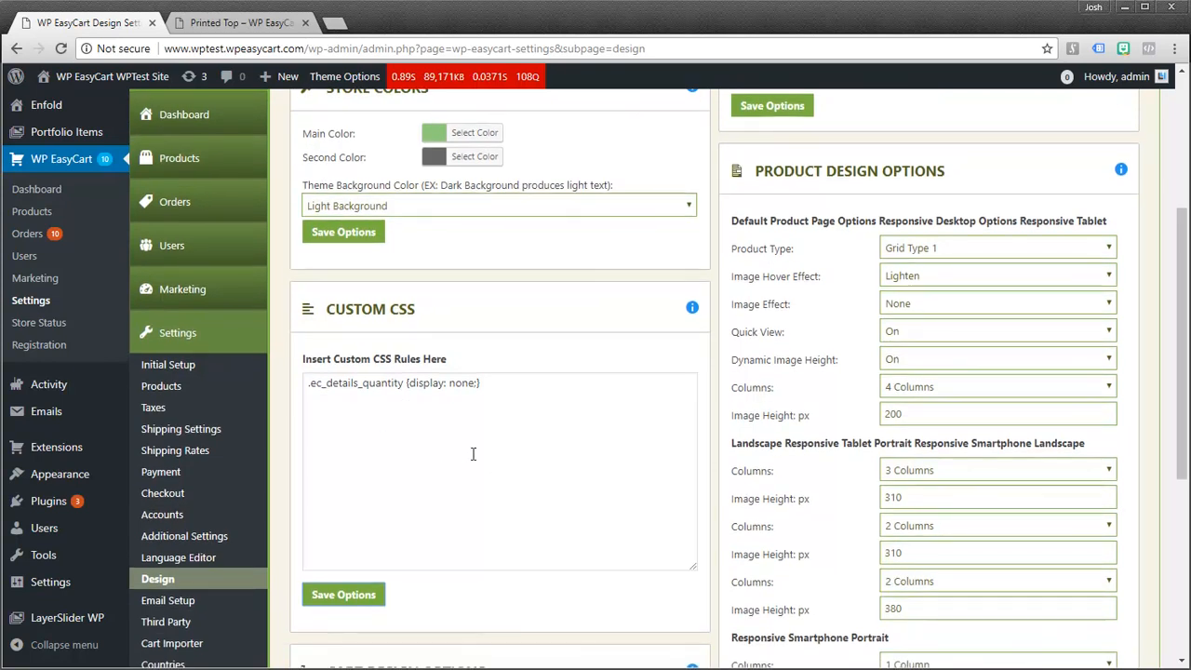
scroll(down, 3)
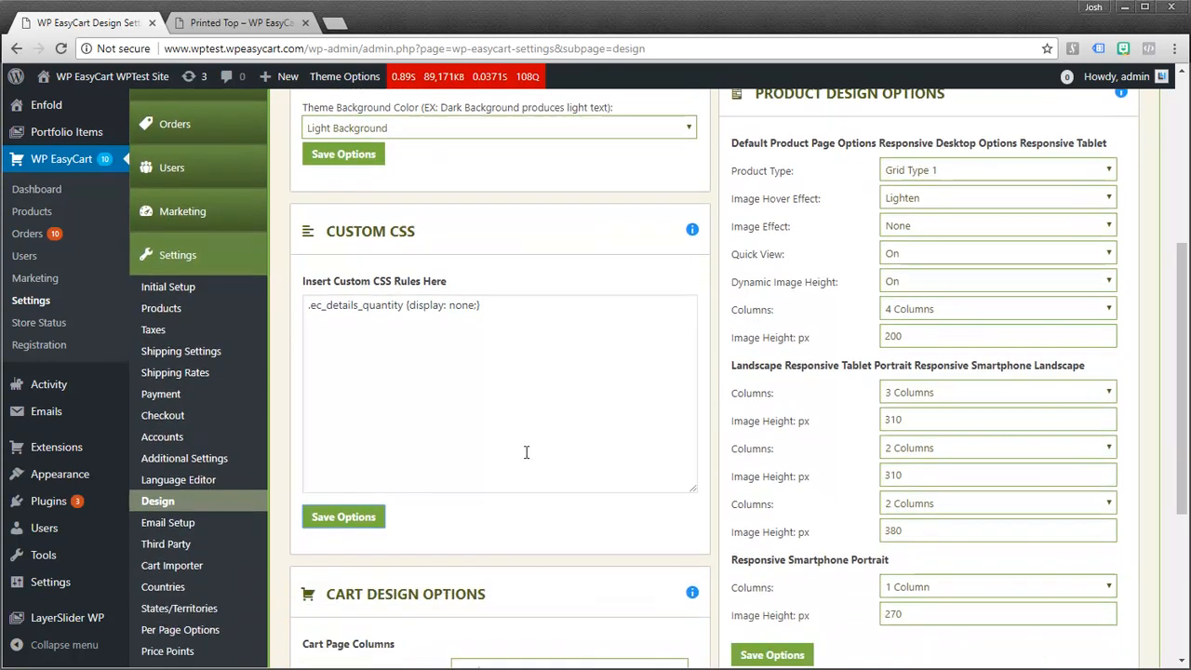
scroll(down, 3)
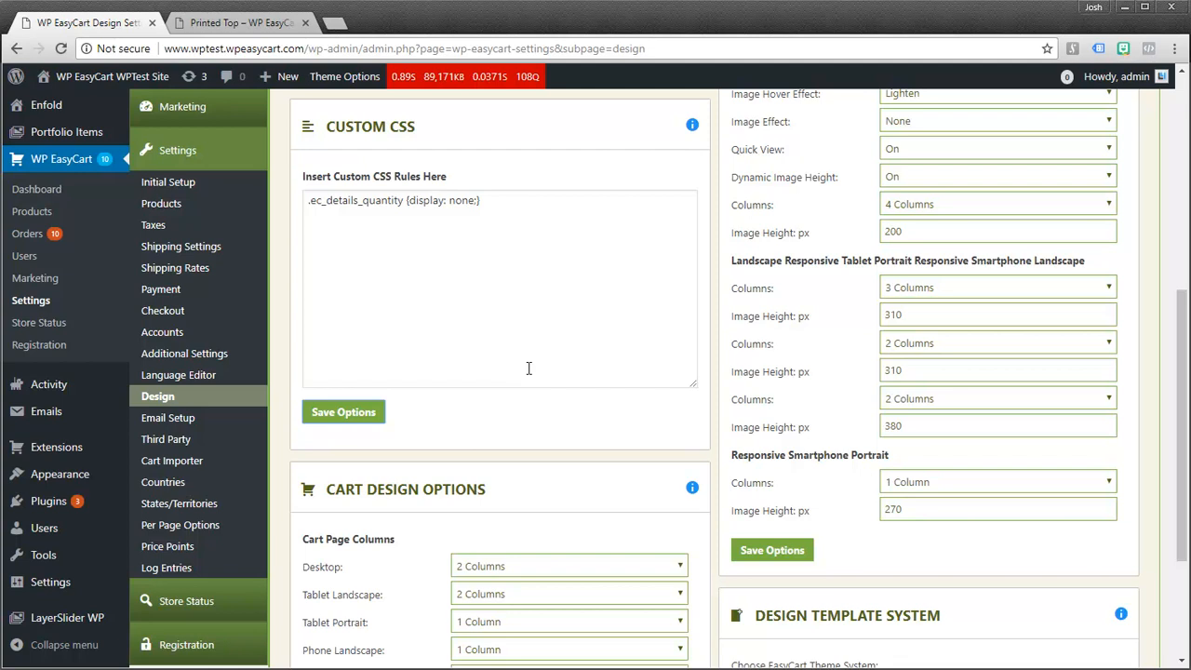
scroll(down, 3)
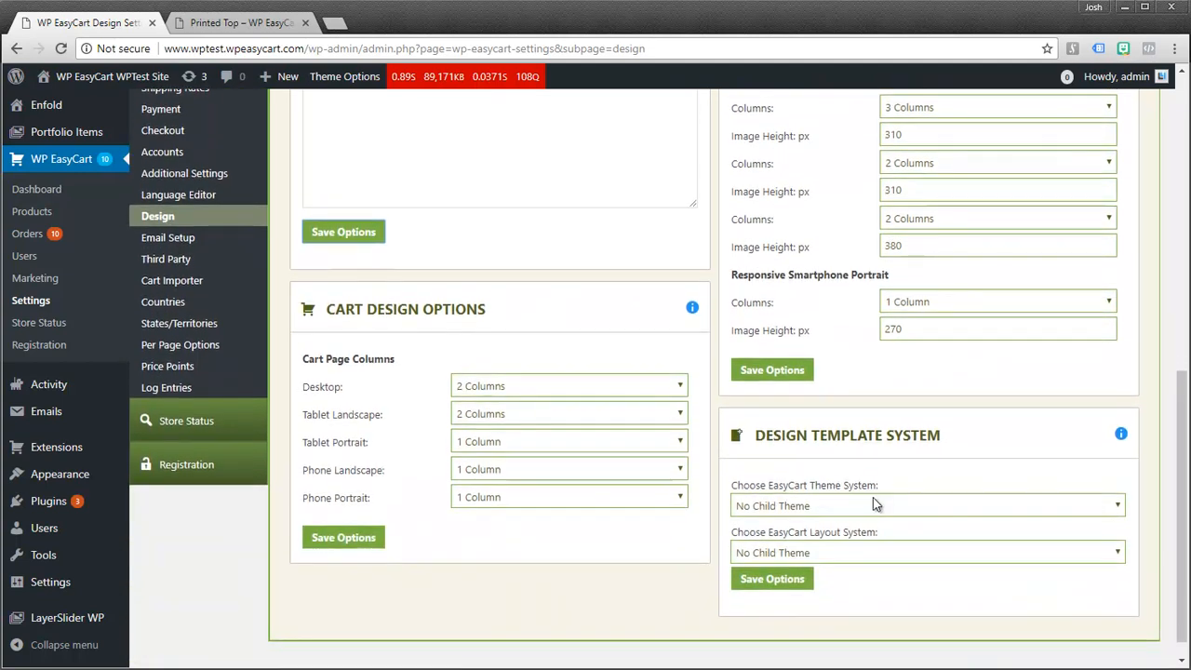
scroll(down, 3)
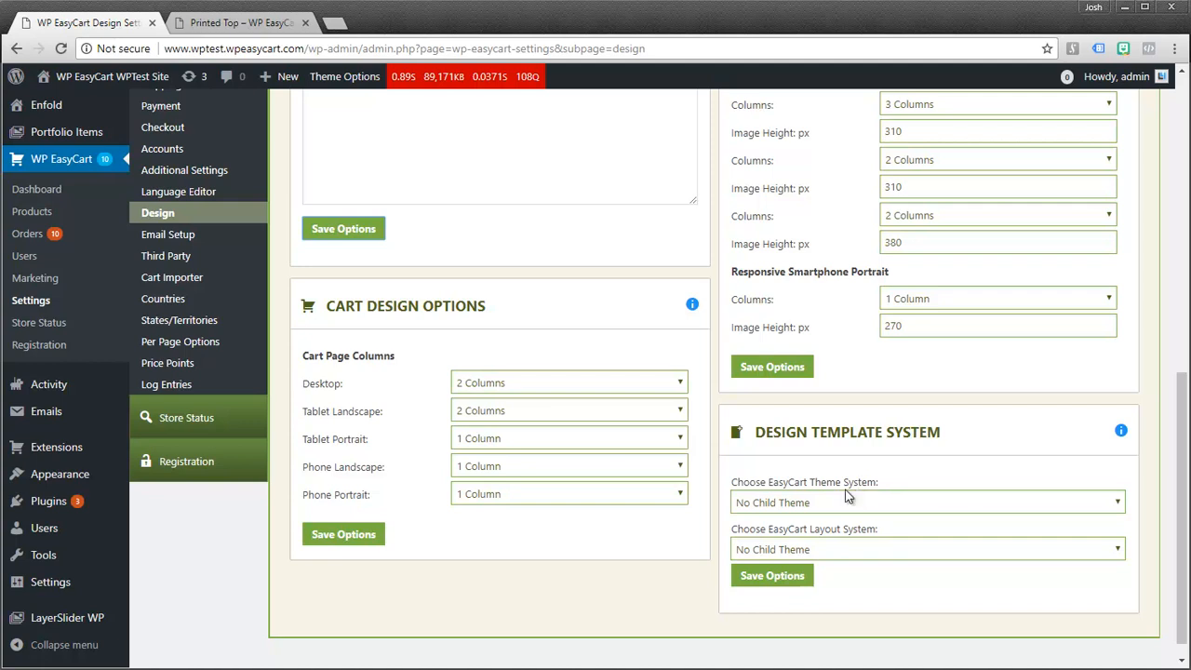
mouse_move(818, 521)
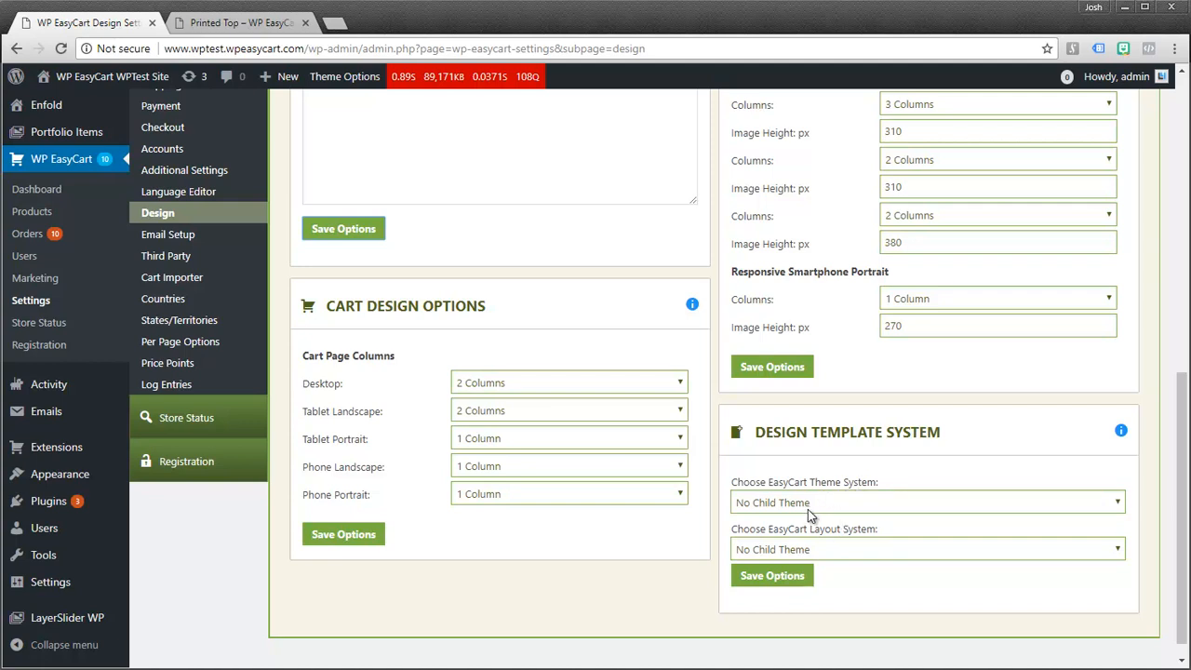
mouse_move(817, 514)
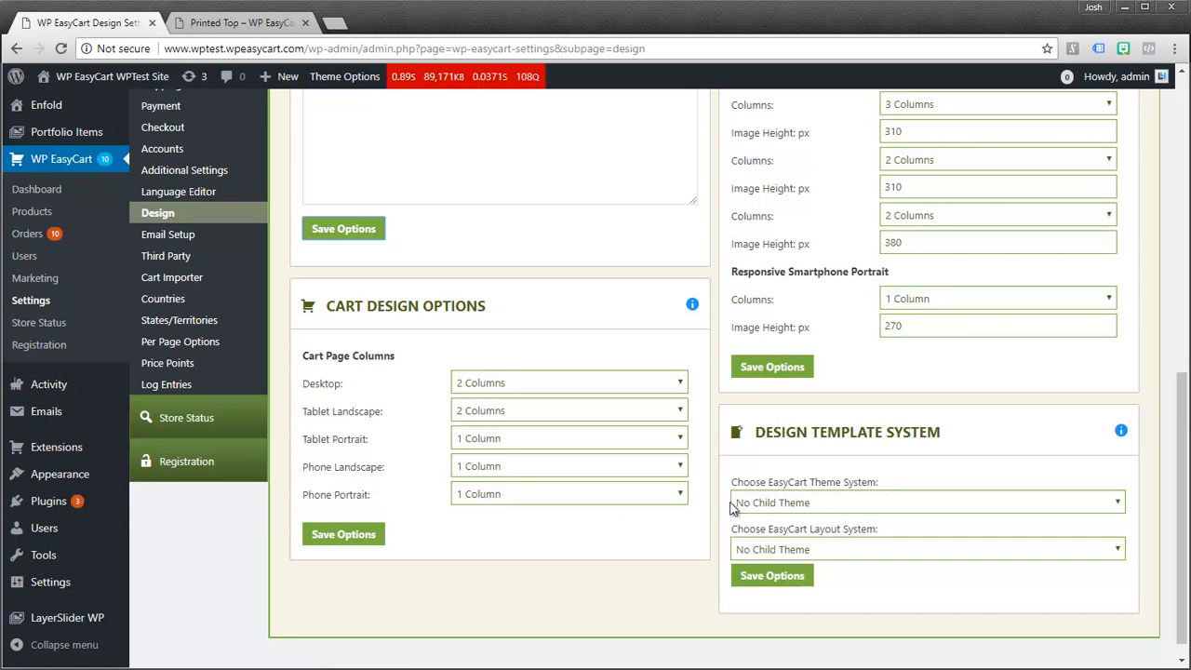
mouse_move(778, 505)
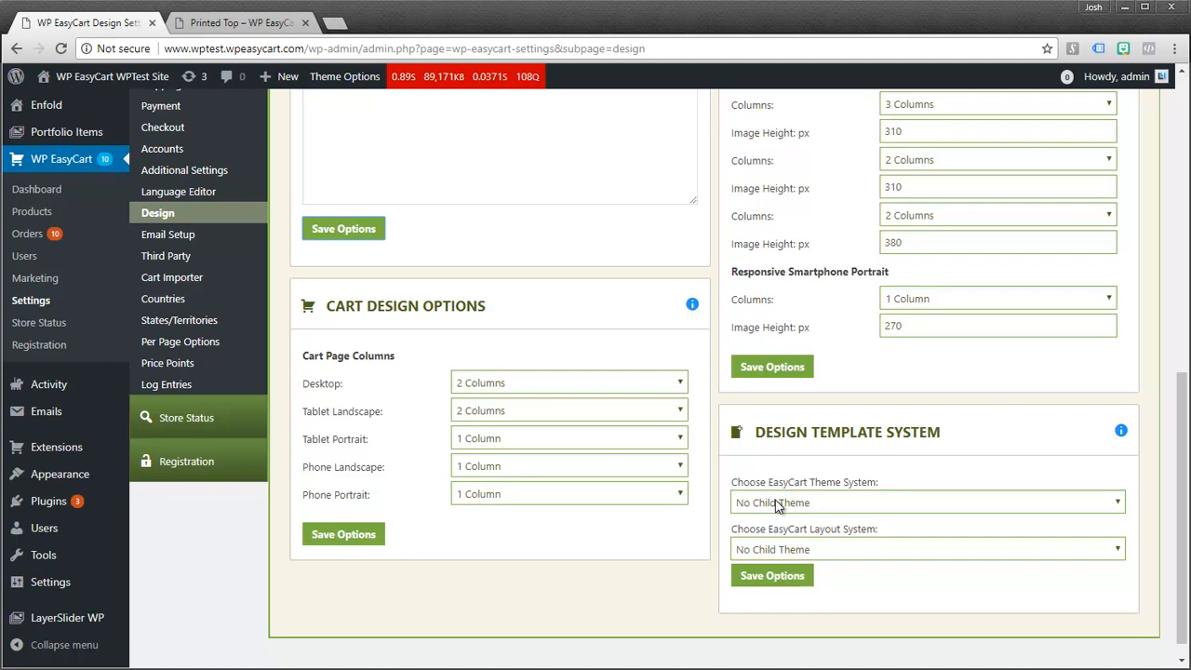
mouse_move(836, 521)
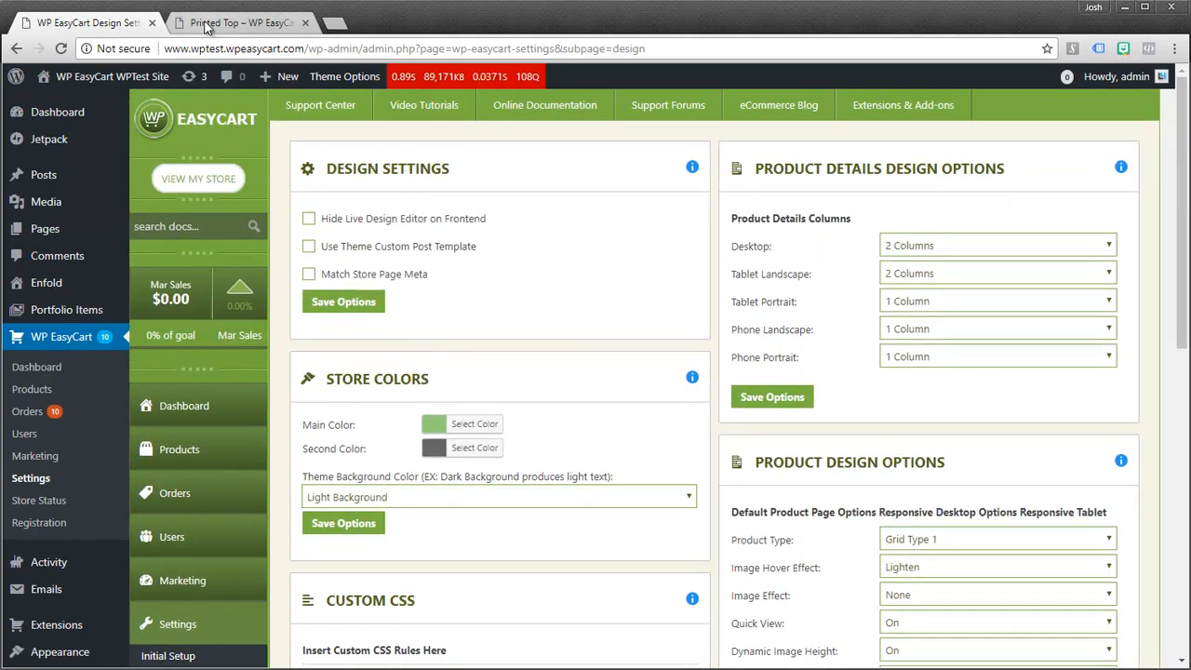
Return to Design settings scrolled to the Design Template System, with no child theme used
click(240, 23)
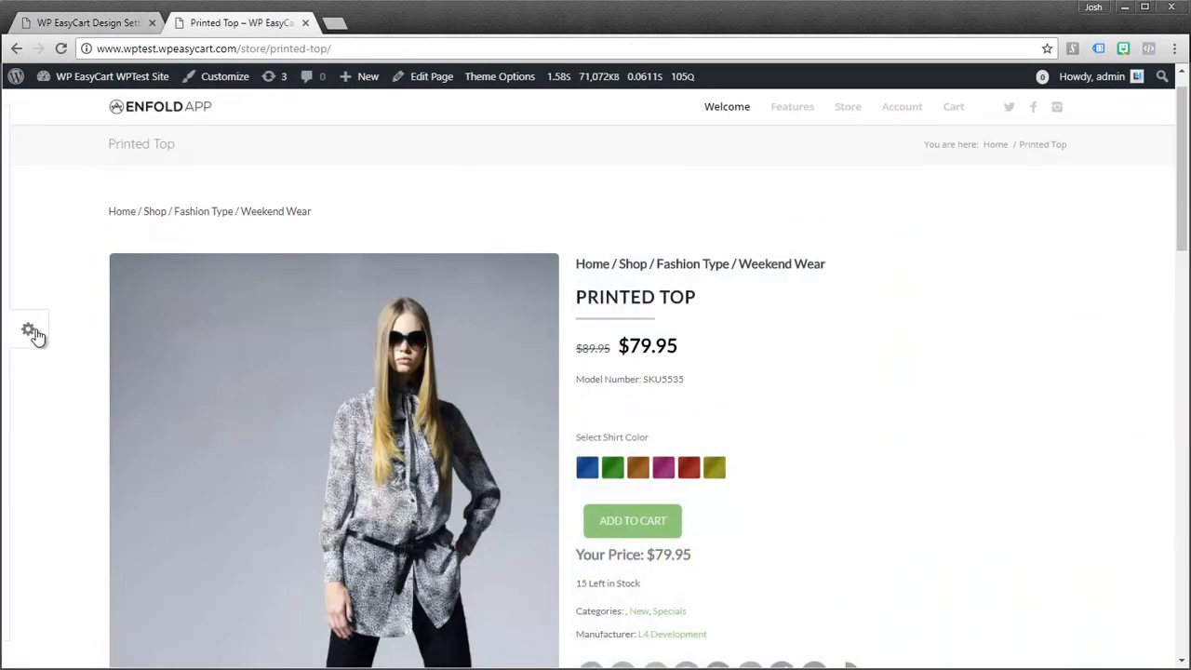
click(90, 23)
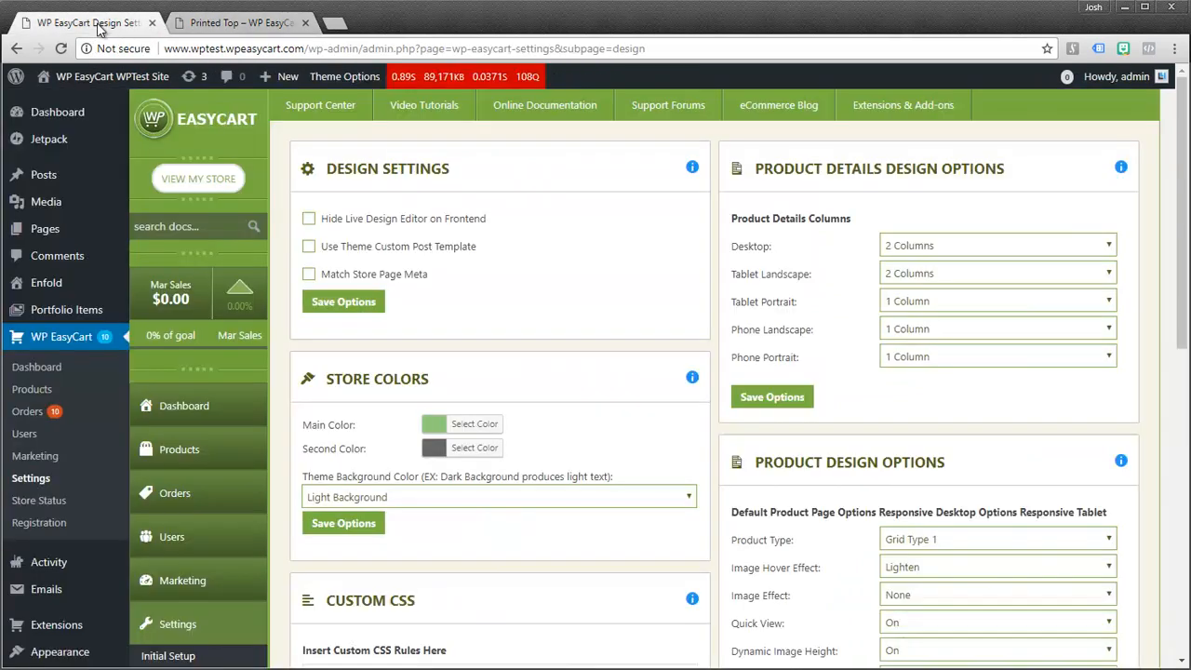
mouse_move(623, 436)
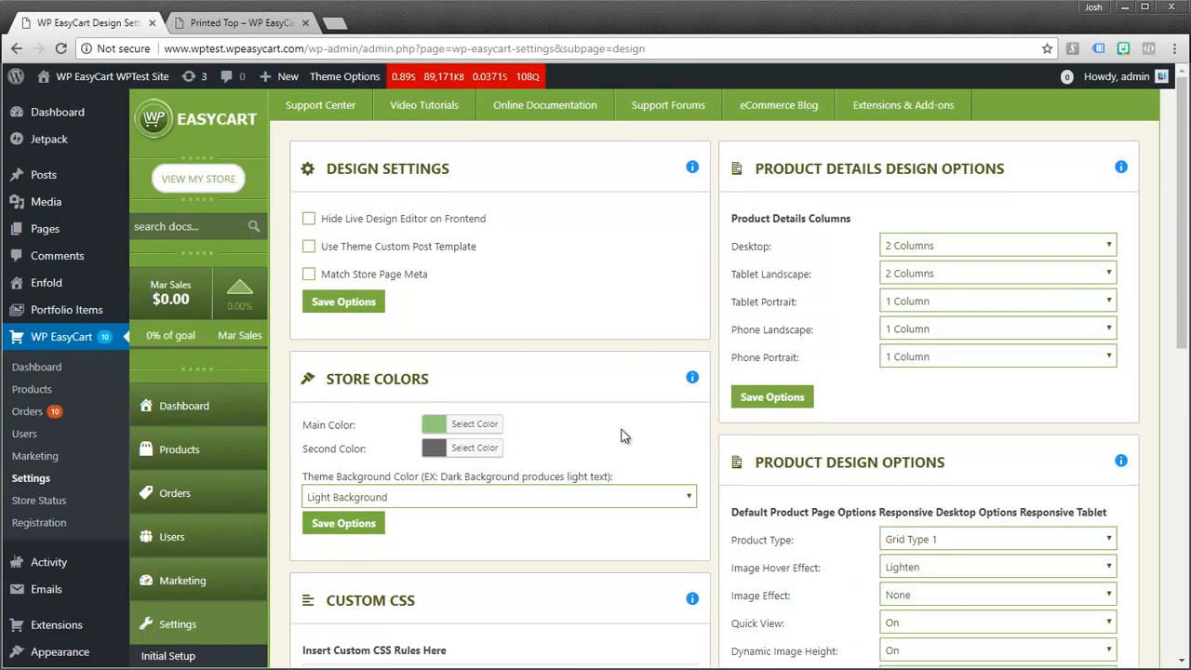
scroll(down, 3)
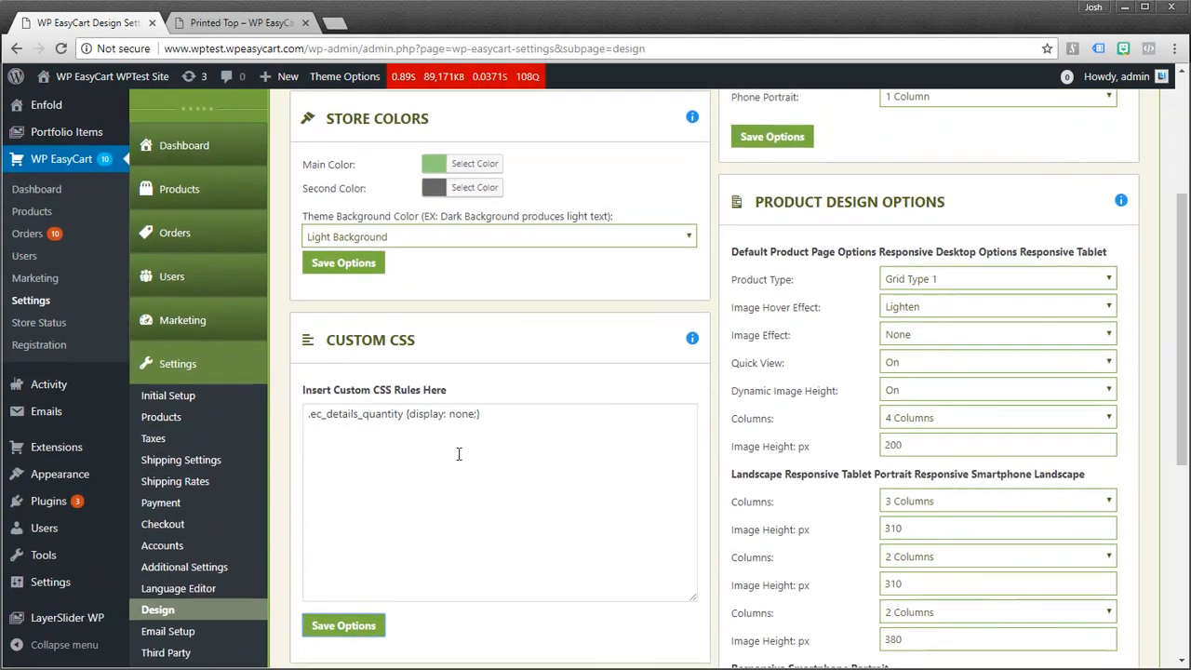
scroll(down, 3)
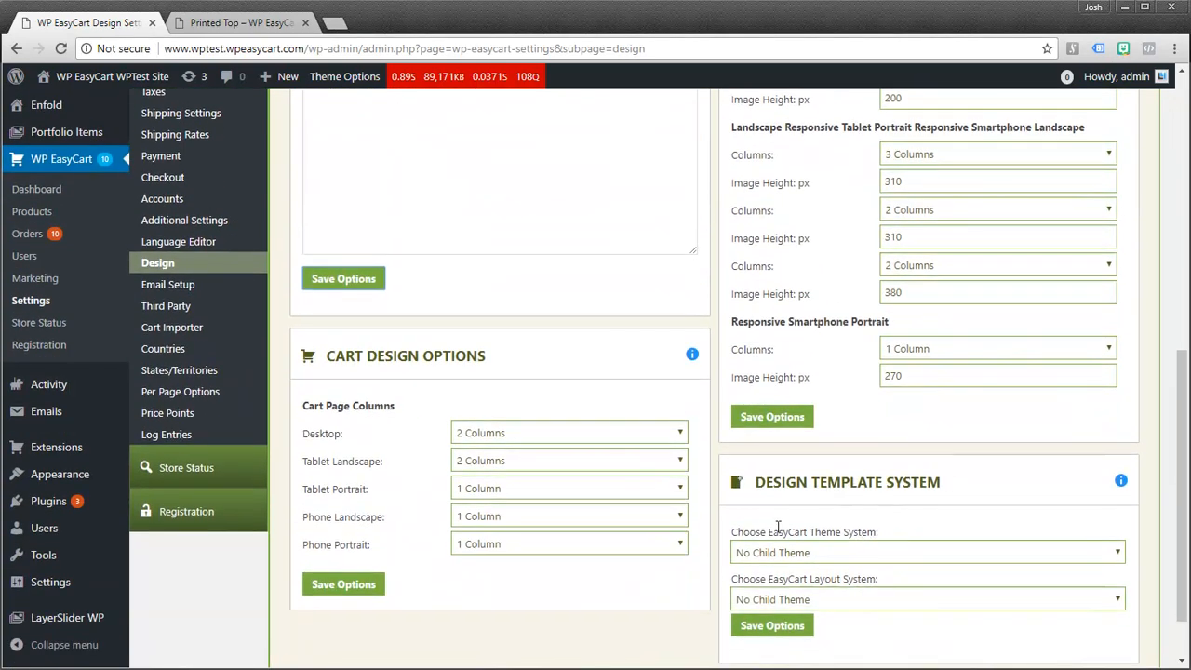